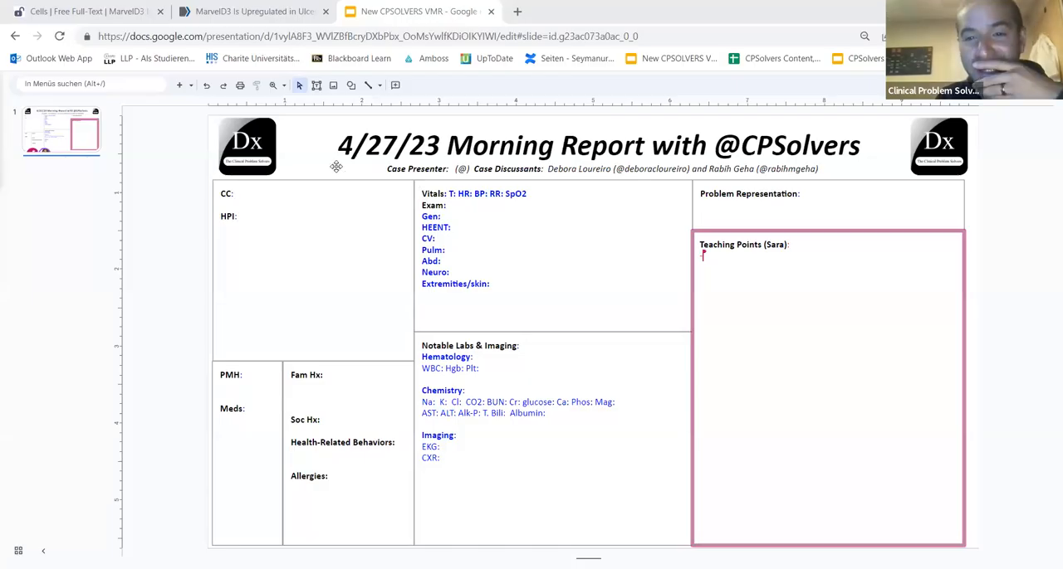
mouse_move(390, 222)
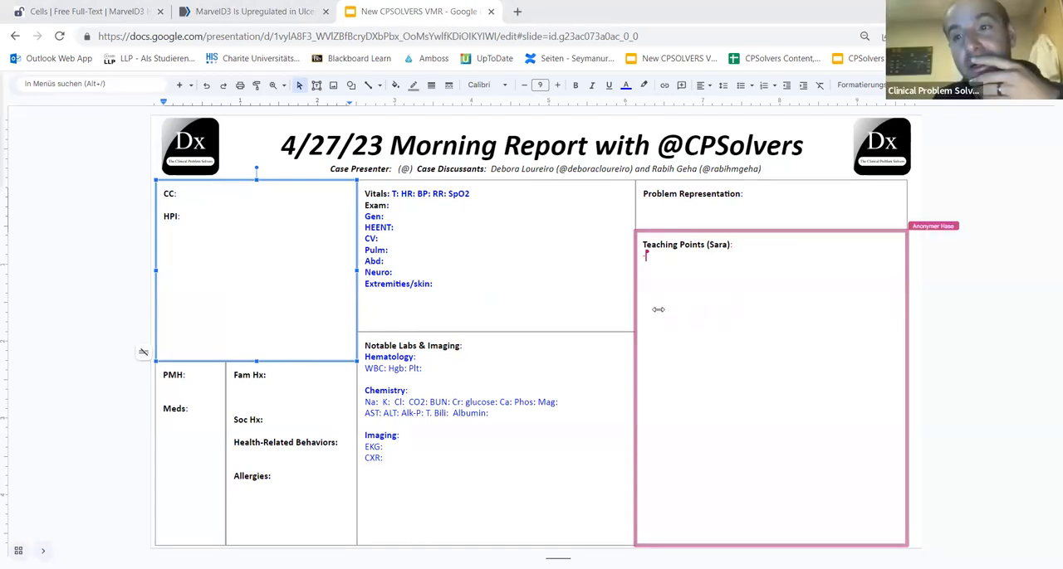
mouse_move(215, 205)
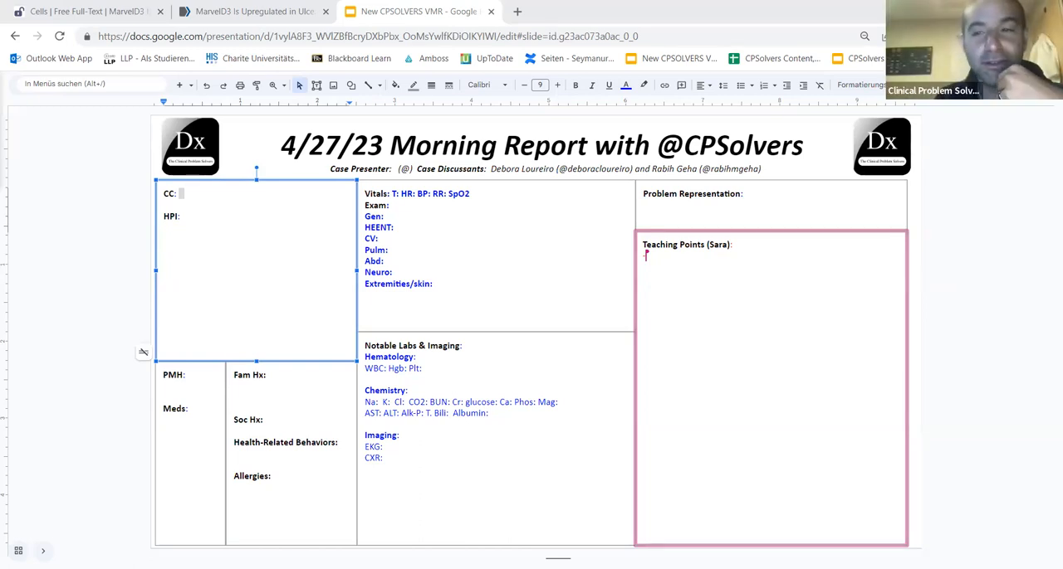
mouse_move(858, 272)
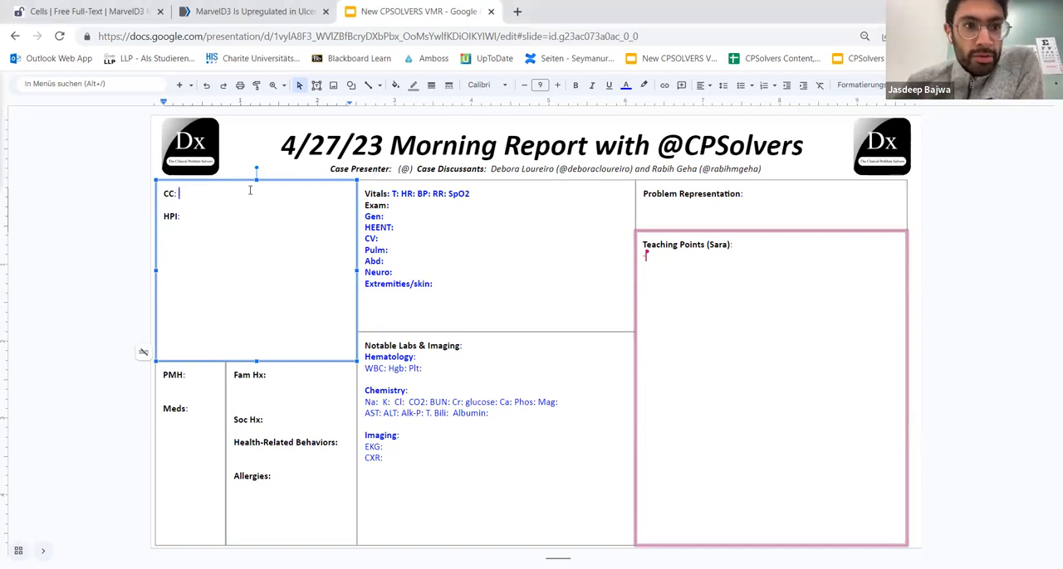
Enter the chief complaint '71yM w/ HTN p/w' after CC
text(71yM)
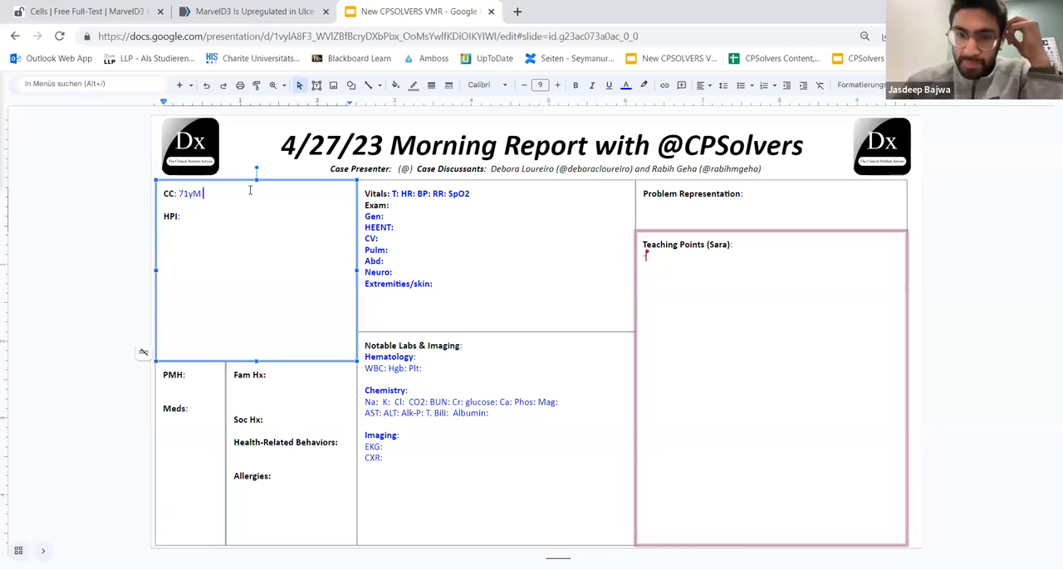
text(w/ HTN)
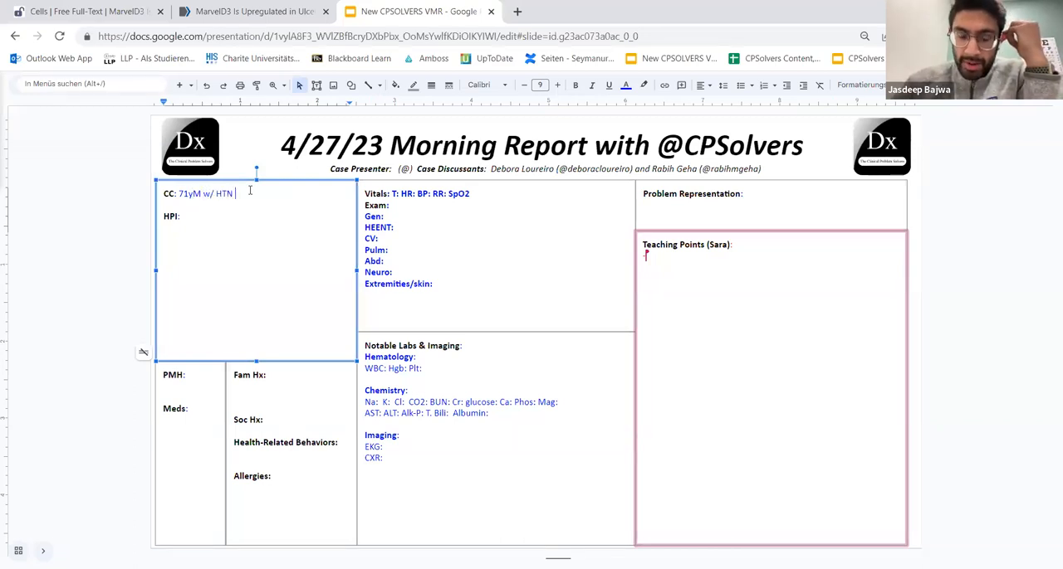
text(p/w)
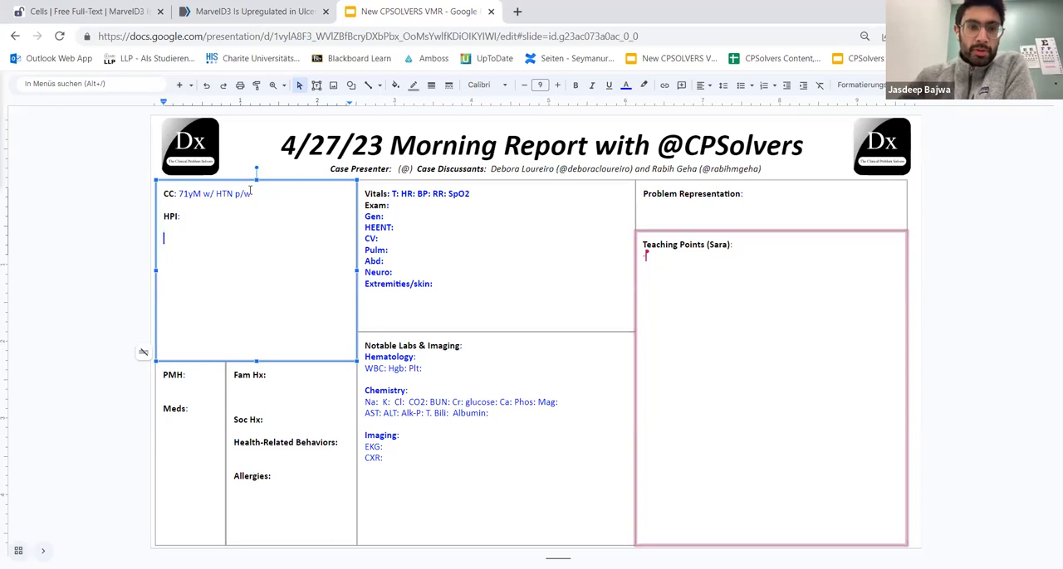
Write the HPI: cough, failed Augmentin for sinusitis, worsening non-productive cough, 5-day course
text(March:)
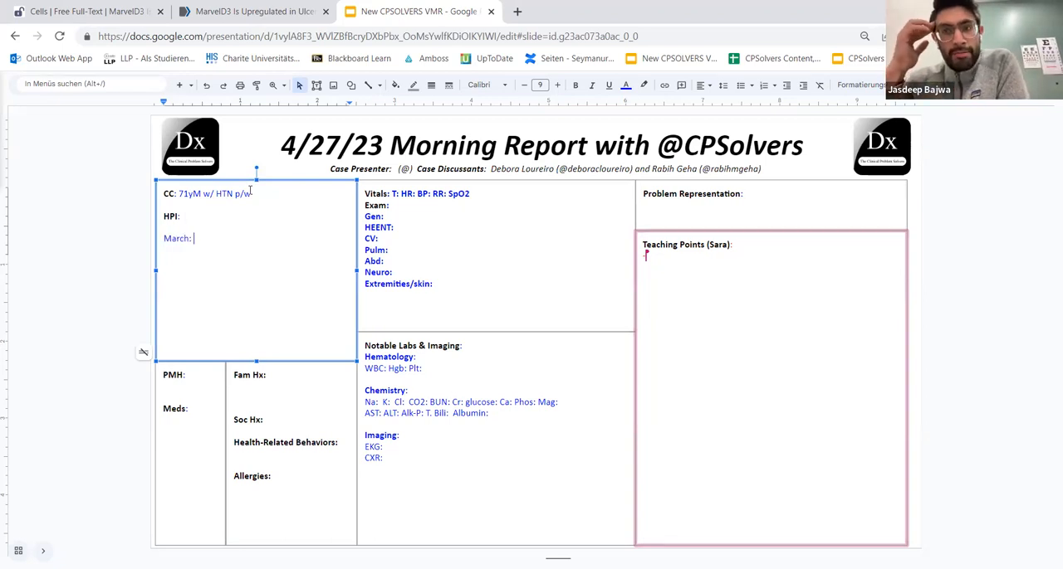
text(Cough early Dec)
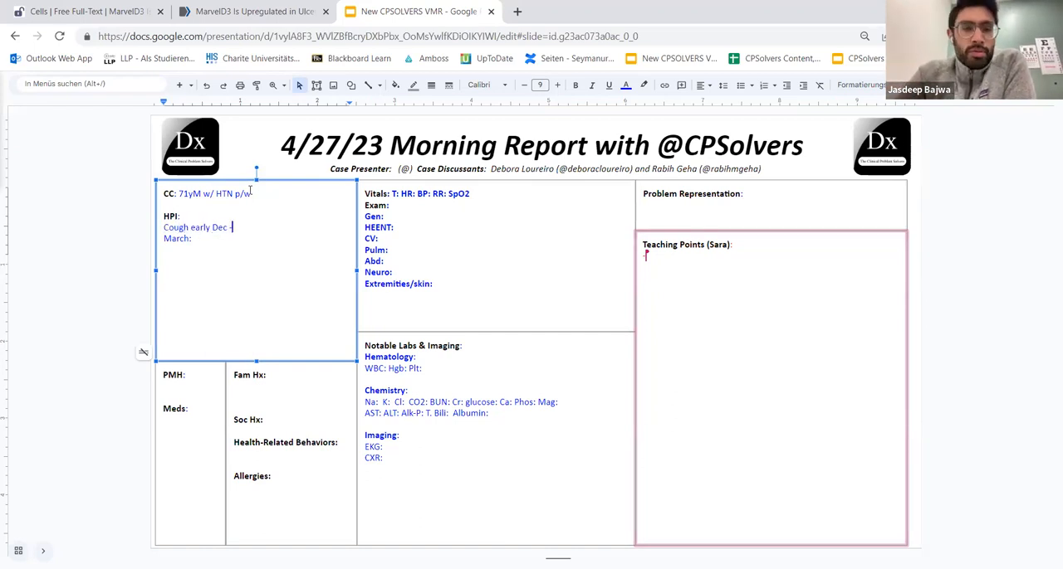
text(-> didnt improve, nasal congestion,)
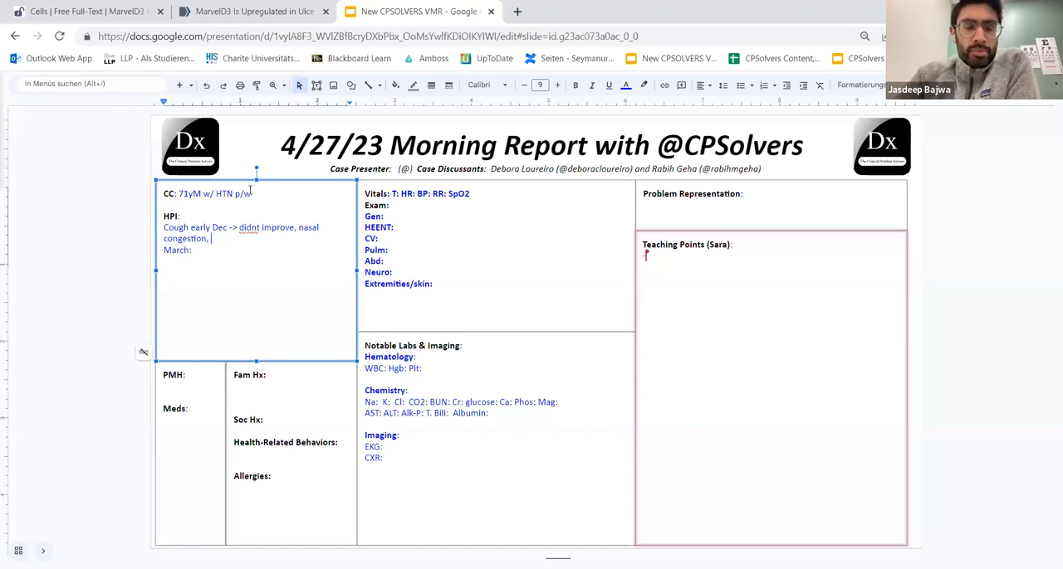
text(gave h)
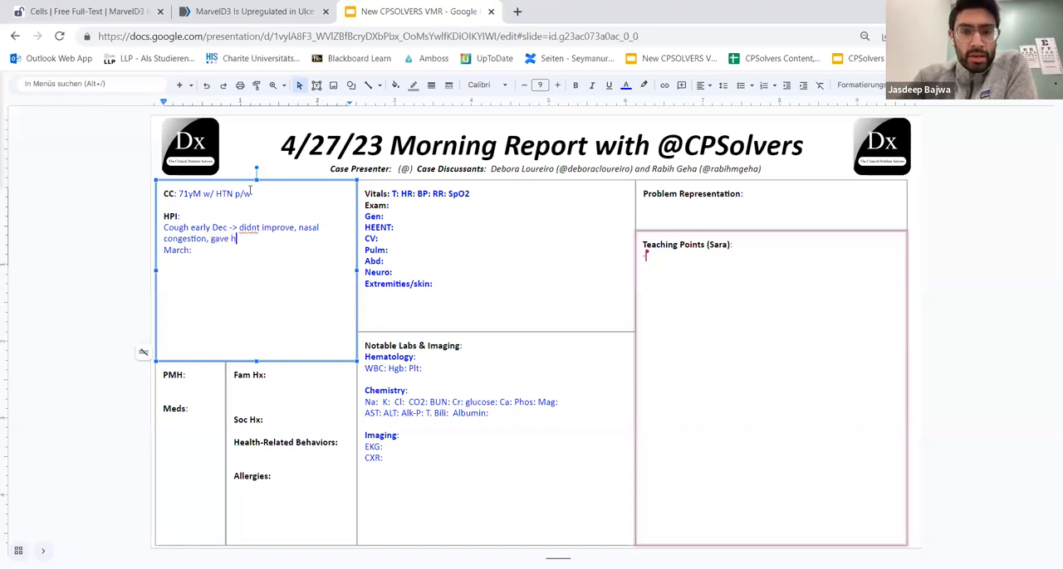
text(im augmentin for sini)
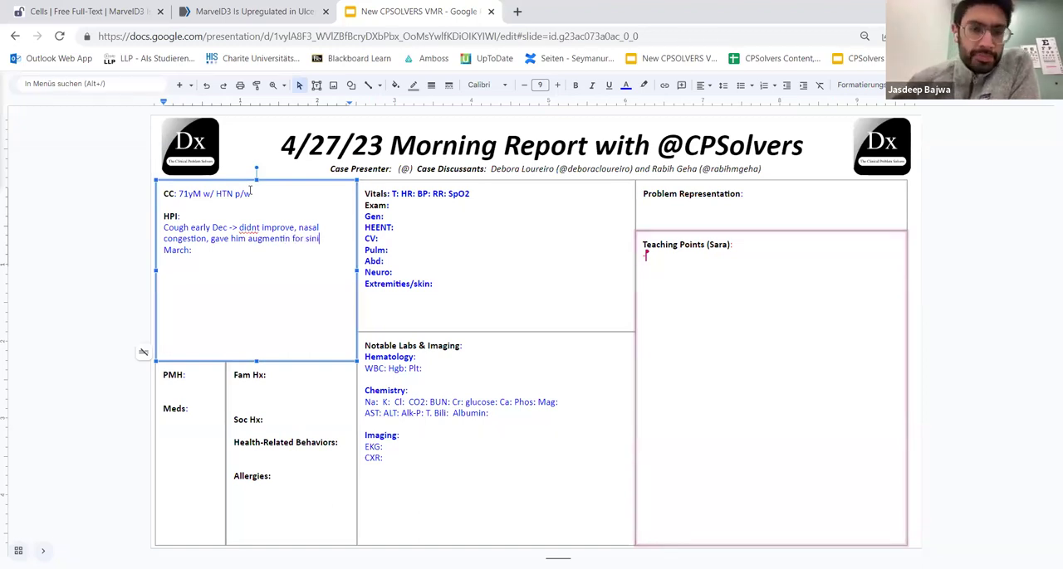
text(sinusitis, didnt help,)
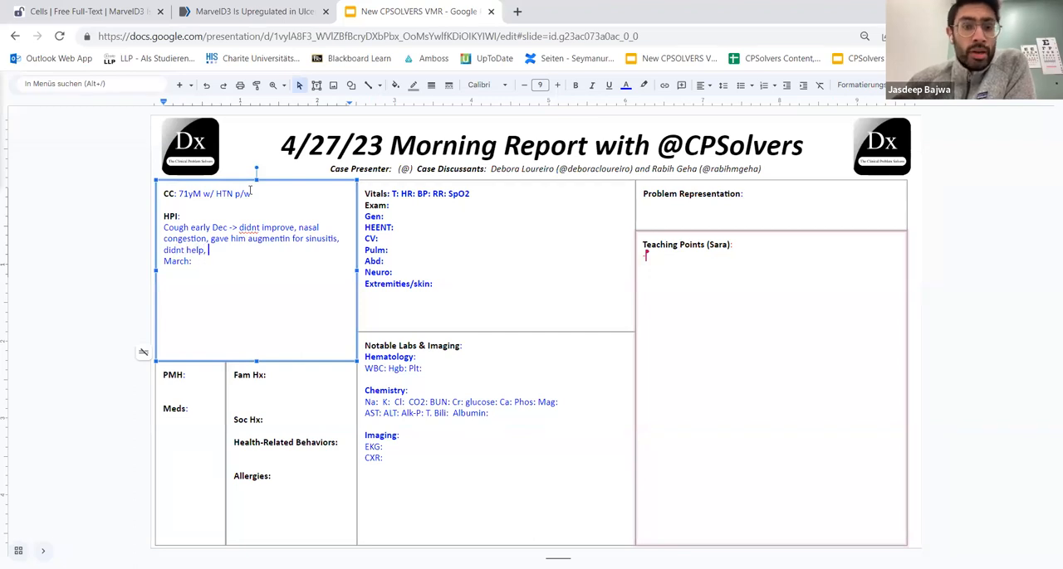
text(worsene)
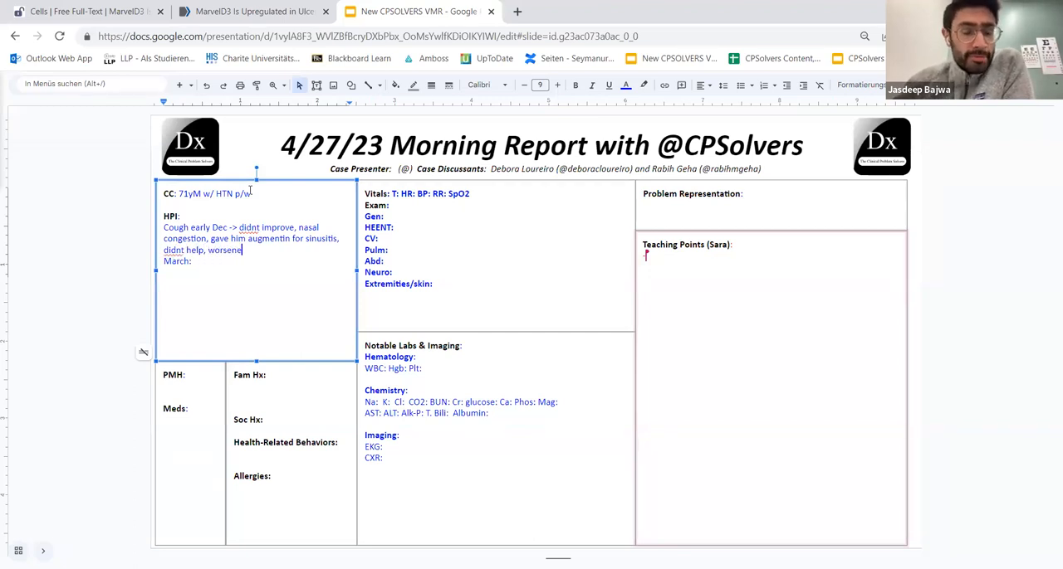
text(+n)
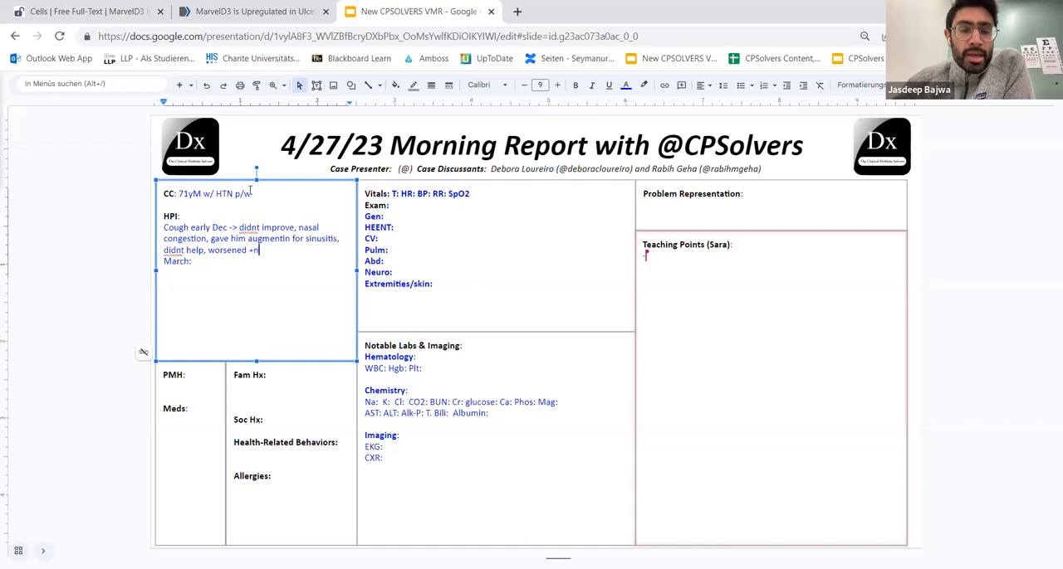
text(on-produ)
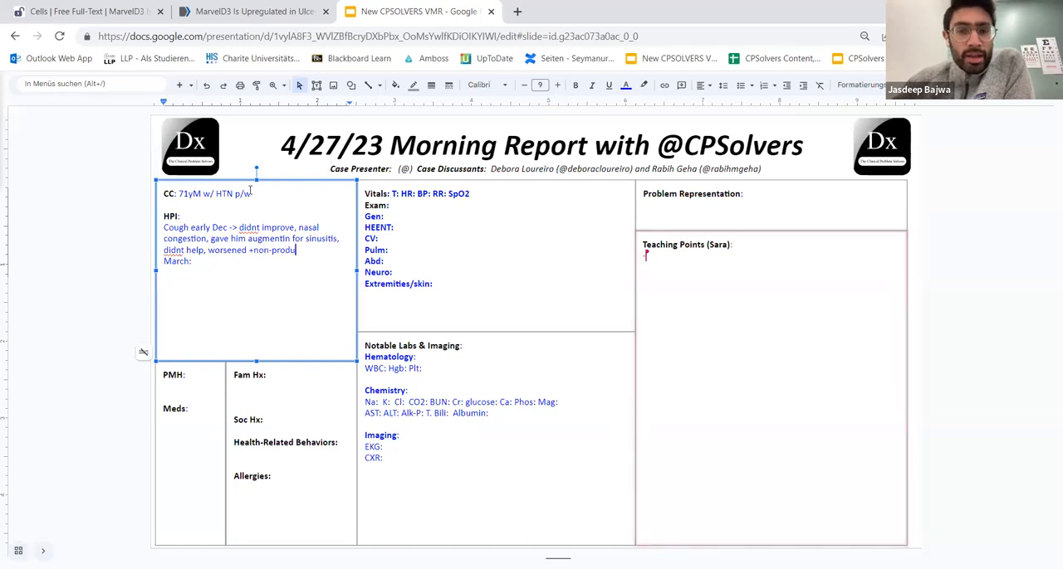
key(Enter)
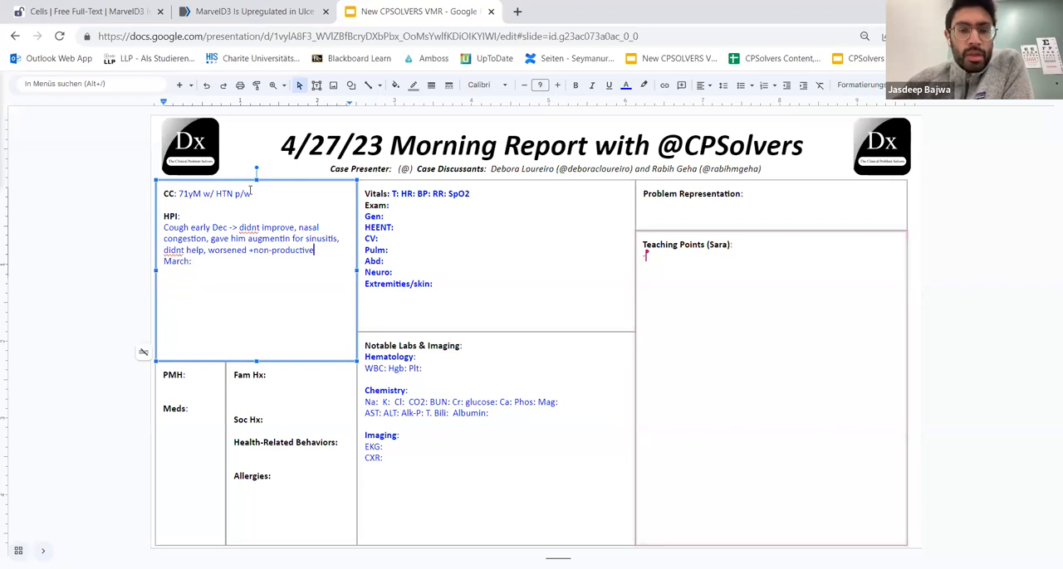
text(5d)
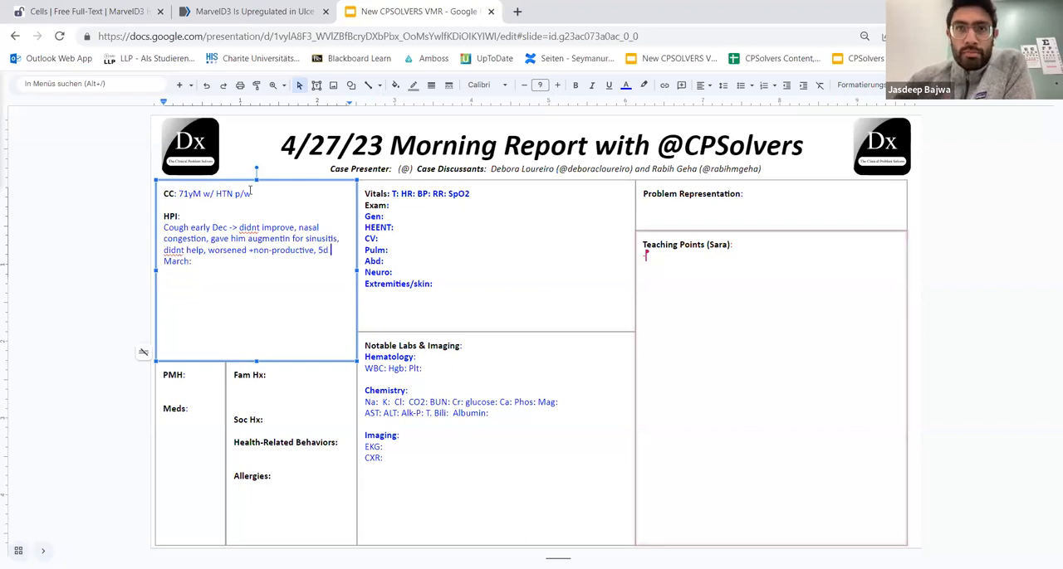
Add the prednisone 5mg course and the PCP visit to the HPI
text(Prednisone 6)
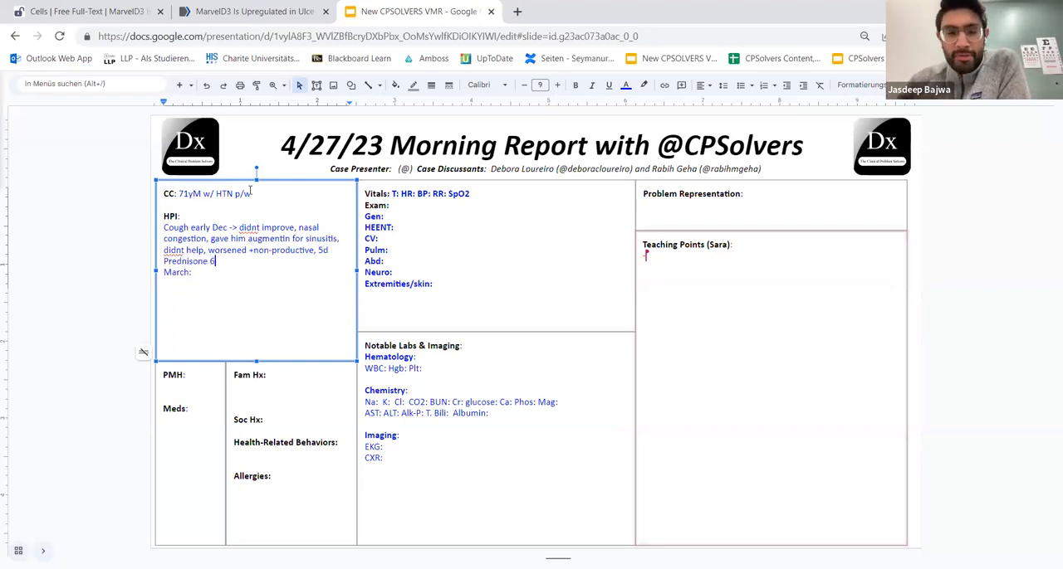
text(5mg)
text(ember)
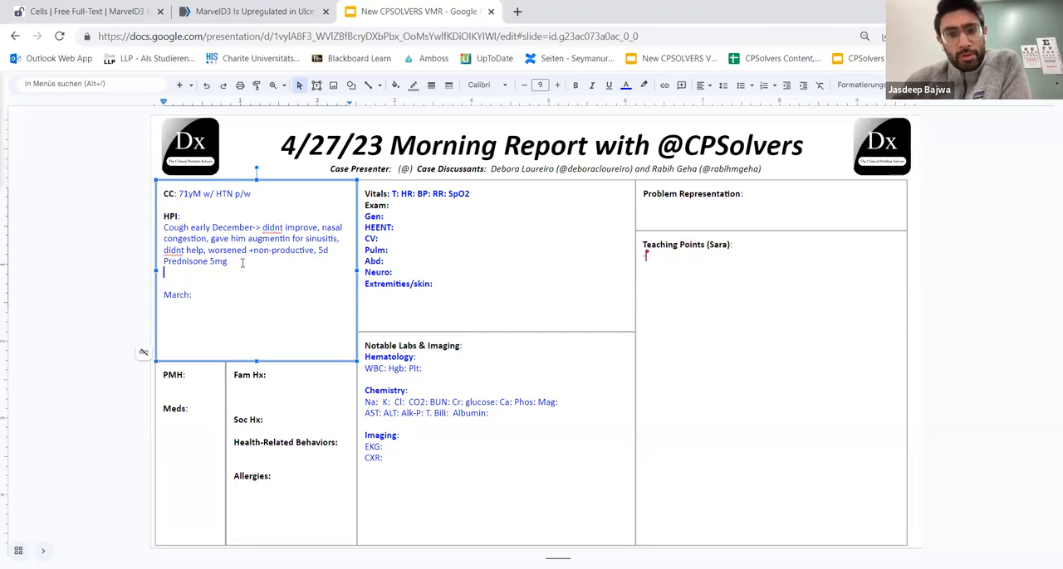
text(PCP: antibiotics -> Chest)
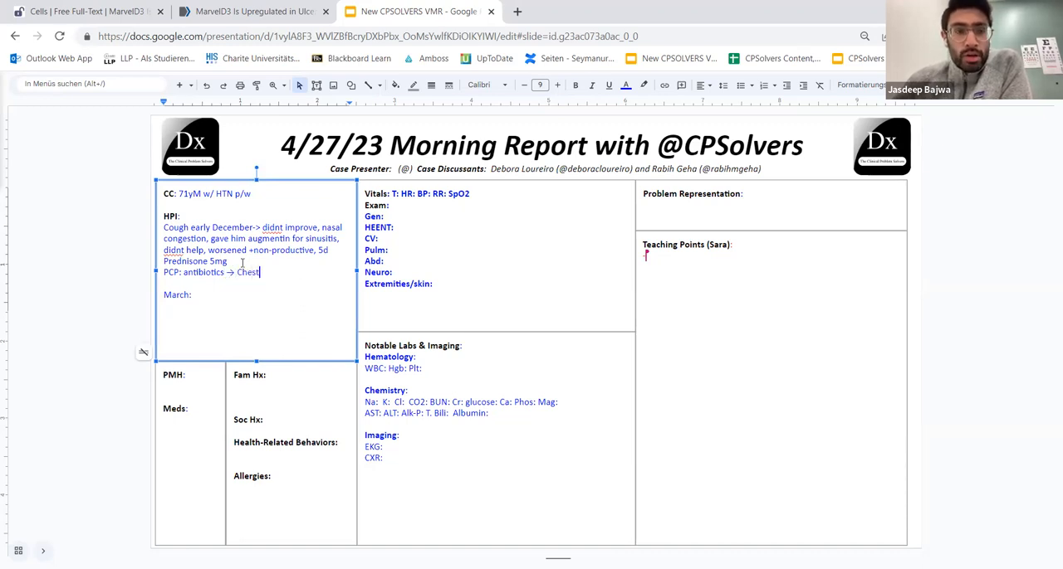
Add the X-ray's bilateral patchy airspace opacification (pulmonary edema or pneumonia) and 'ED: SpO2'
text(-X)
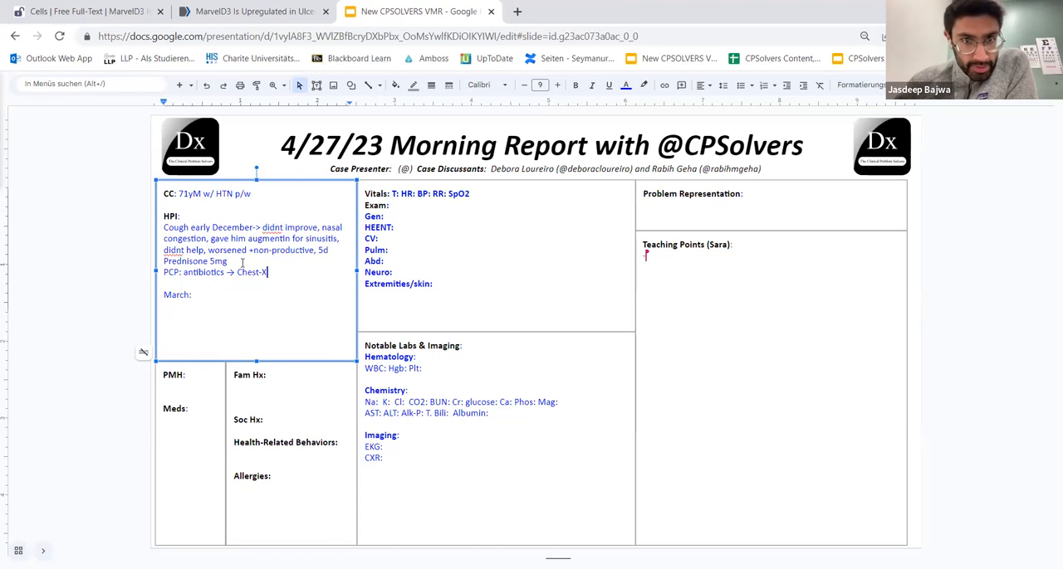
text(Ray:)
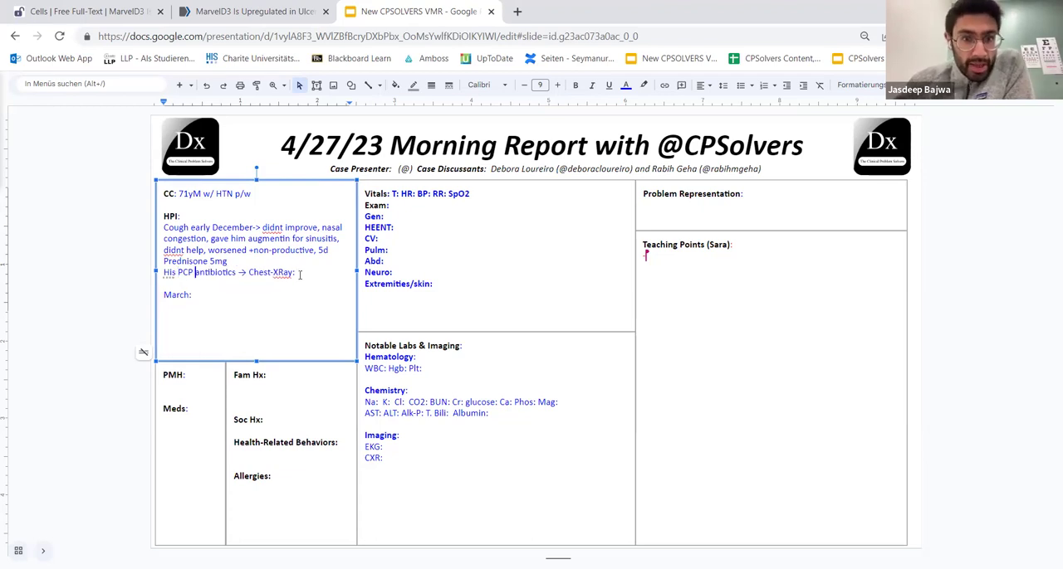
text(b/l)
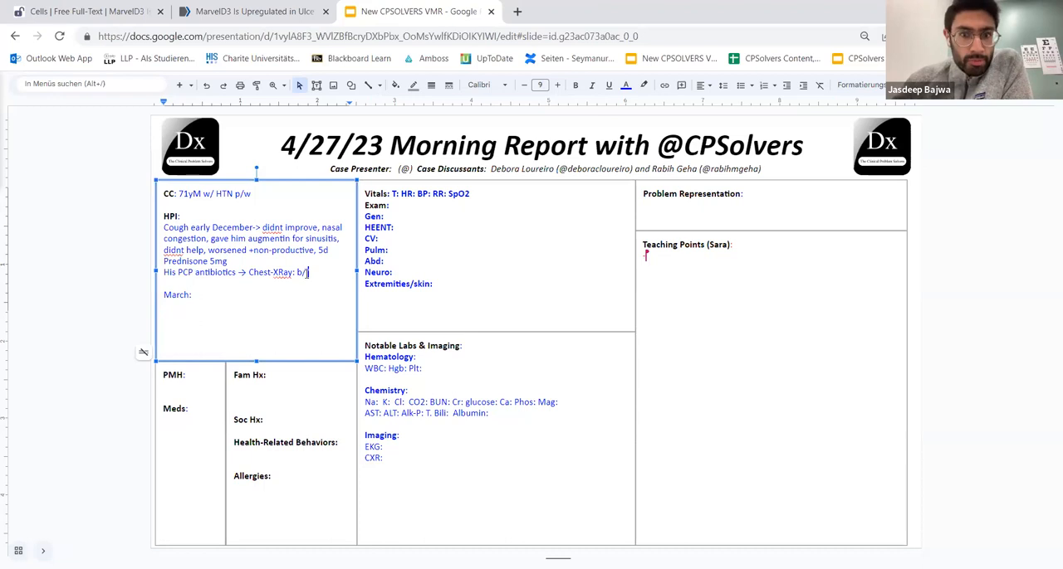
text(patchy air)
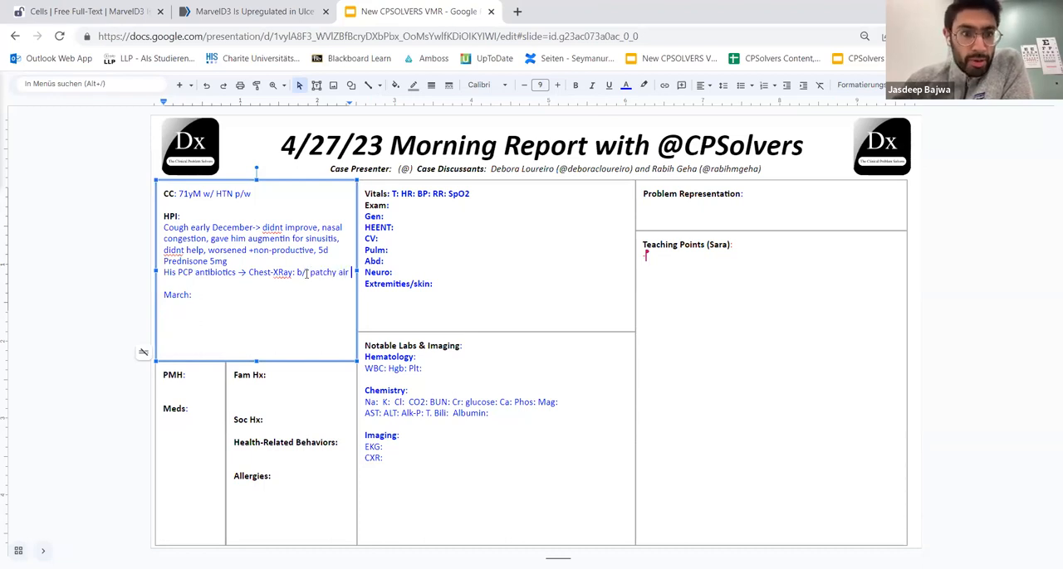
text(space)
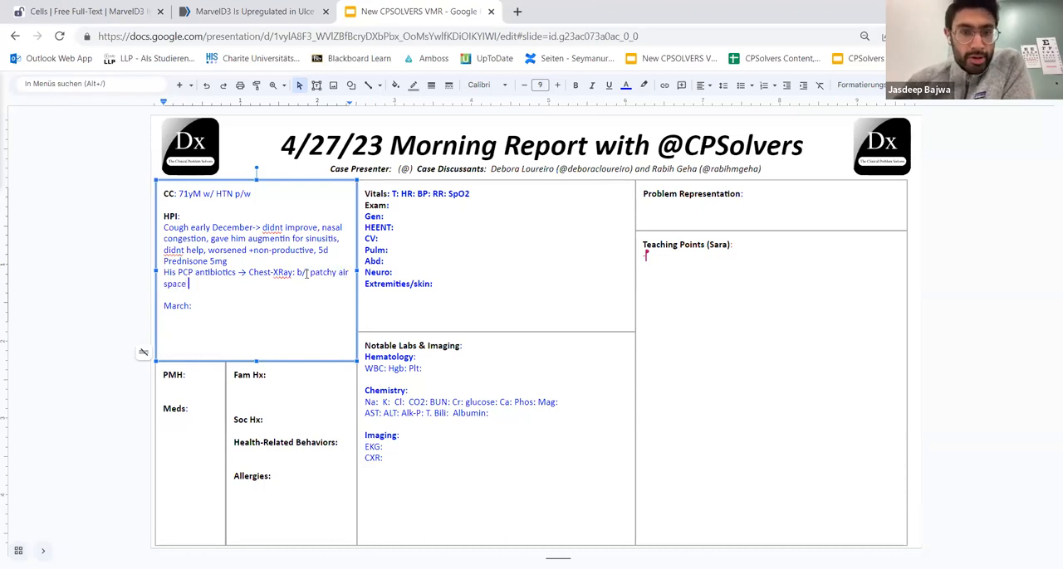
text(opicifica)
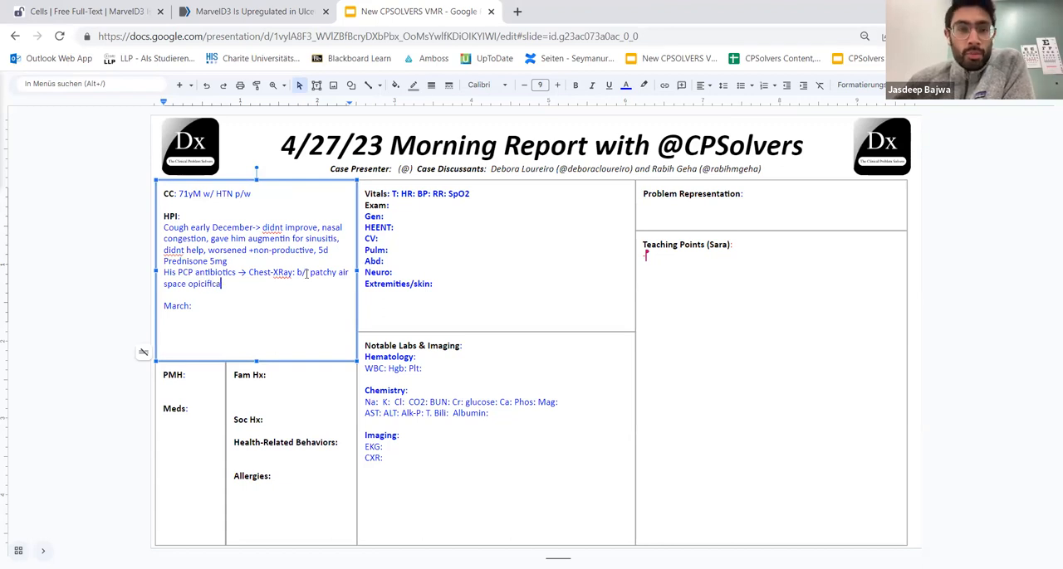
text((pulm e)
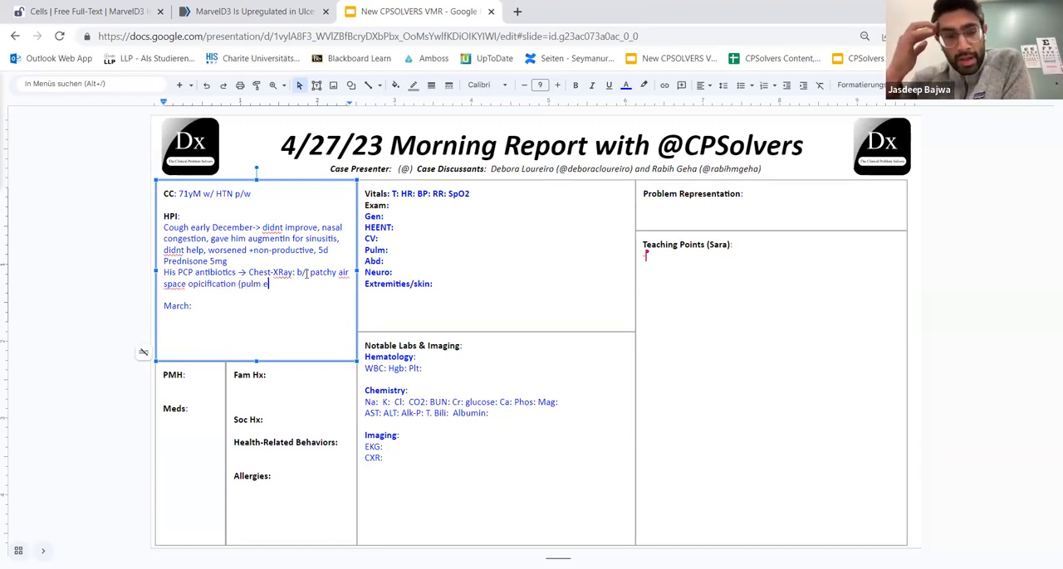
text(dema or pneumonia)
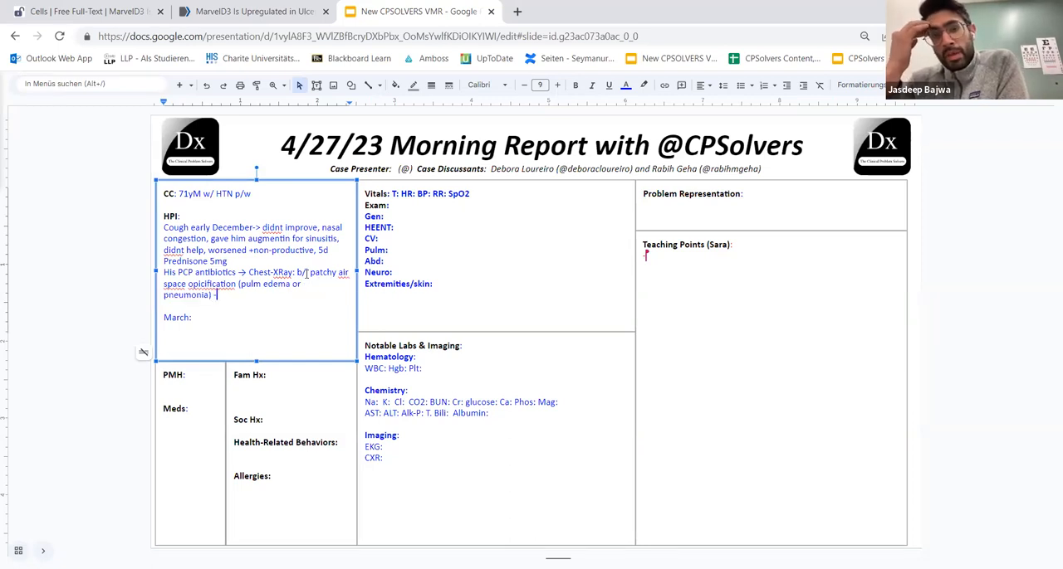
text(-> ED:)
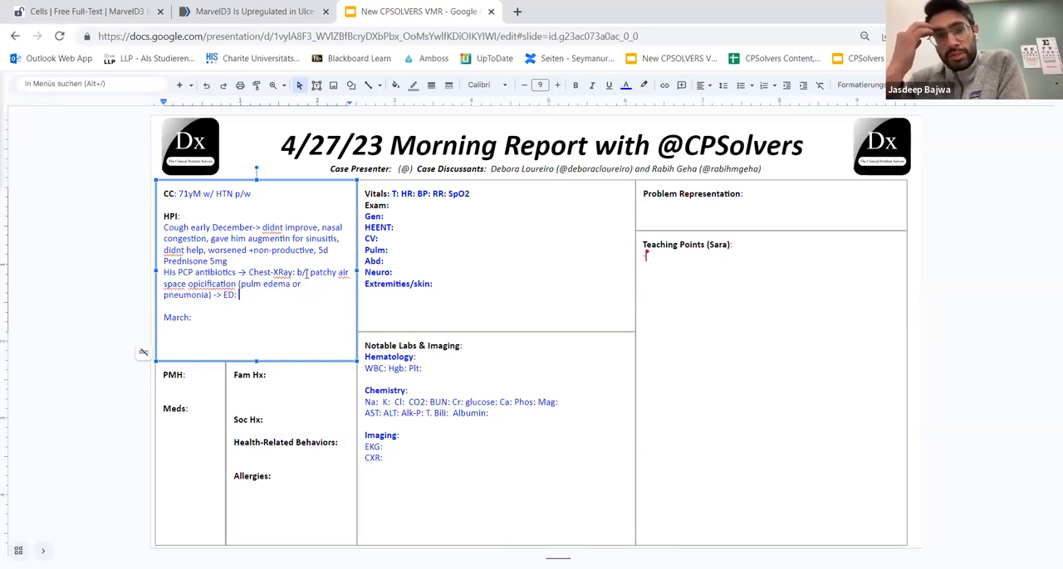
text(spo2)
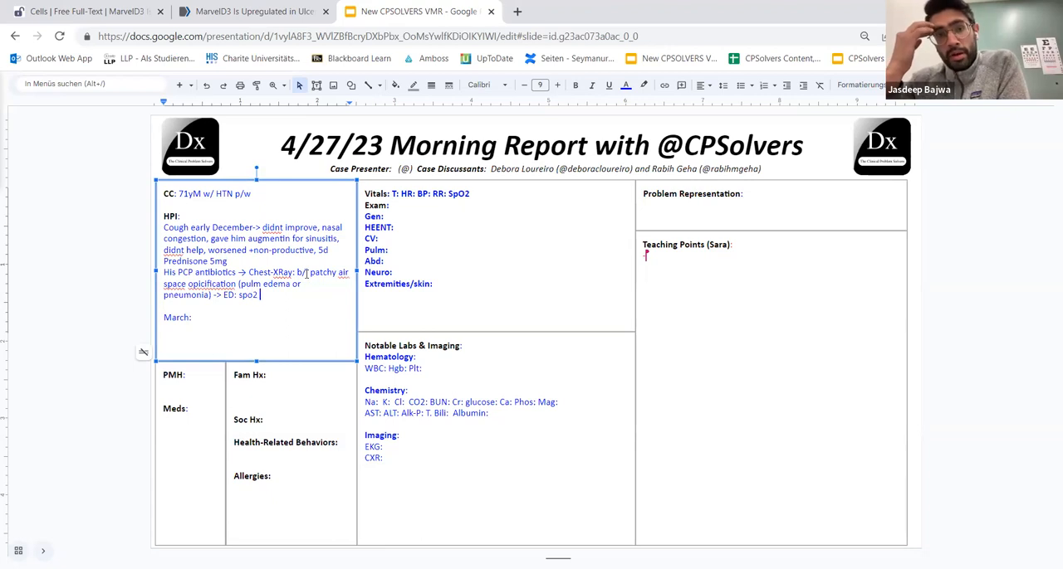
Finish the ED line as SpO2 81% on RA on ambulation
text(81% on)
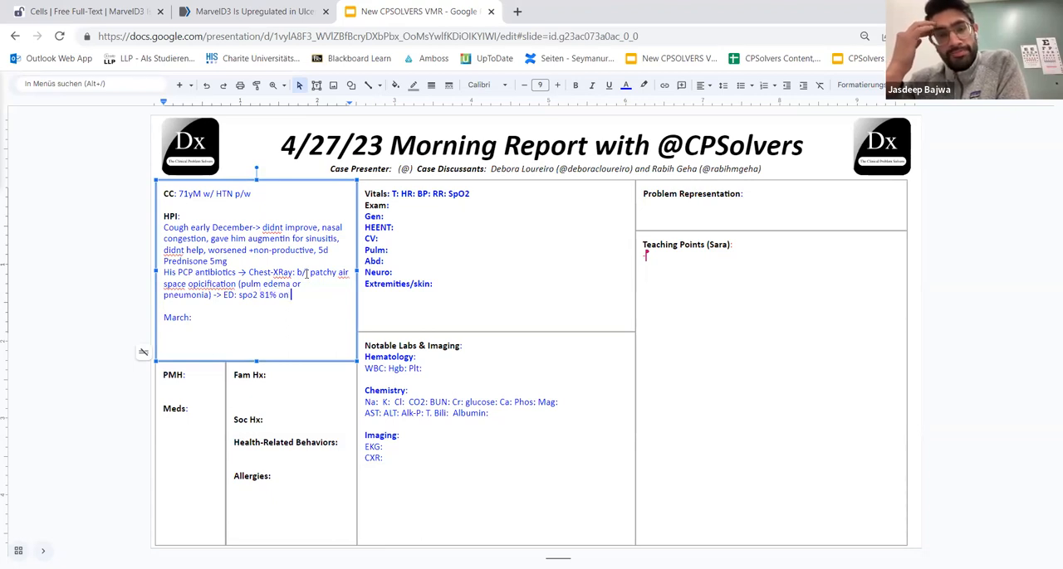
text(RA on am)
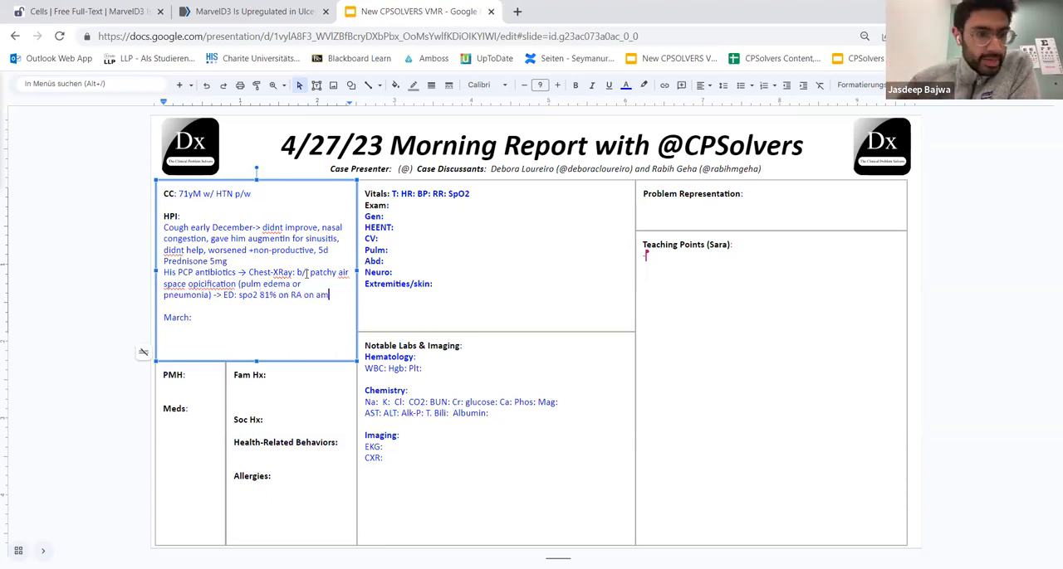
text(ambulation)
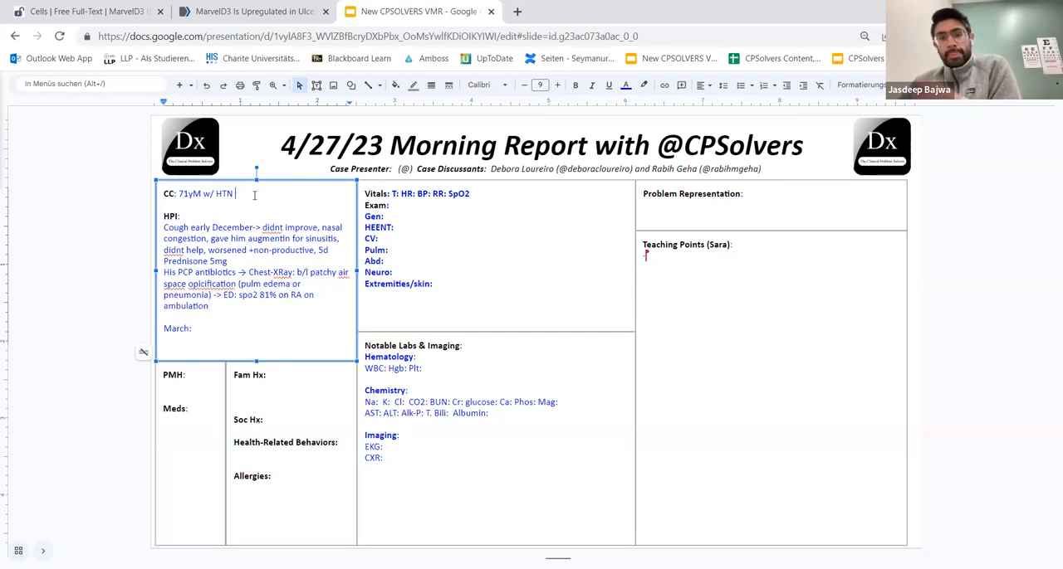
Retype the CC as 'progredient cough and antibiotic failure' and list HTN under PMH
text(cough)
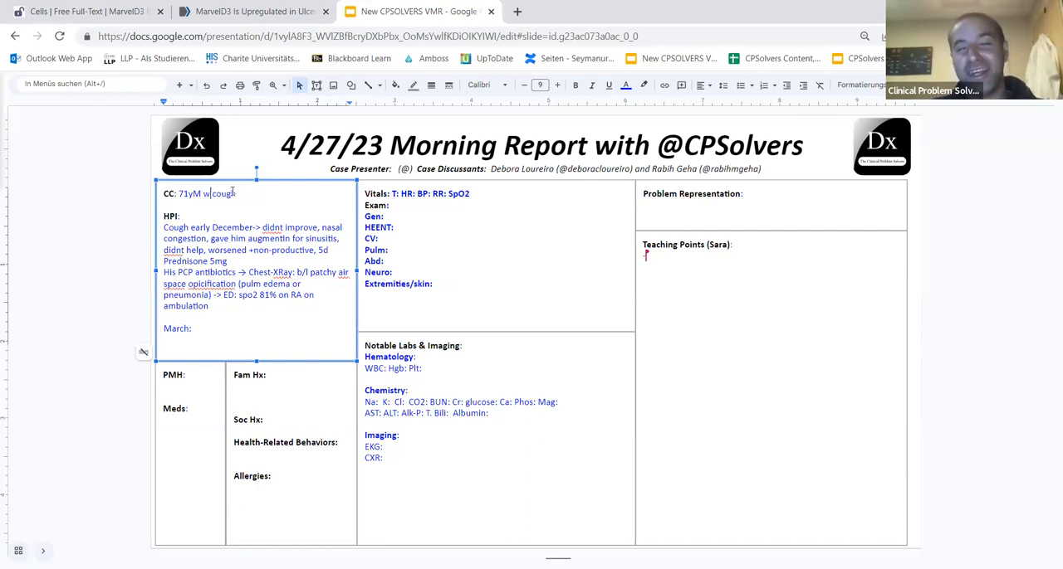
text(progredient)
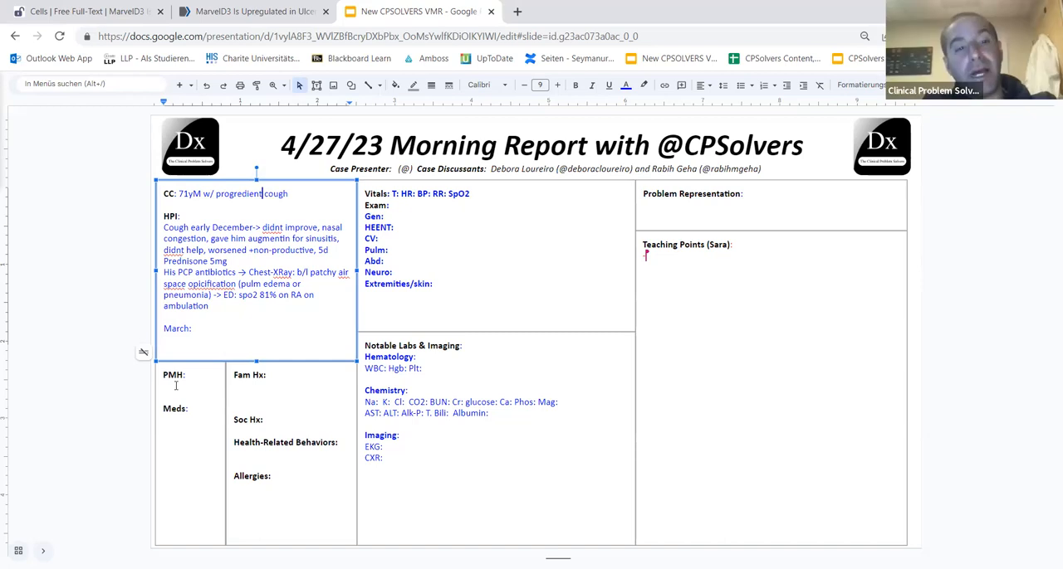
text(HTN)
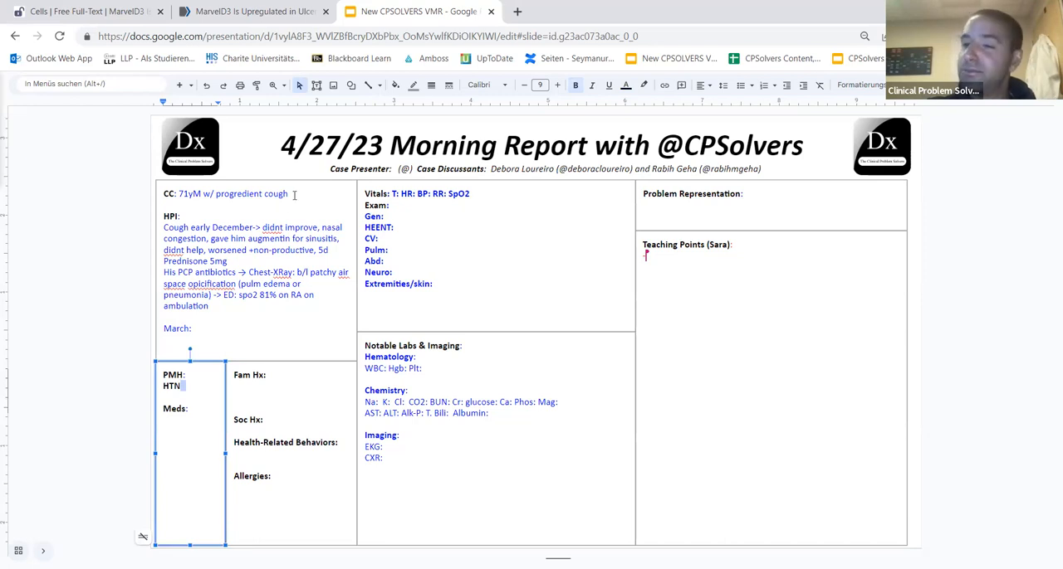
text(and a)
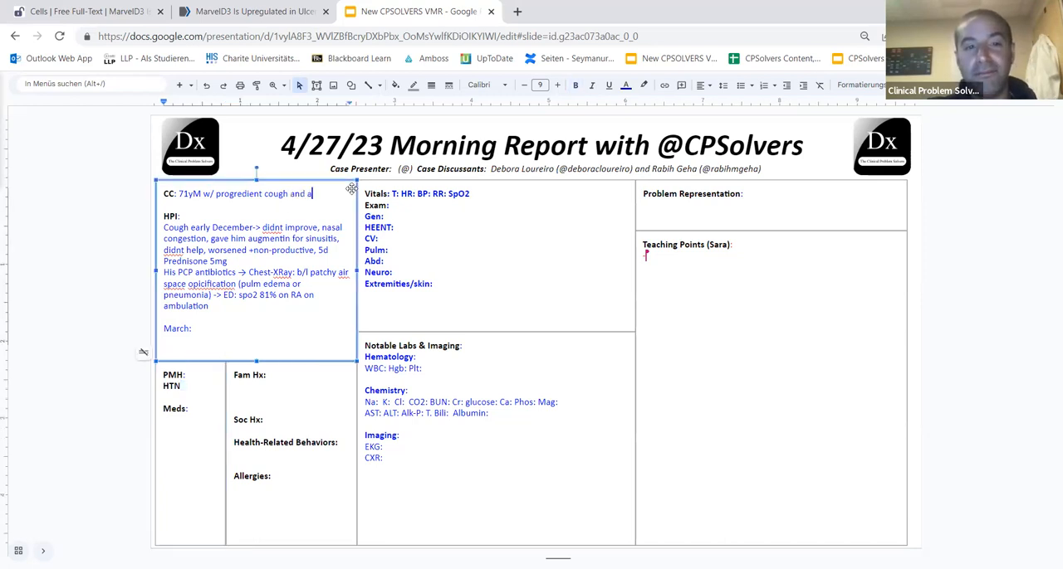
text(ntibiotic)
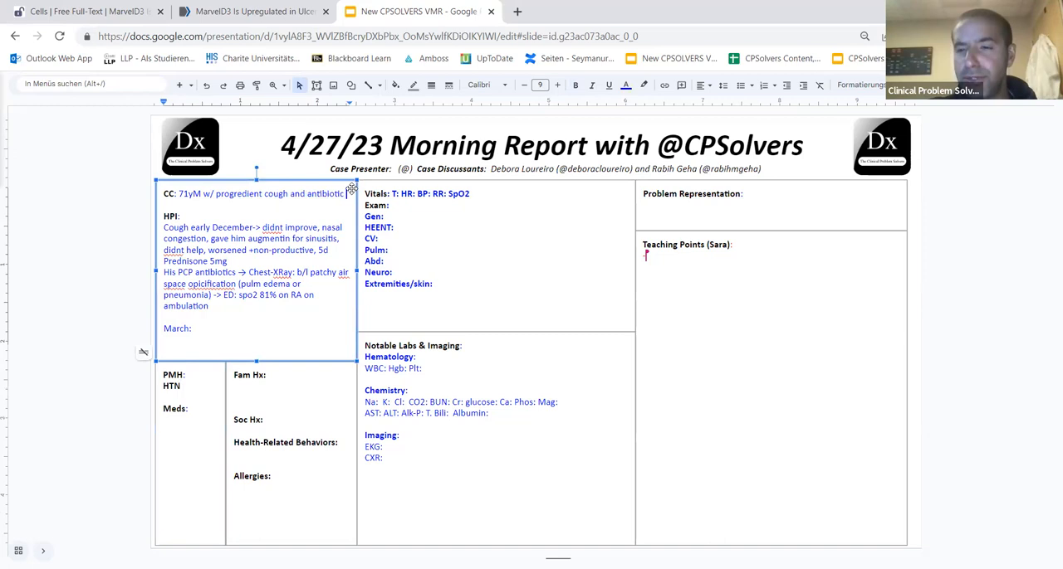
text(failure)
click(257, 288)
text(rimary care physician prescribed)
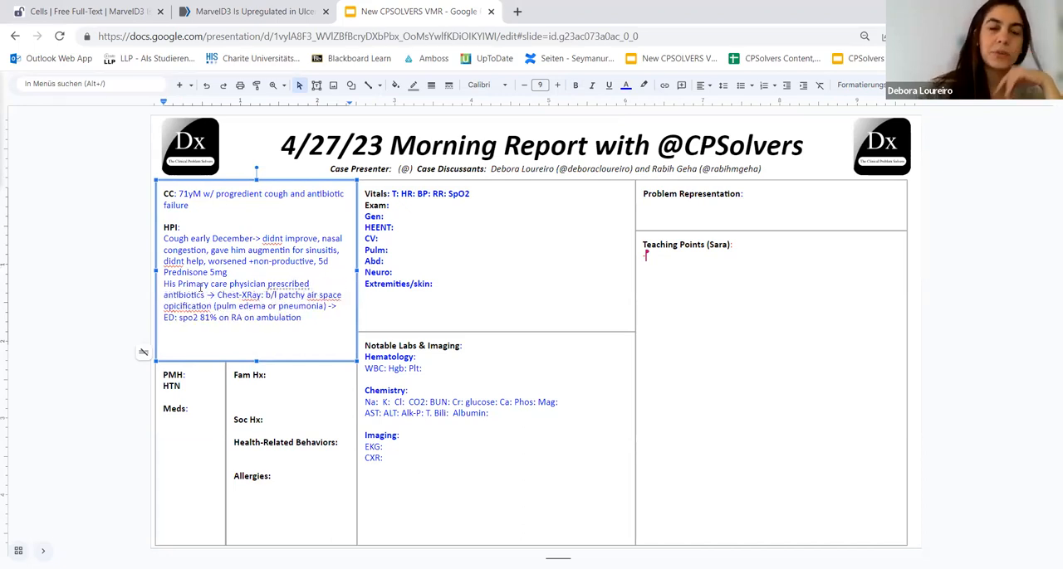
Reword the HPI with 'prescribed him a' and enter the presenter name 'Jasde'
text(him)
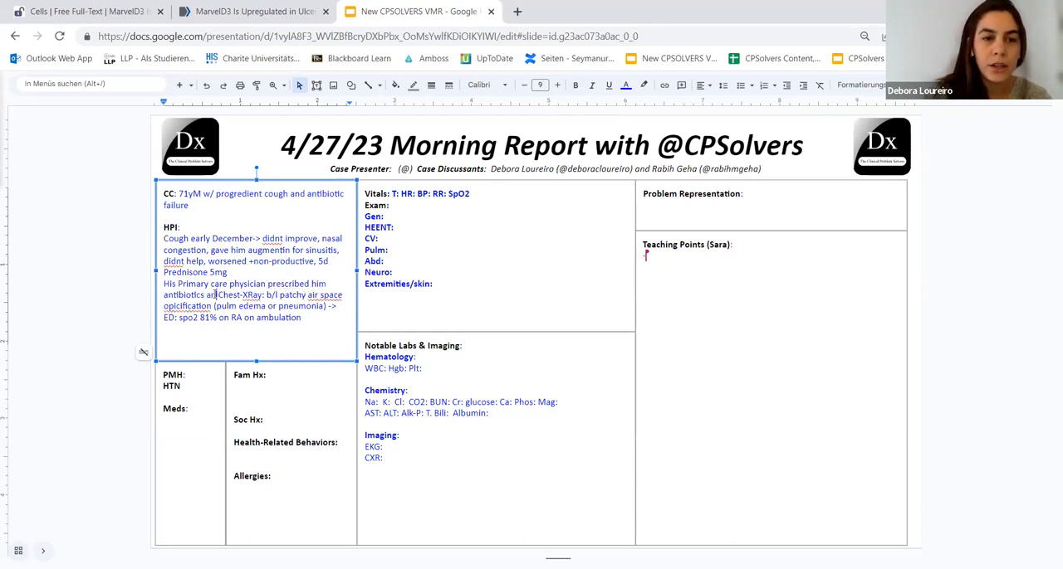
text(a)
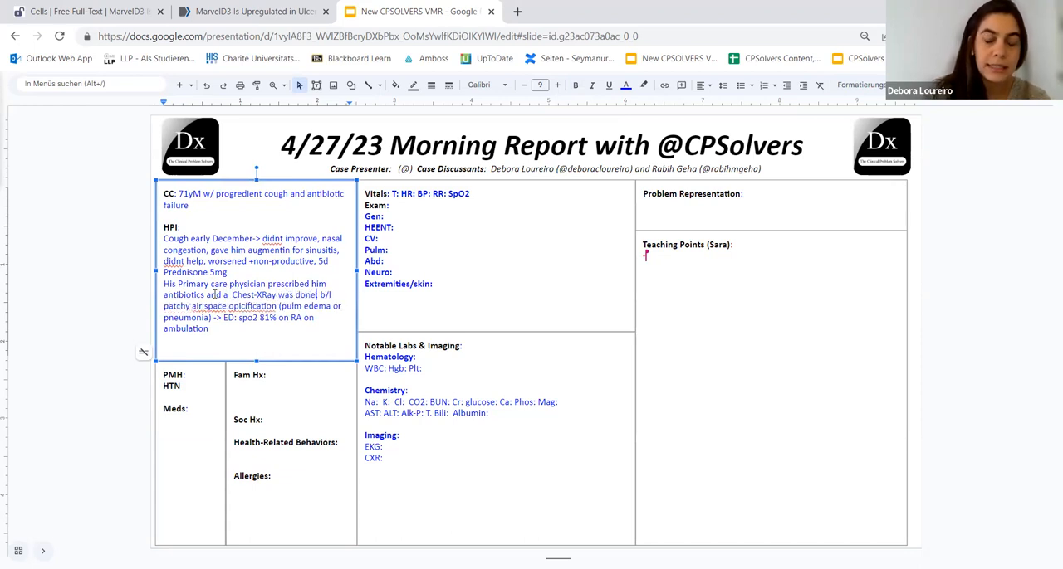
click(540, 145)
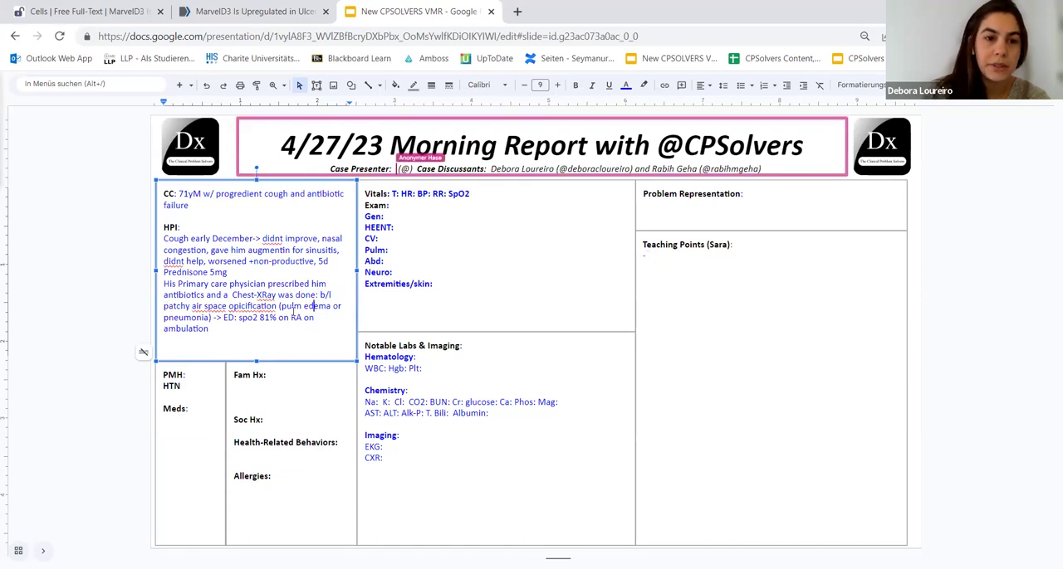
text(Jasdeep Bajwa)
text(Vs.)
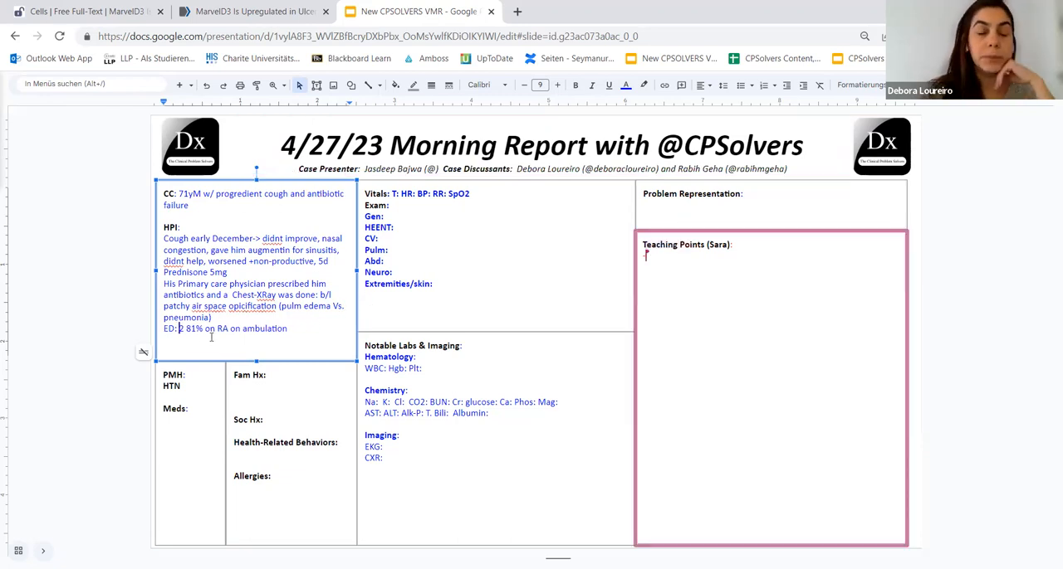
Put 'ED: SpO2' on its own line and open the HPI with 'Early December'
text(SpO2)
click(253, 254)
text(')
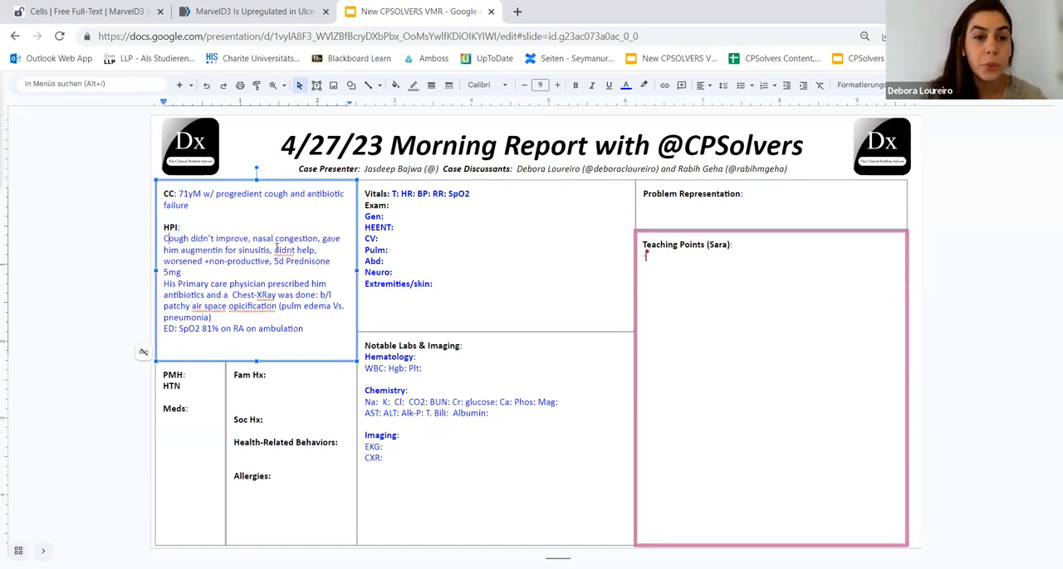
text(Early December p/w)
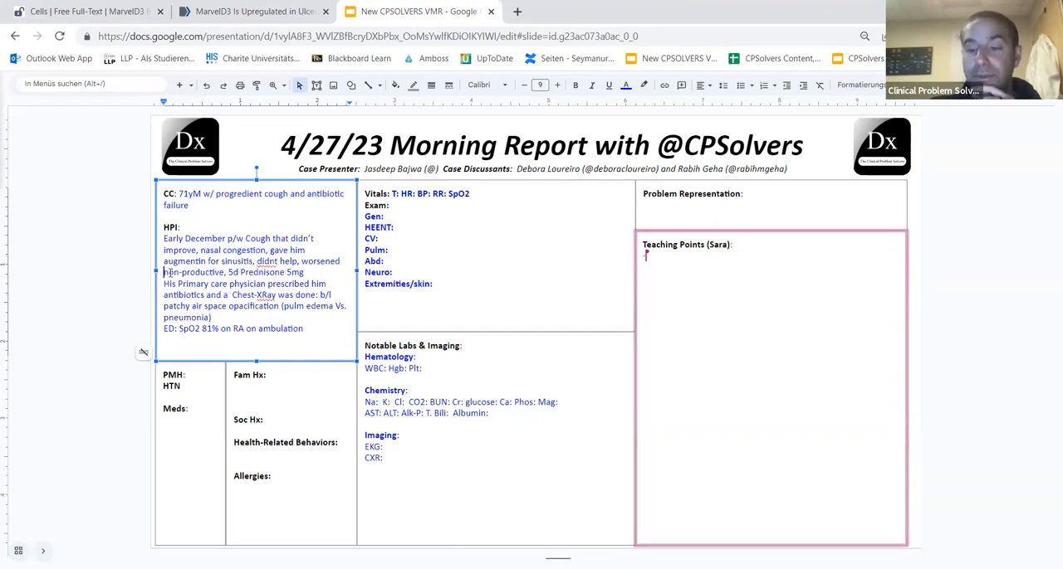
text(and)
click(255, 200)
text(non-producti)
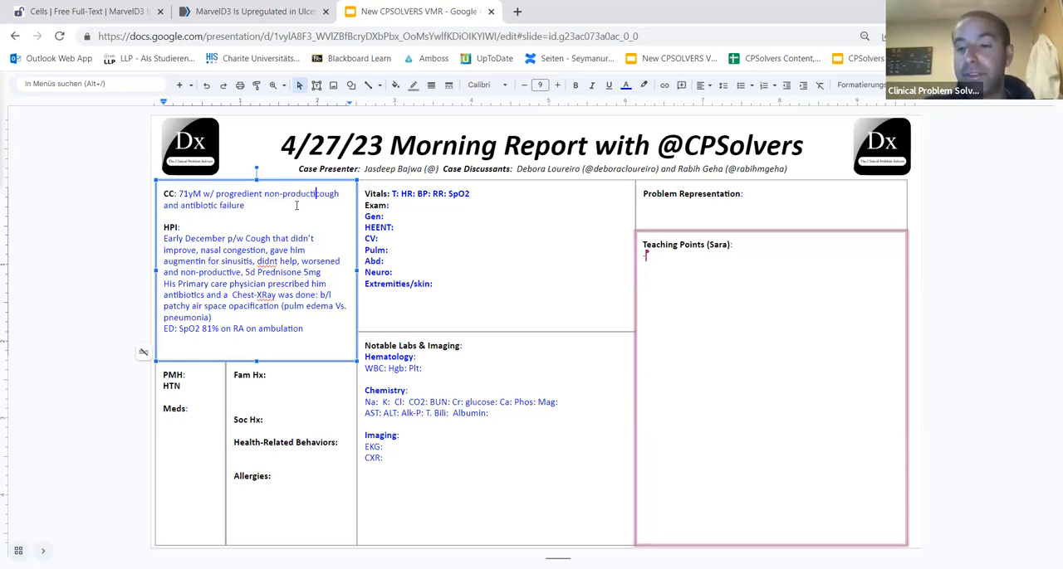
Start a 'Cough vs hypoxemia' point and edit the capitalised Cough in the HPI
text(-Cough vs)
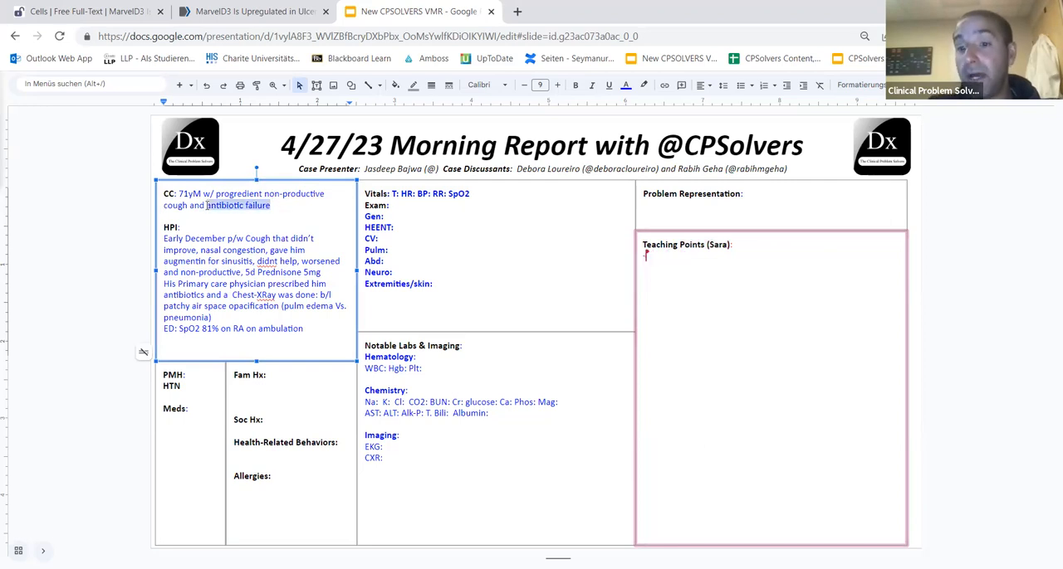
text(hypoxemi)
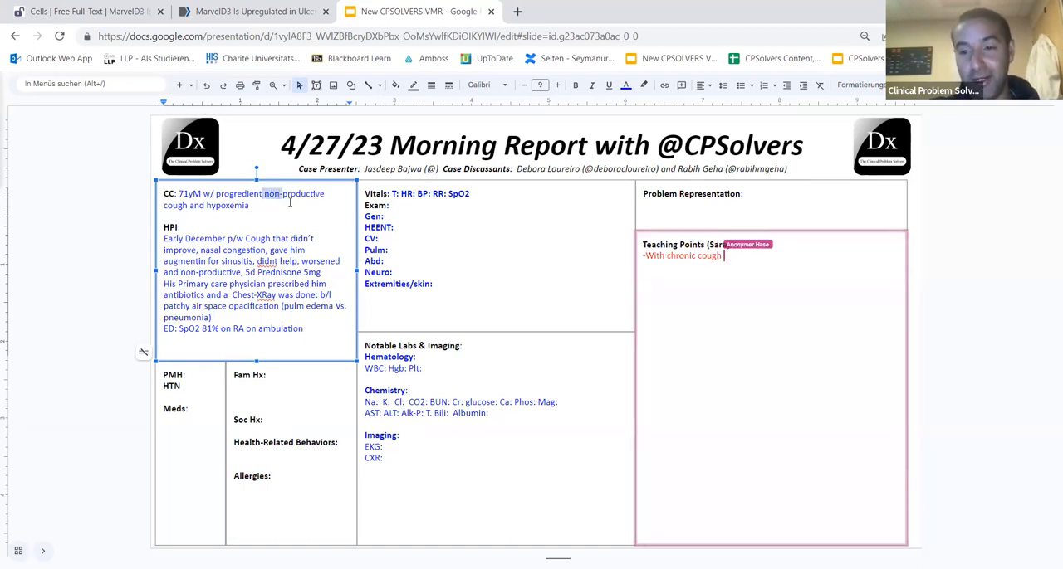
click(628, 86)
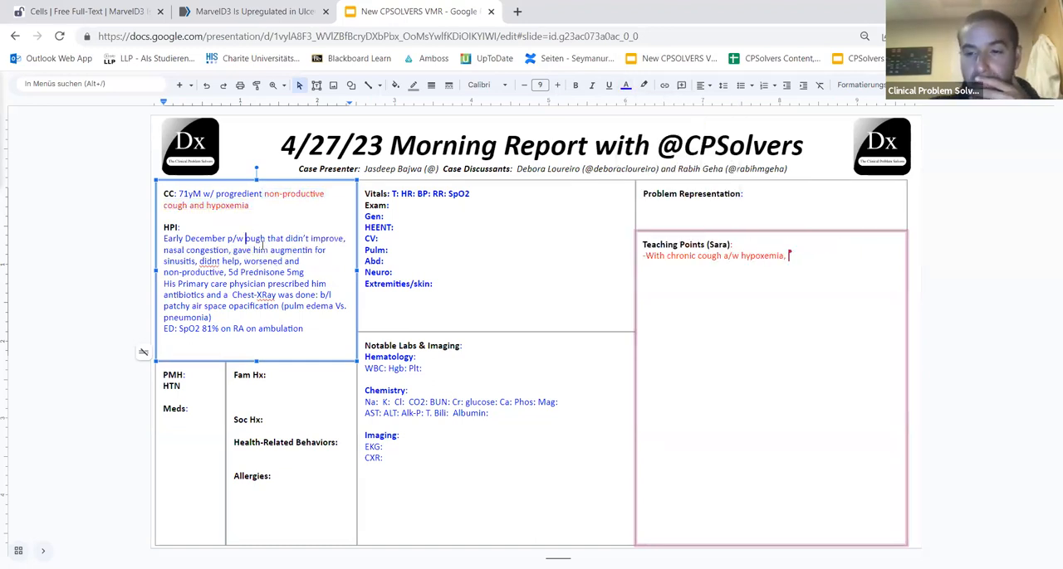
Write the teaching point that hypoxemia is the complaint with the most gravity
text(hypoxem)
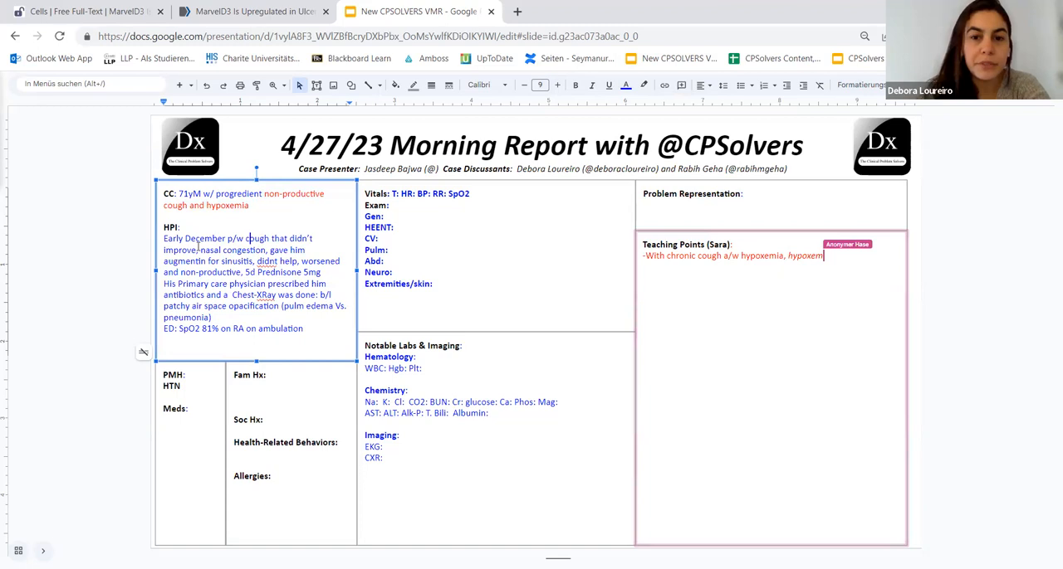
text(has)
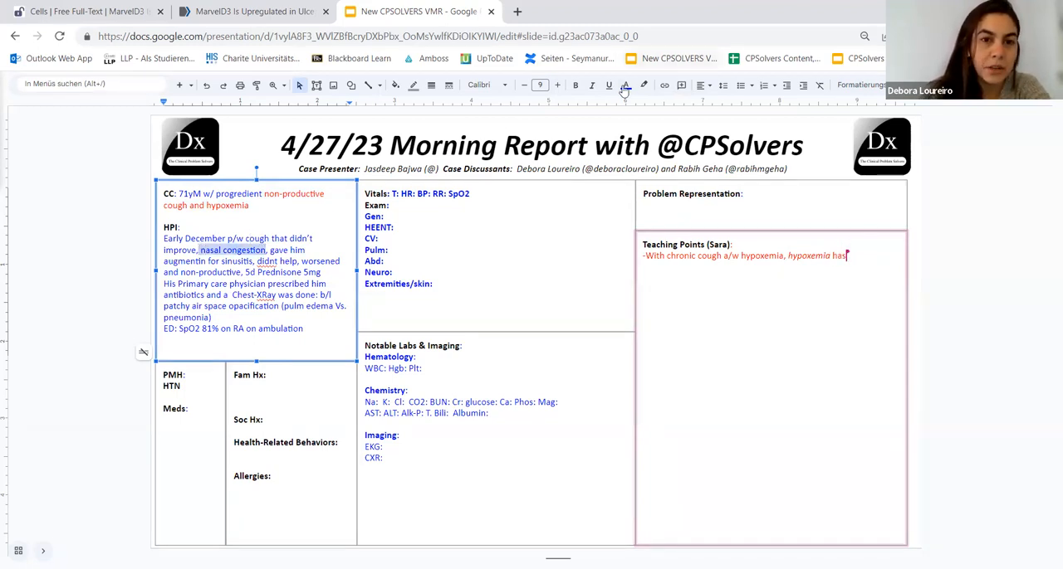
text(is the CC)
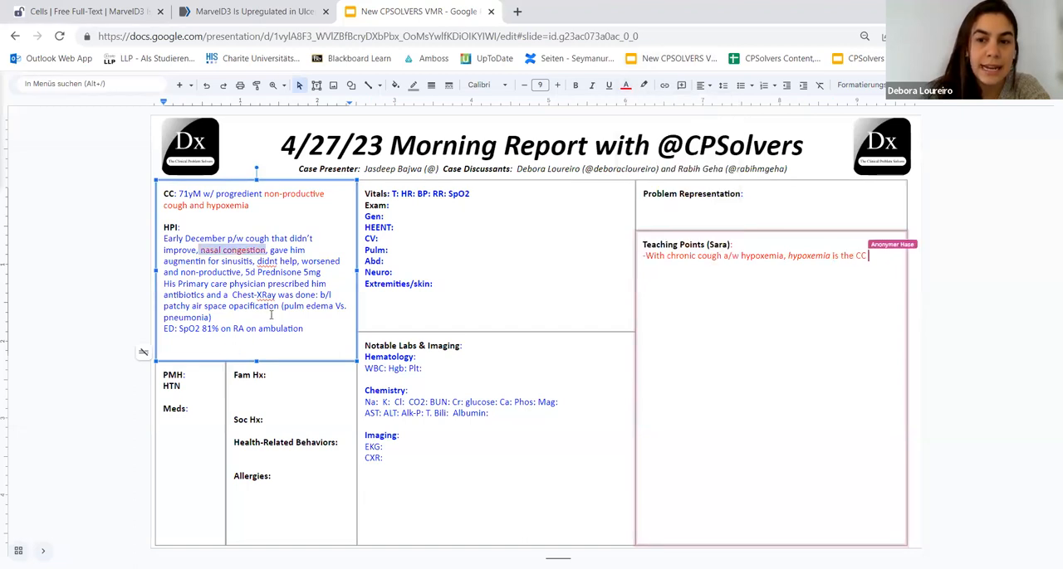
text(w/ most gravi)
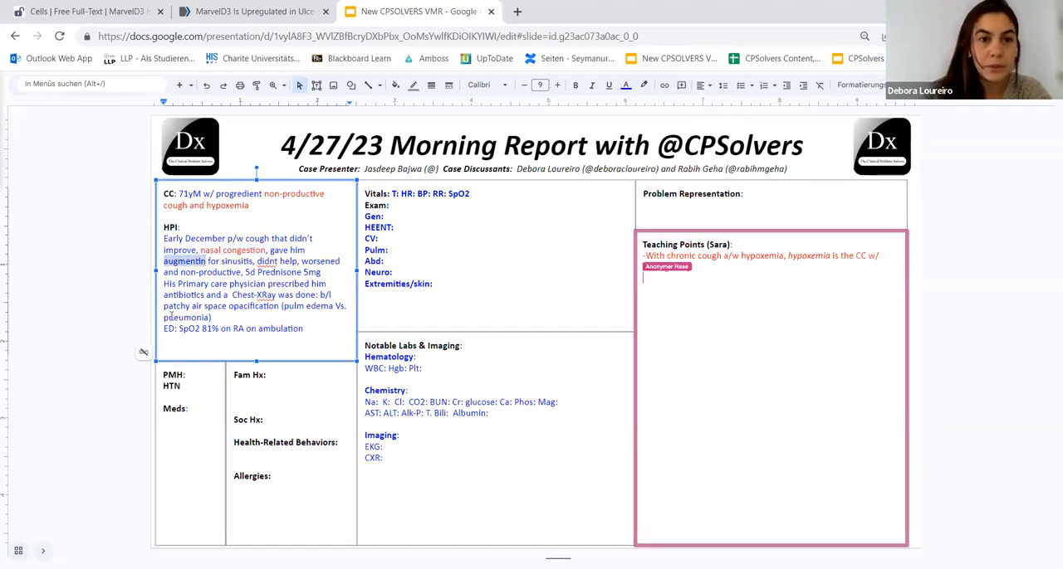
text(most gravity.)
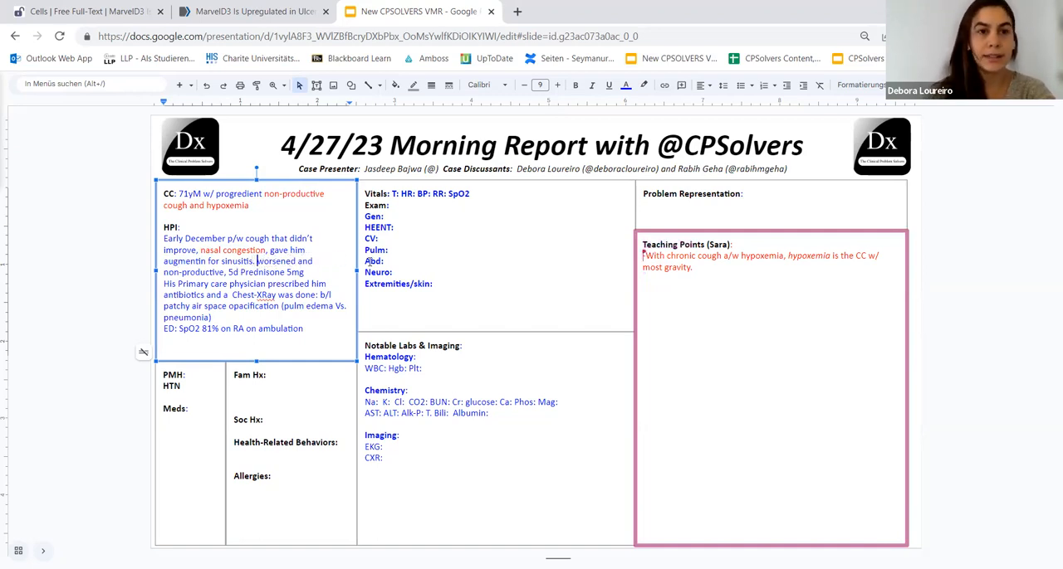
text(The cough)
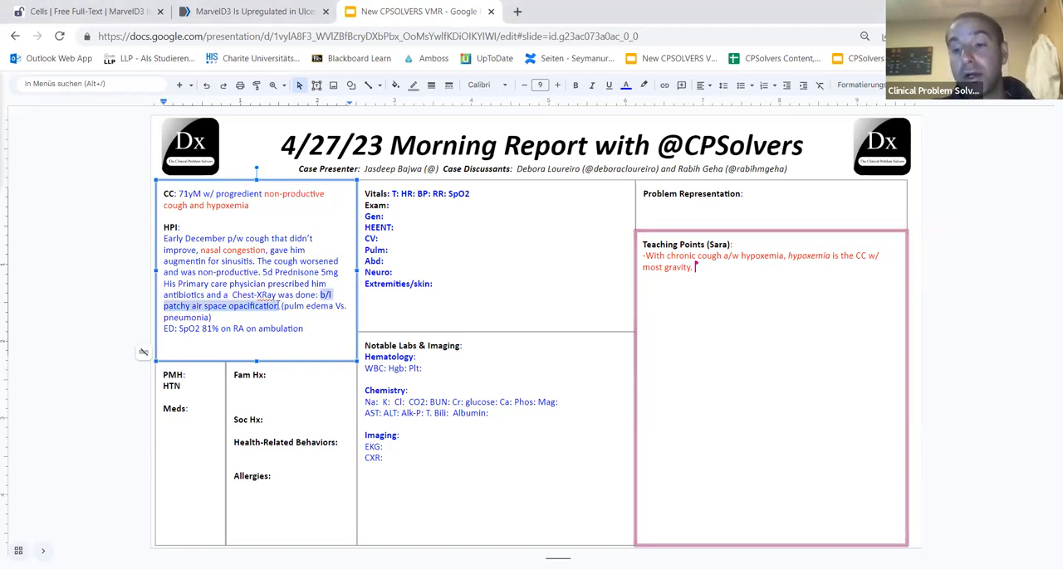
Place the cursor in the HPI text near its heading to tidy it
click(630, 86)
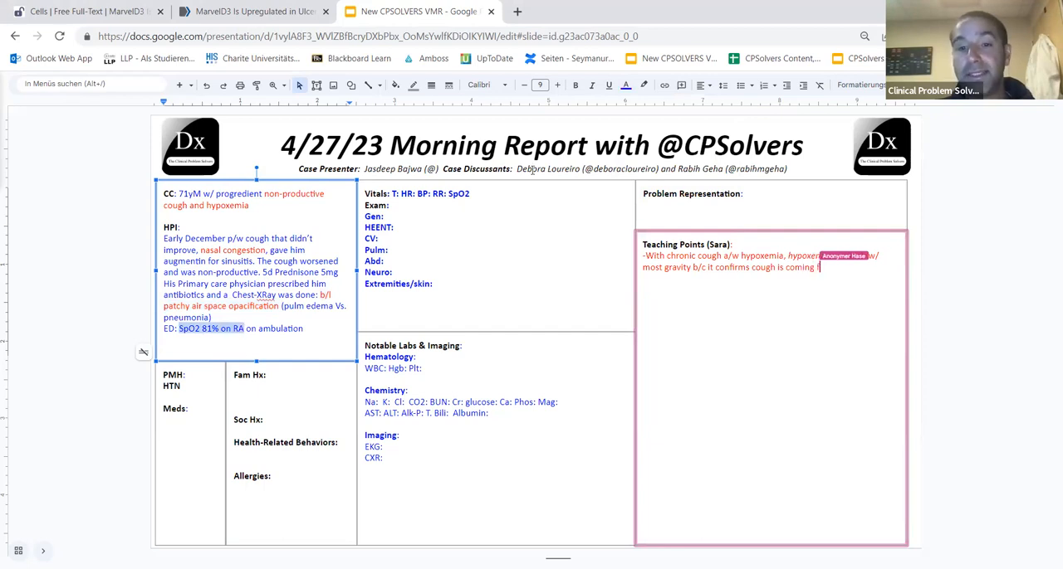
click(623, 85)
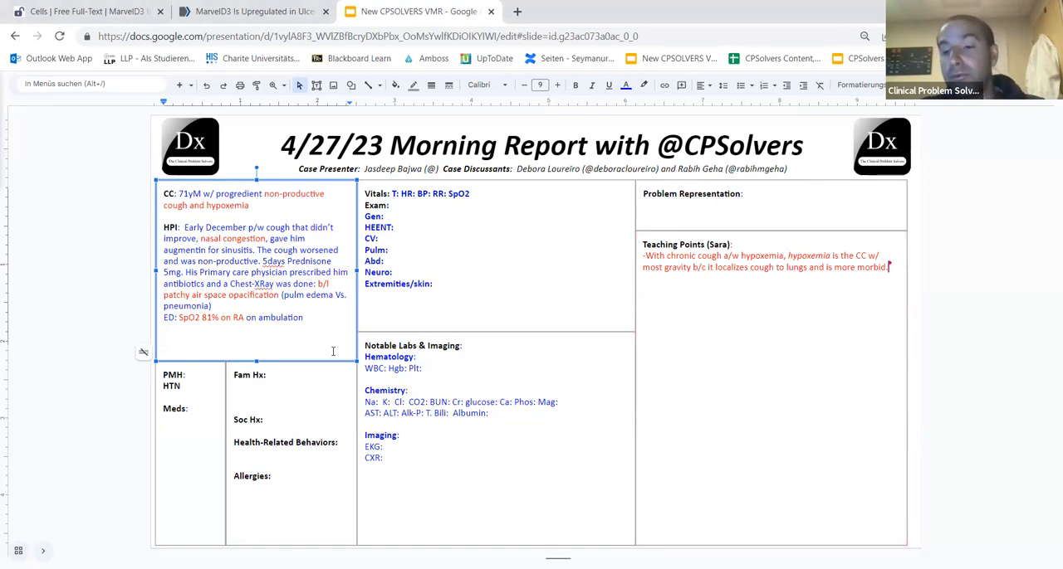
mouse_move(191, 384)
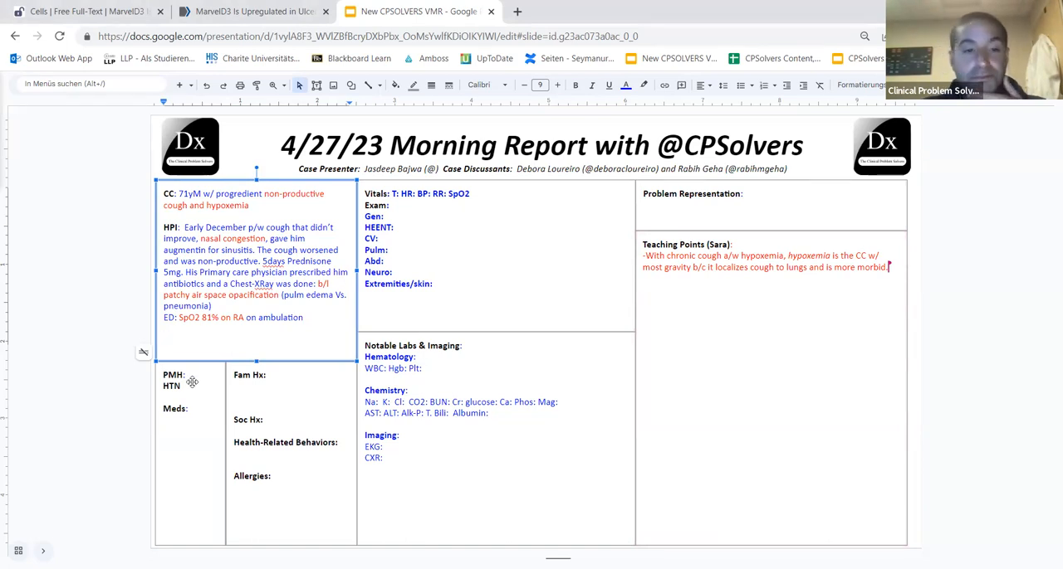
List Augmentin and Prednisone 5mg for 5 days under Meds in the PMH box
click(189, 385)
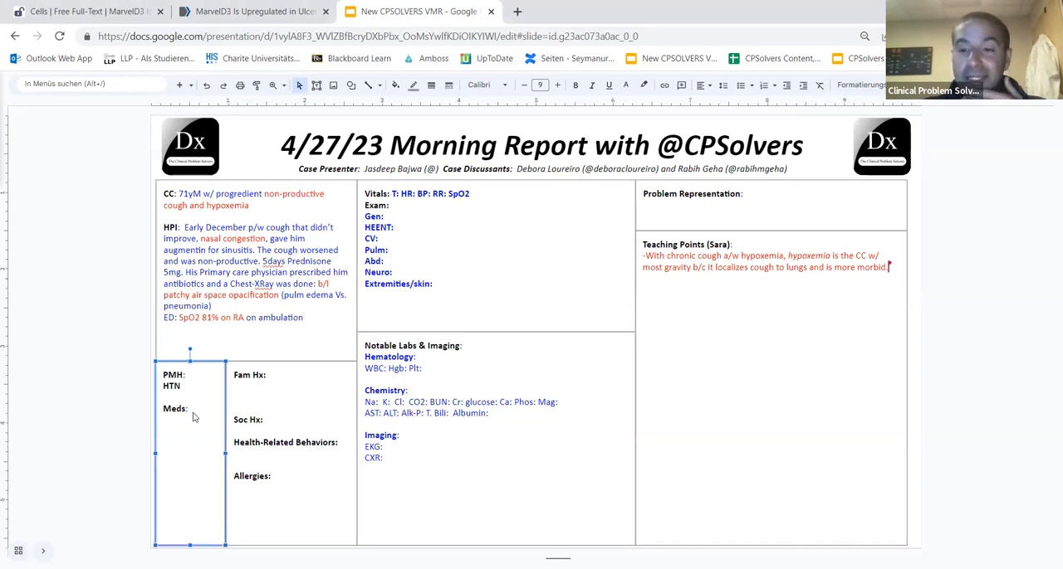
click(190, 409)
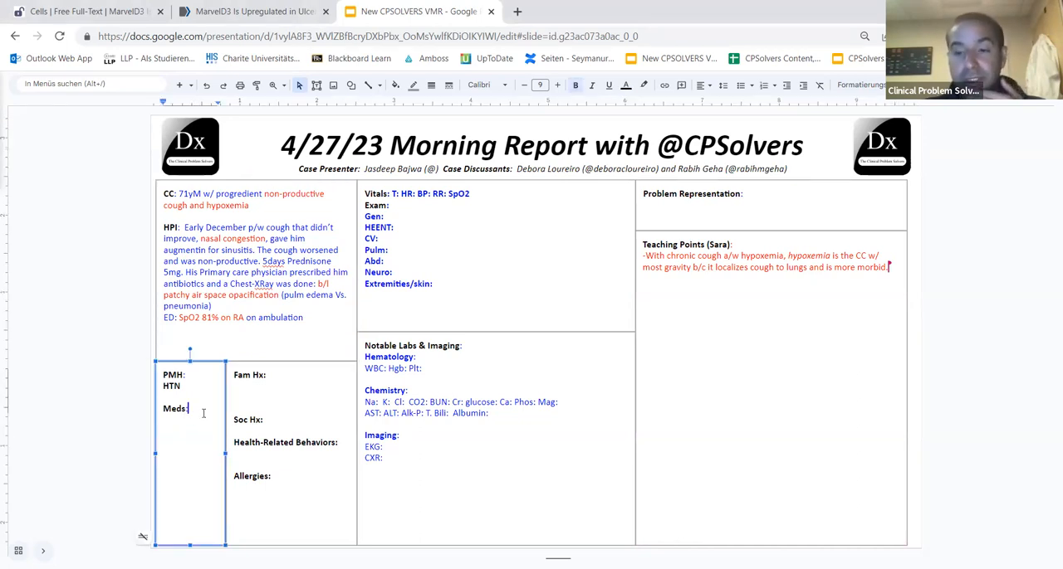
text(Augmentin)
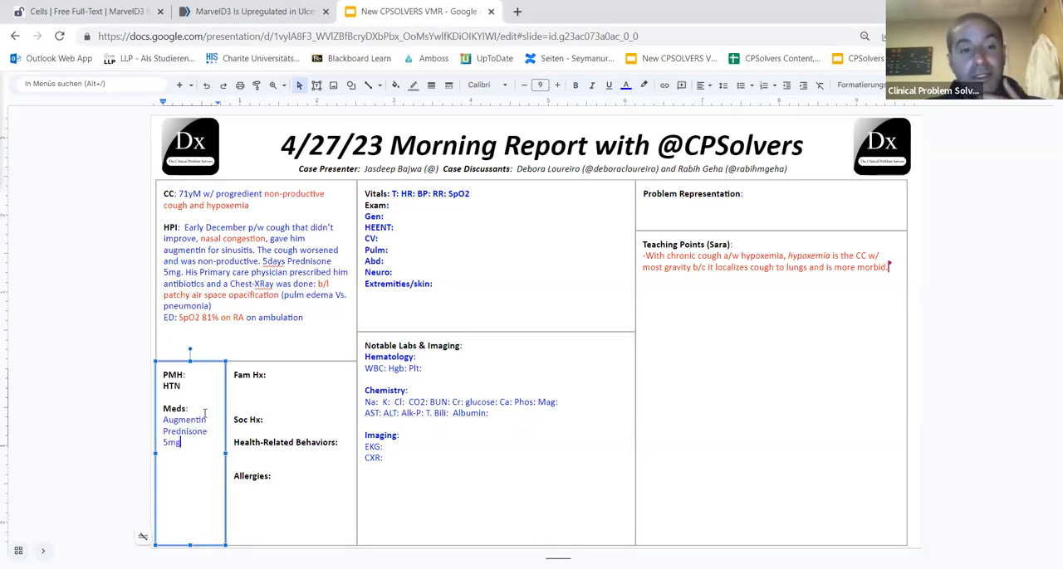
text(for 5days)
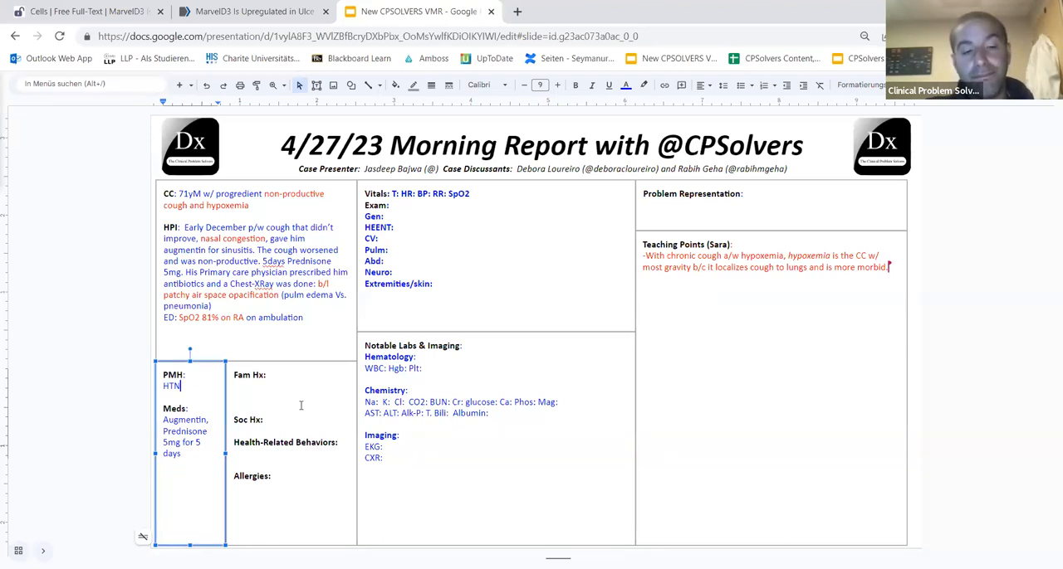
click(300, 405)
text(.)
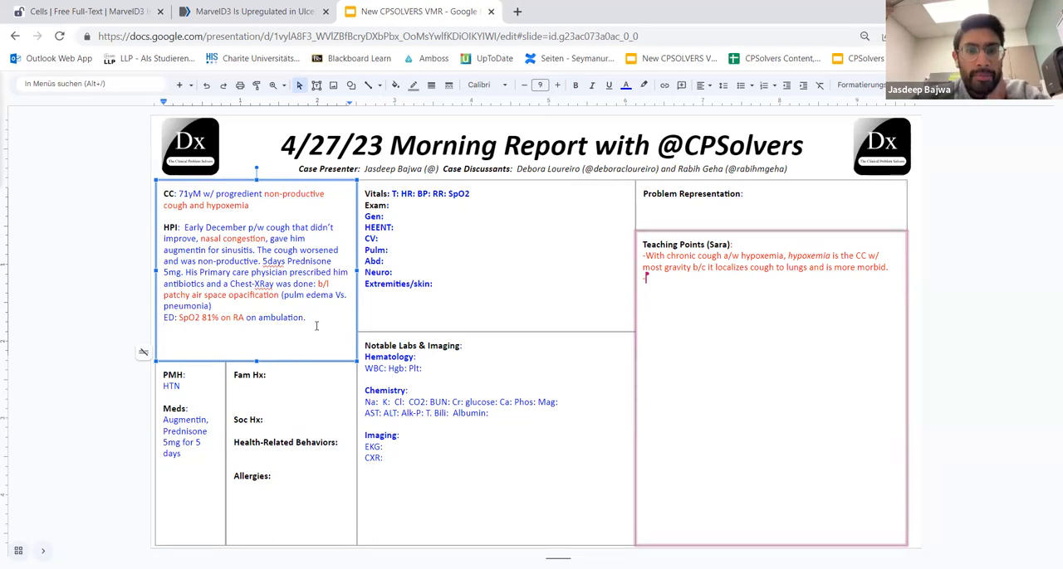
Add no travel, retired 30 years ago, acetone exposure with a mask, no pets
text(No travel,)
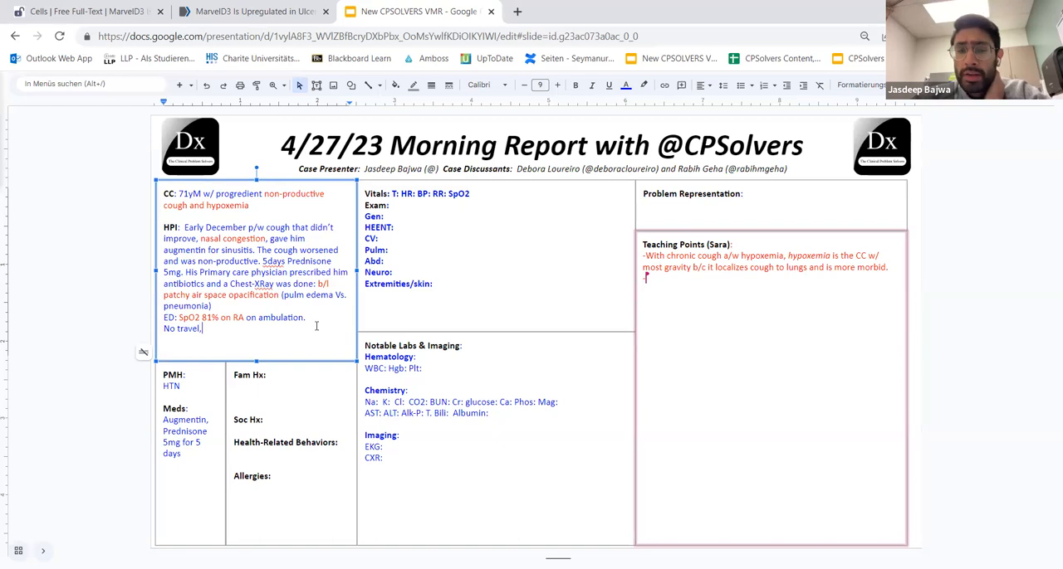
text(retired)
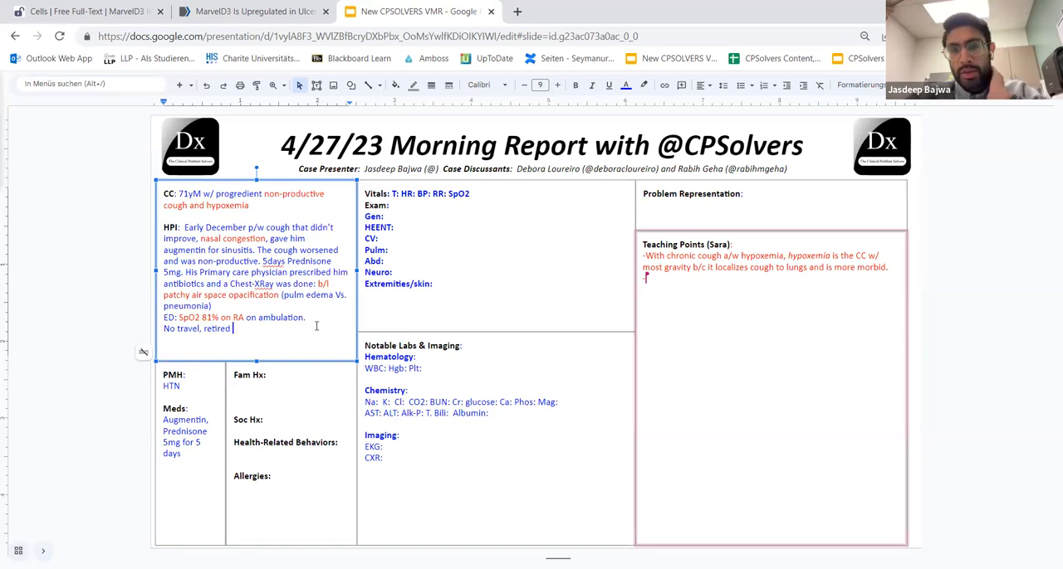
text(30y ago,)
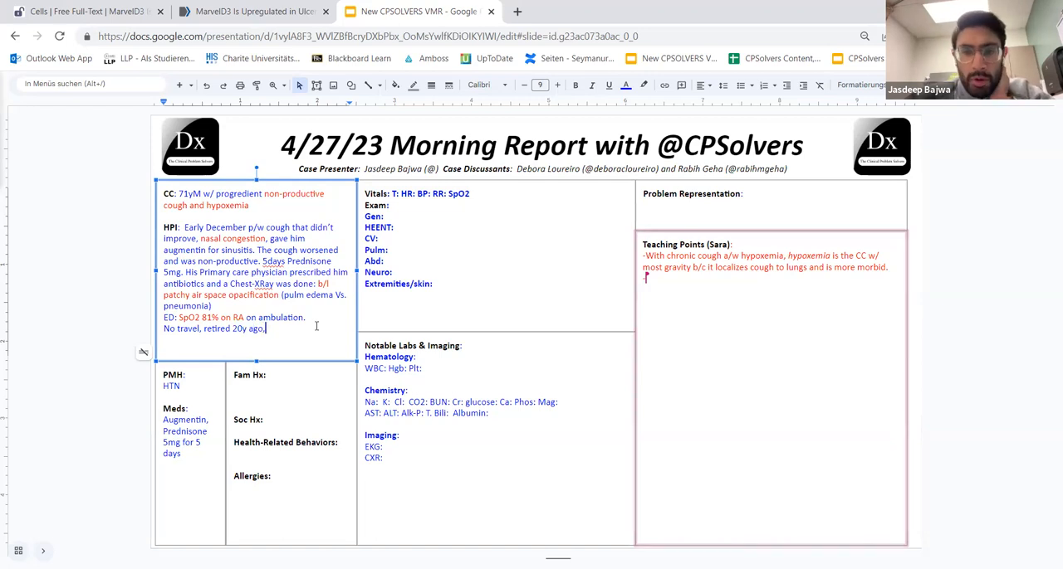
text(exposure agent)
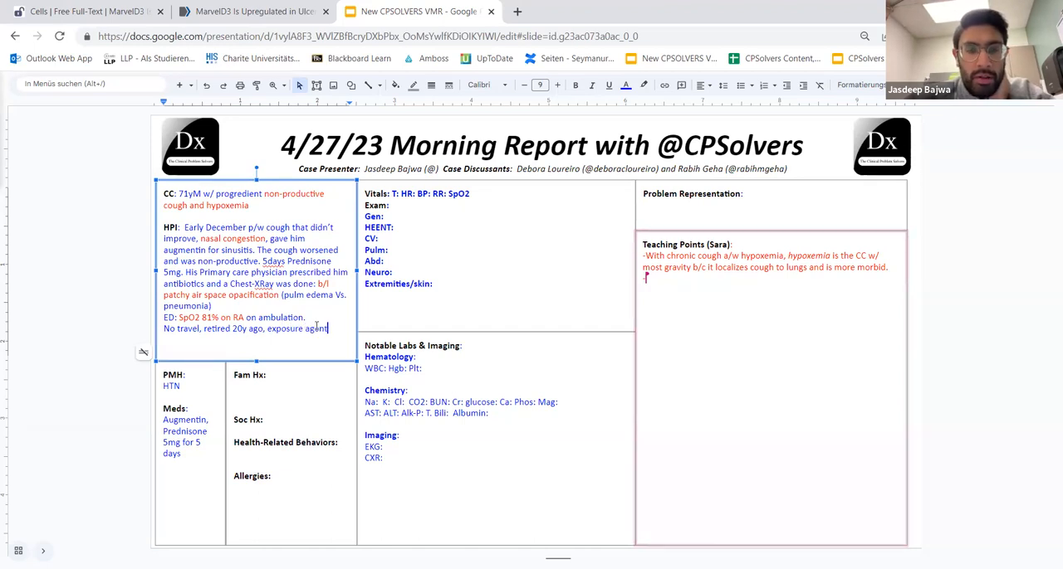
text(like acetone)
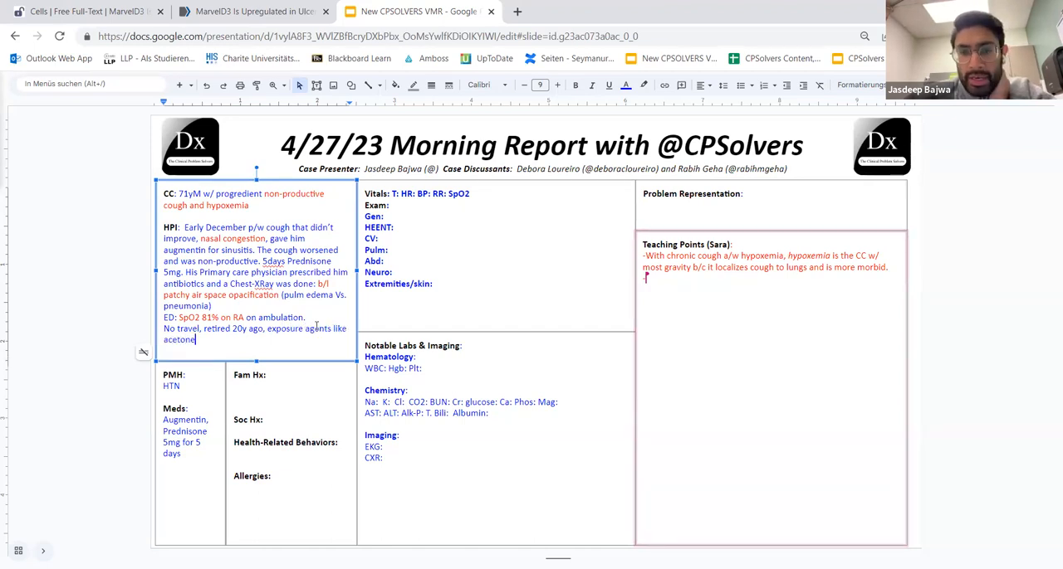
text(,)
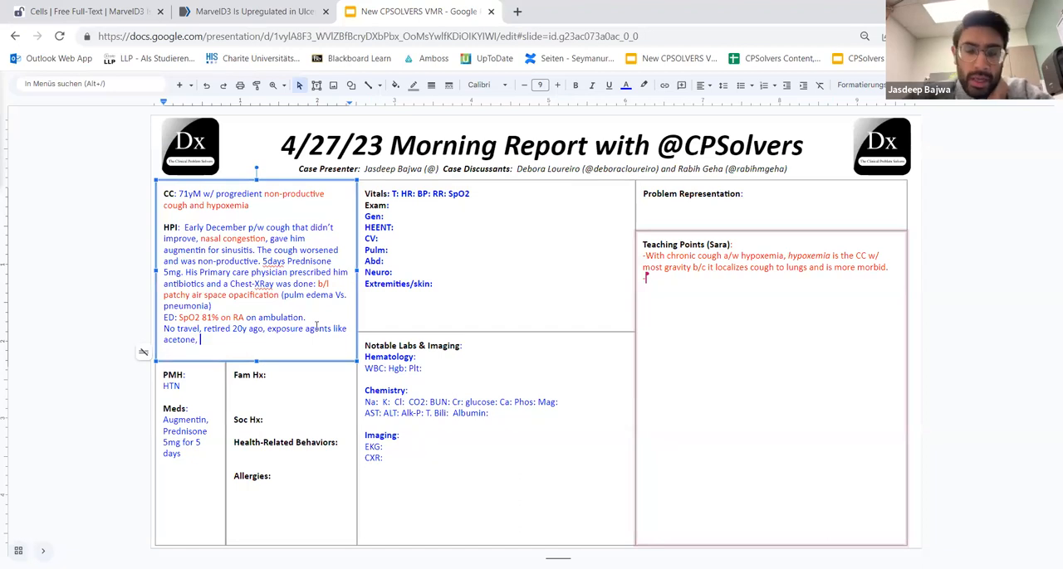
text((wore a mask mos)
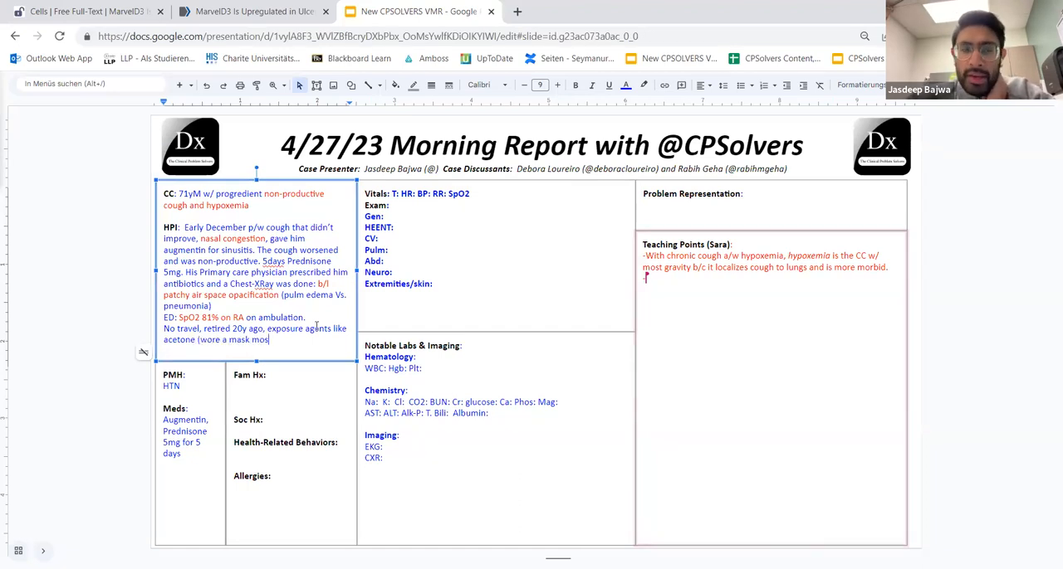
text(tly), n)
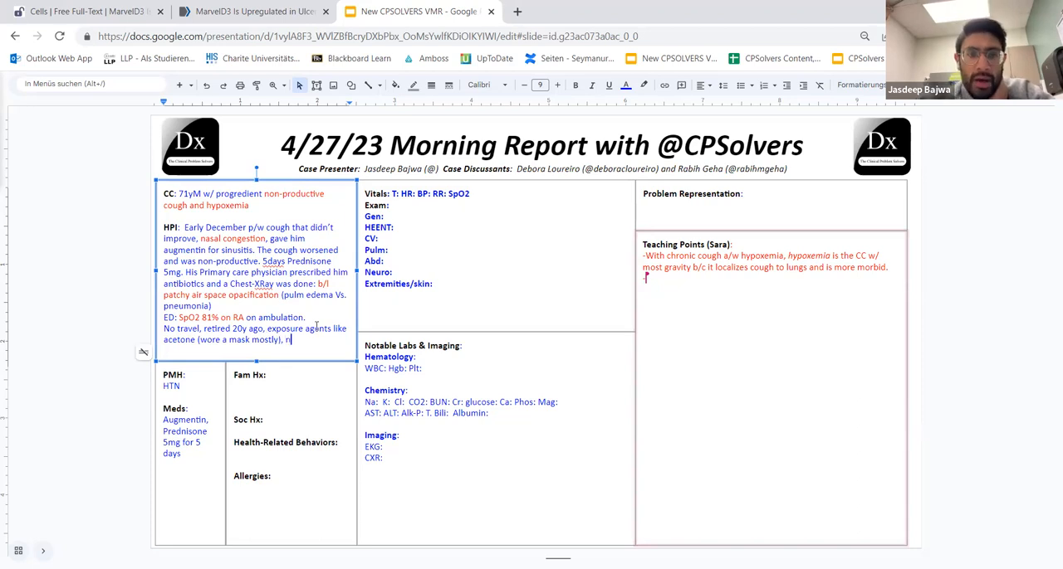
text(o pets,)
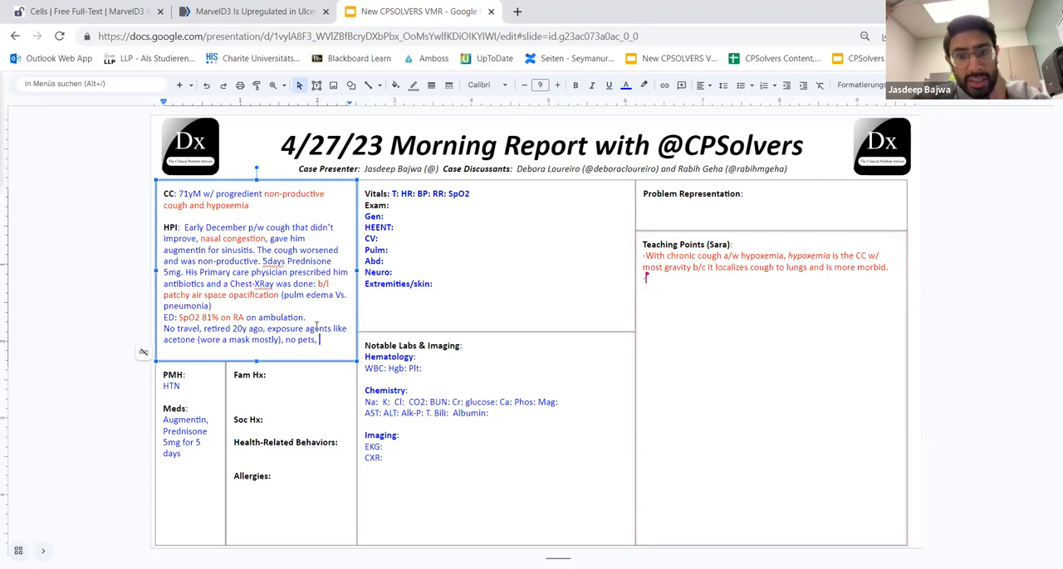
Add fine granular dust exposure, no drugs, very healthy, and exhaustion when walking
text(hea)
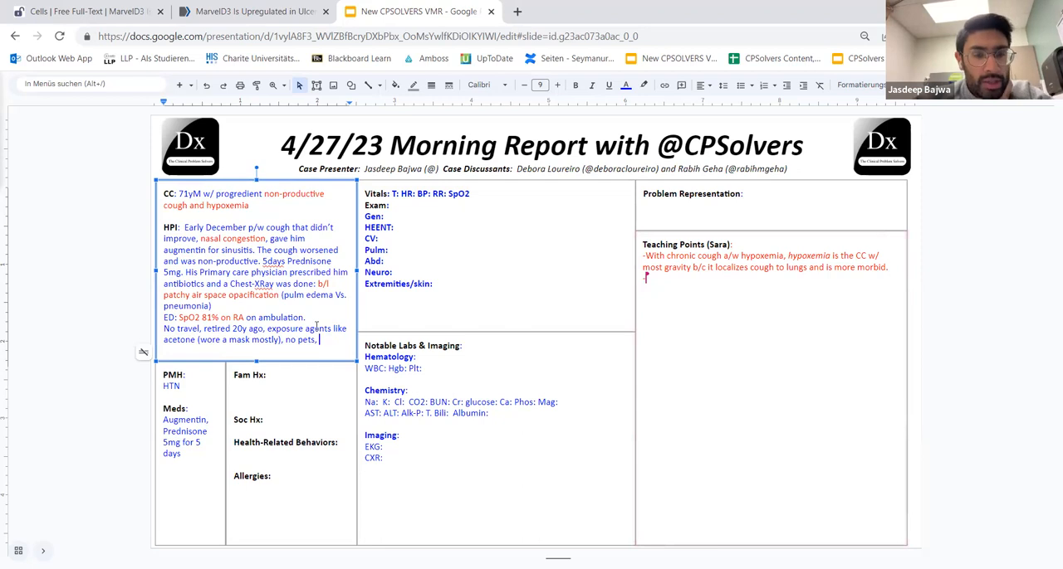
text(fine granular)
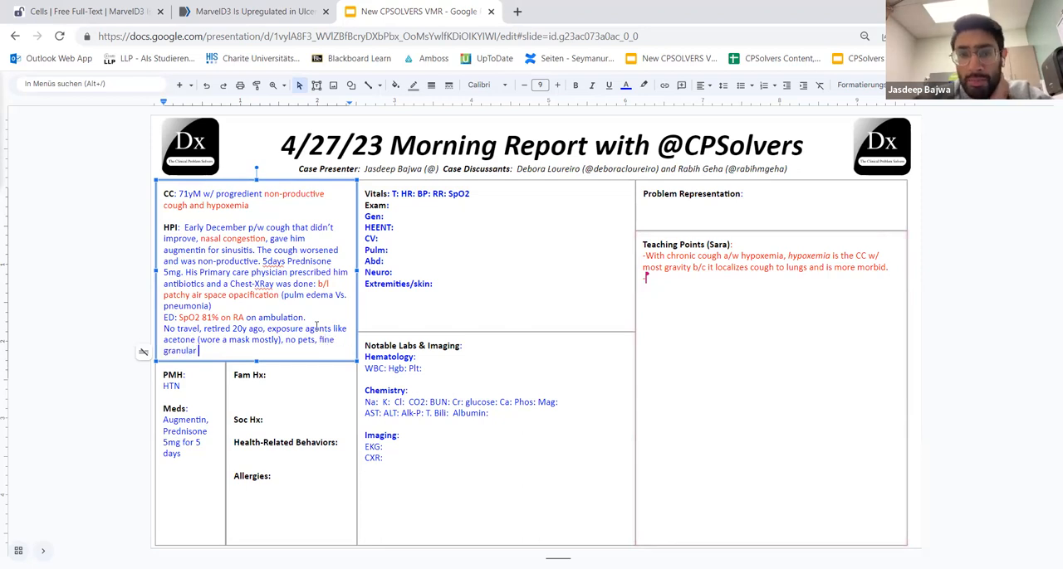
text(dust)
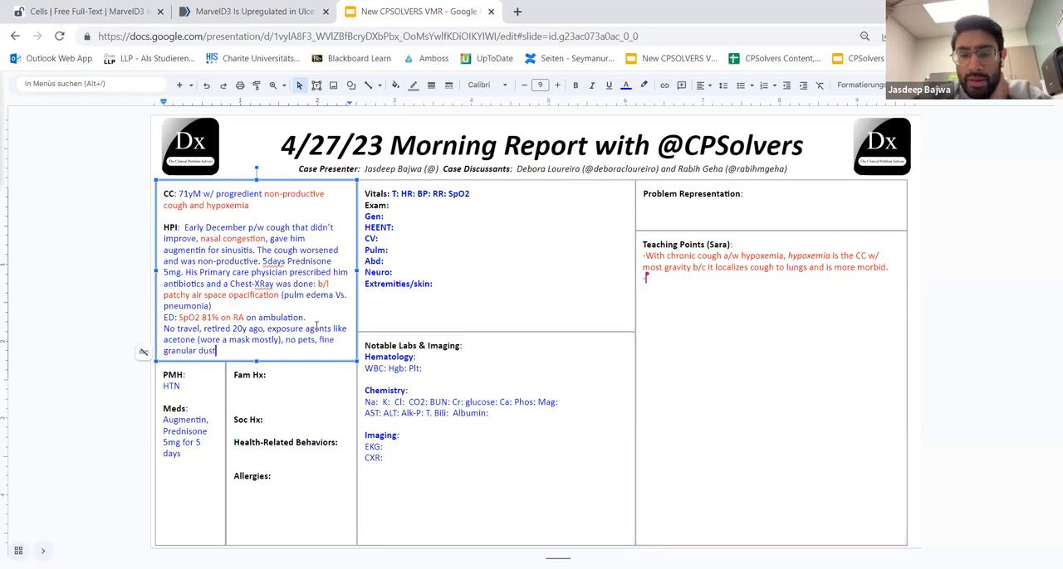
text((vacuums almost every d)
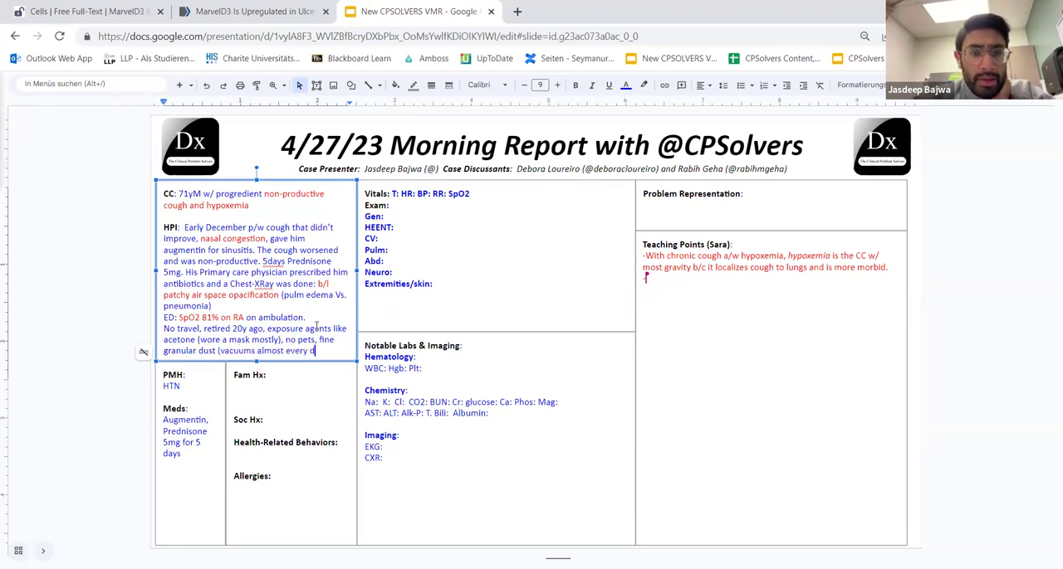
text(ay), no smoking or vaping or inh.)
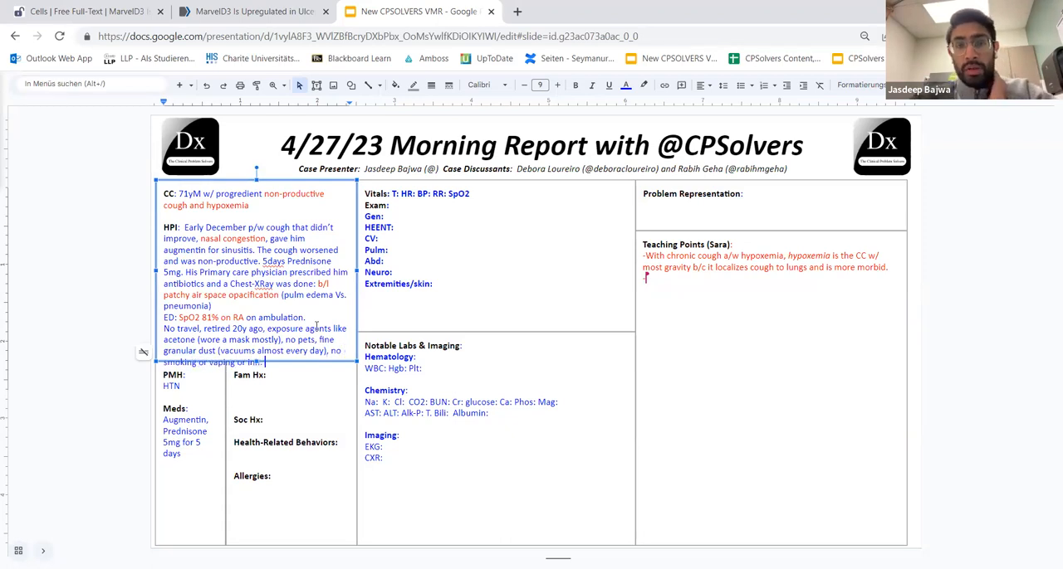
text(Drugs:)
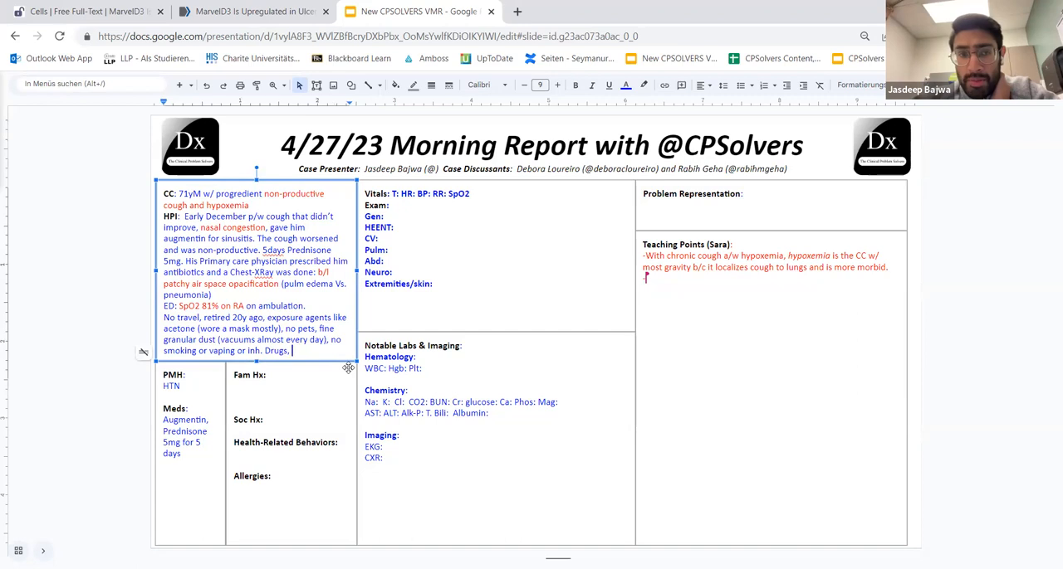
text(very good)
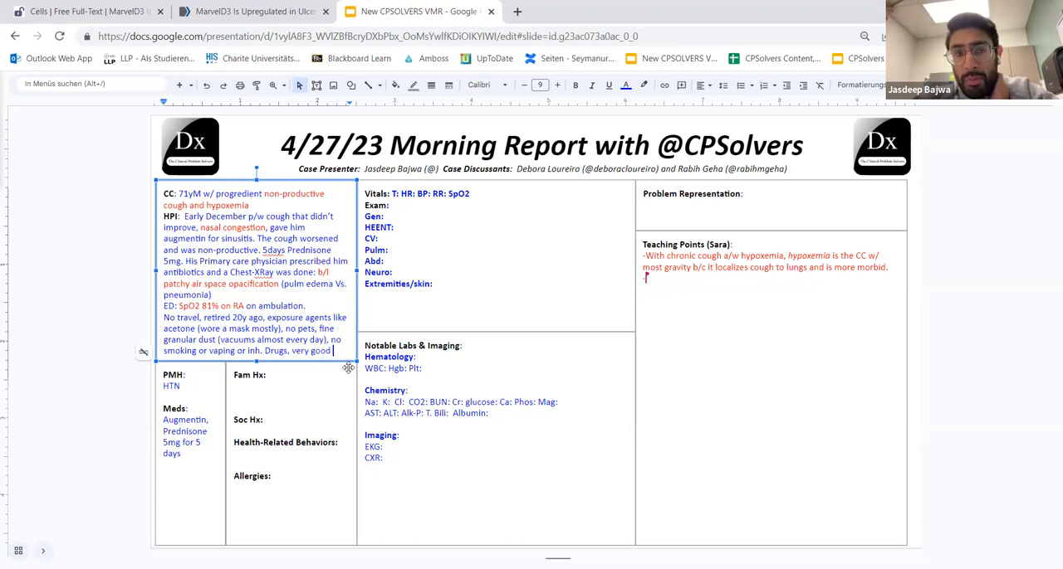
text(healthy)
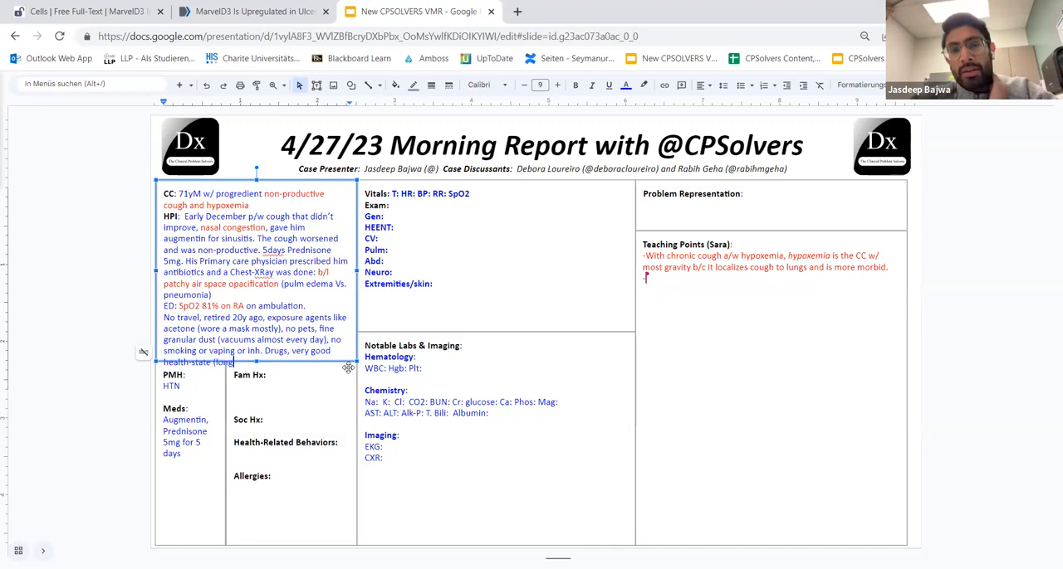
text(walks), noticed inability to)
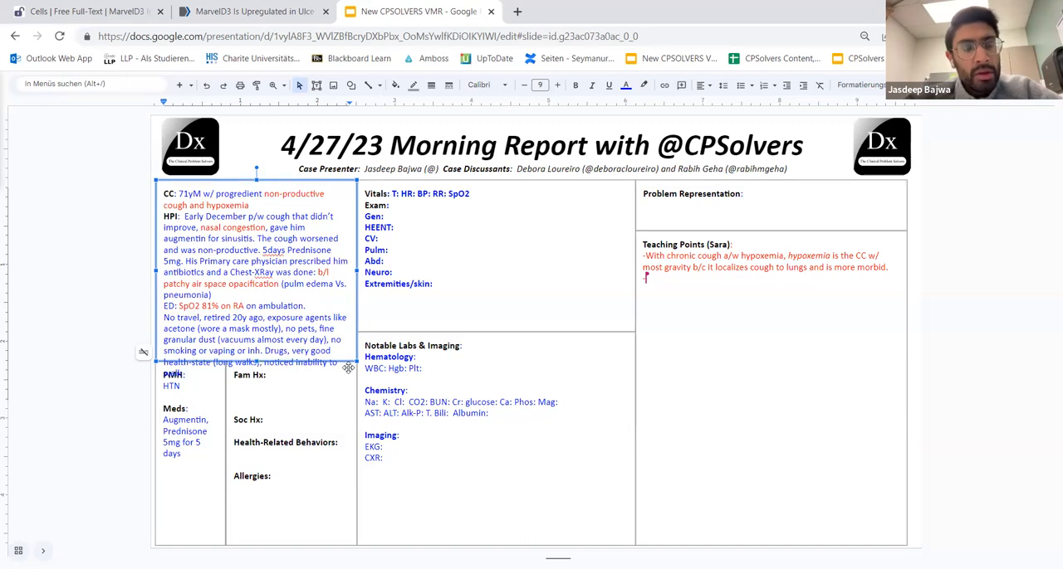
text(and got exhausted)
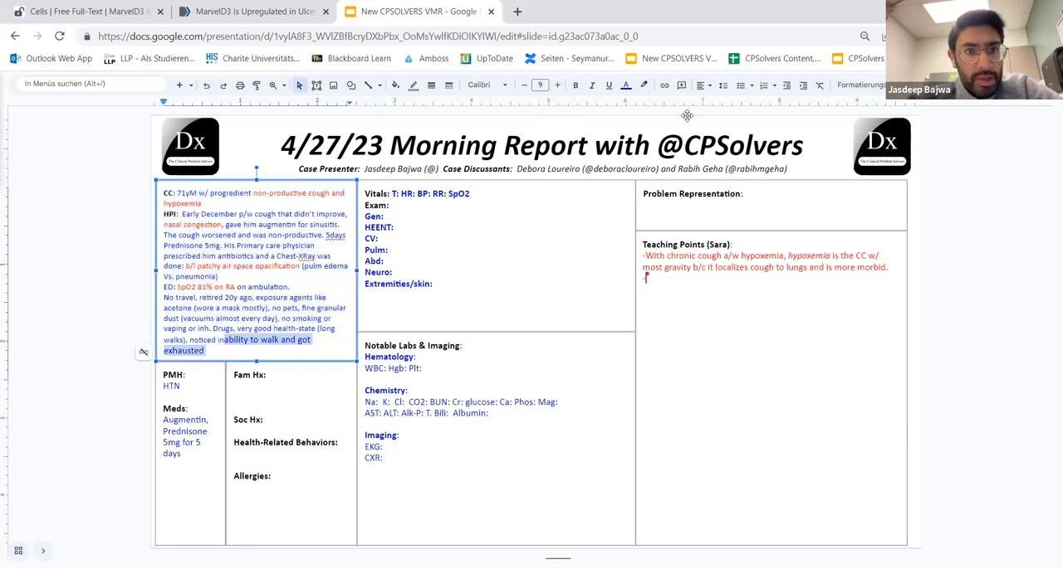
click(327, 349)
text(110/65)
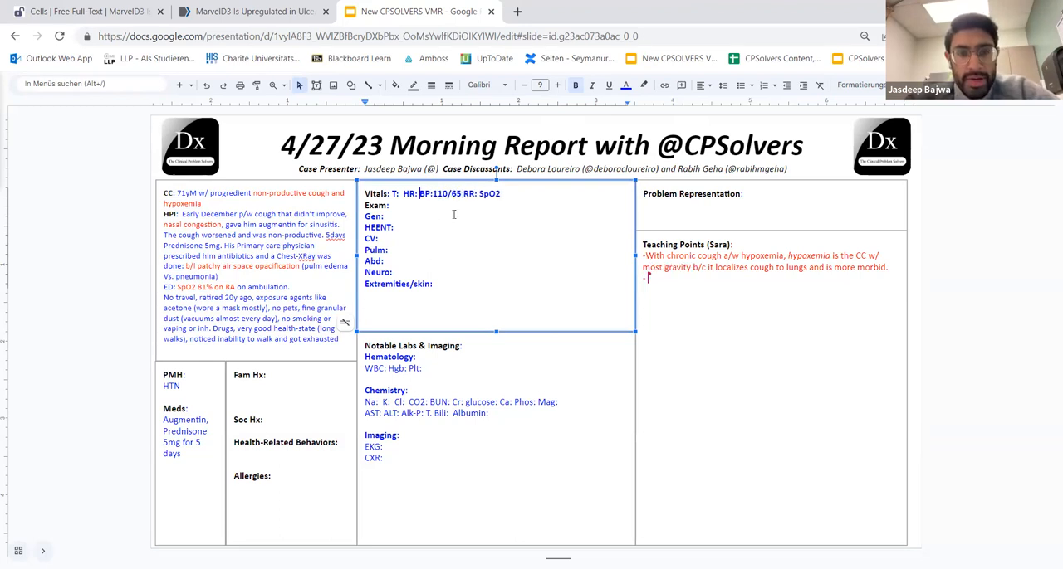
Enter the vitals 68, T 97 and RR 22
text(68)
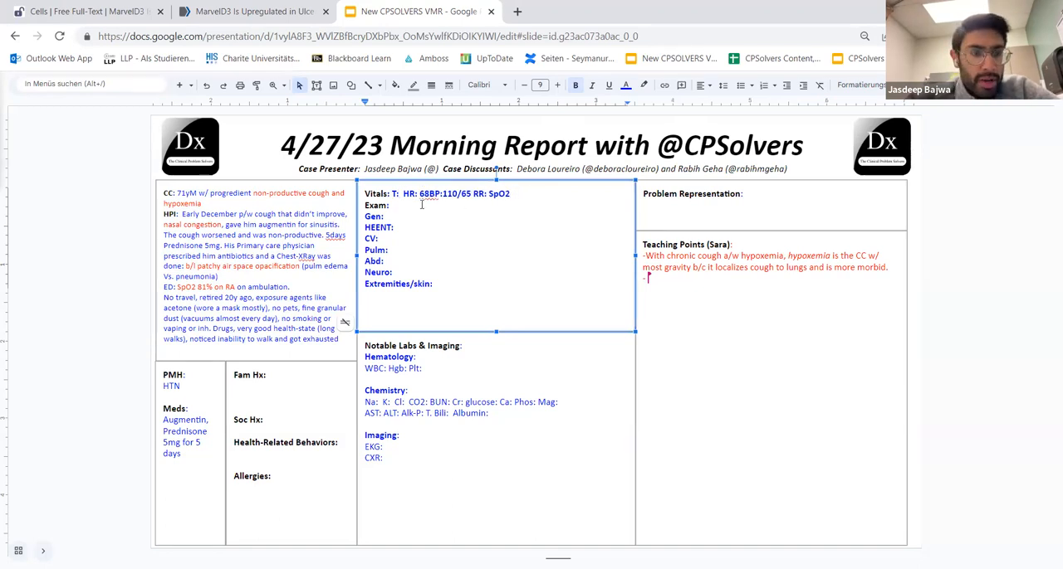
text(97)
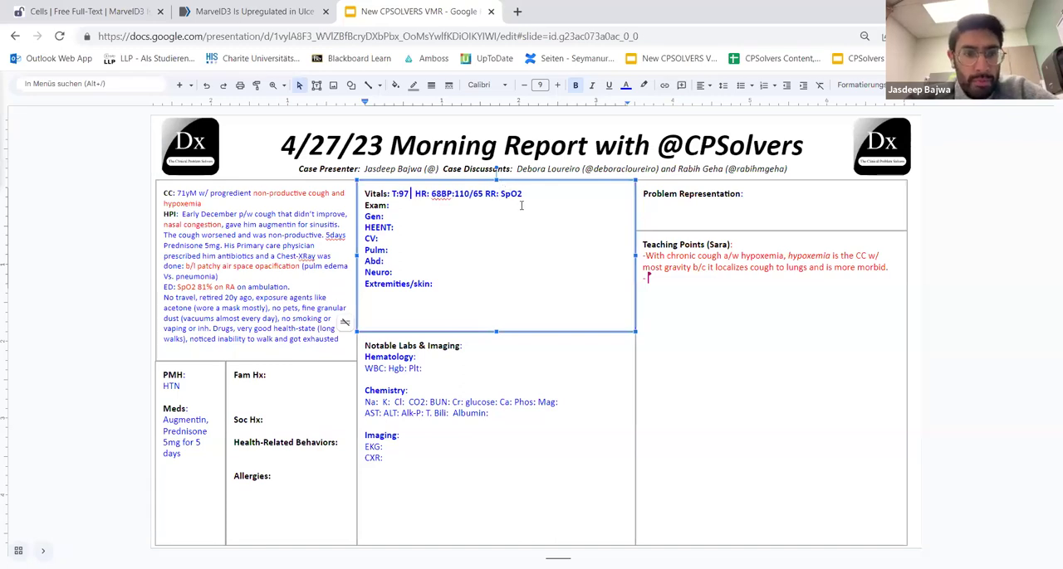
text(22)
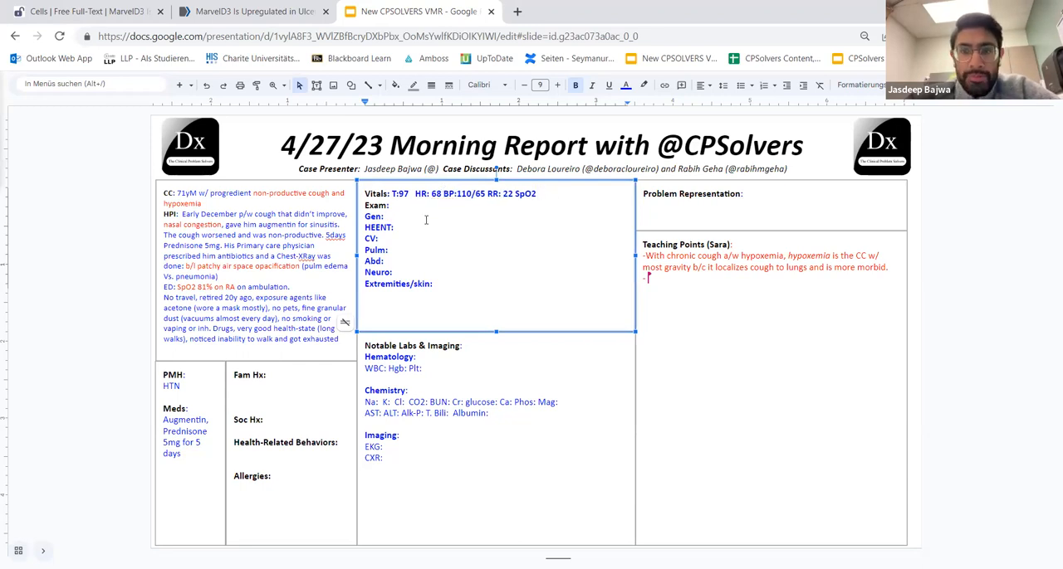
Record exam: conversational, diffuse expiratory breathing, normal findings, no rash, no edema
text(conversational)
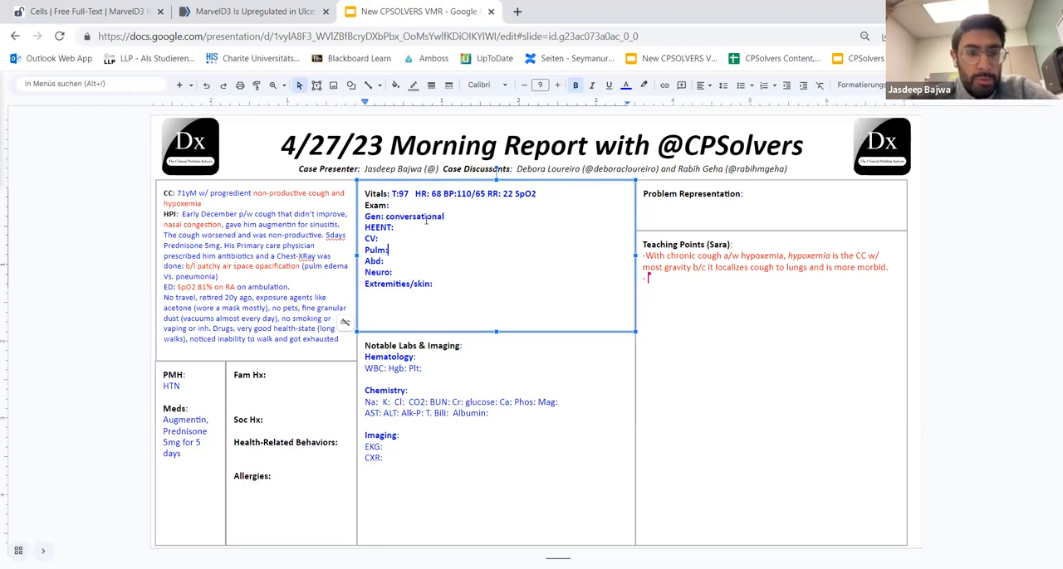
text(diffuse ex)
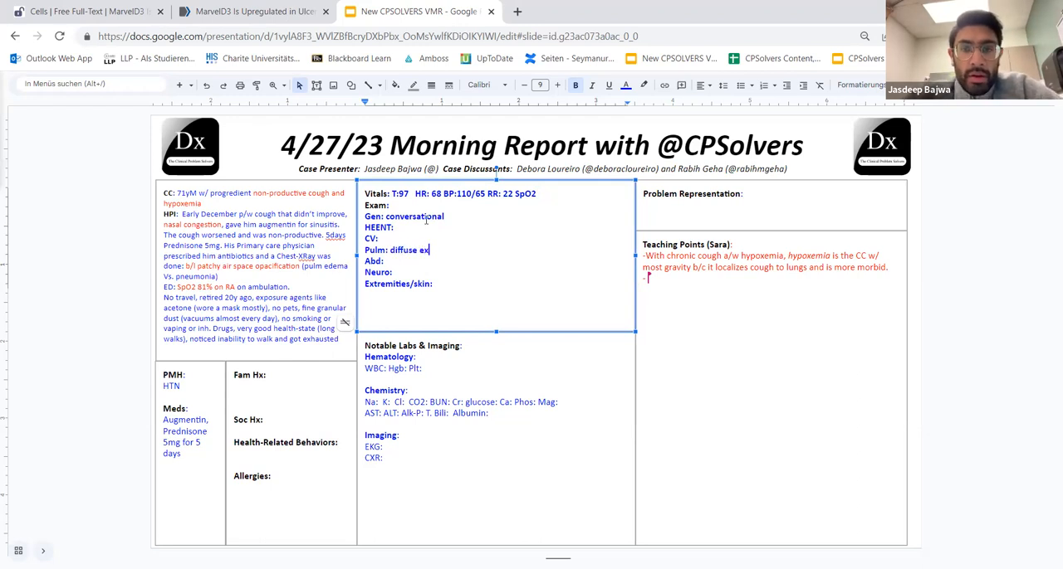
text(p. bre)
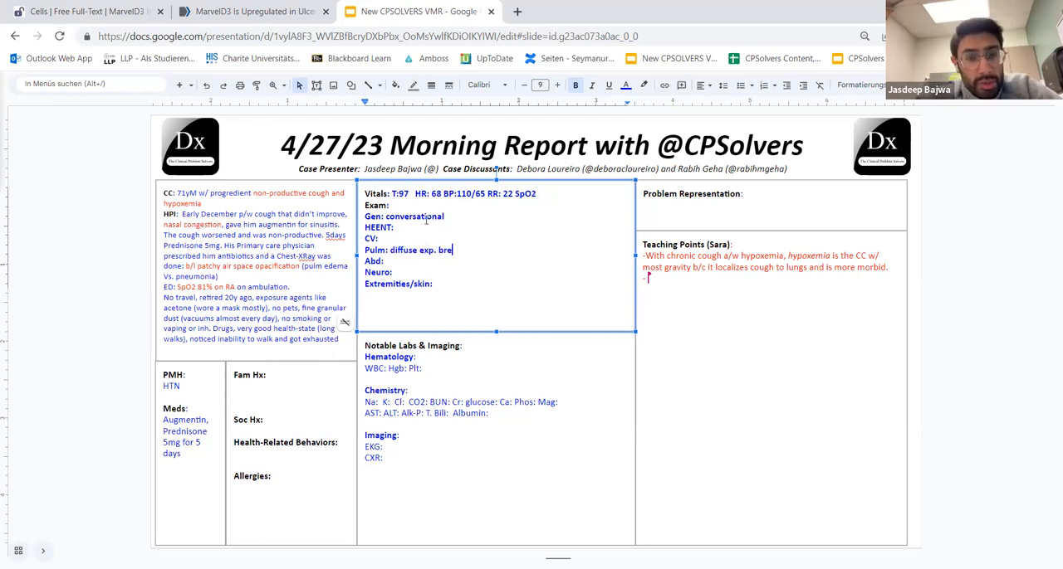
text(athing)
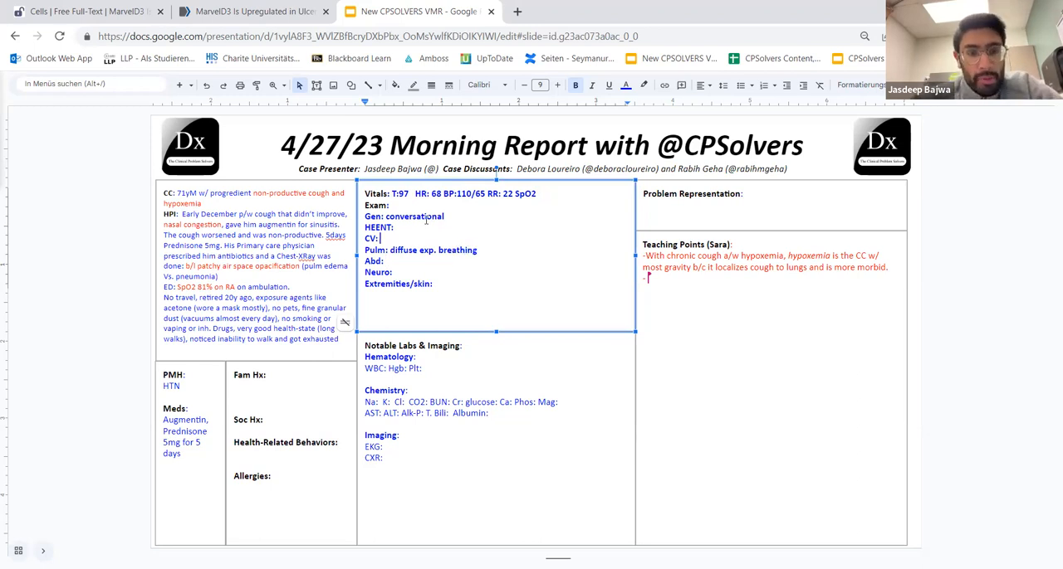
text(normal)
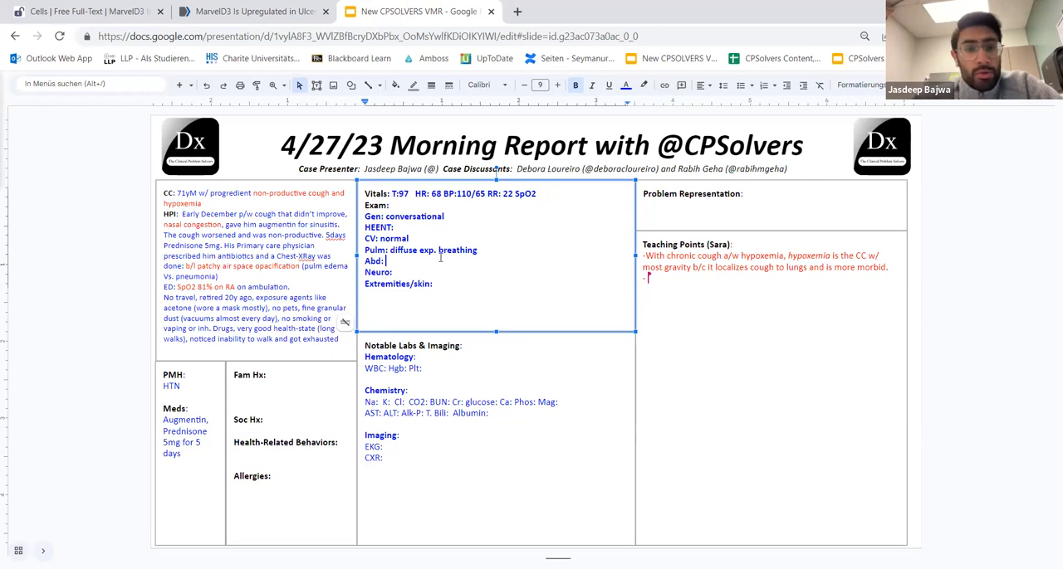
text(no)
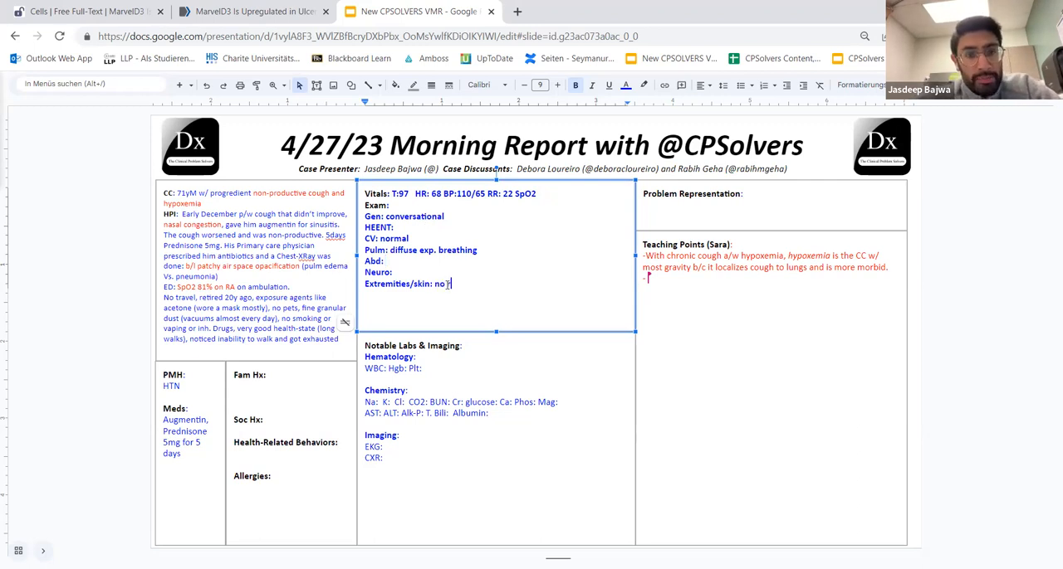
text(rash, n)
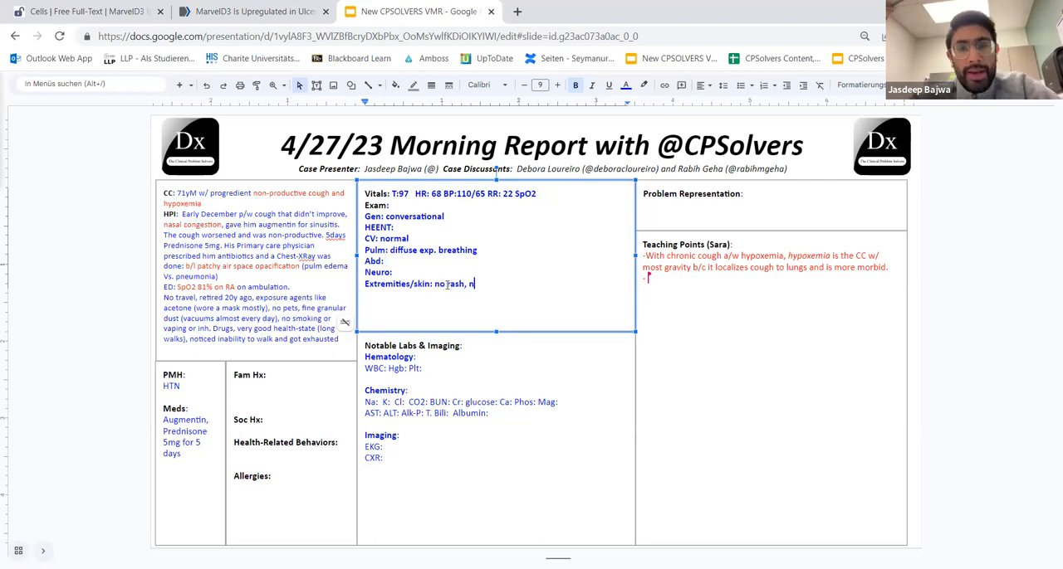
text(o edema)
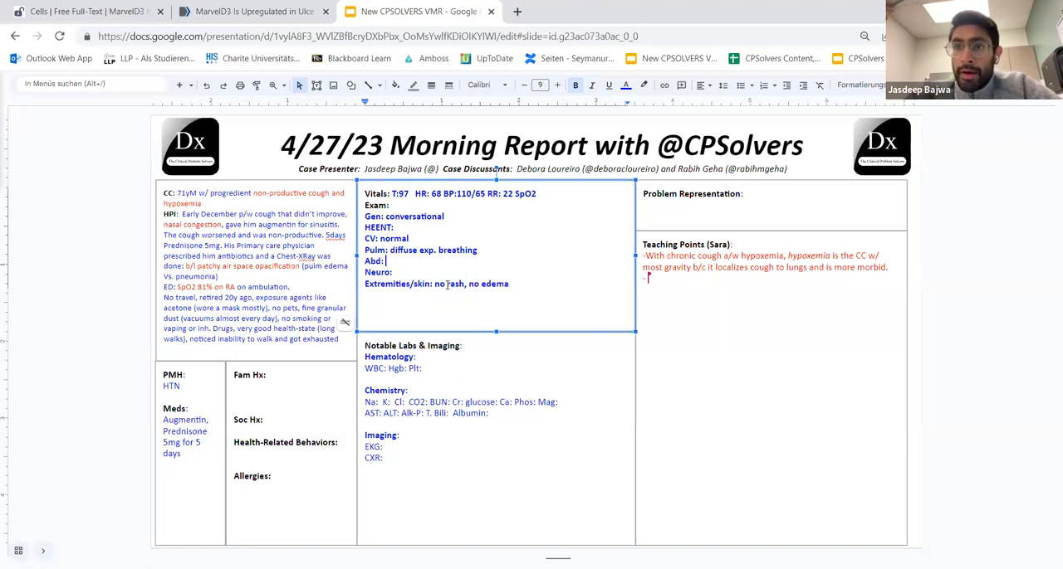
text(nl)
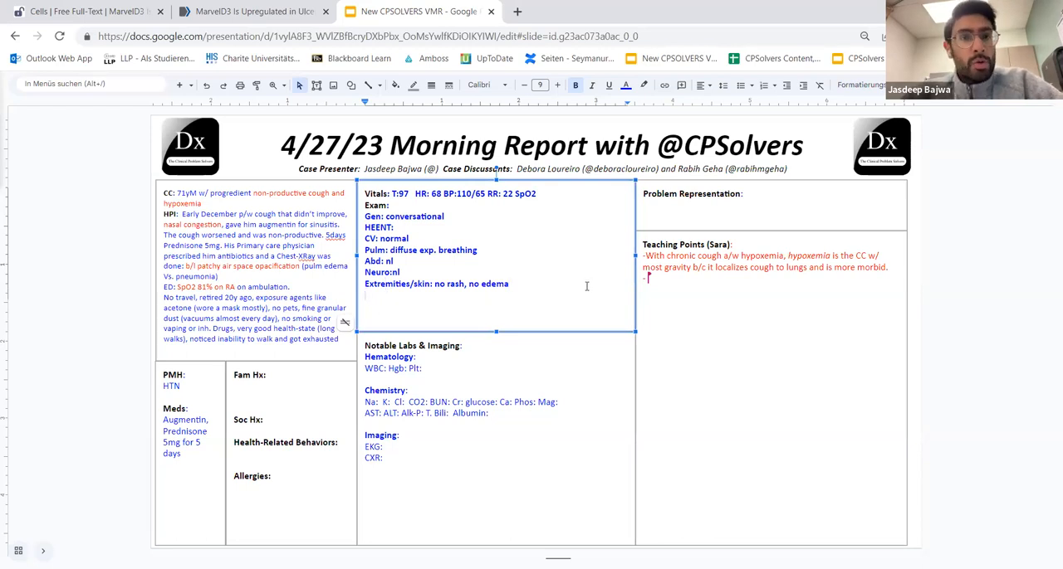
Add the escalation several hours later to nasal cannula, then ICU
text(Sev)
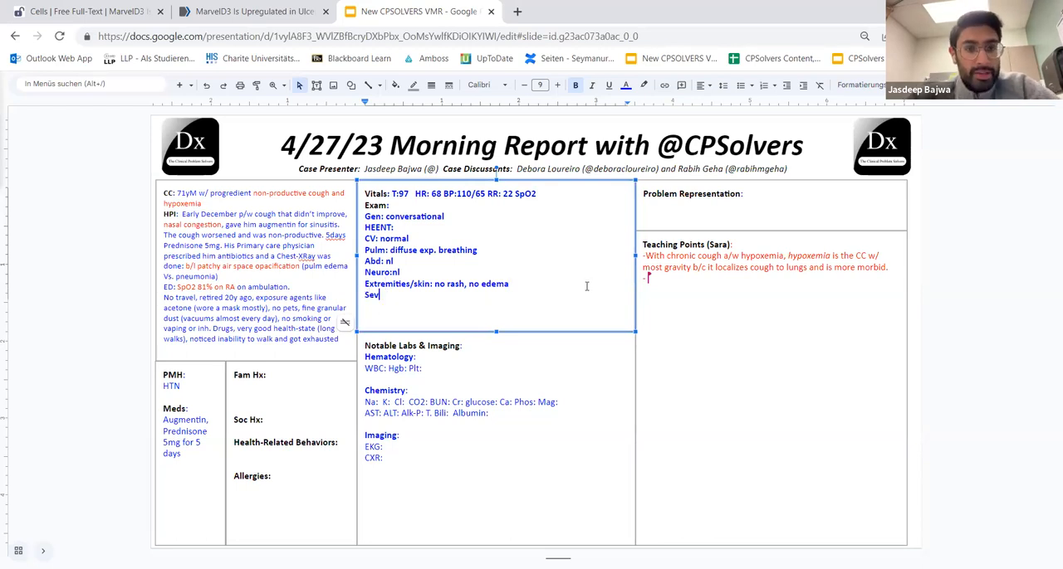
text(h later more O2)
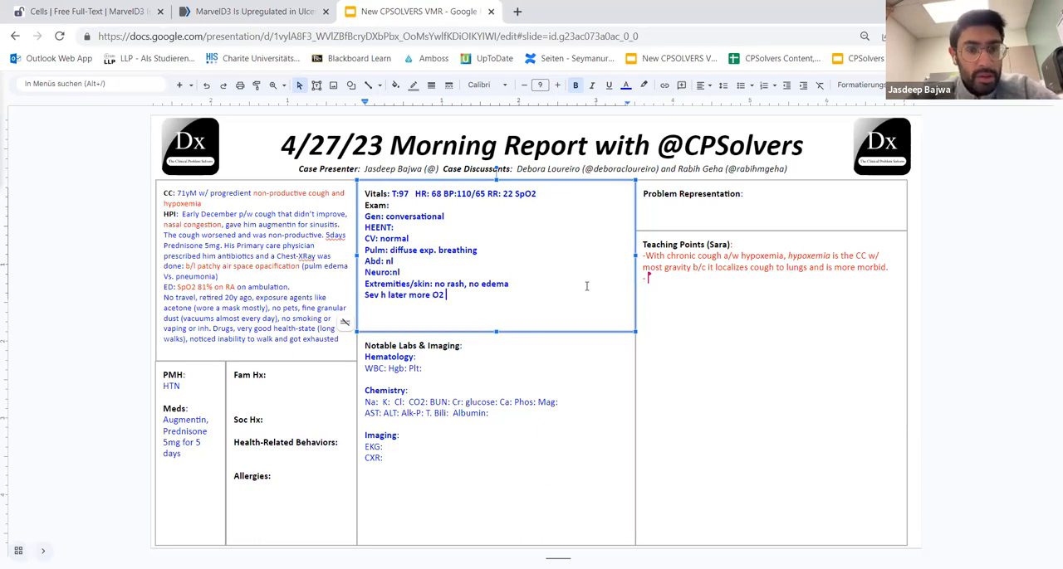
text(-> nasal cannula →)
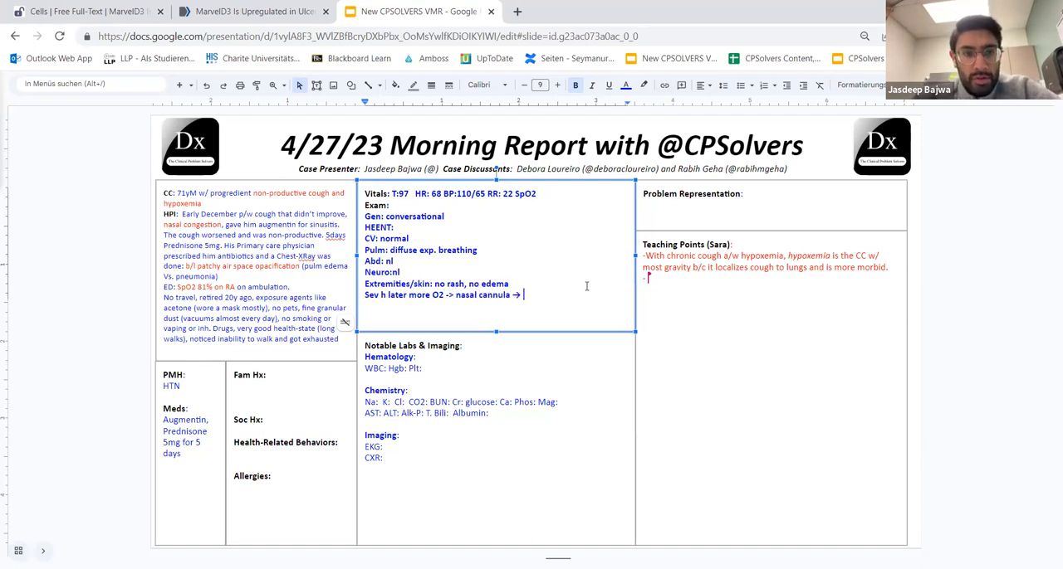
text(ICU:)
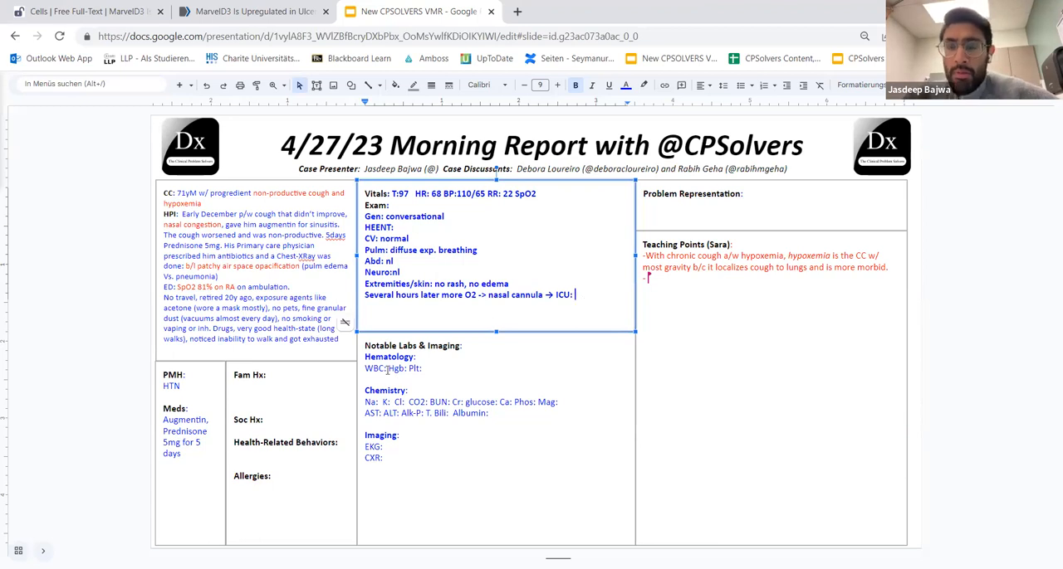
Enter WBC 12.7 neutrophil-dominant, normal CMP and CK, and creatinine
text(12.7)
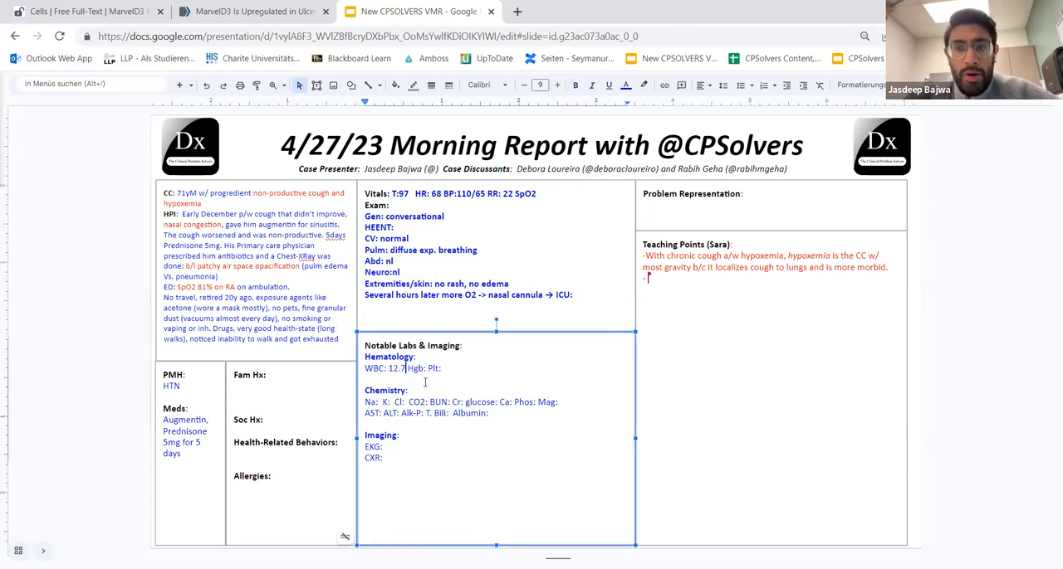
text((Neutrophil dom)
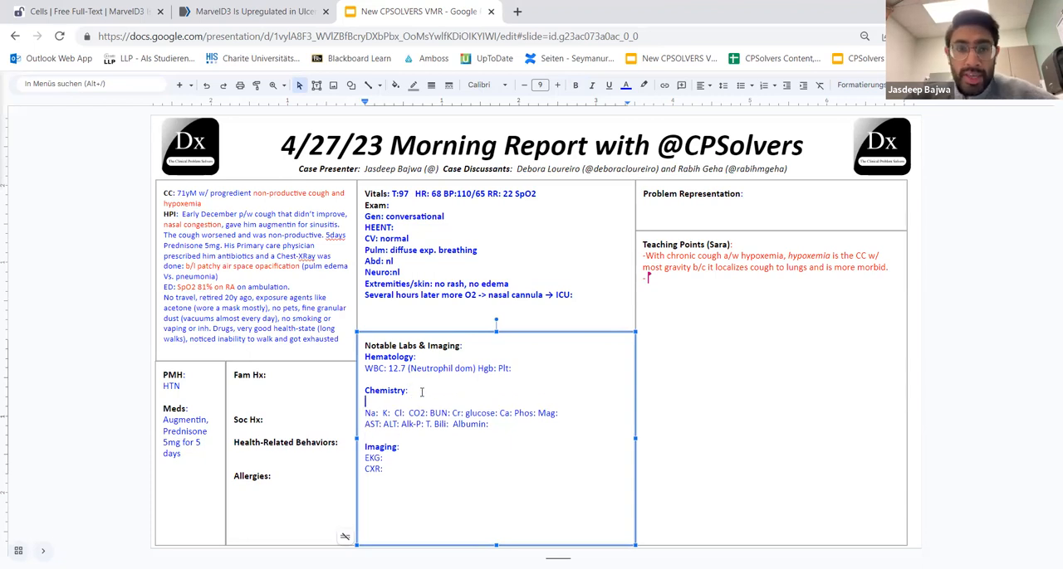
text(CMP nor)
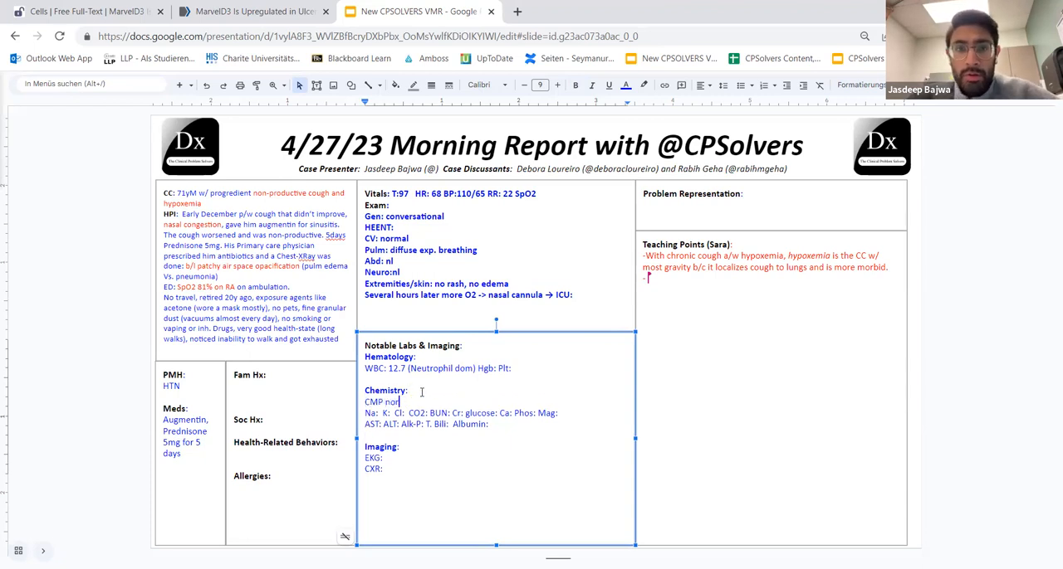
text(mal, CK normal,)
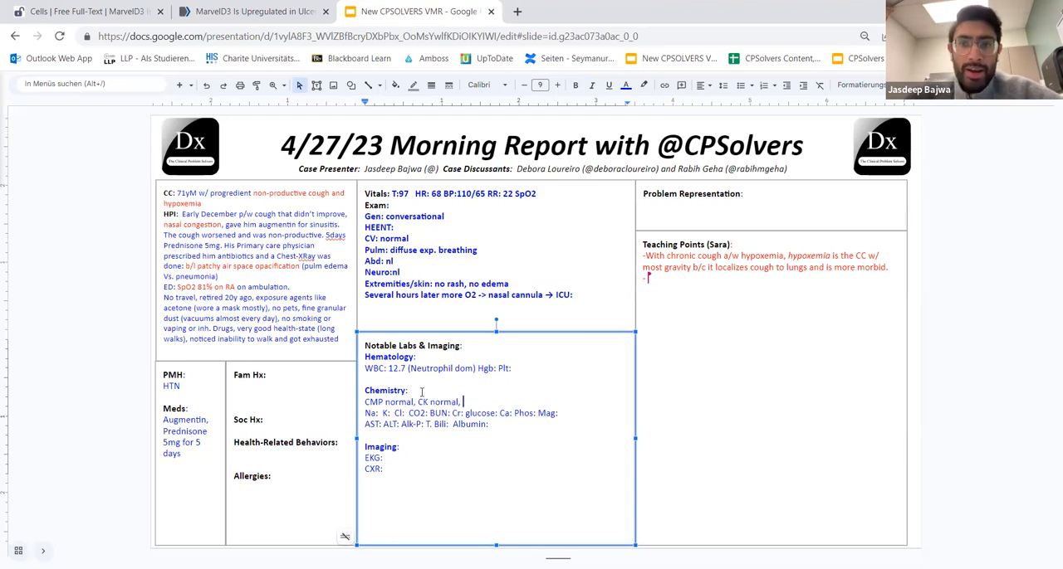
text(Crea:)
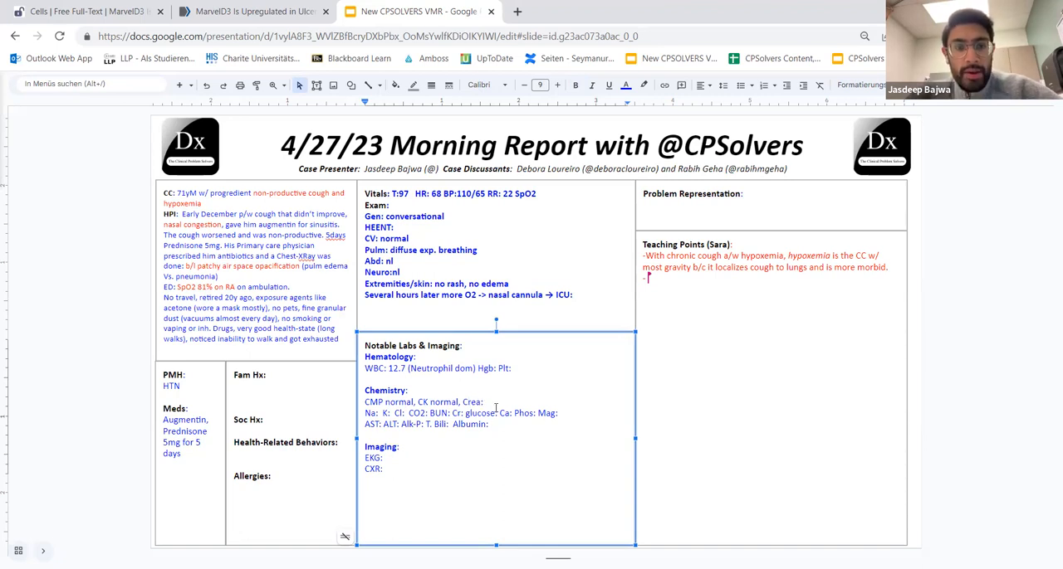
Add the urine strep and legionella results and a slightly cloudy UA with 1+ protein
text(U)
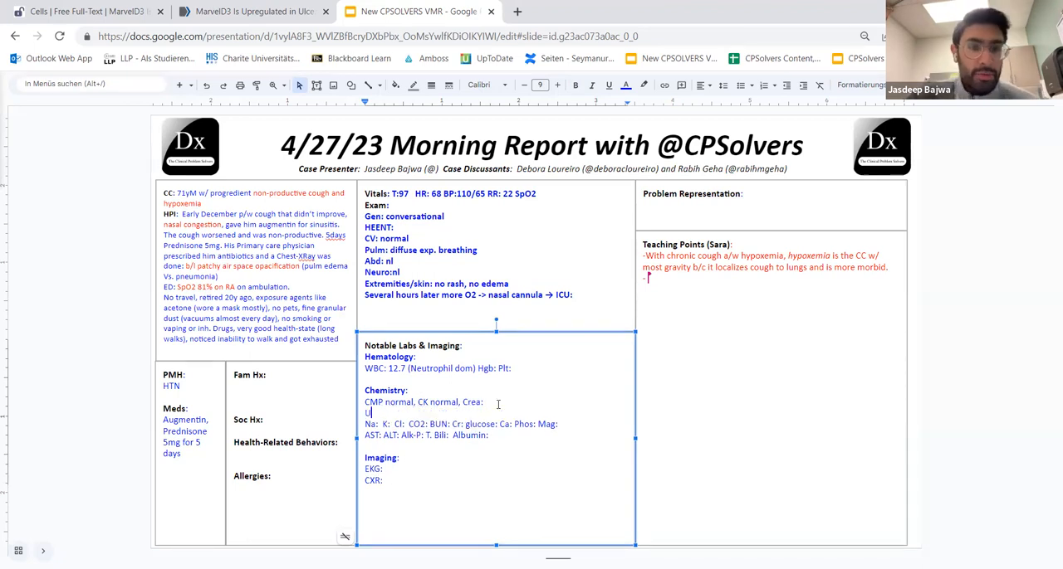
text(rine strep+)
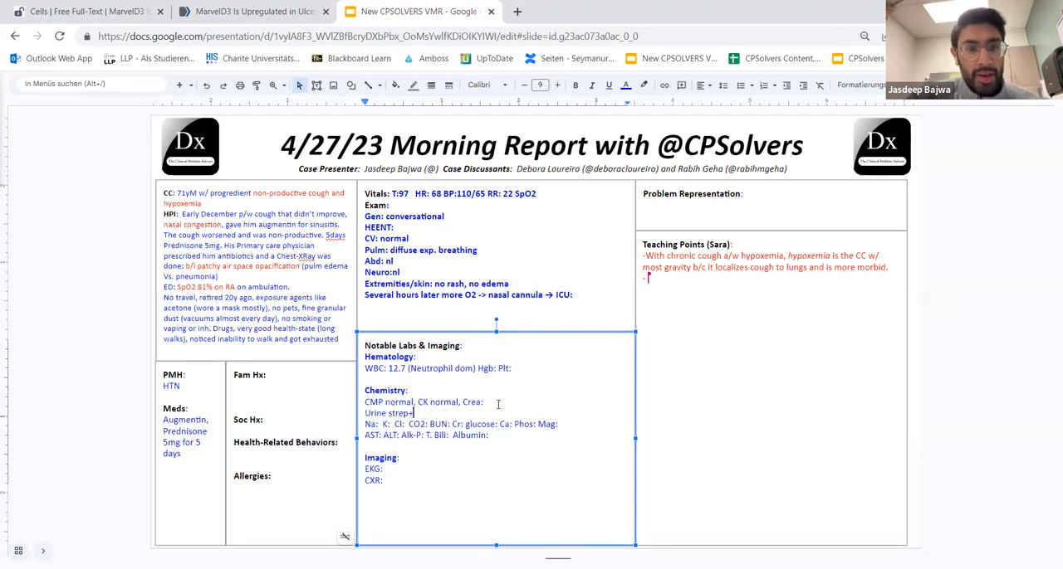
text(legionella neg.)
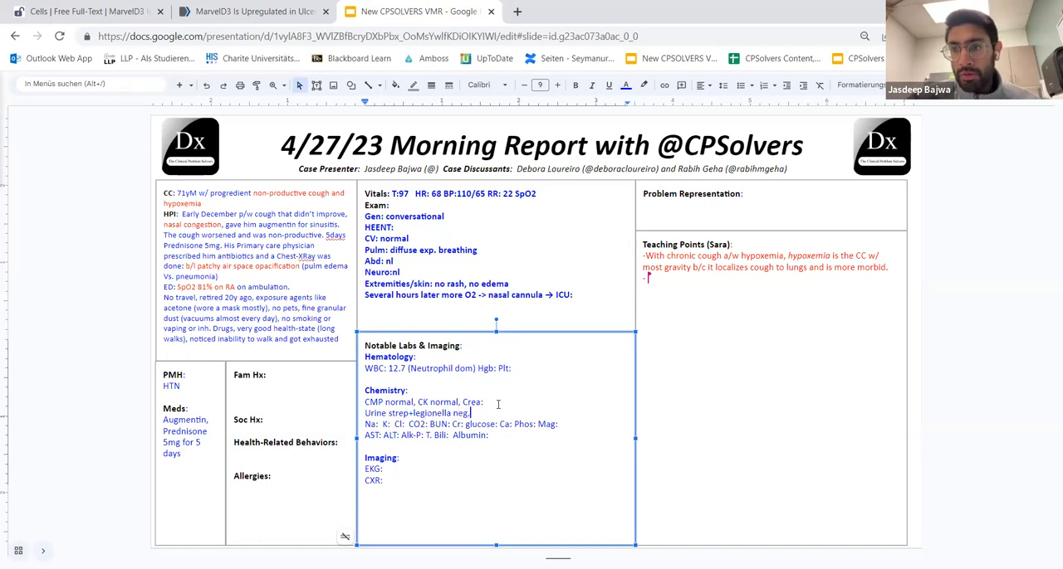
text(UA: normal)
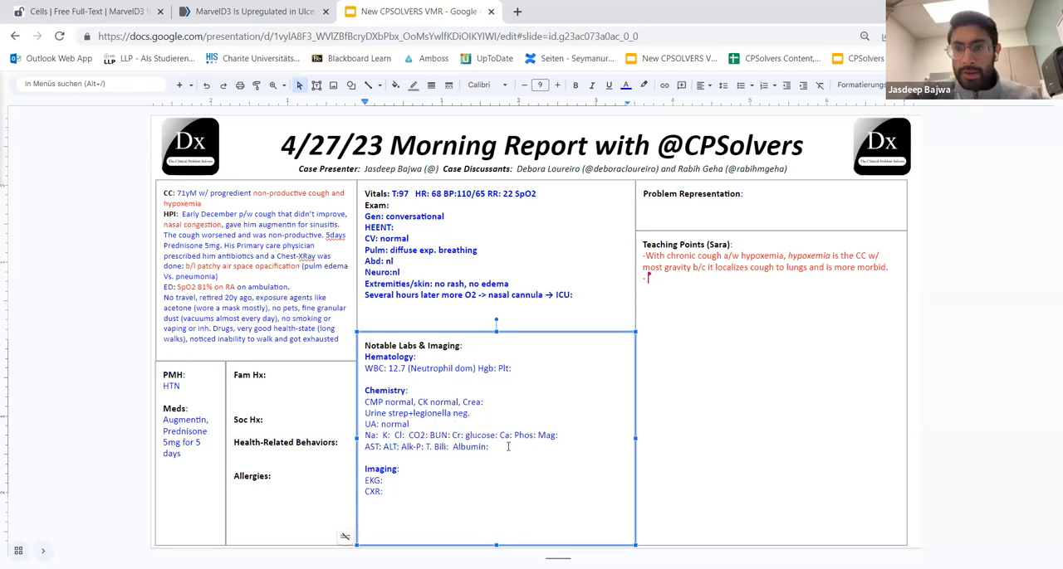
text((a little)
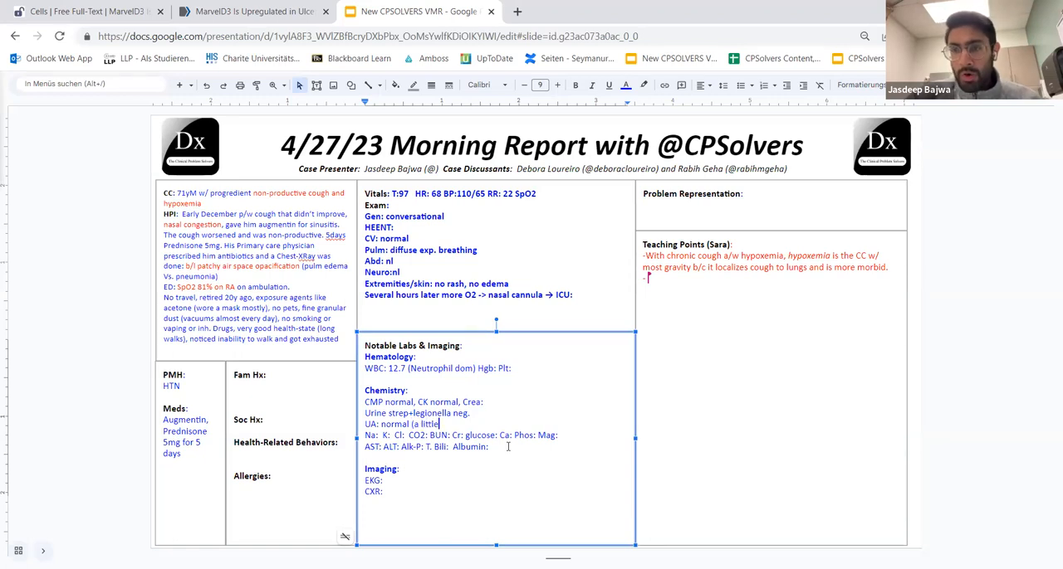
text(bit clou)
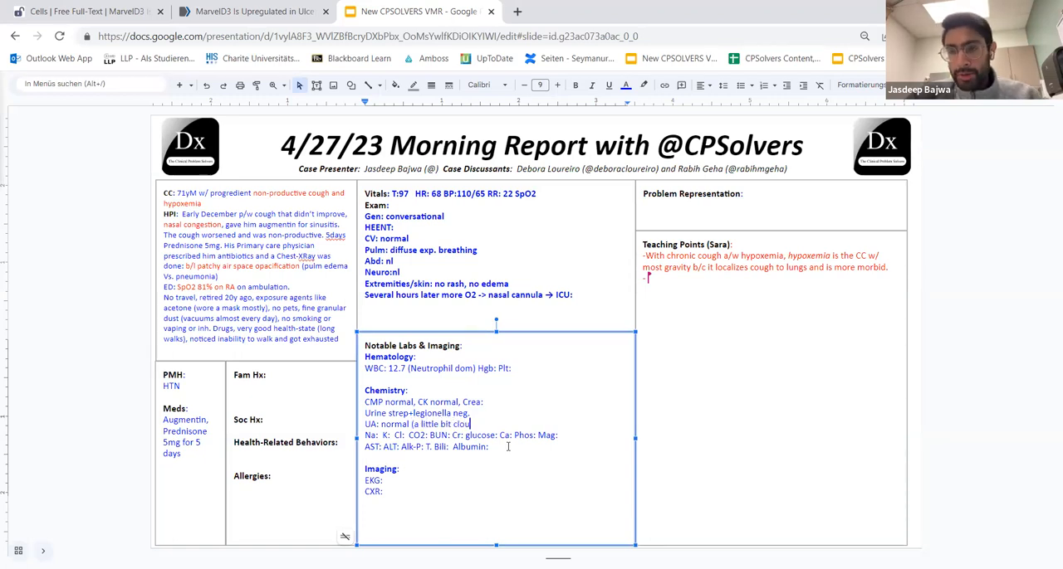
text(dy,)
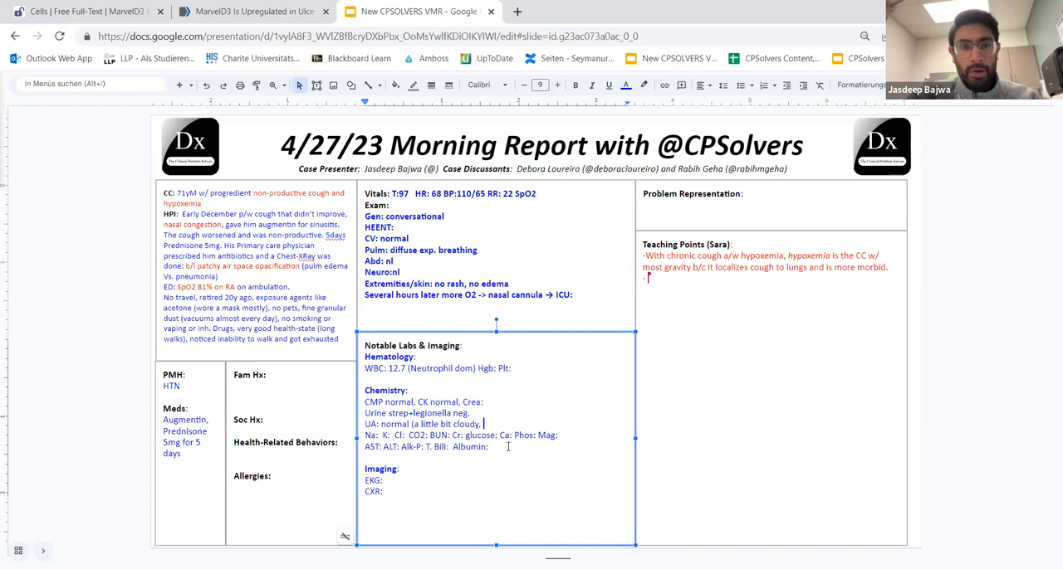
text(+1 protein, no blood)
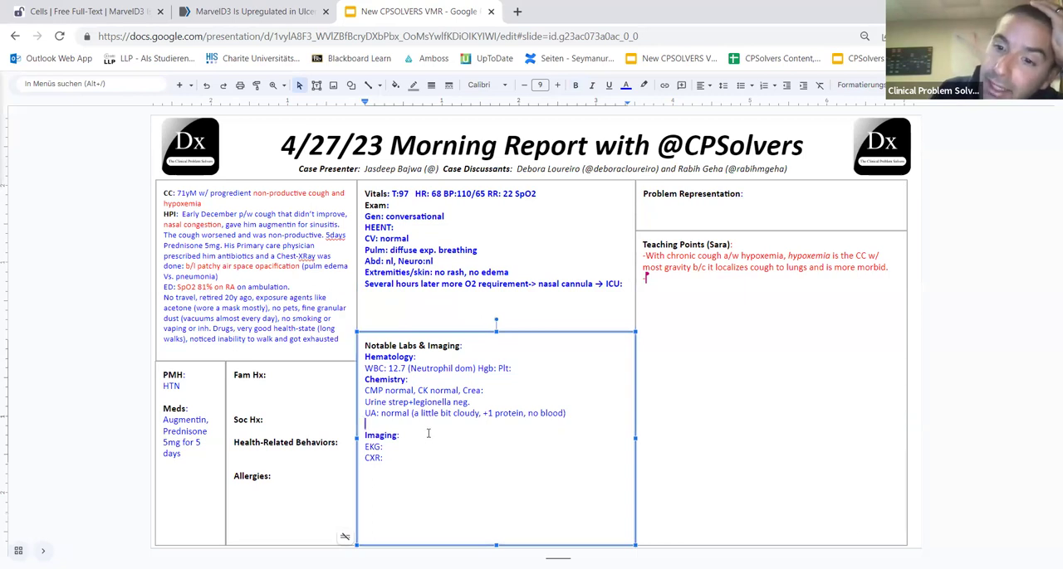
mouse_move(259, 407)
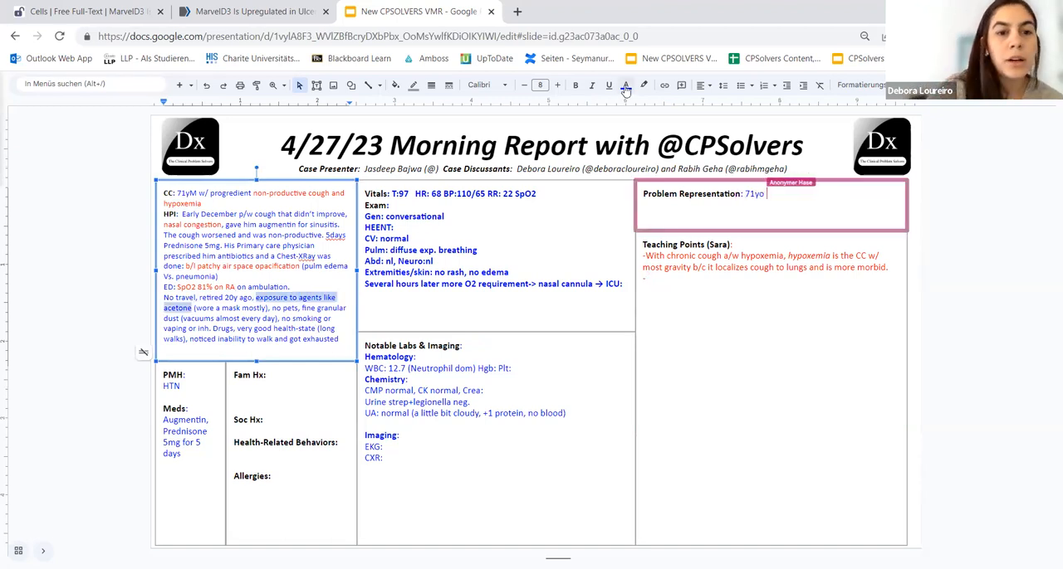
Draft the Problem Representation: a man with chronic cough and hypoxemia
text(M)
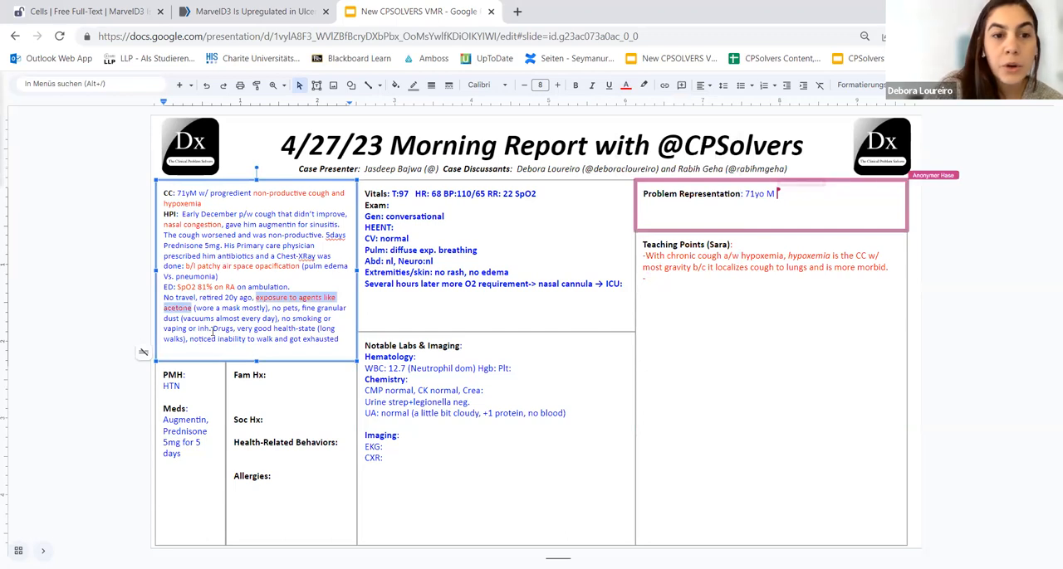
text(w/ chronic co)
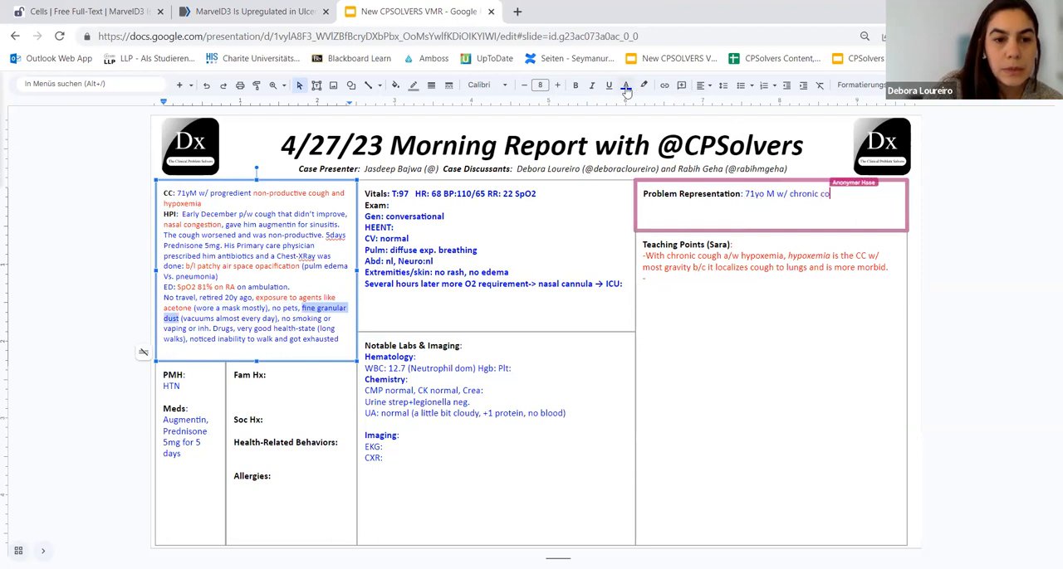
text(+ hypoxemia and CXR w/ b/l patchy air space opacifica)
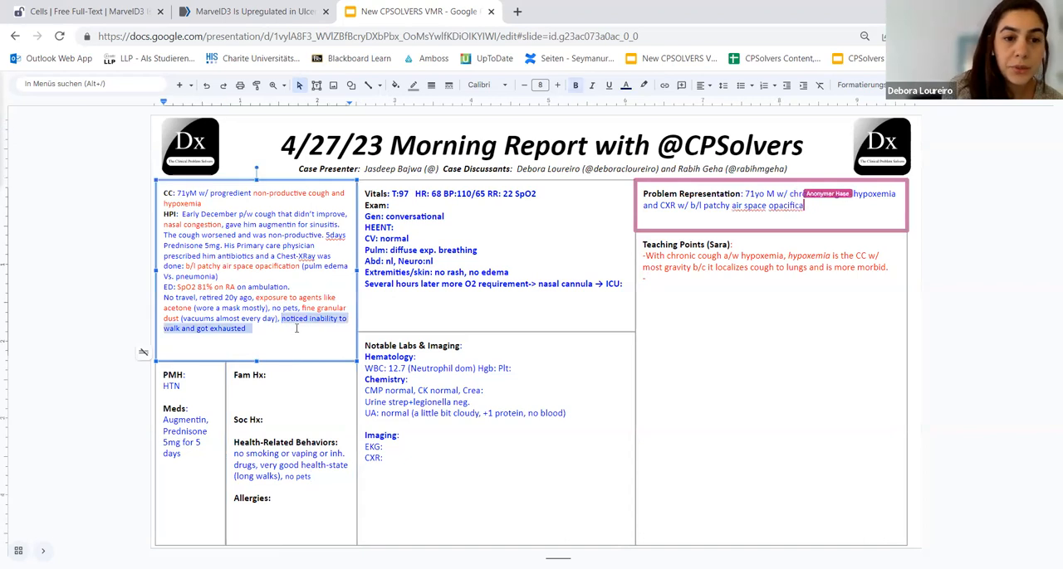
Add HTN, occupational exposure and subacute-to-chronic isolated pulmonary disease to the problem representation
click(628, 86)
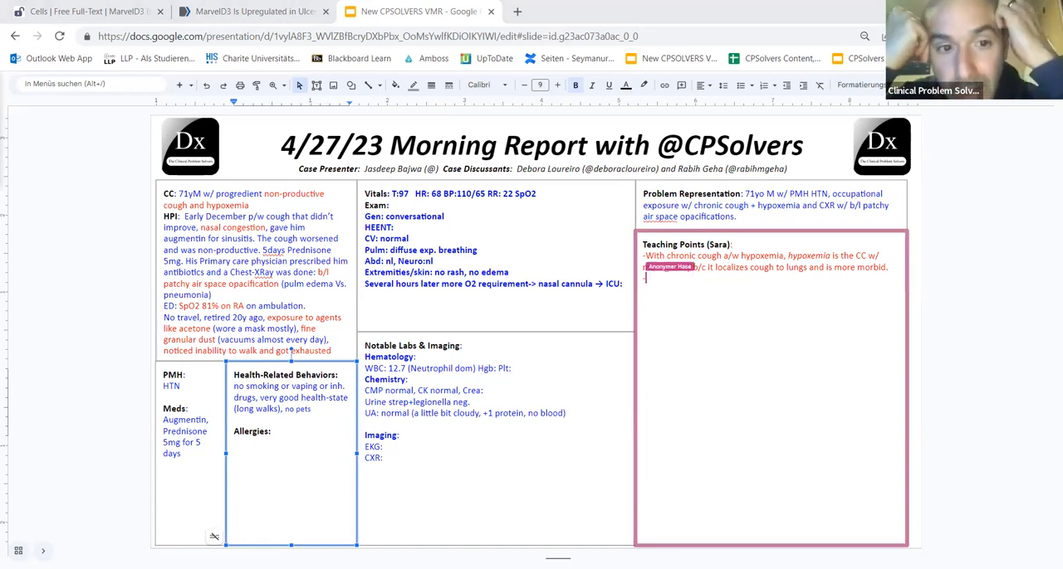
text(most gravity)
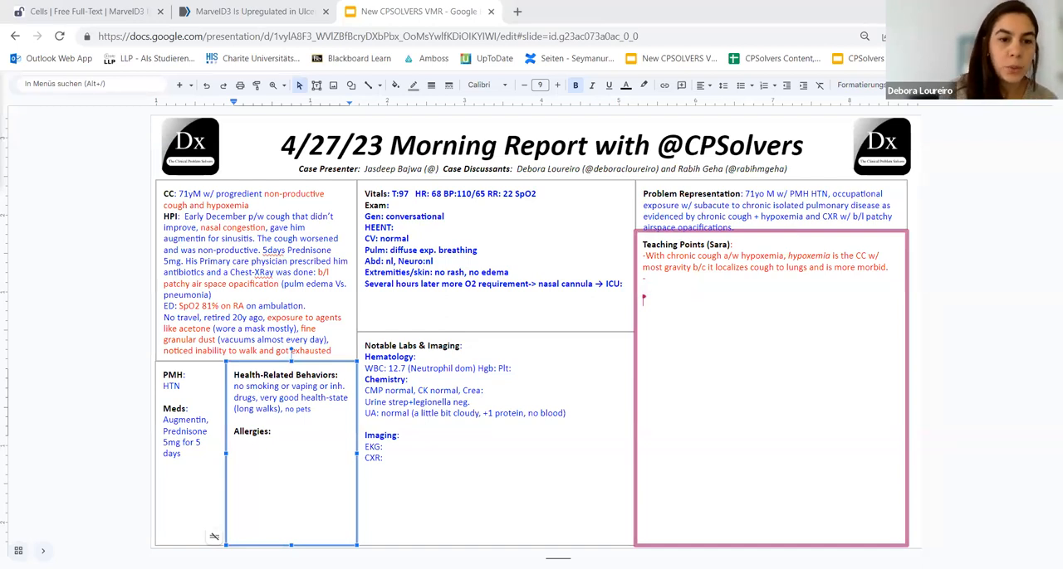
mouse_move(769, 455)
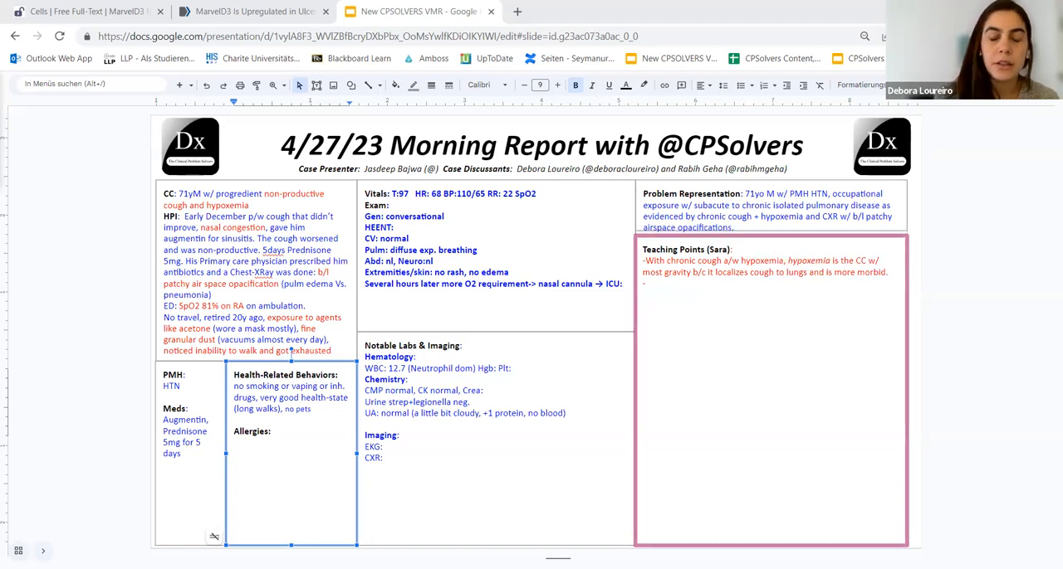
click(771, 210)
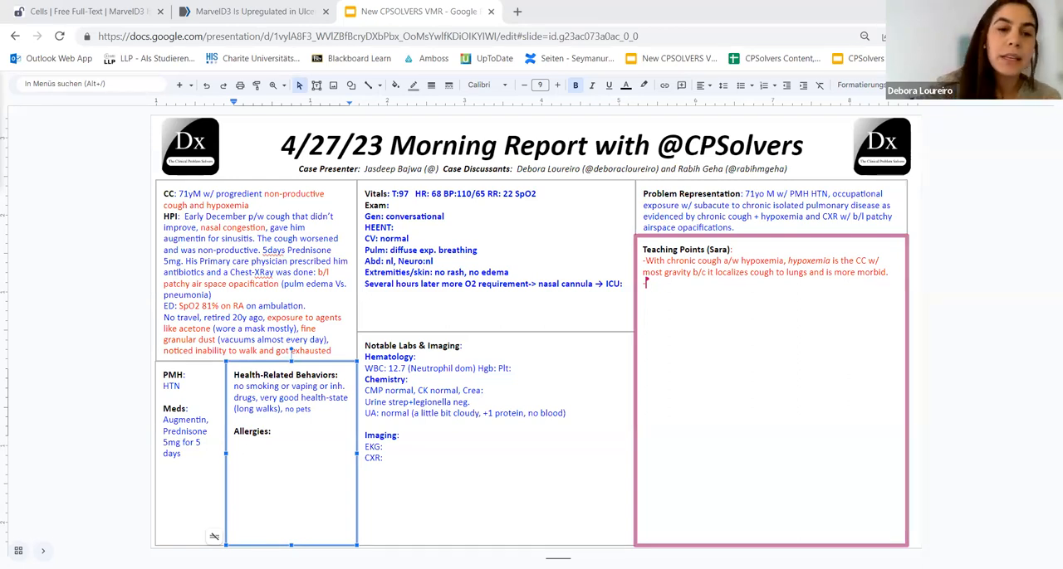
Add the 'All that wheezes is not asthma' teaching point and move the O2-to-ICU line into labs
text(-Wheezin)
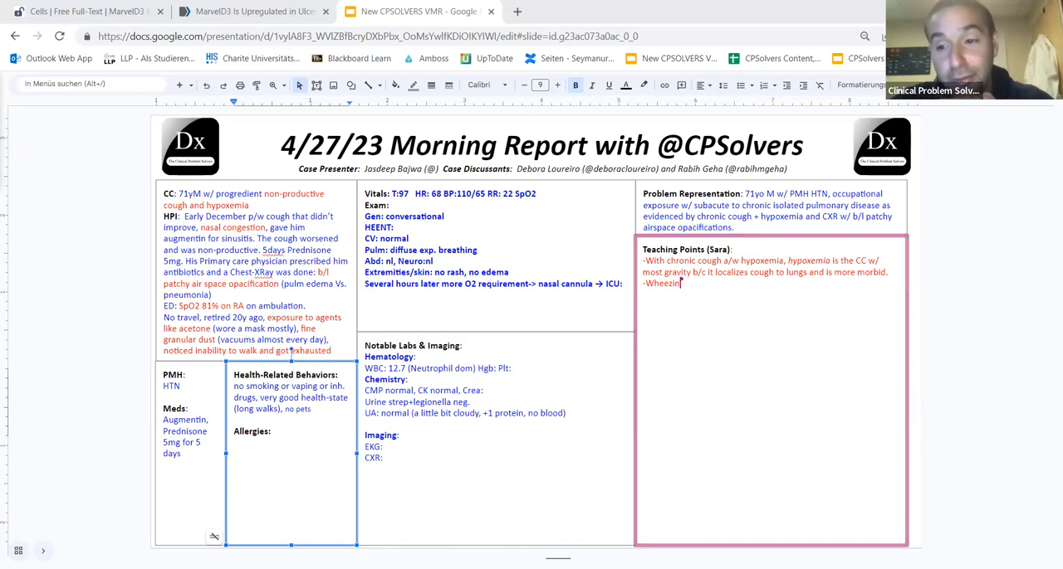
key(Backspace)
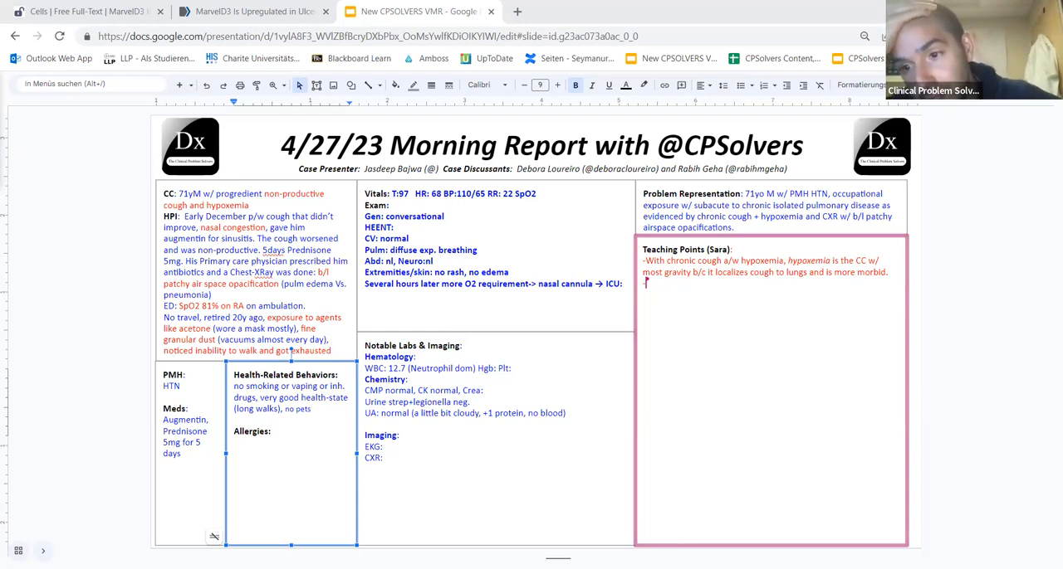
text(-"all that wheezes is)
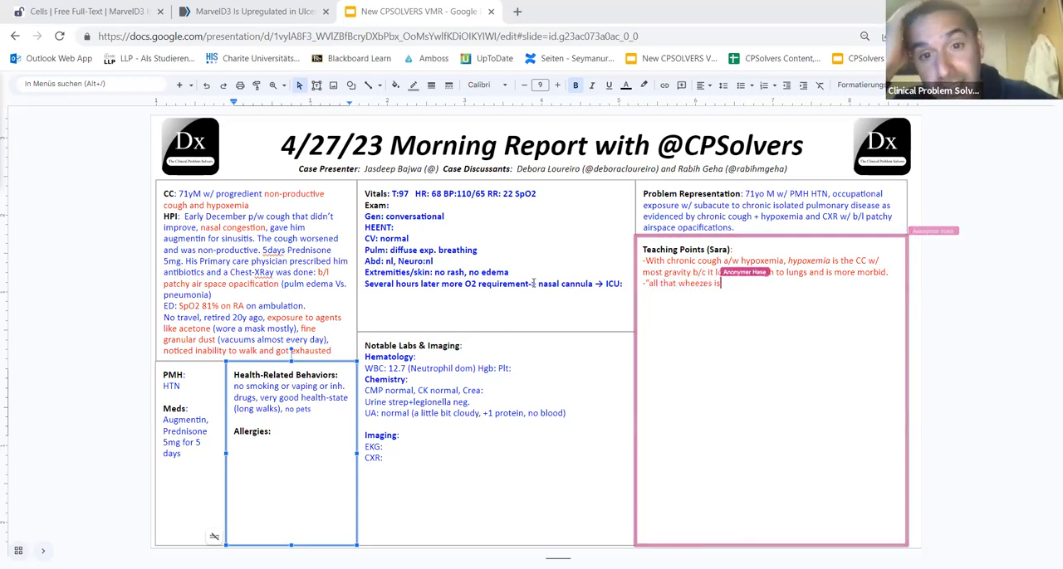
text(not asthma")
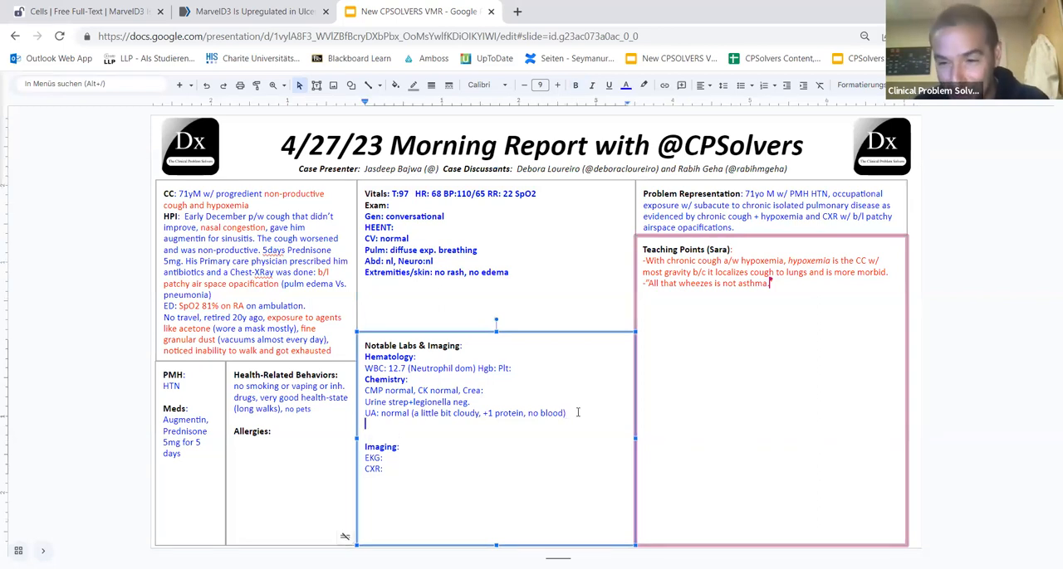
text(Several hours later more O2 requirement-> nasal cannula → ICU)
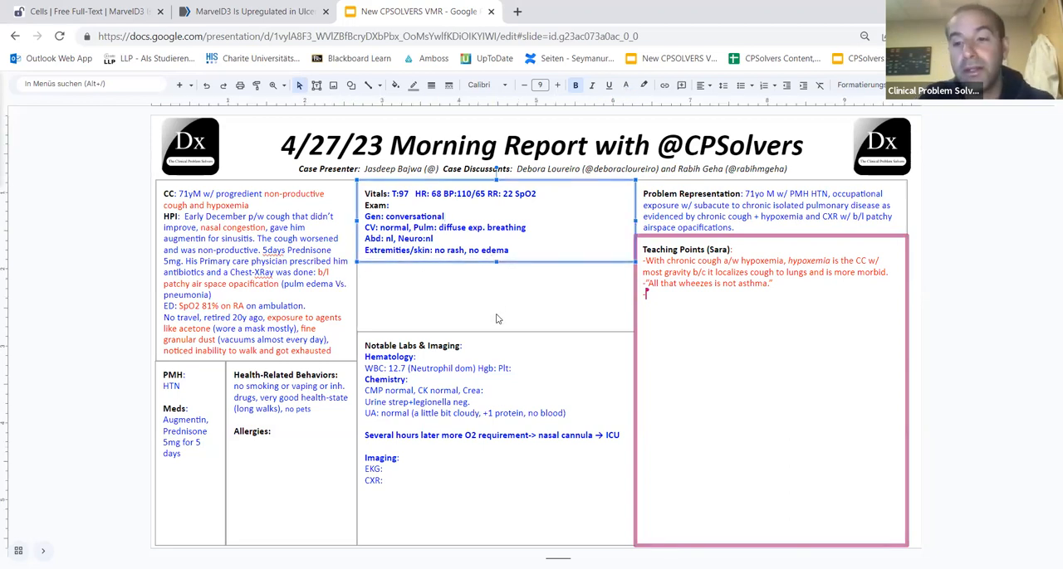
Add the CK importance point and a Labs/imaging heading to the teaching points
click(496, 330)
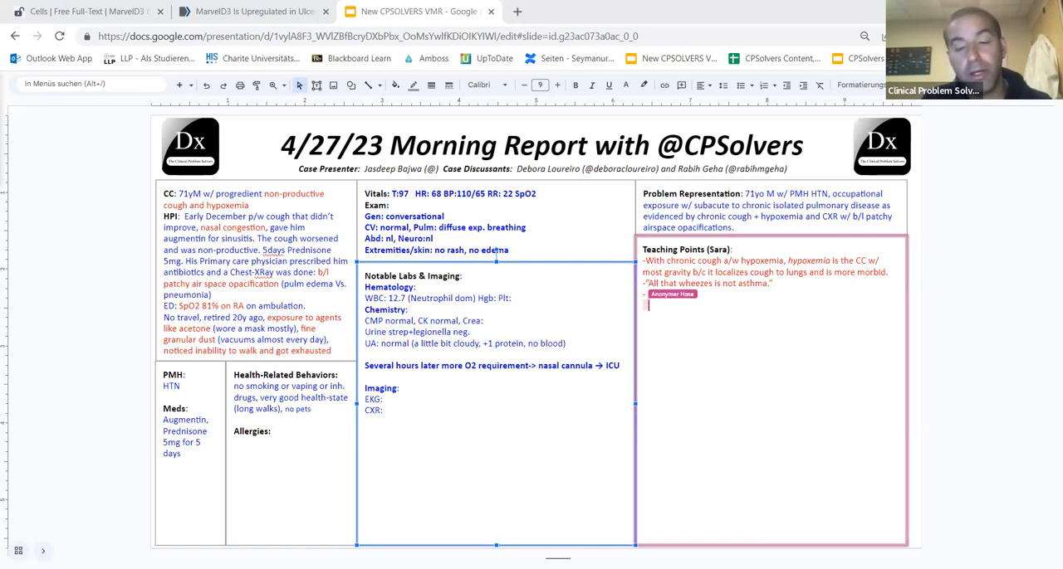
text(-CK important to assess for autoimmune ILDs.)
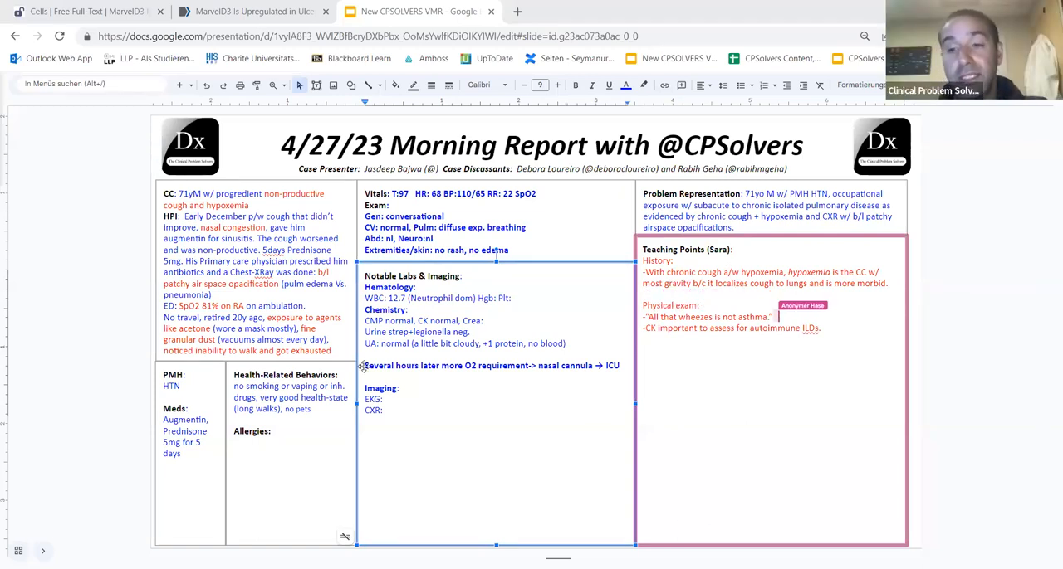
text(Labs/imaging:)
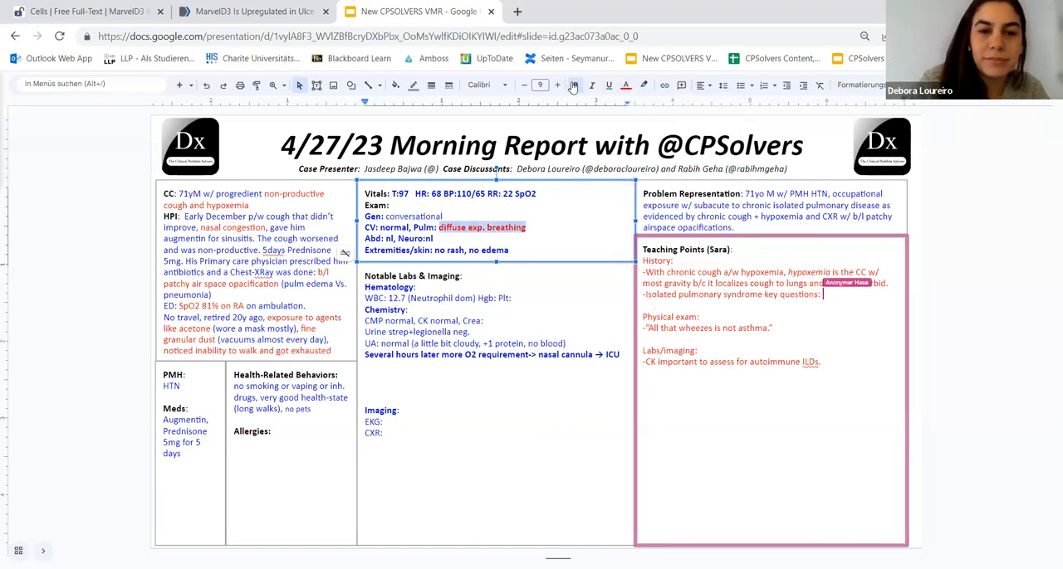
List exposures (occupational, fine dust, home, smoking) in the isolated pulmonary syndrome point
text(exposures)
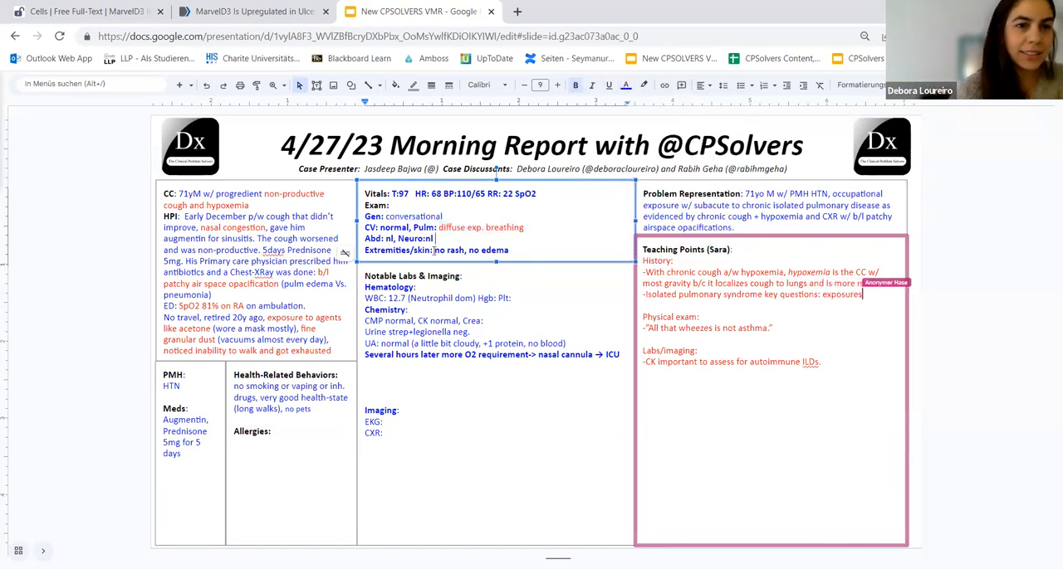
text((occu)
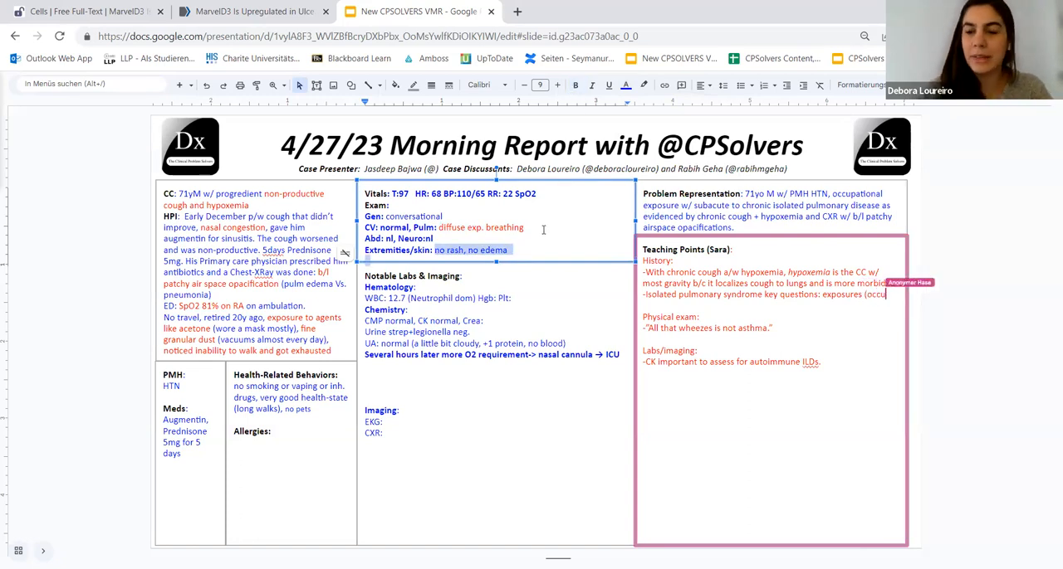
text((occupational,)
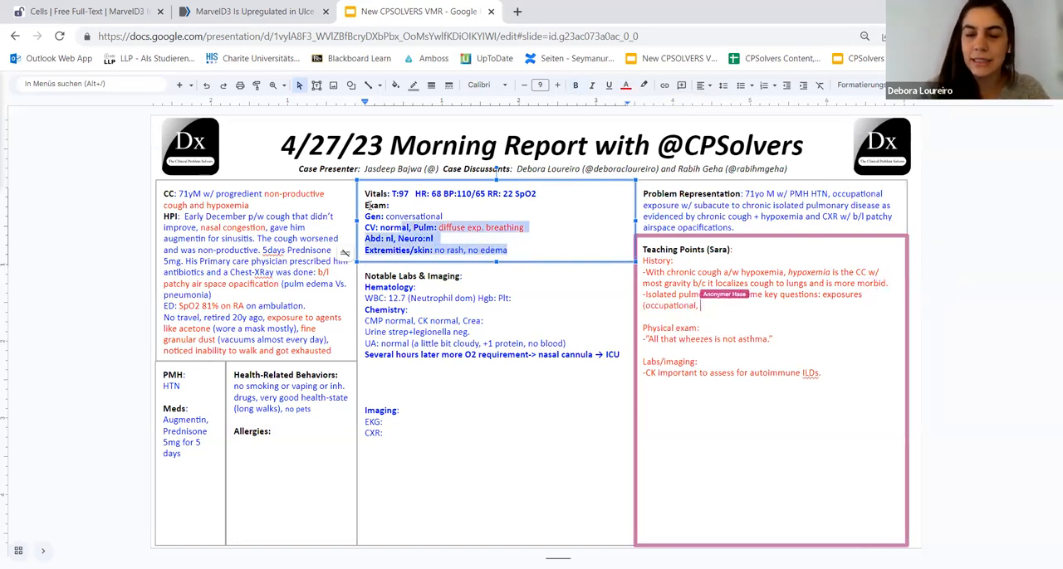
text(fine dust.)
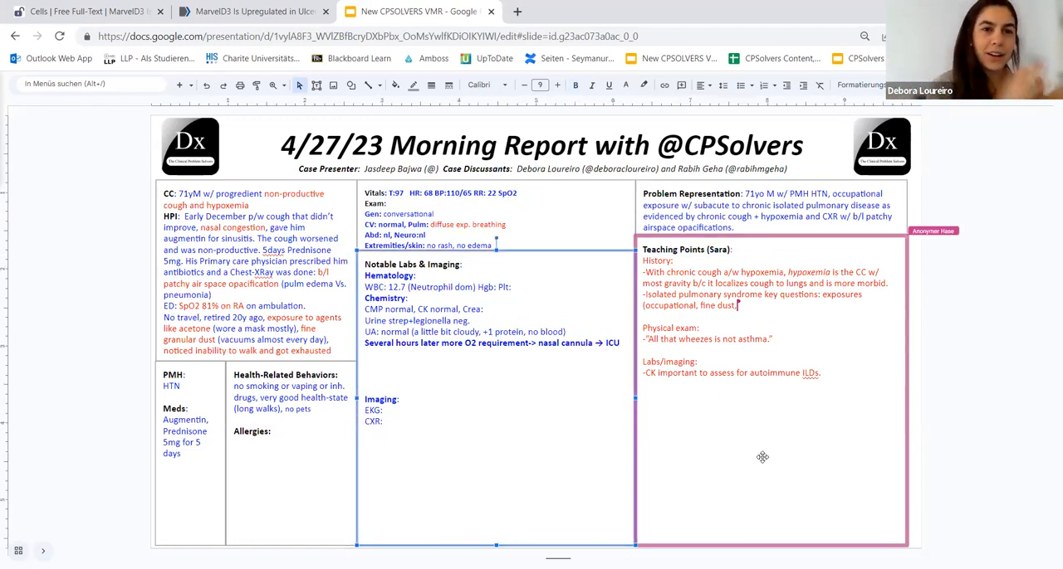
text(hom)
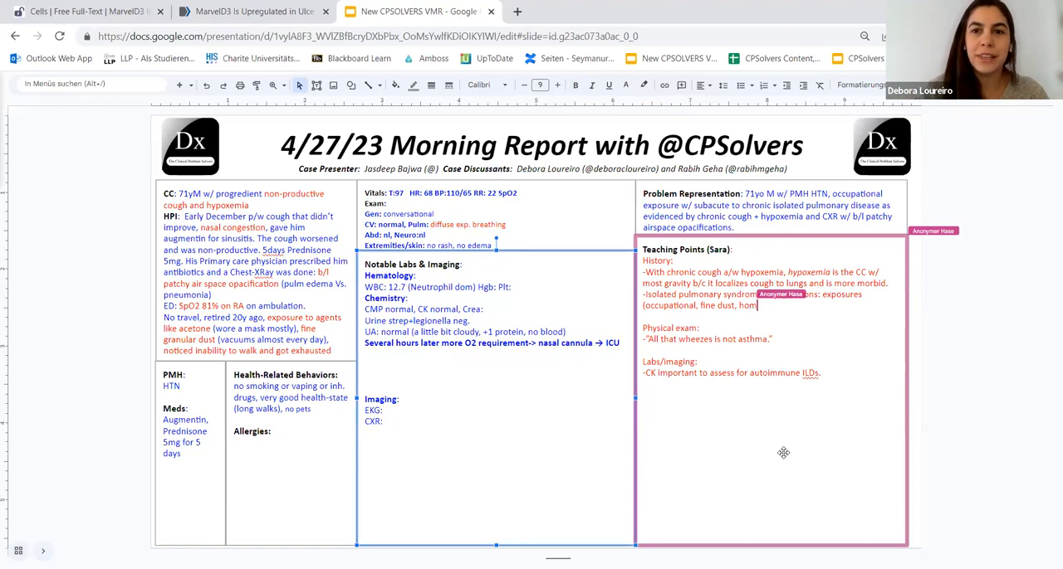
text(home,)
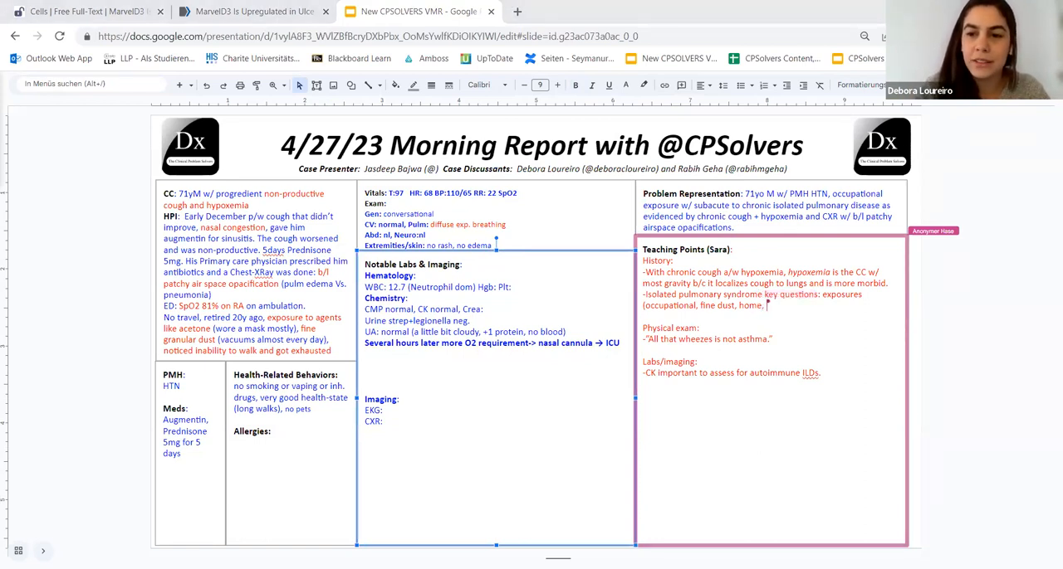
text(smoking), functional status)
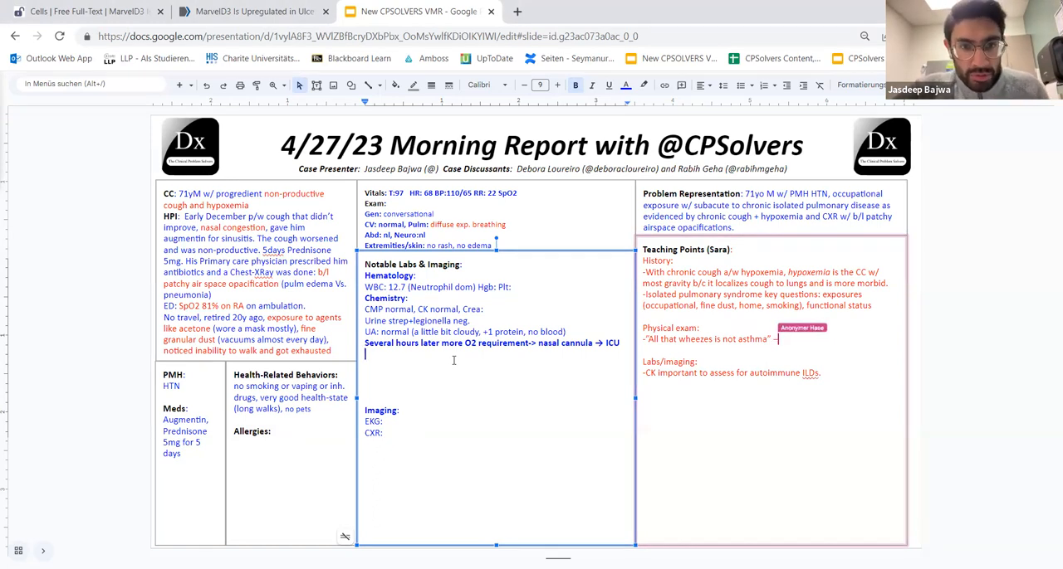
Start the wheeze differential and list Covid, flu and respiratory panel results
text(→ ddx includes airway)
text(ICU:)
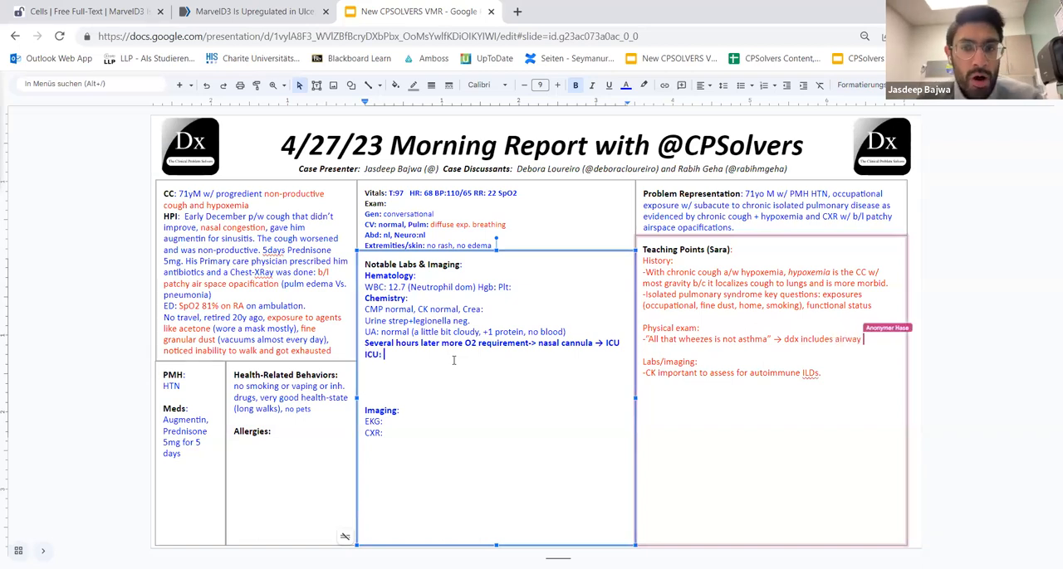
text(Covid, Flu, RSV neg)
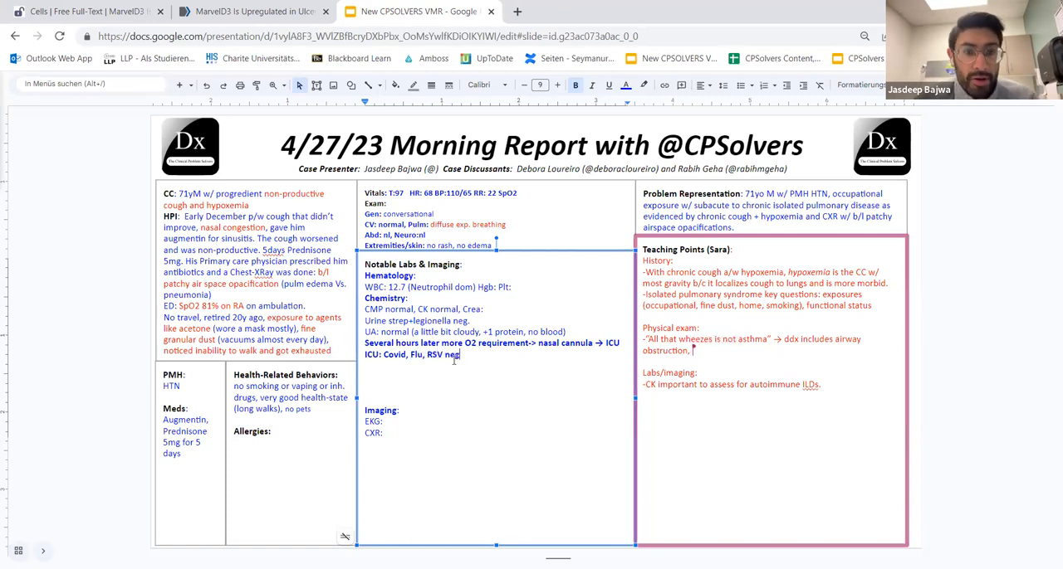
text(.;)
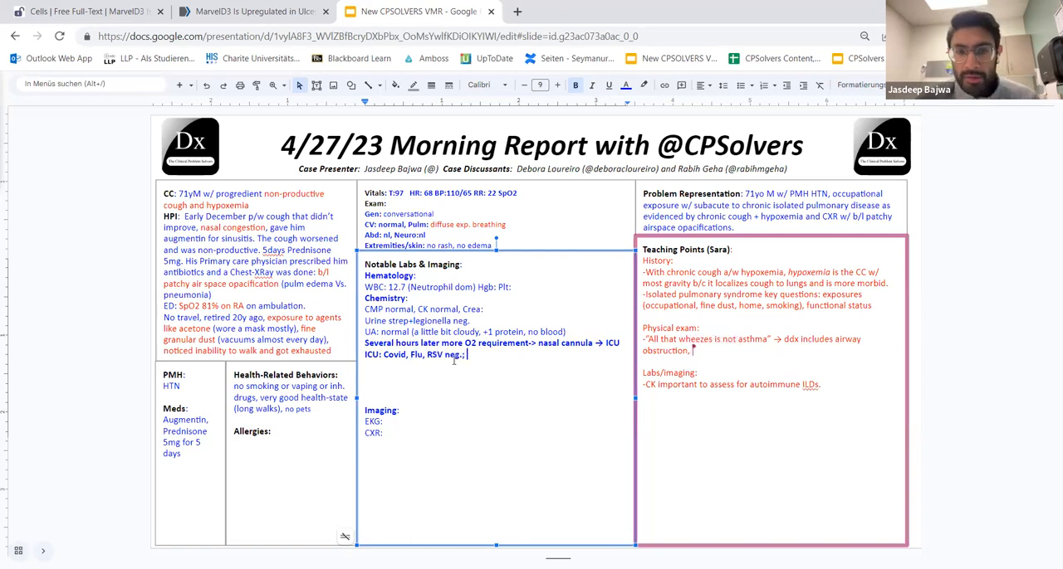
text(Resp)
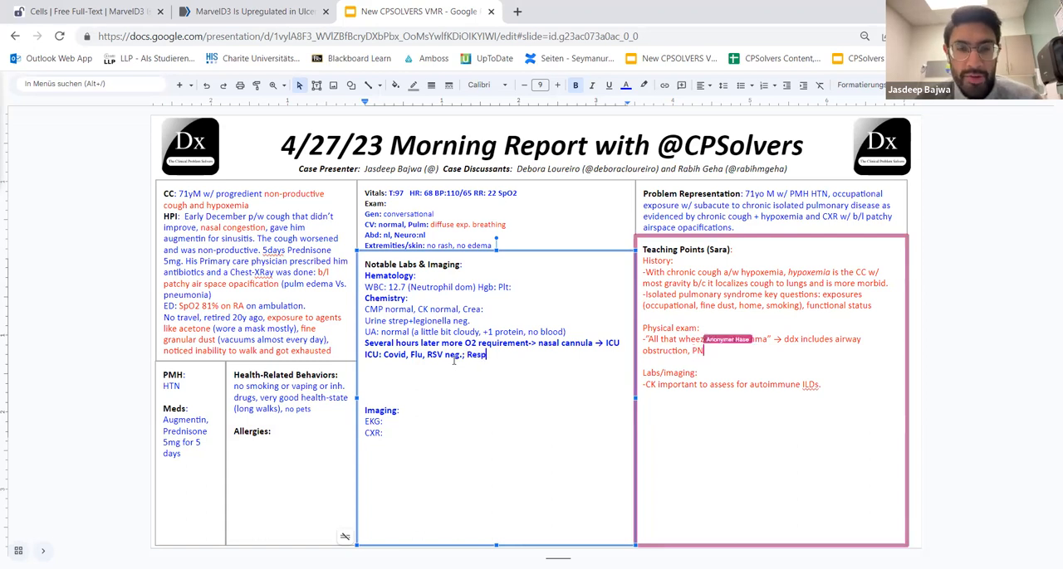
text(Panel ()
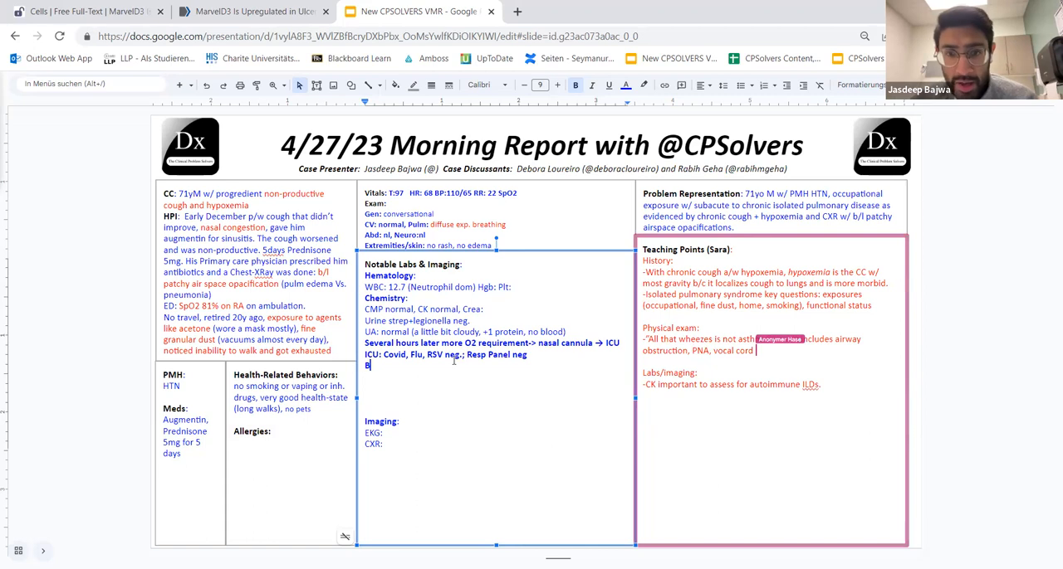
Note negative blood and sputum cultures and no immunocompromise in labs
text(BC: neg, Sputum)
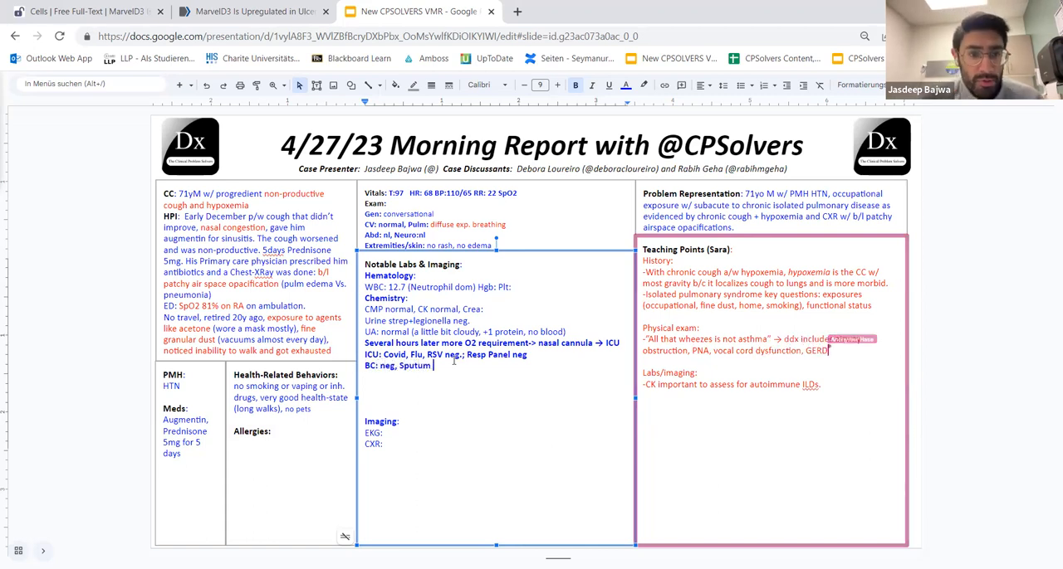
text(cul: neg; no immu)
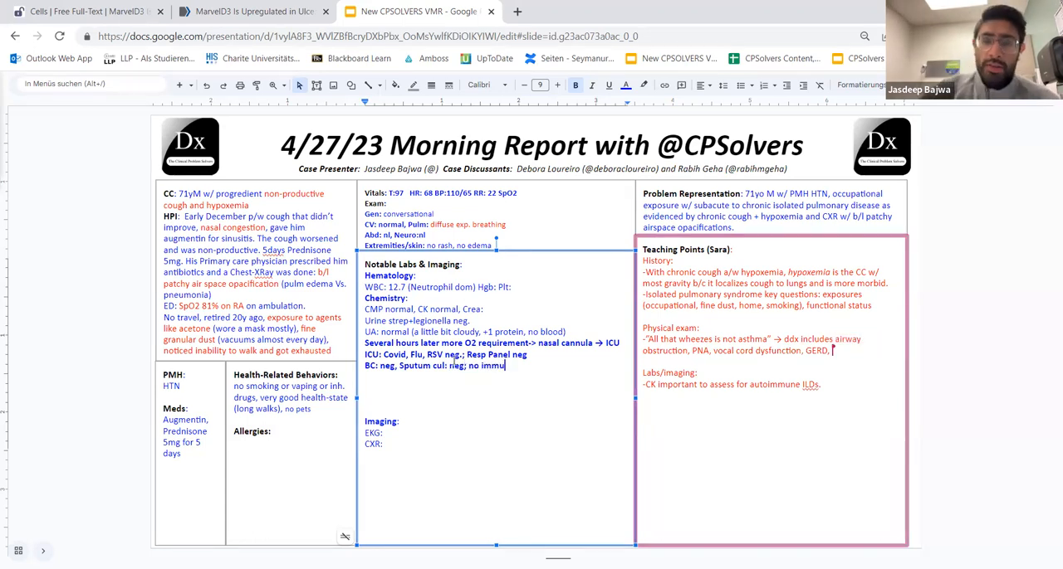
text(no)
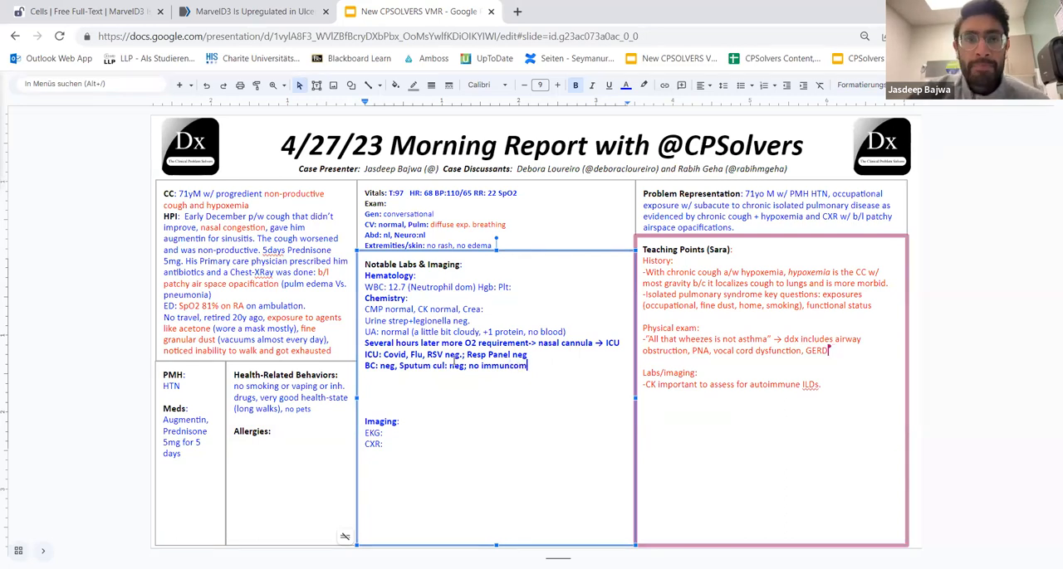
text(etc.)
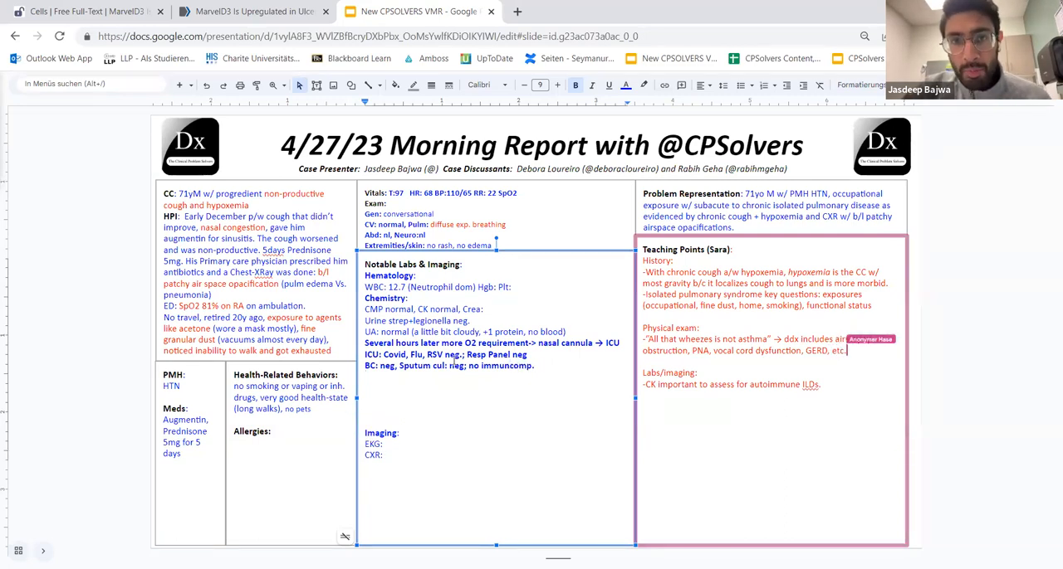
Add the ABG: pH 7.47, pCO2 24, 68, bicarb 17
text(PH 7)
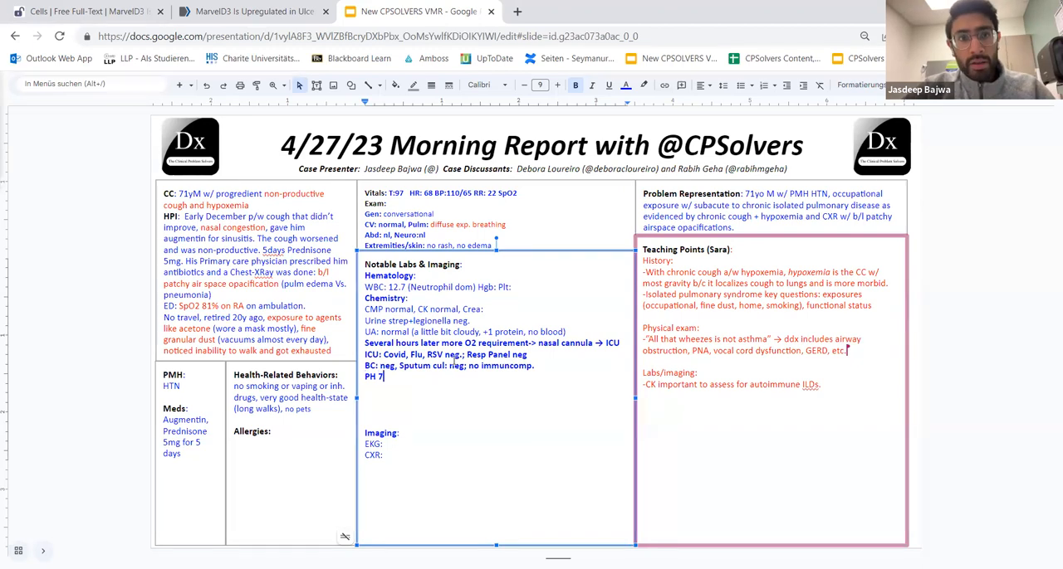
text(.47,)
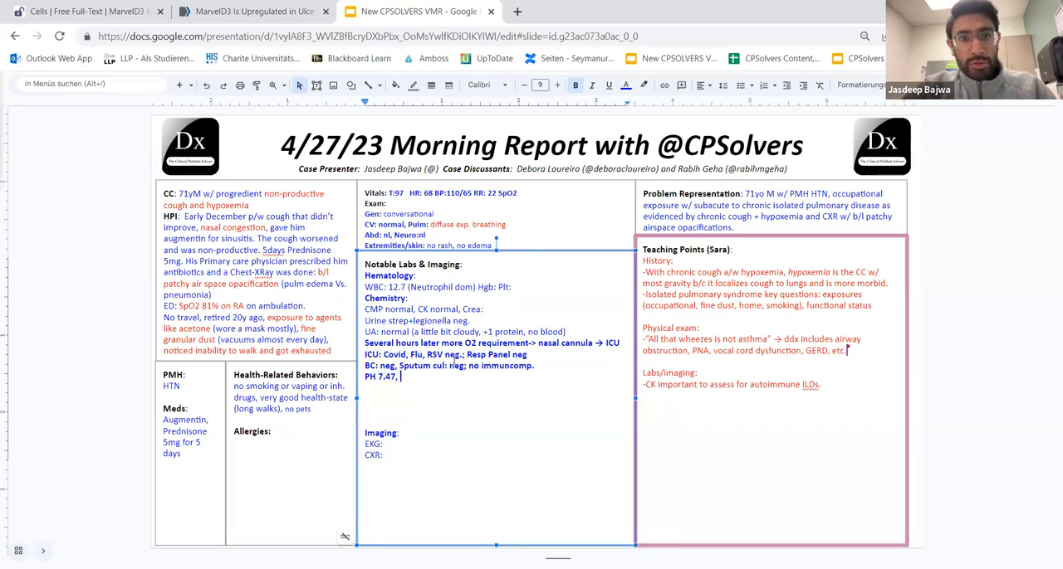
text(pCo2)
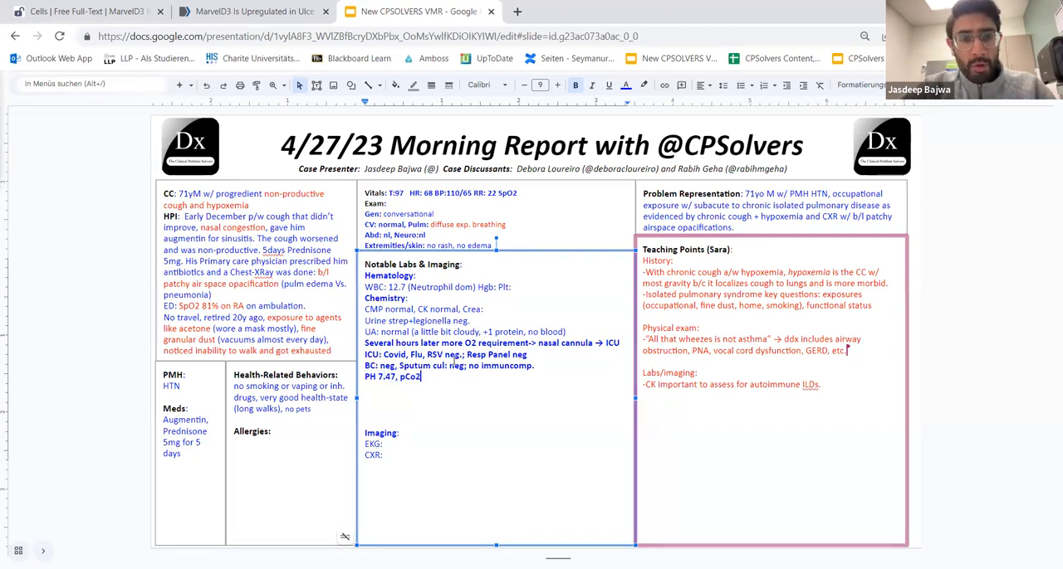
text(24,)
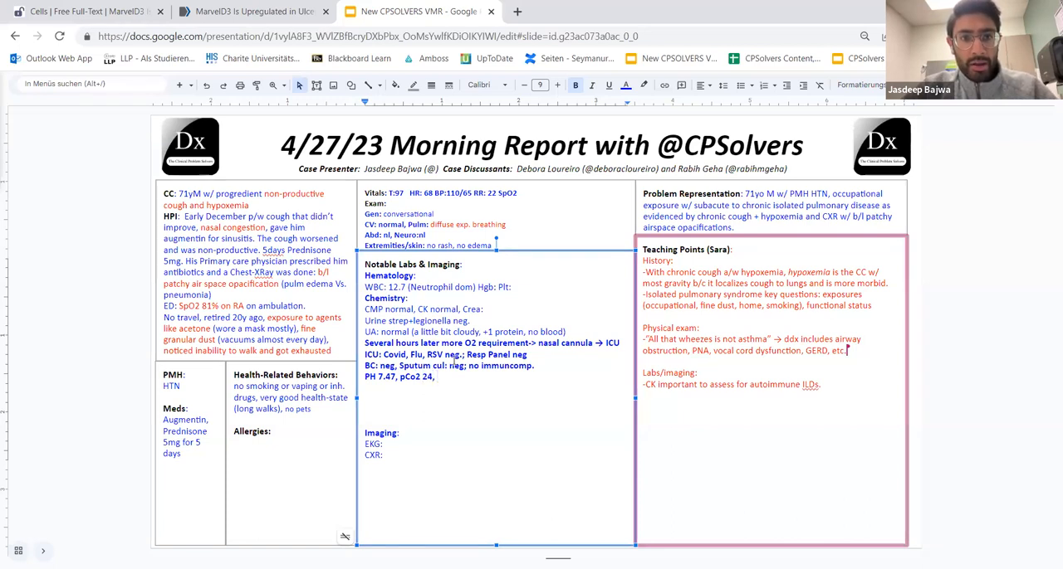
text(8)
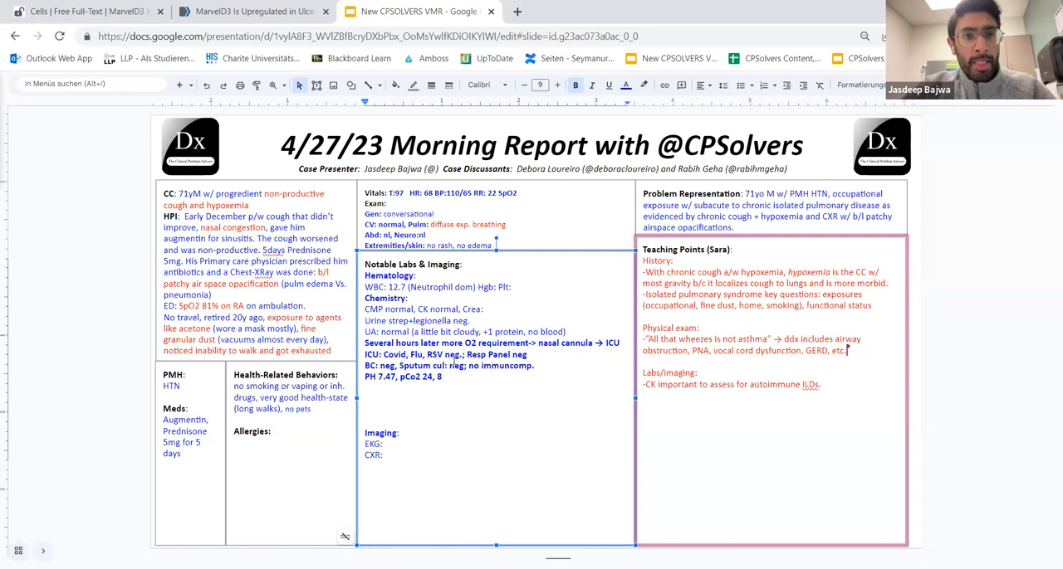
text(68,)
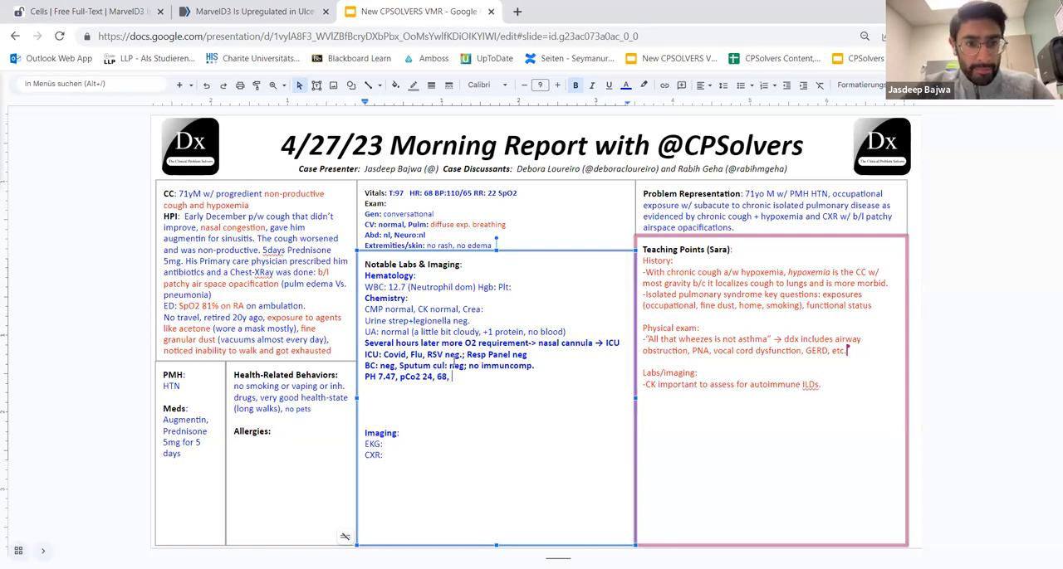
text(Bicarb 17,)
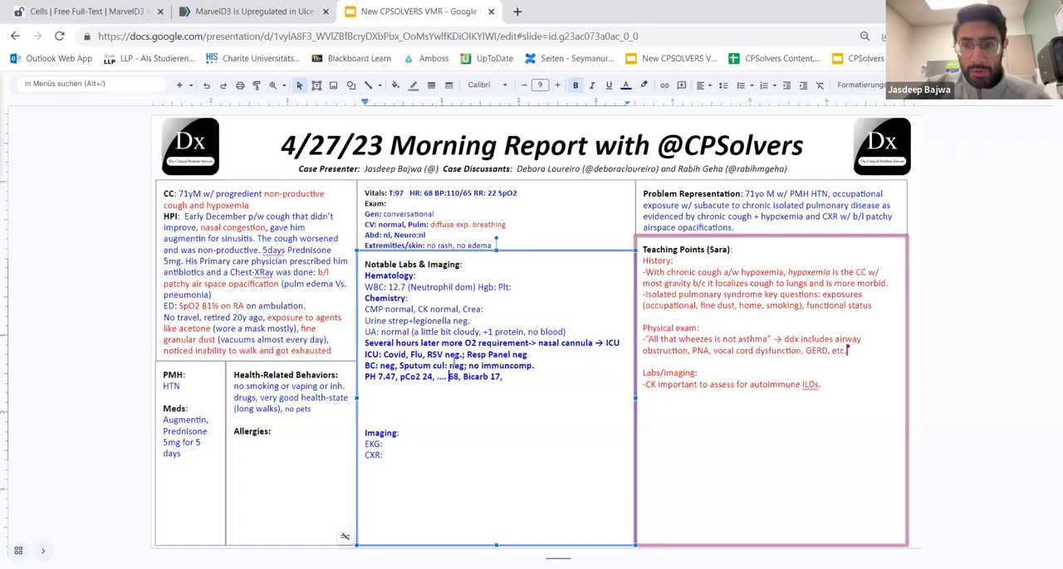
Note negative autoimmune serology, including anti-CCP
text(au)
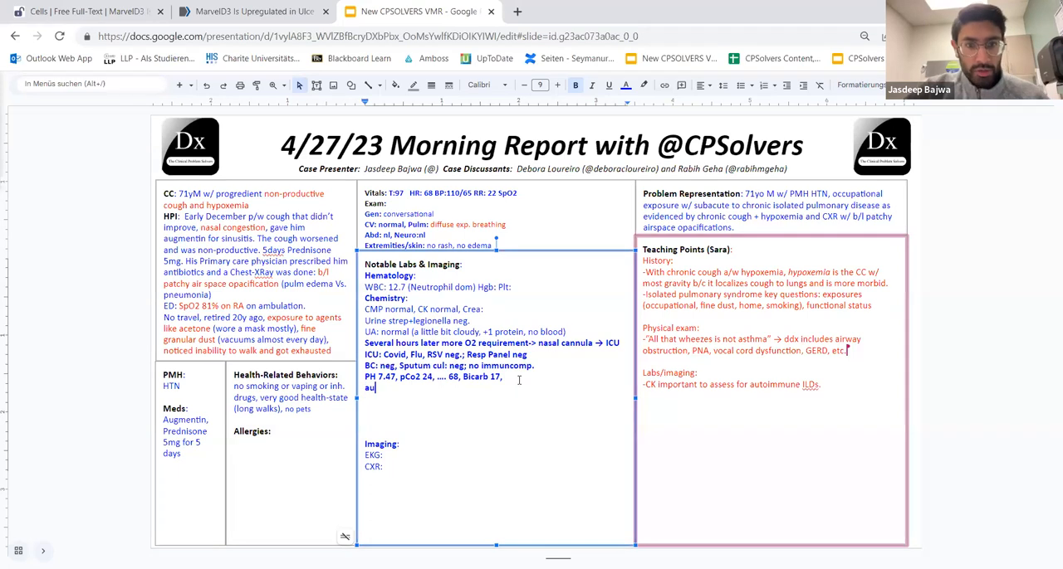
text(Autoimmune serology: Anca, ana, ssa, ssb, scl)
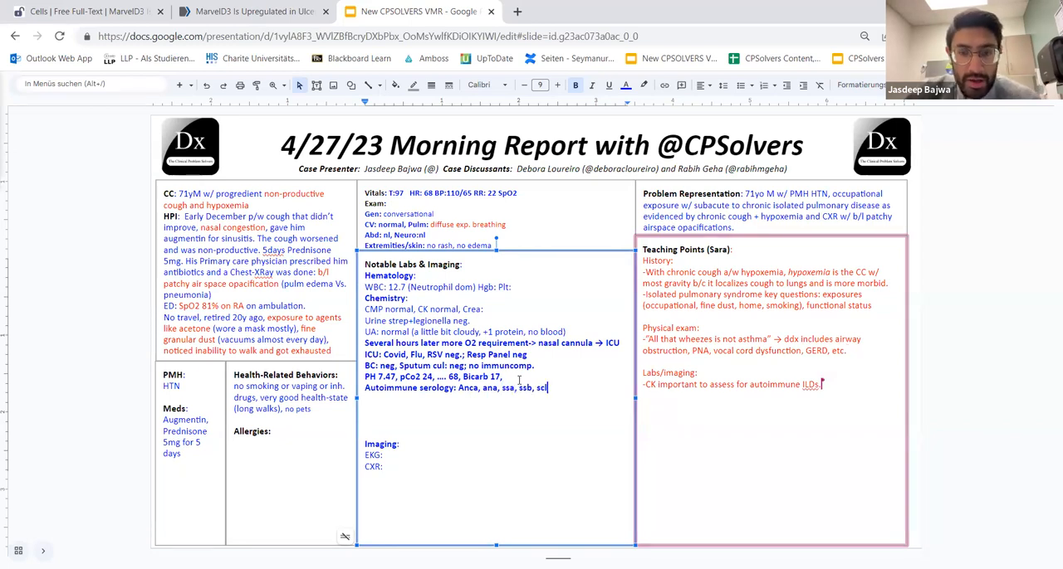
text(c70)
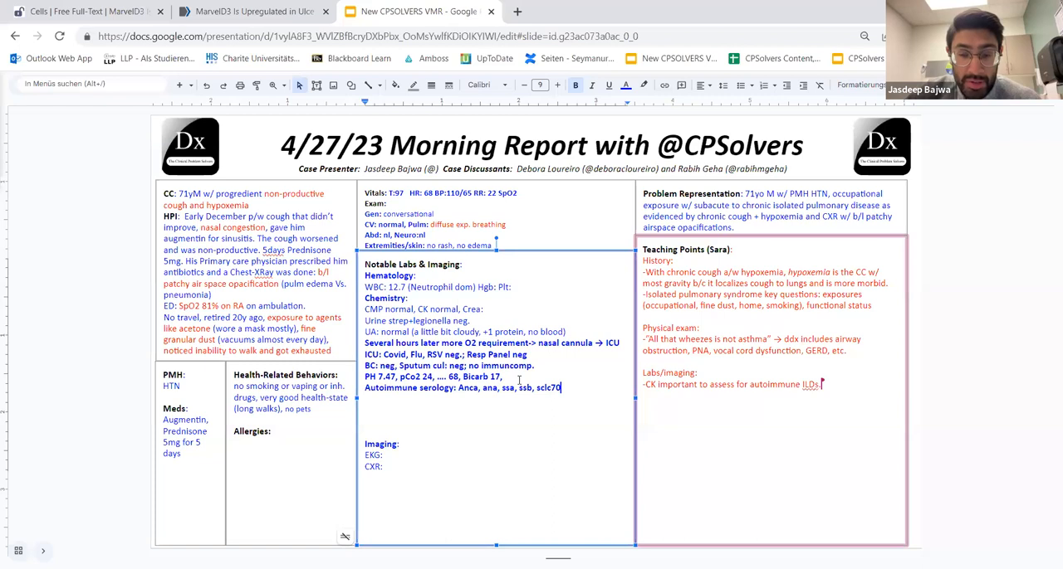
text(, anti-jo1,)
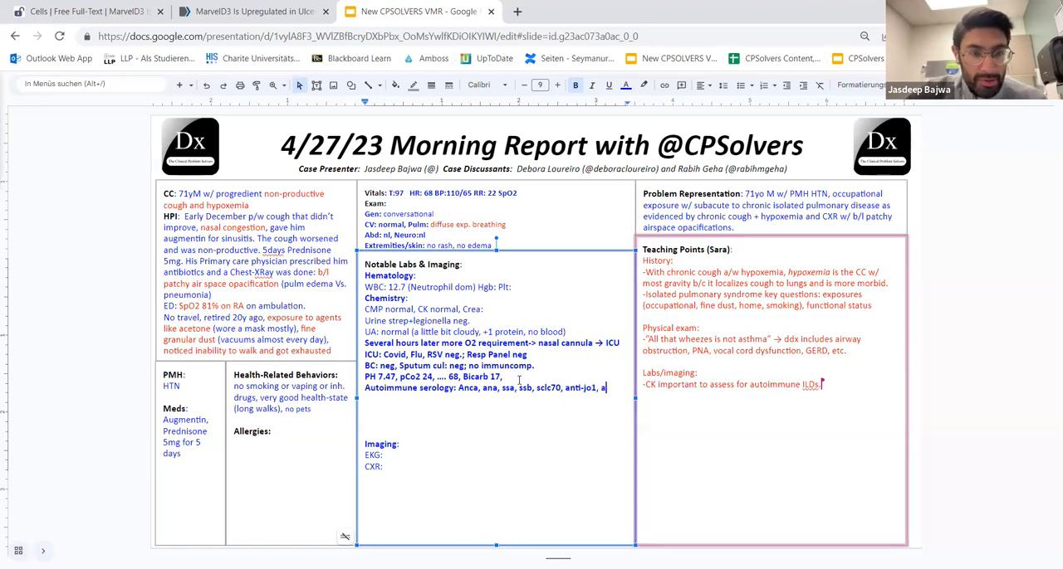
text(anti-ccp, anti-smith,)
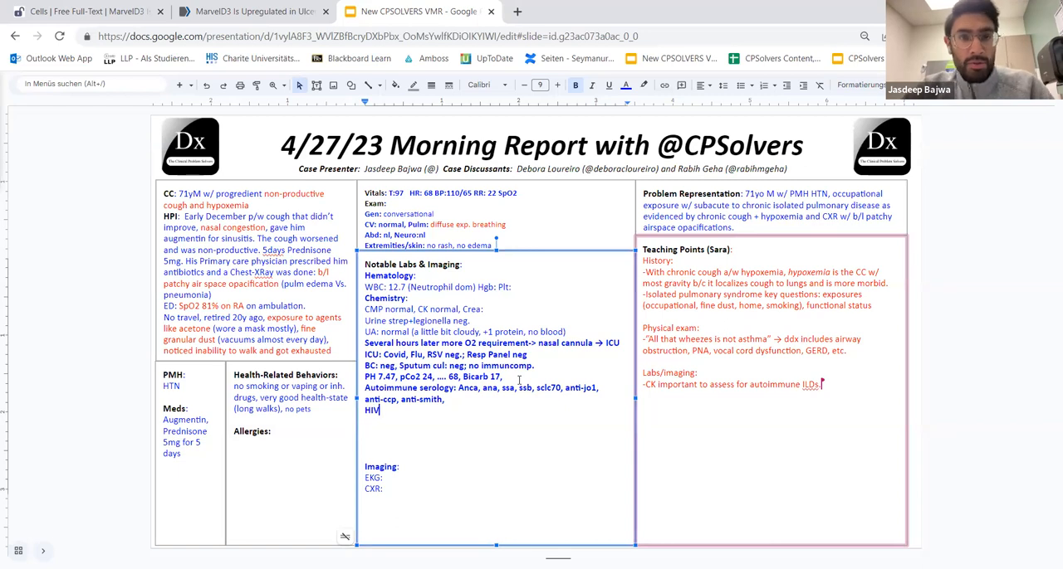
text(neg)
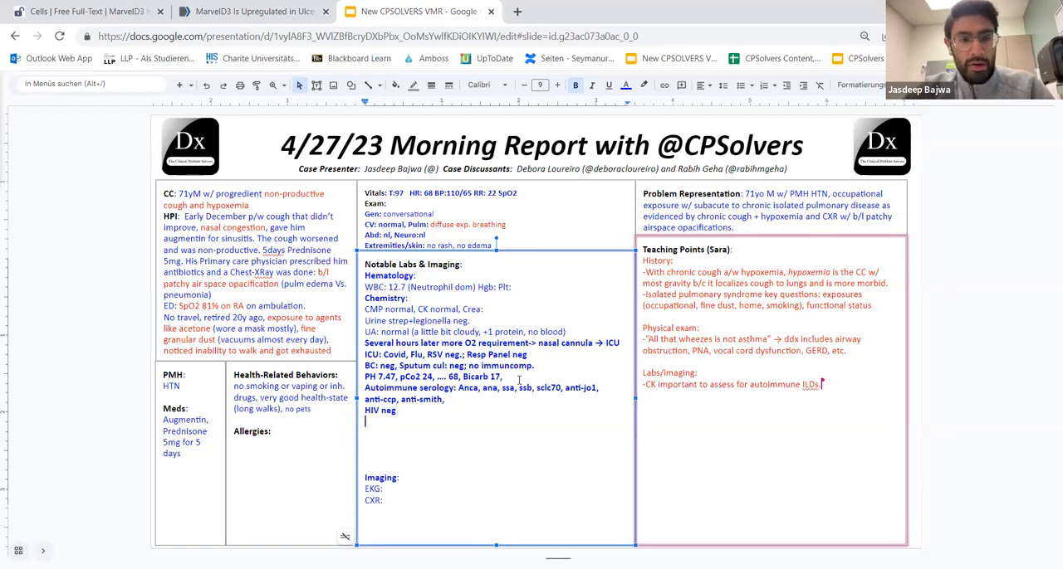
Add BNP 150, echo with EF 60% and no valve abnormality, and bilateral GGOs
text(BNP 1)
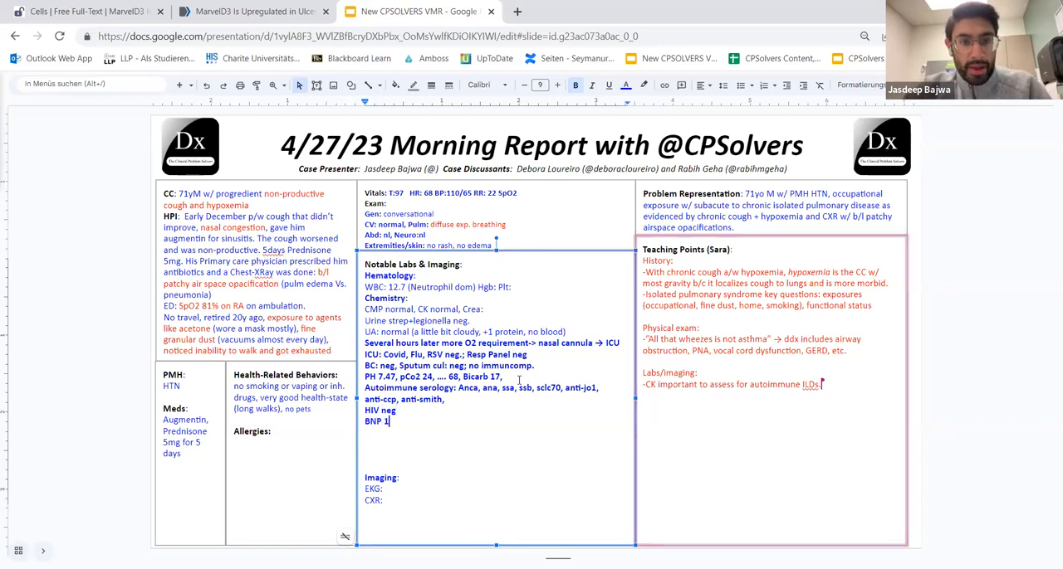
text(50 (n)
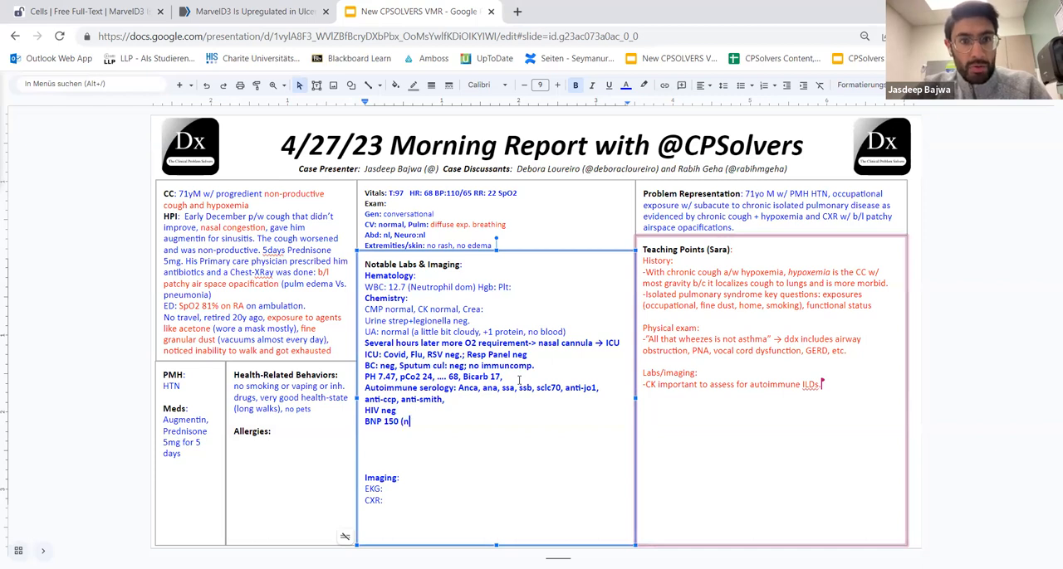
text(ECHO:)
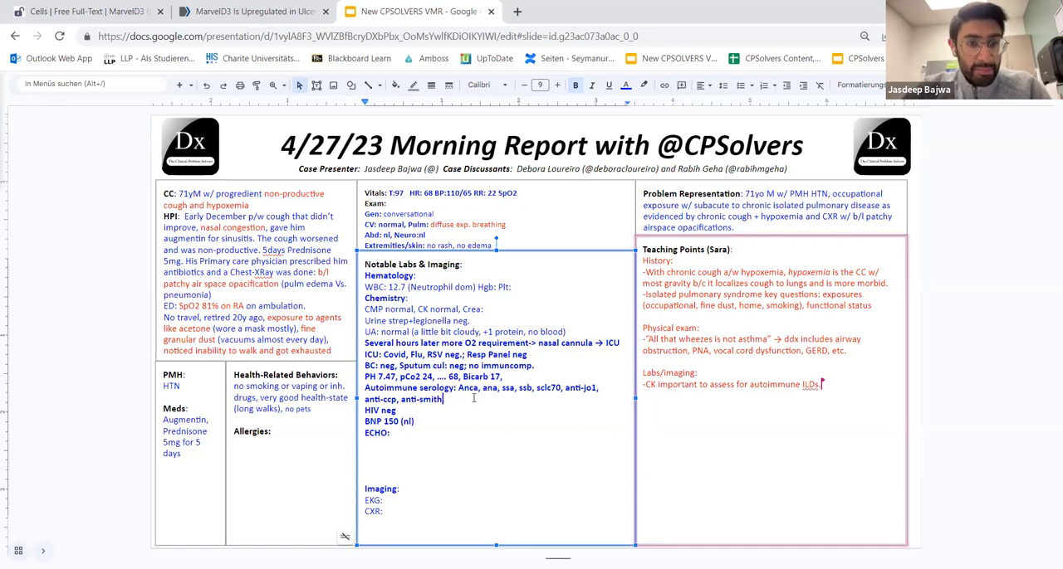
text(neg)
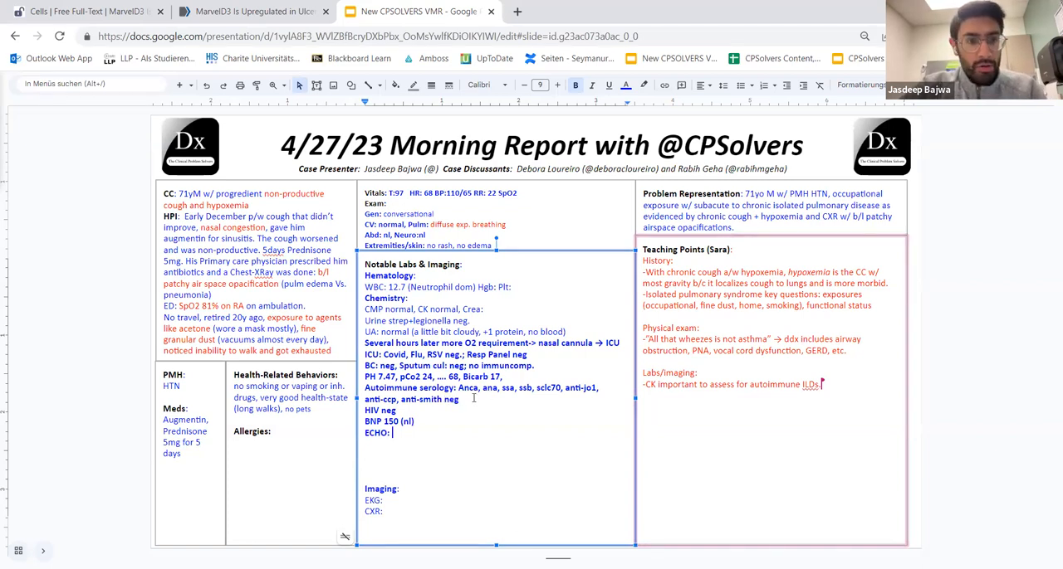
text(ef 60%,)
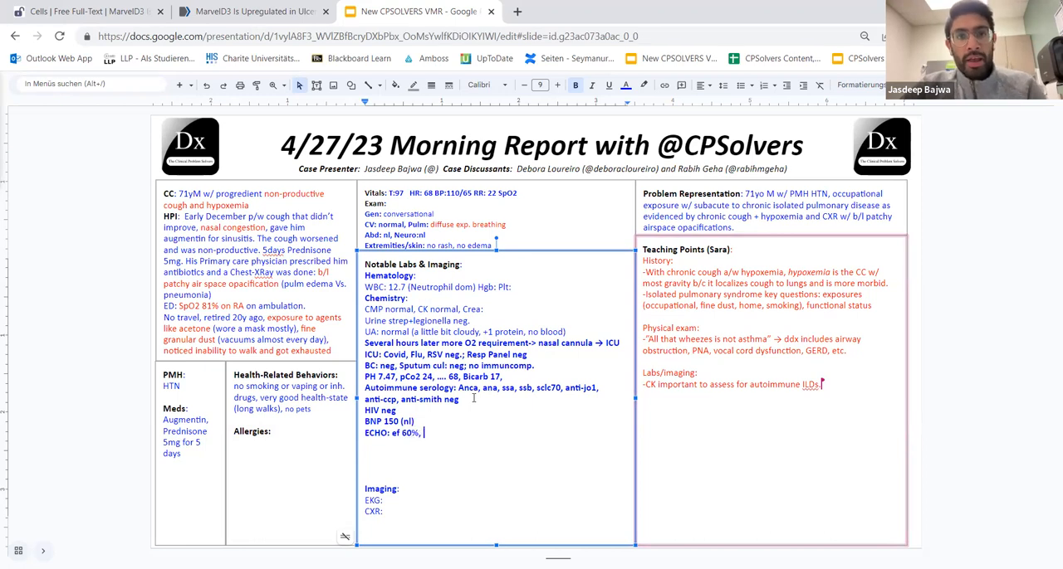
text(no valv abnorm.)
text(CT)
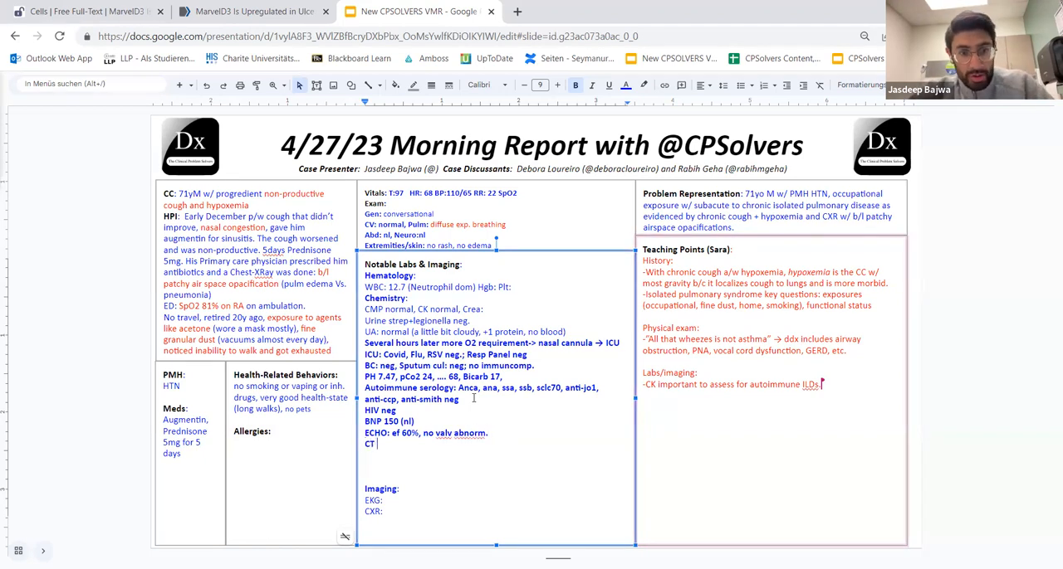
text(GGO)
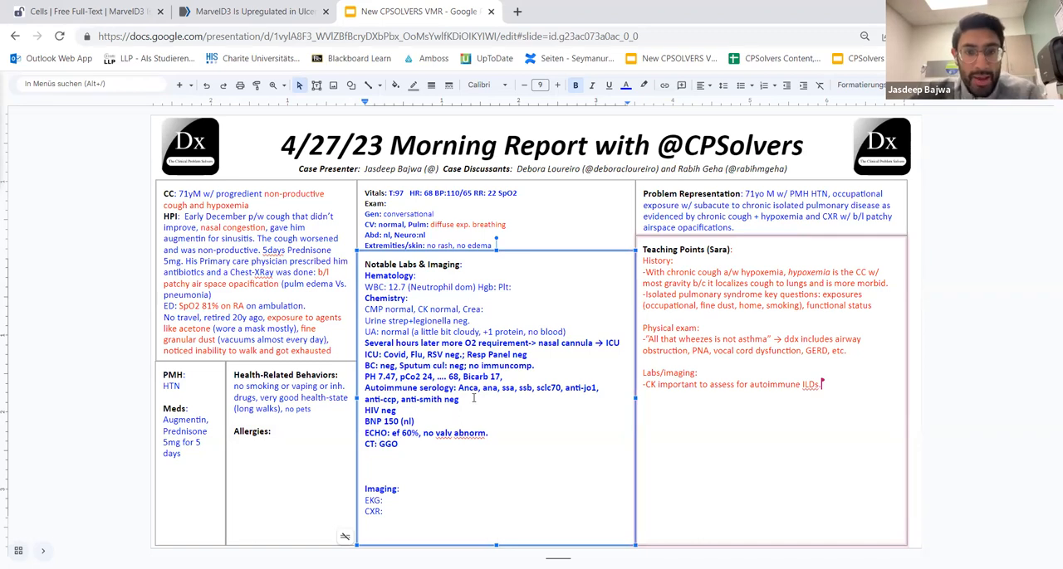
text(b/l sparing L space and some extent to R space;)
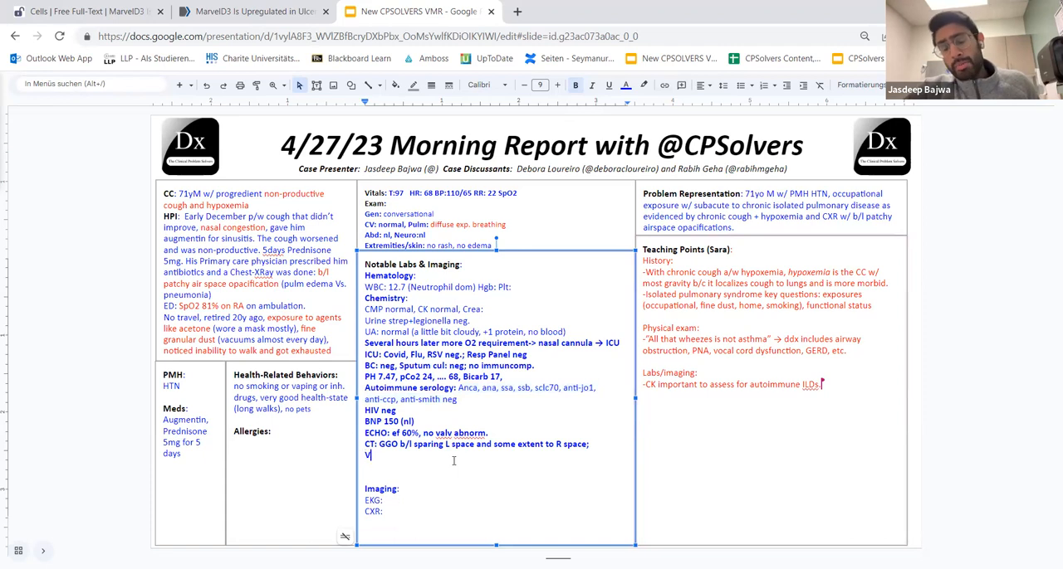
Note Vanc+Zosyn with no improvement on high-flow
text(anc+Z)
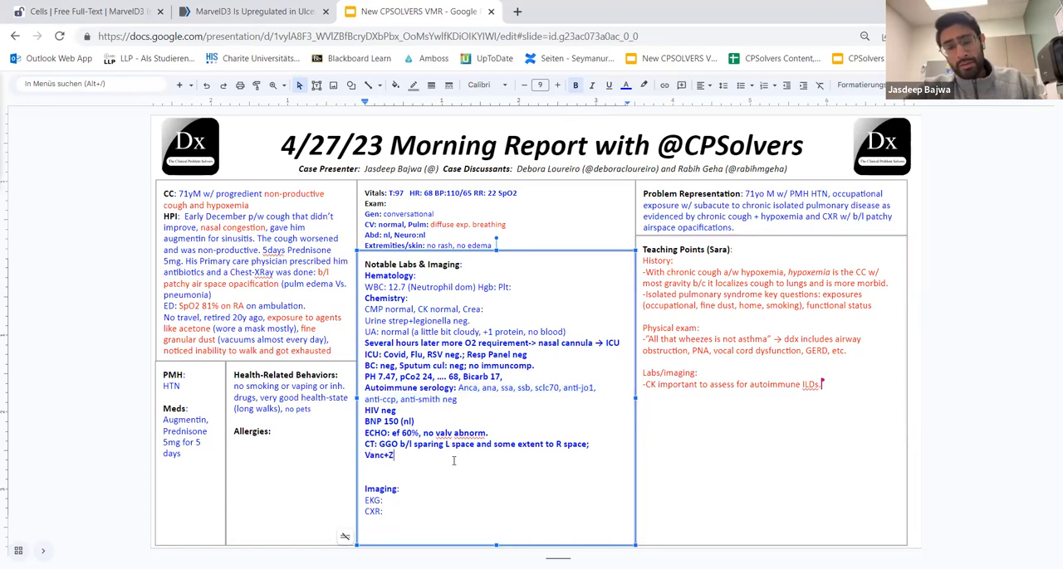
text(osy)
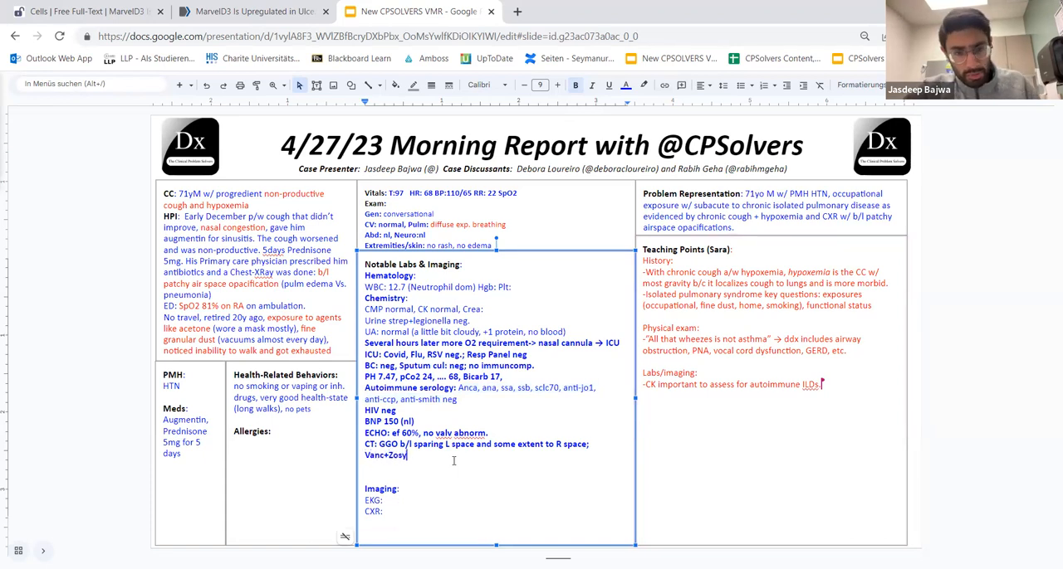
text(n)
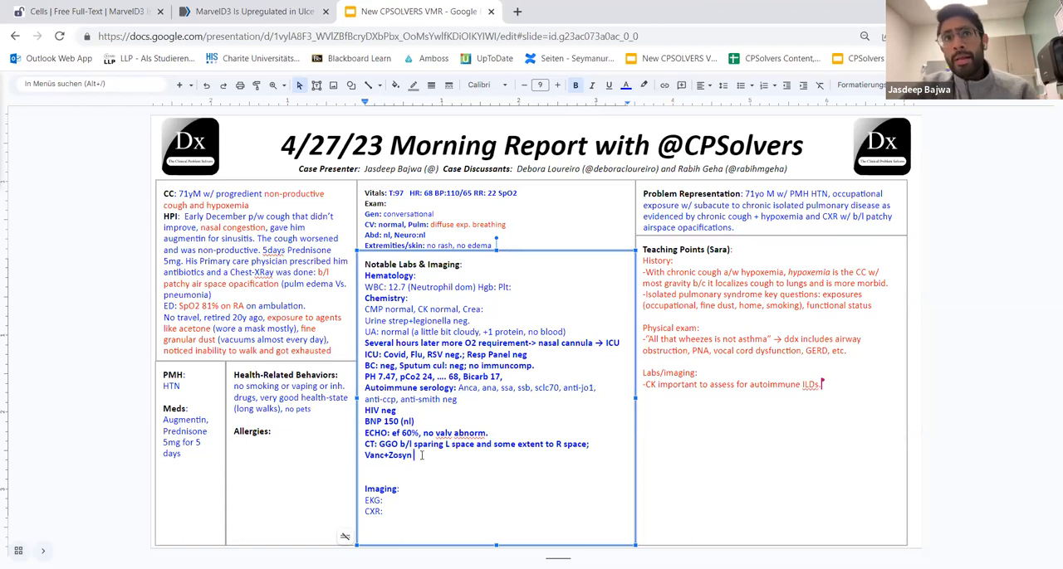
text(-)
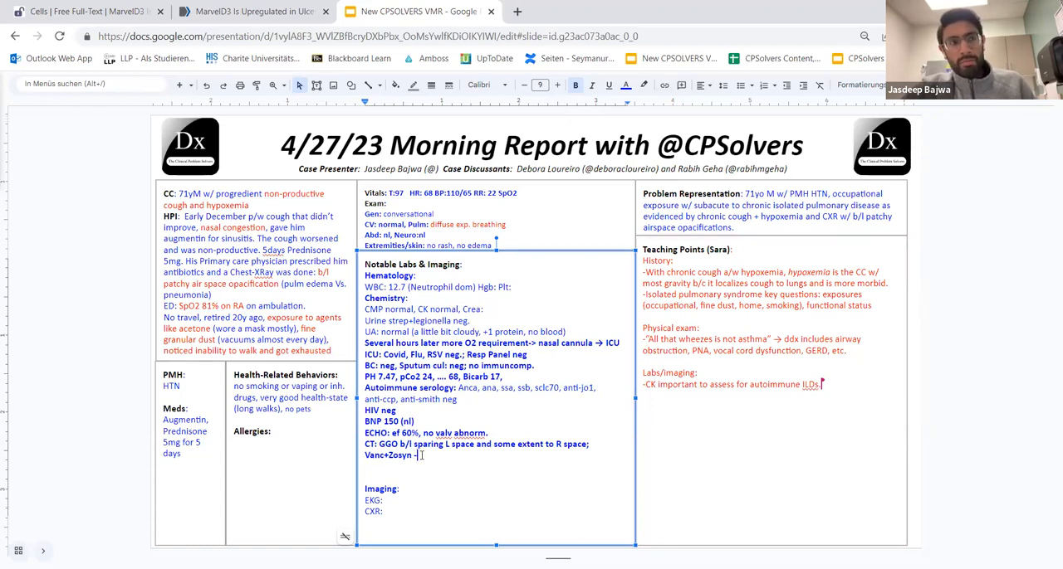
text(no im)
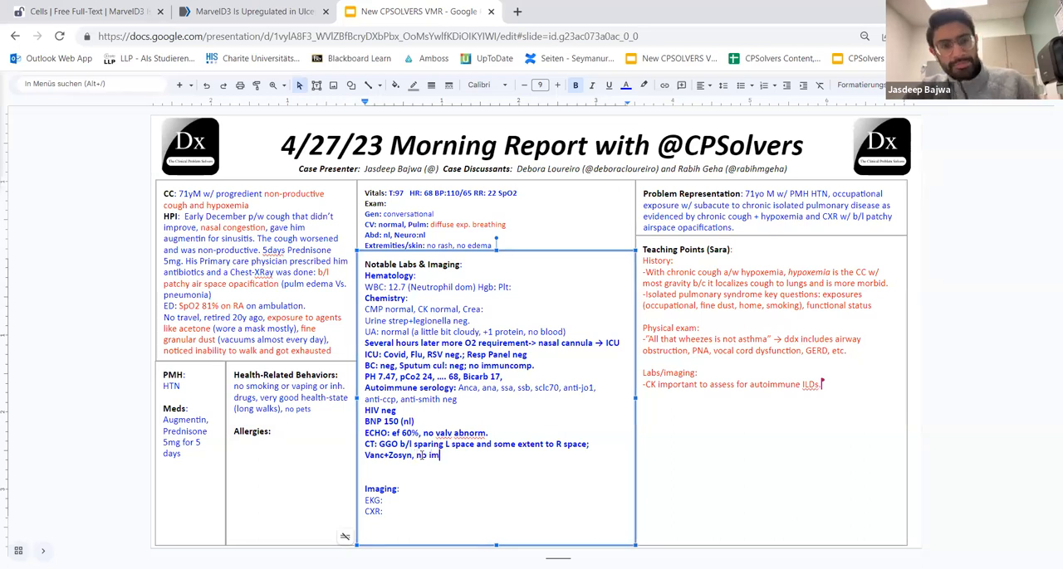
text(improvement on)
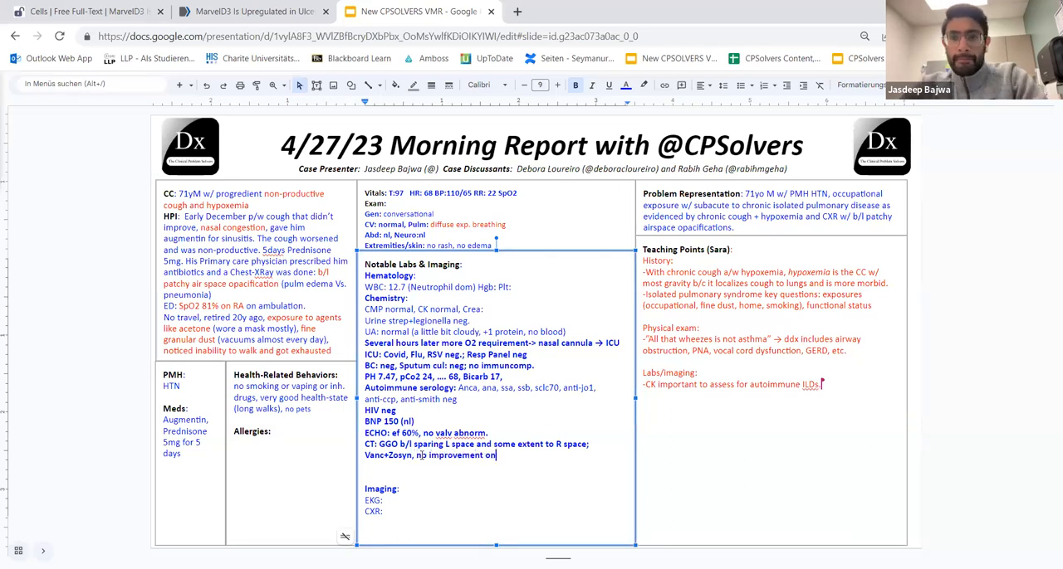
text(high-flow)
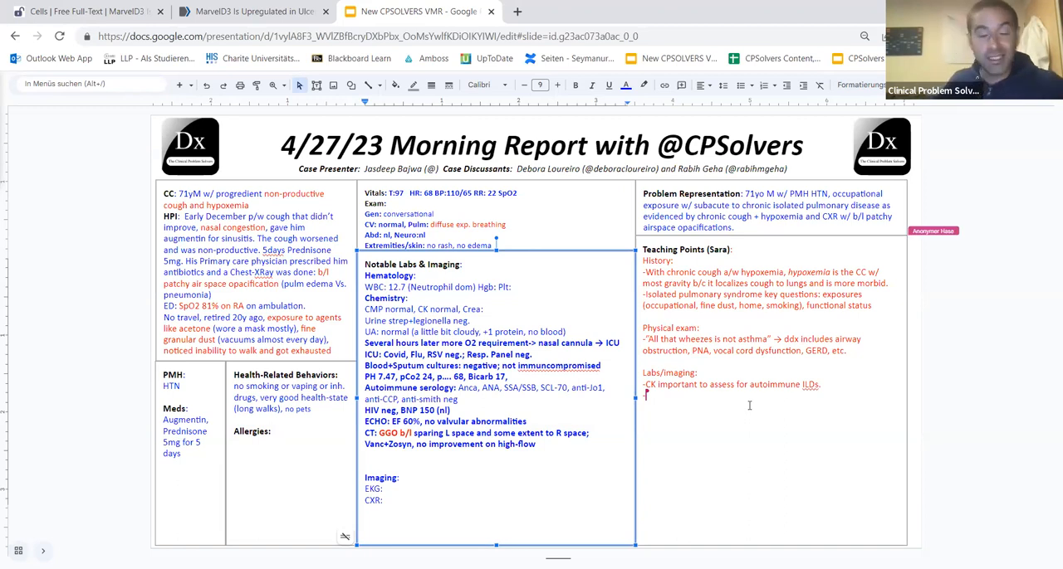
mouse_move(553, 430)
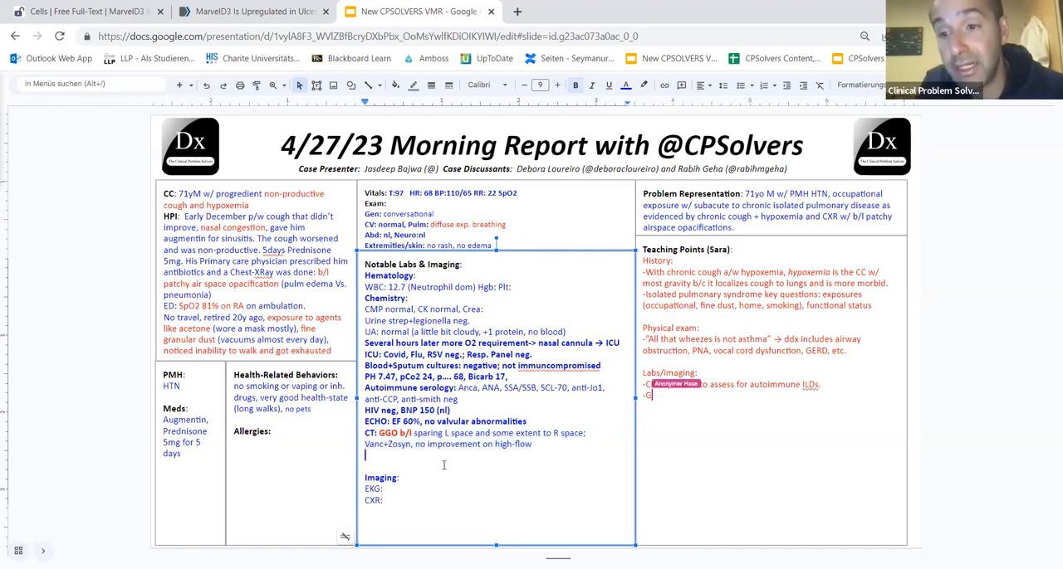
Add a GGOs point: 3 important infections (PJP, strongyloides), DAH presenting with hematuria
text(GGOs – viral infections (CMV),)
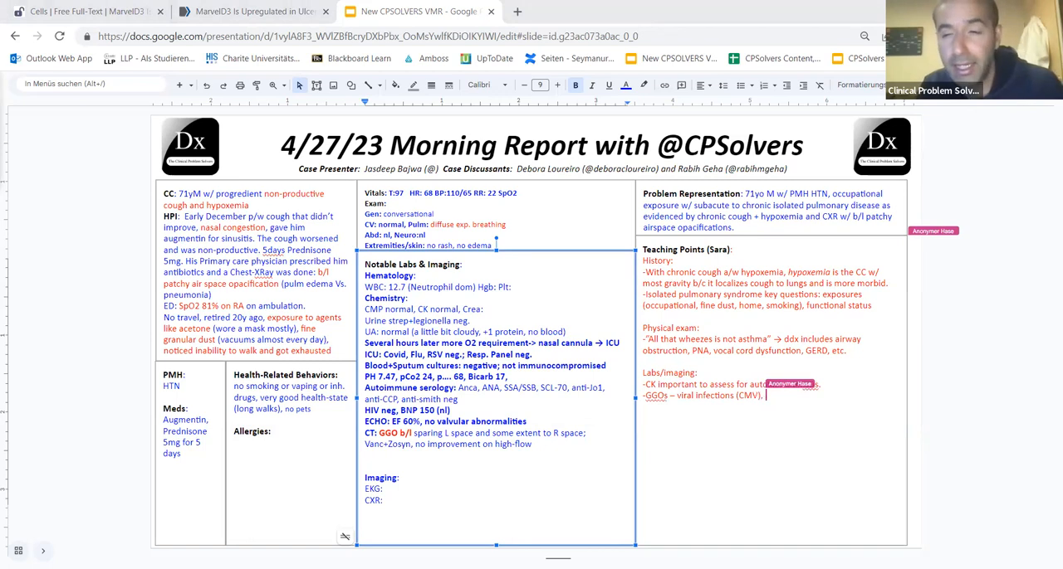
text(PJP, strongyloides)
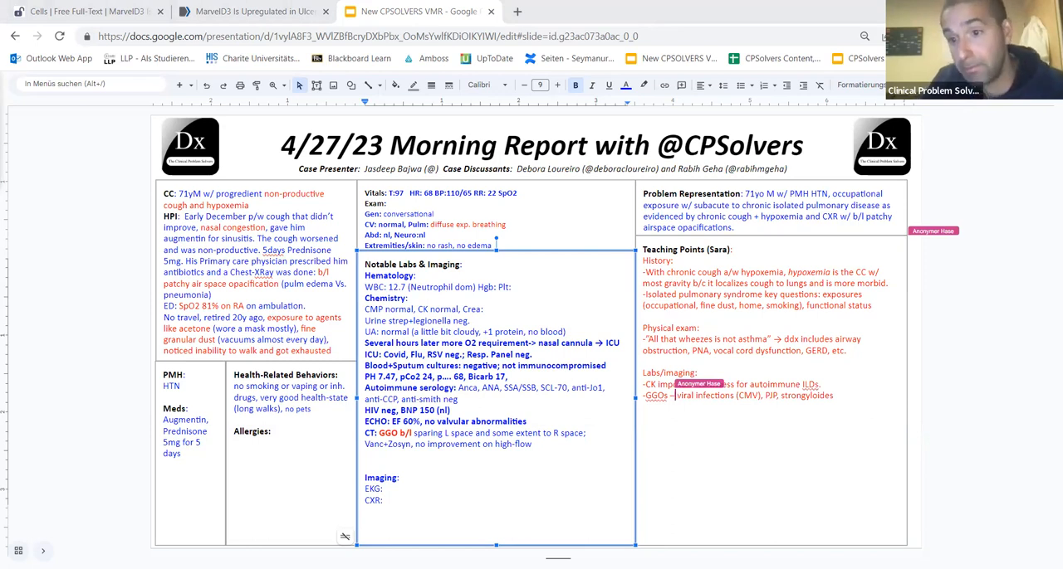
text(3 important infectious causes)
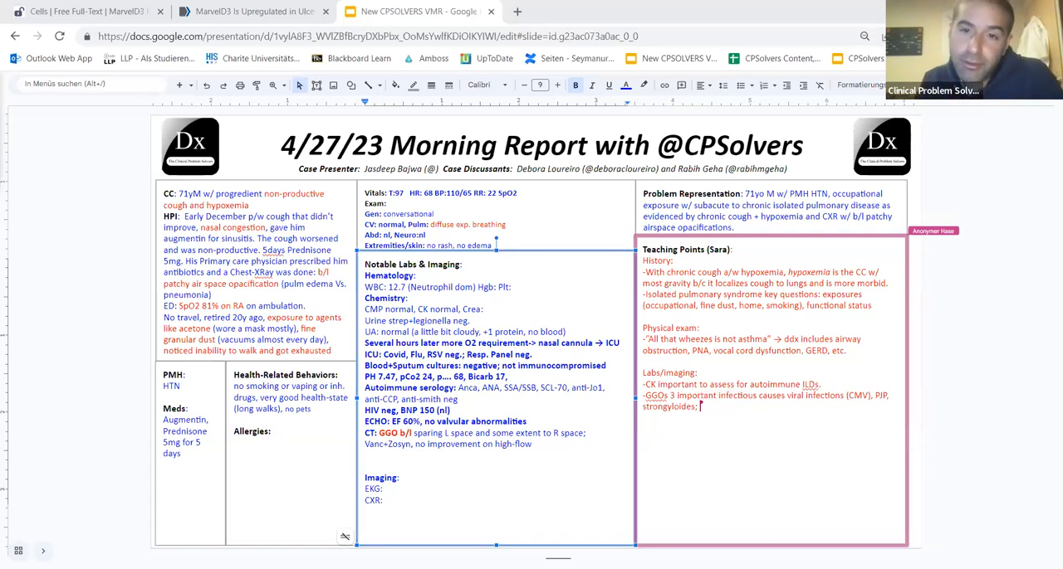
text(DAH;)
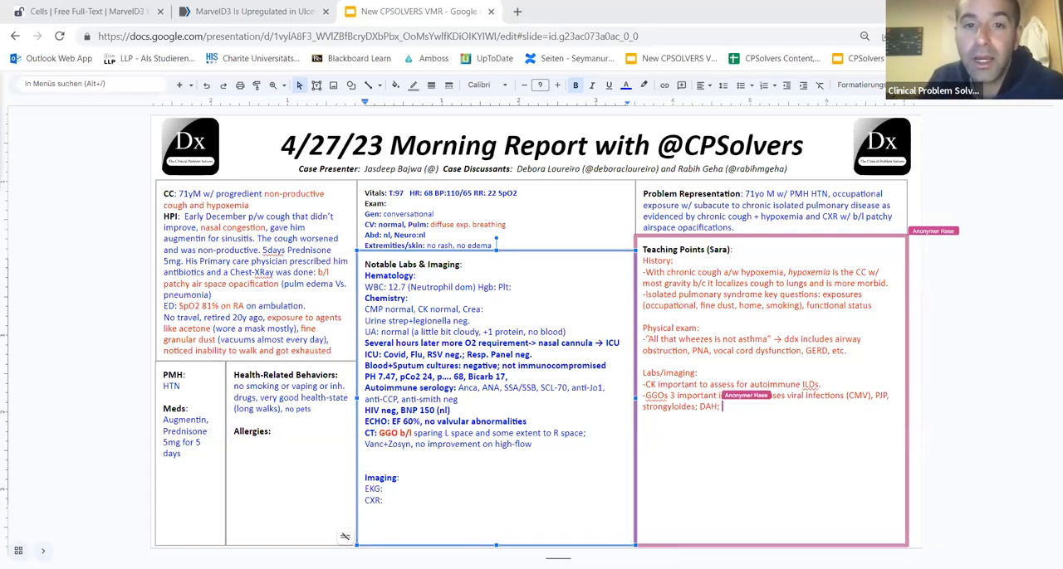
text((would present w/ h)
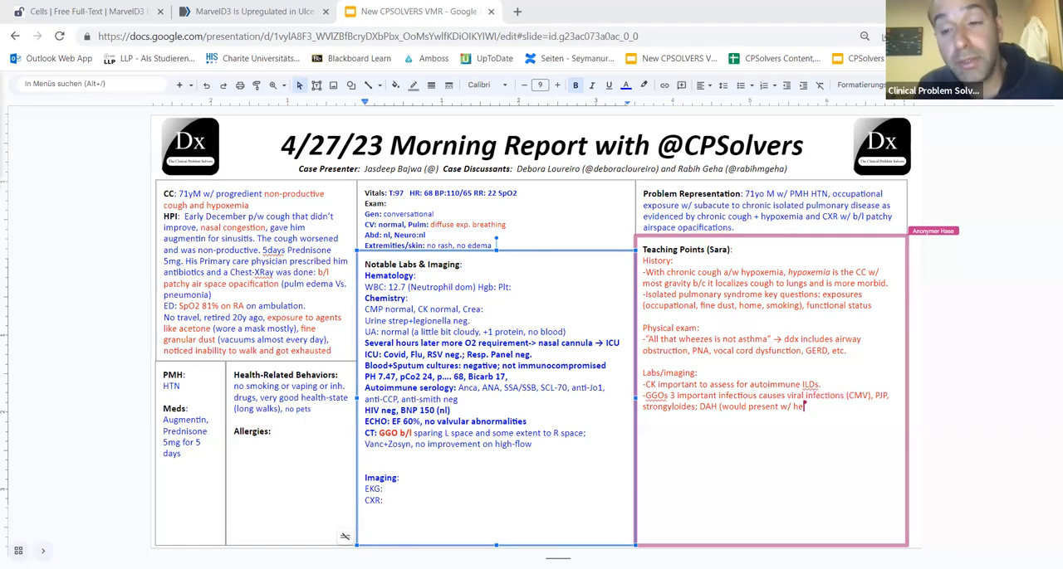
text(ematuria);)
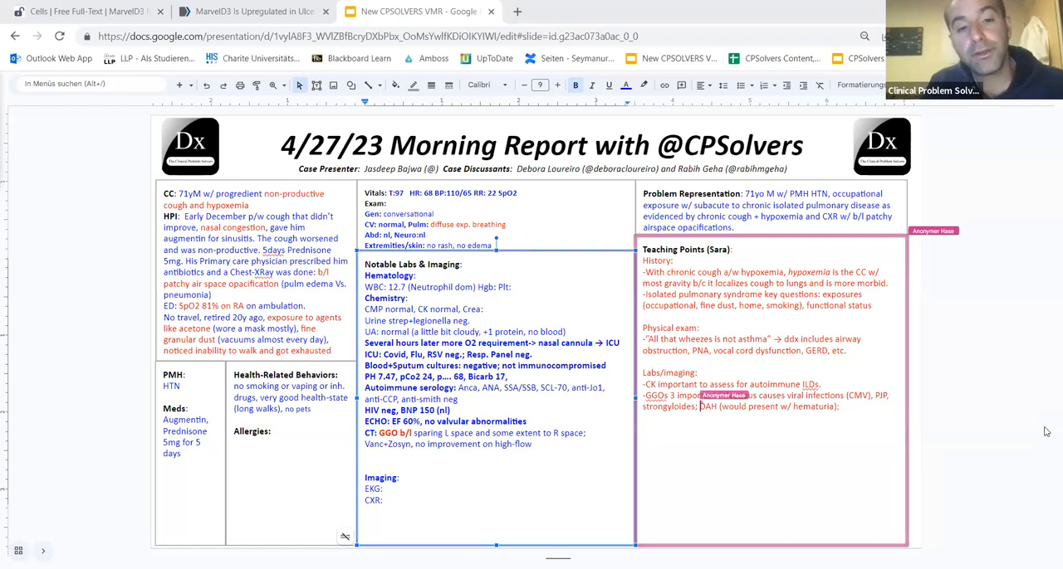
text(blood)
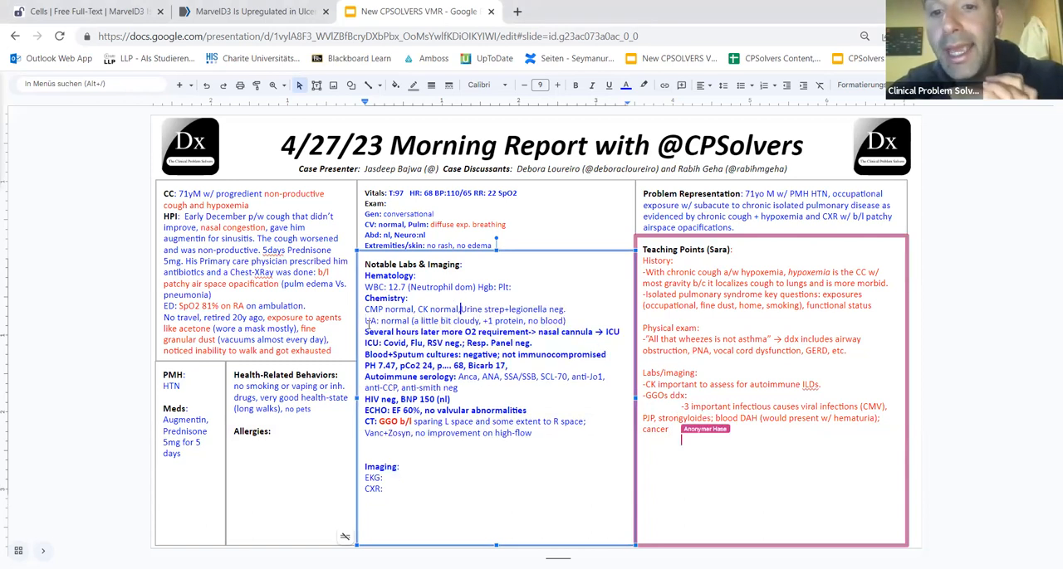
Add next step bronchoscopy, then transbronchial biopsy if unremarkable, to the GGO approach
text(-next step → bronchoscopy,)
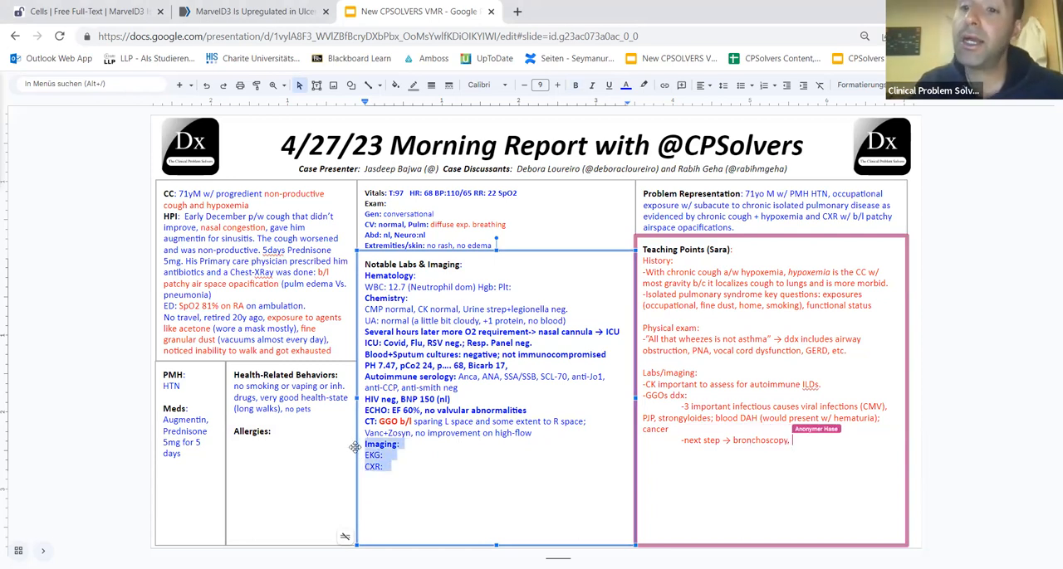
text(if unremarkable)
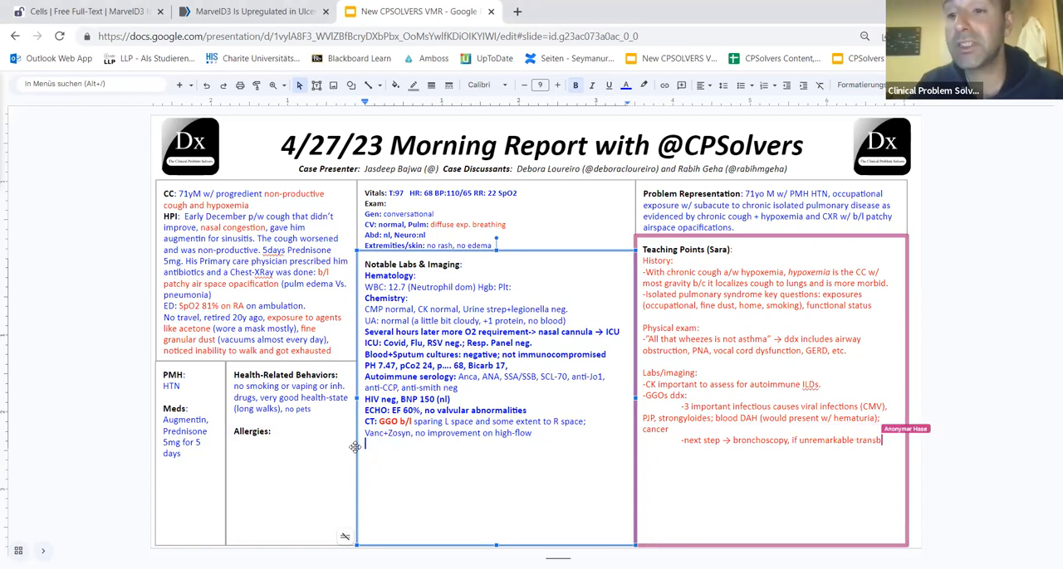
text(transbronchial biopsy)
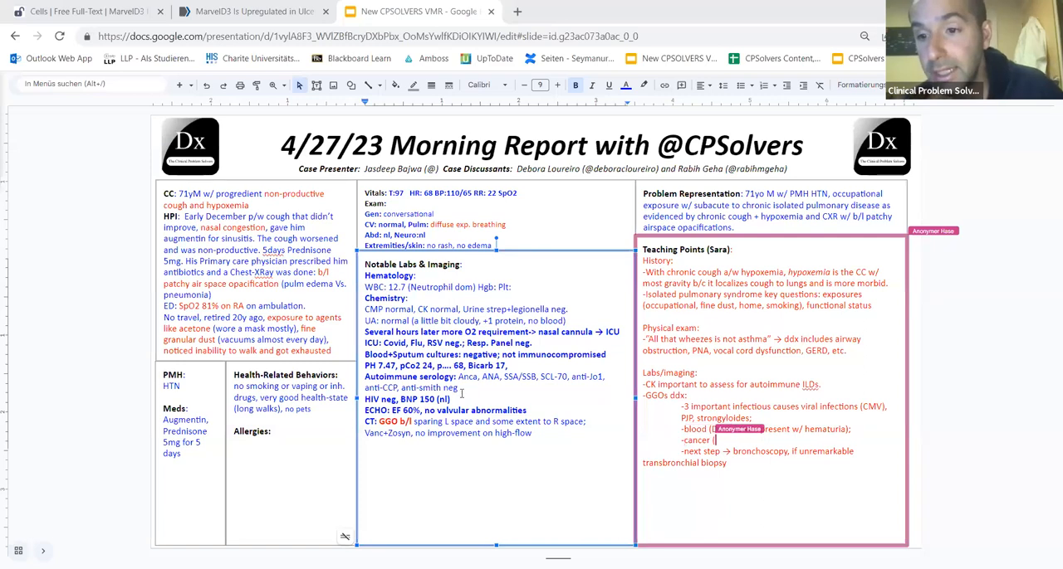
Note weighing risks vs benefits for patients this sick
text((would expect other systemic findings);)
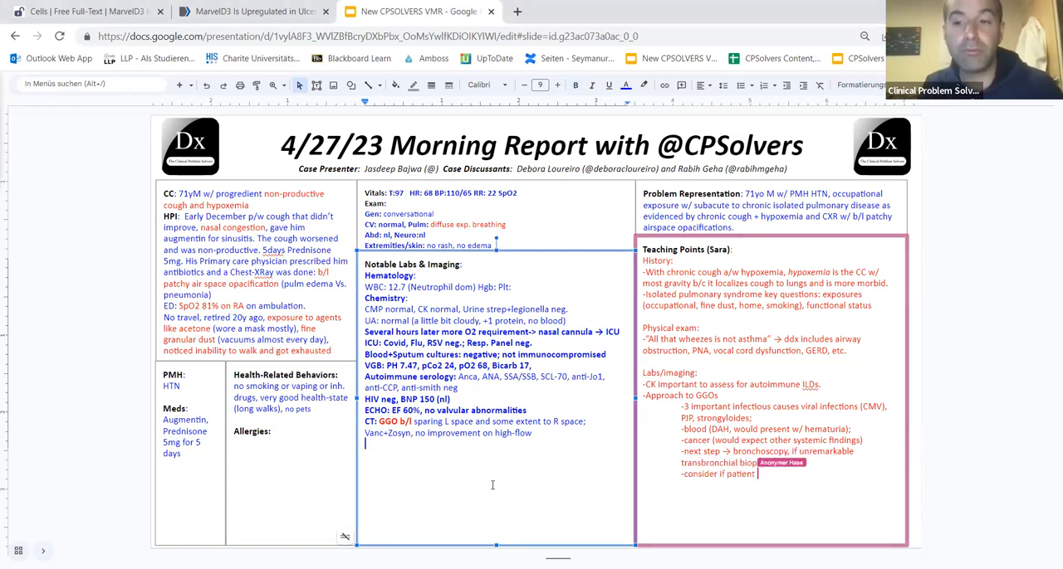
text(is)
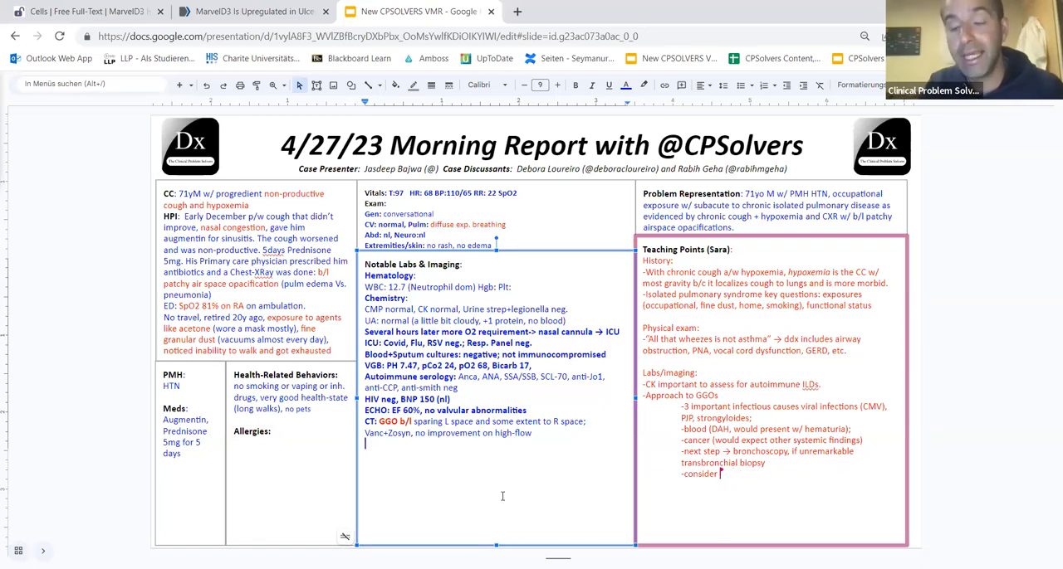
text(risks vs b)
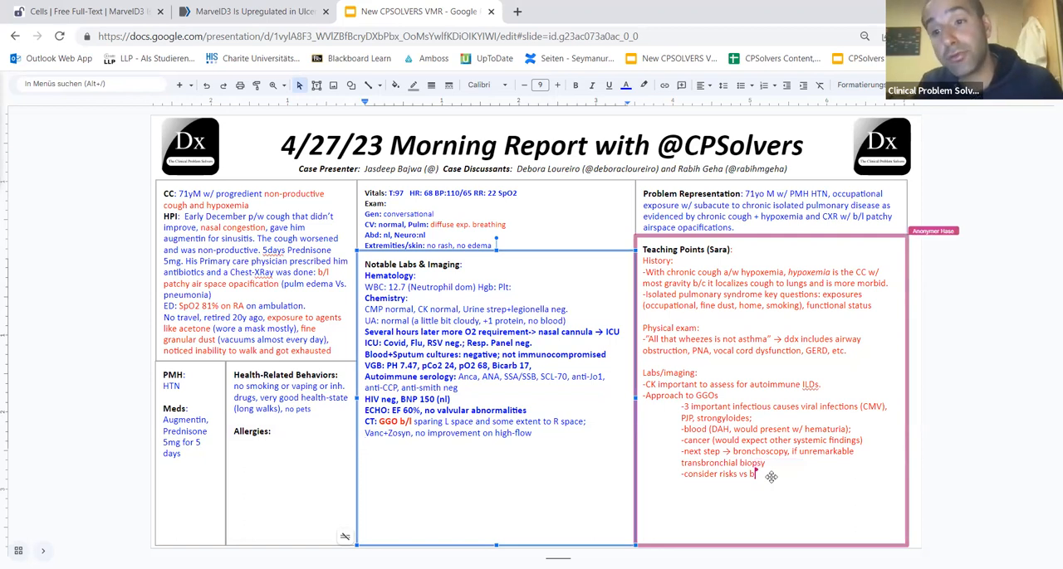
text(enefits, pat)
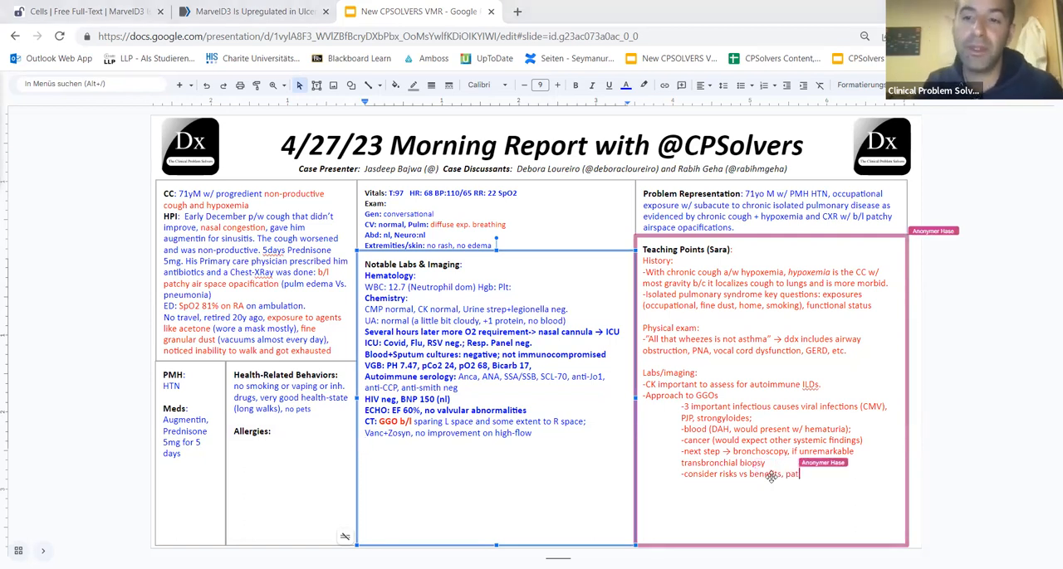
text(patients who are this sick would need to be intubated)
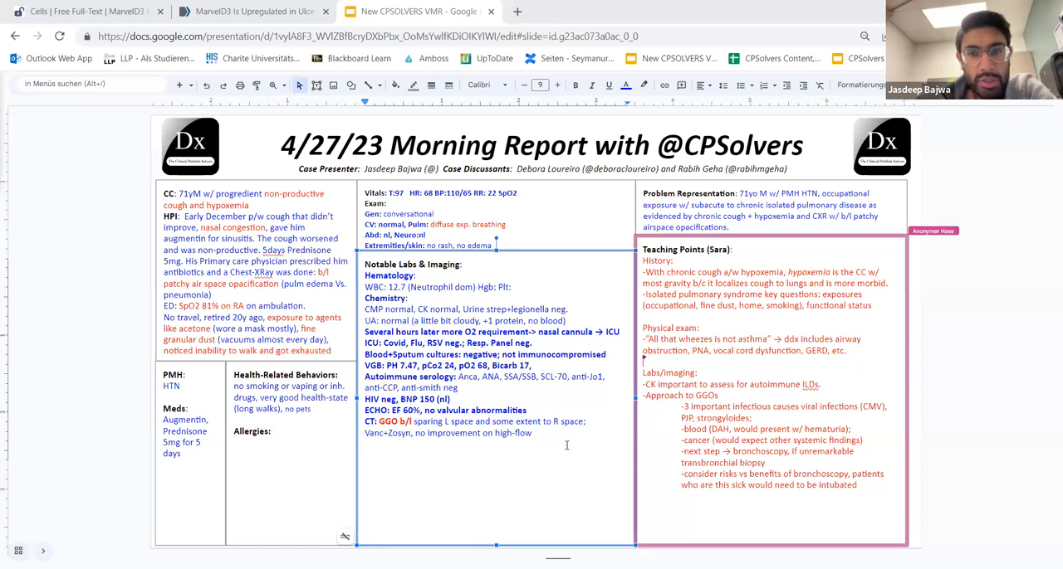
Add BAL results for AFB, PJP and Gram stain to labs
text(BAL)
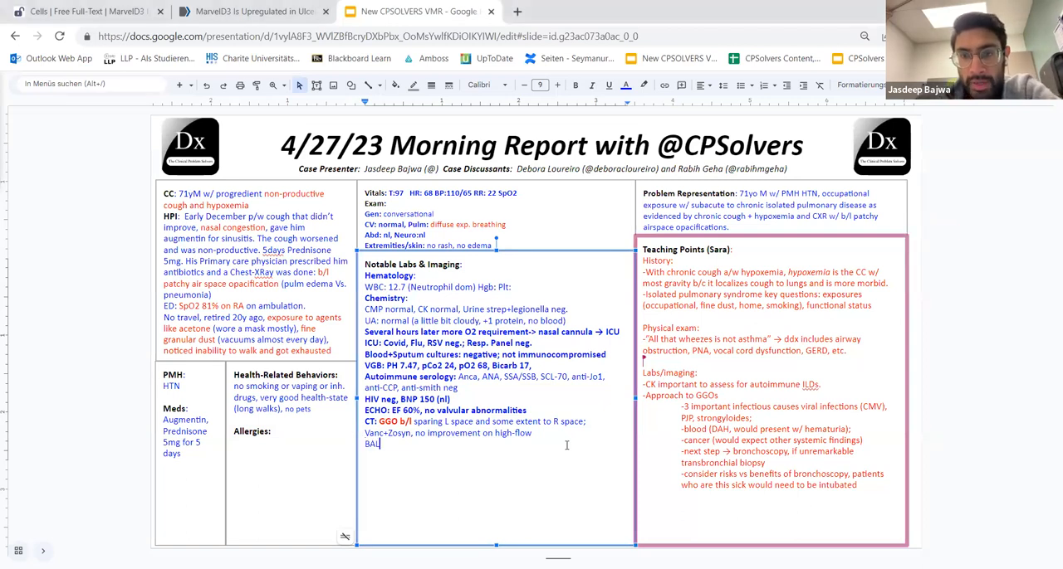
text(aerobic stai)
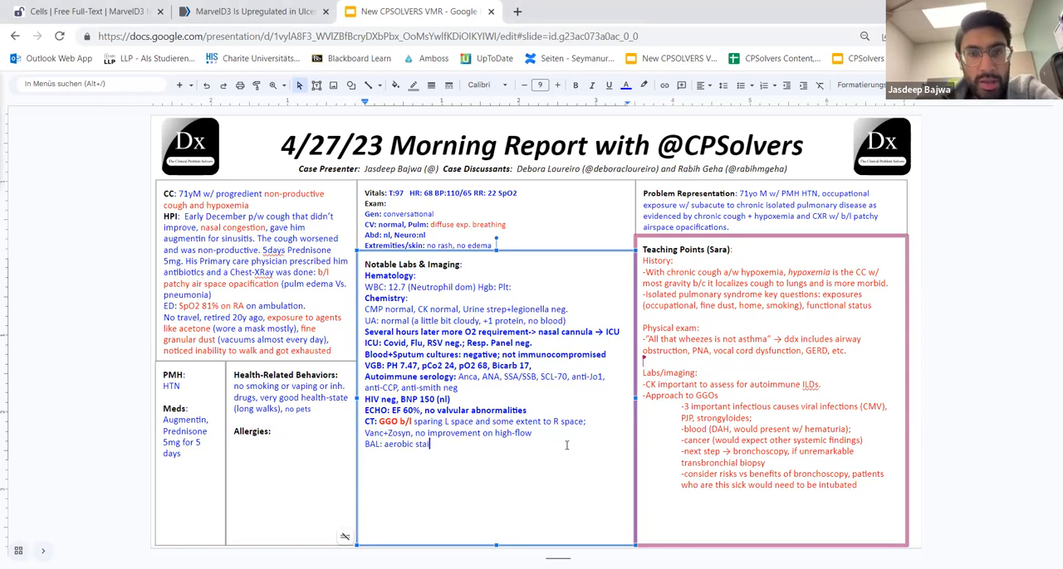
key(Backspace)
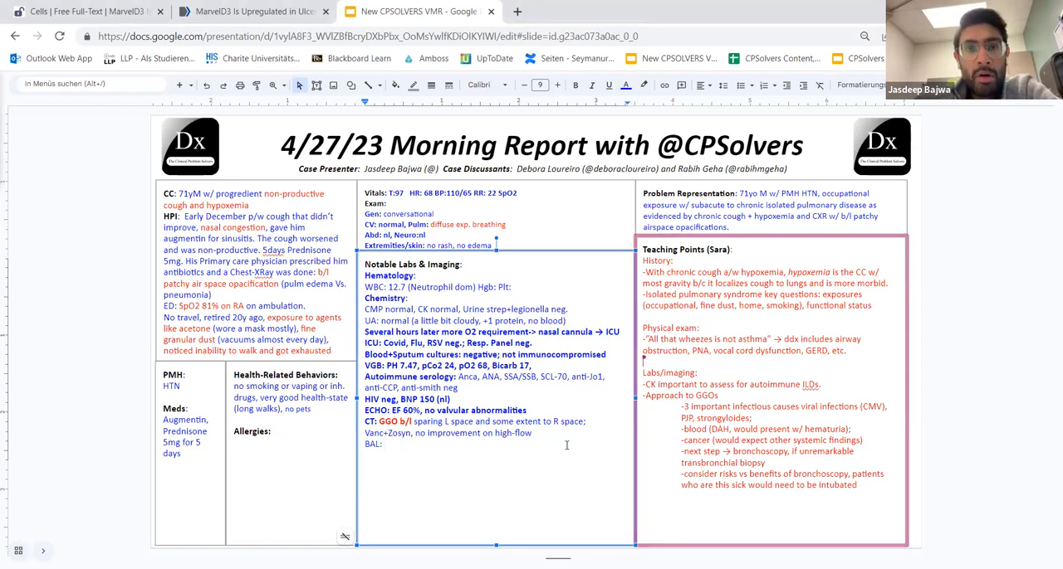
text(AFB,)
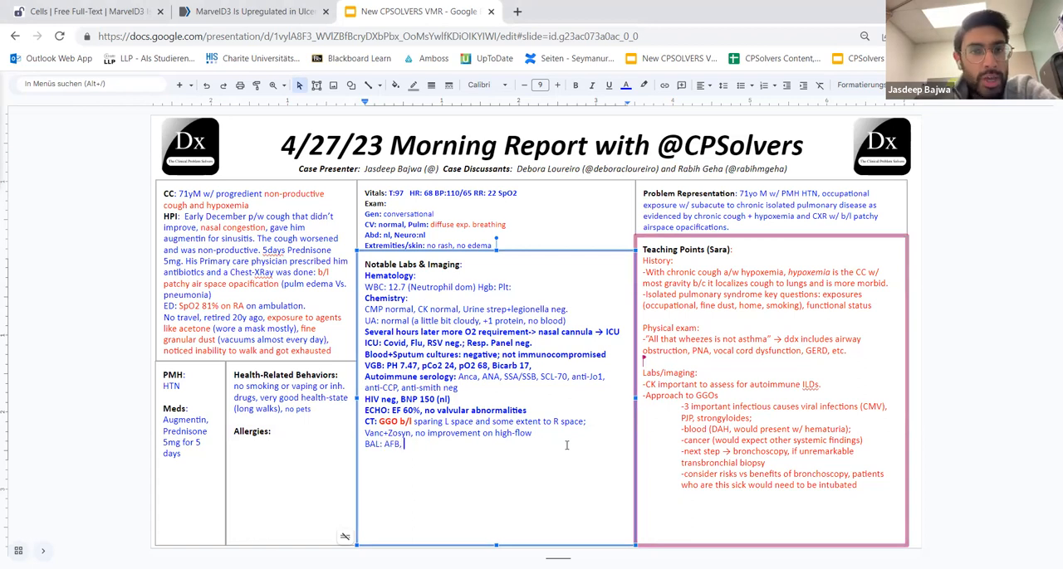
text(PJP,)
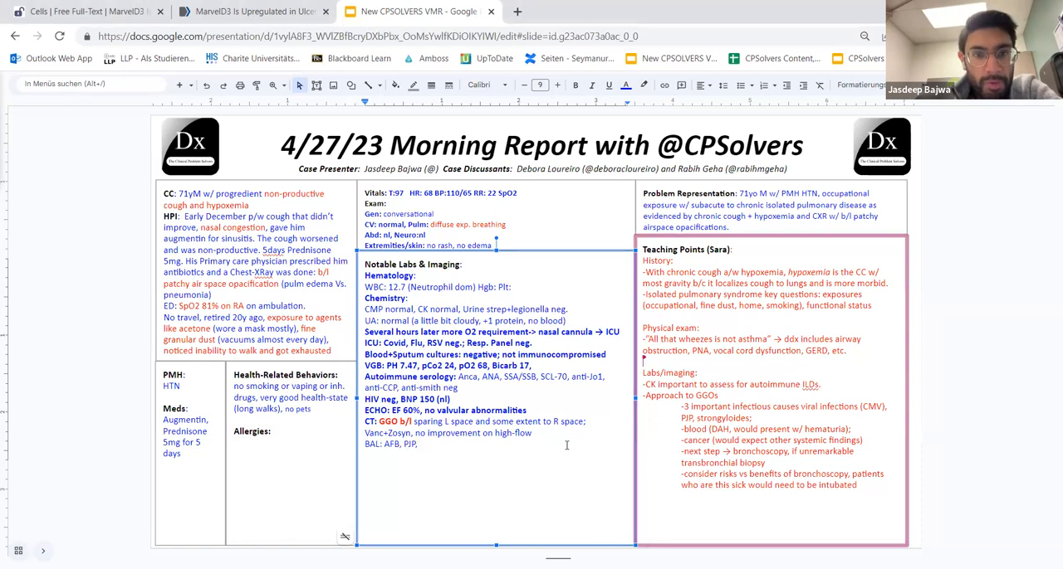
text(gram stain neg.)
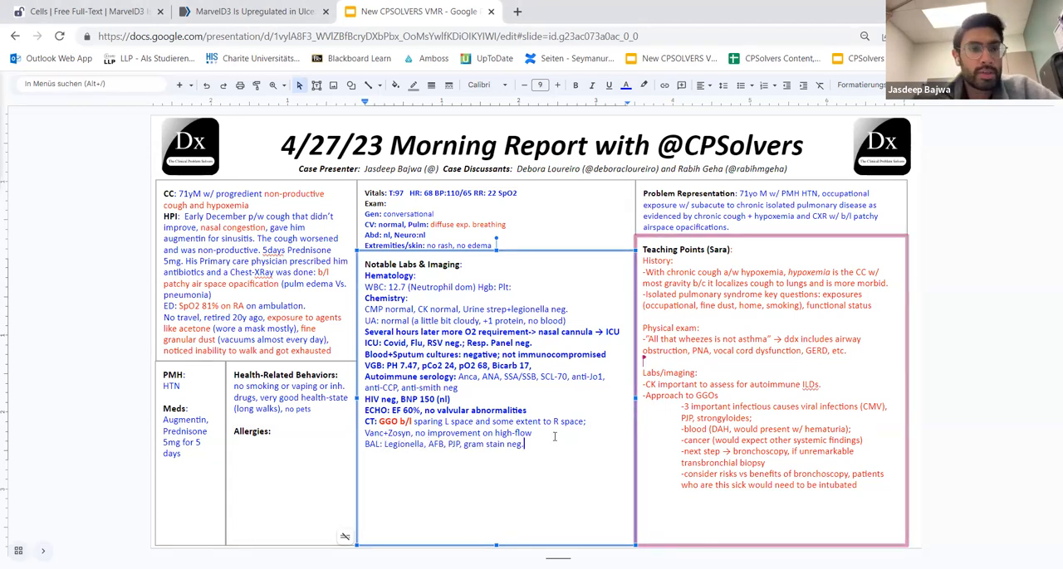
Note Ceftriaxone+Doxycycline weaning high-flow to 8L nasal cannula
text(Ceftrio)
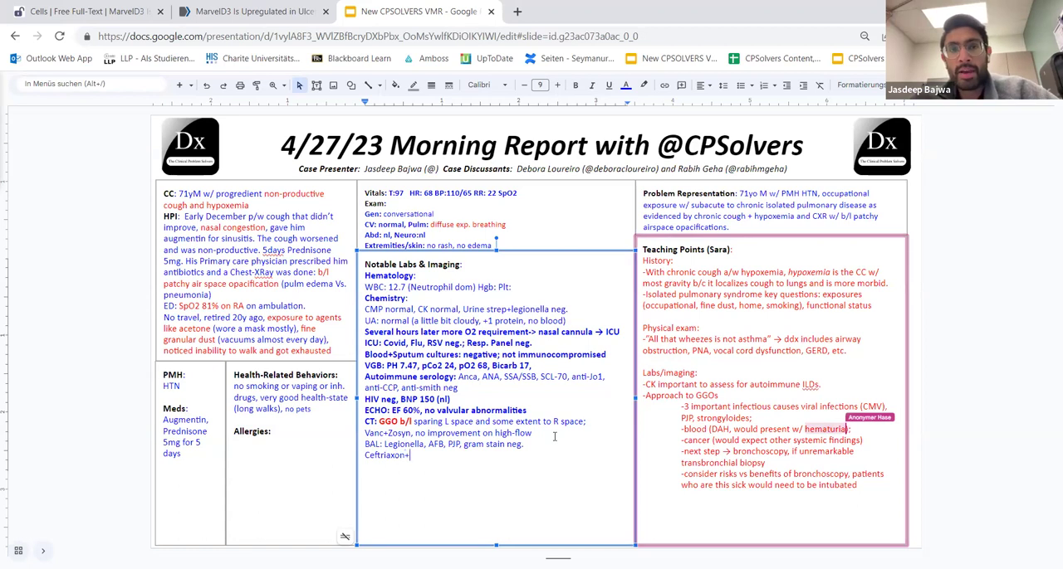
text(Doxycyclin)
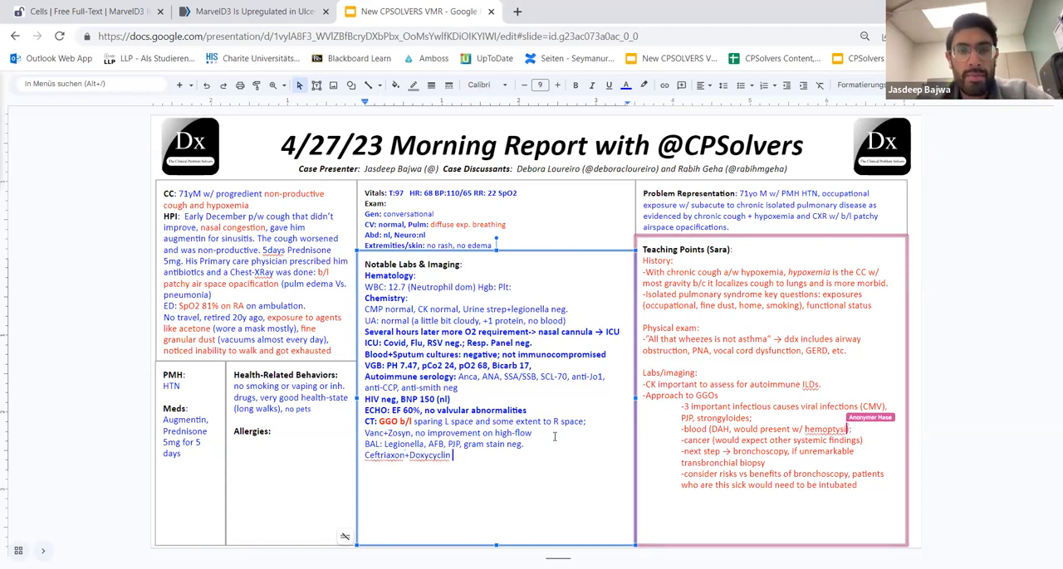
text(→ 8)
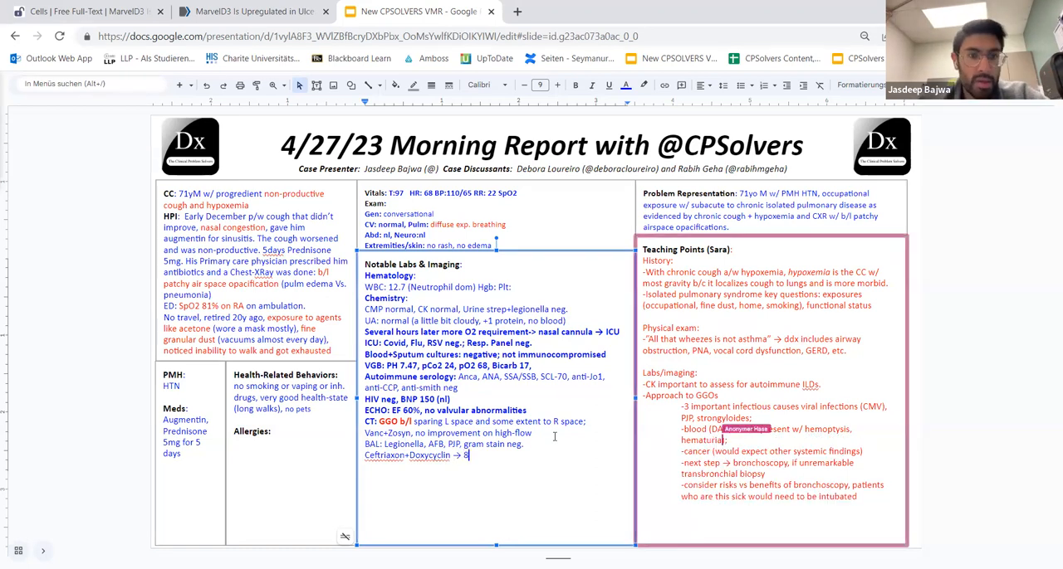
text(L nasal)
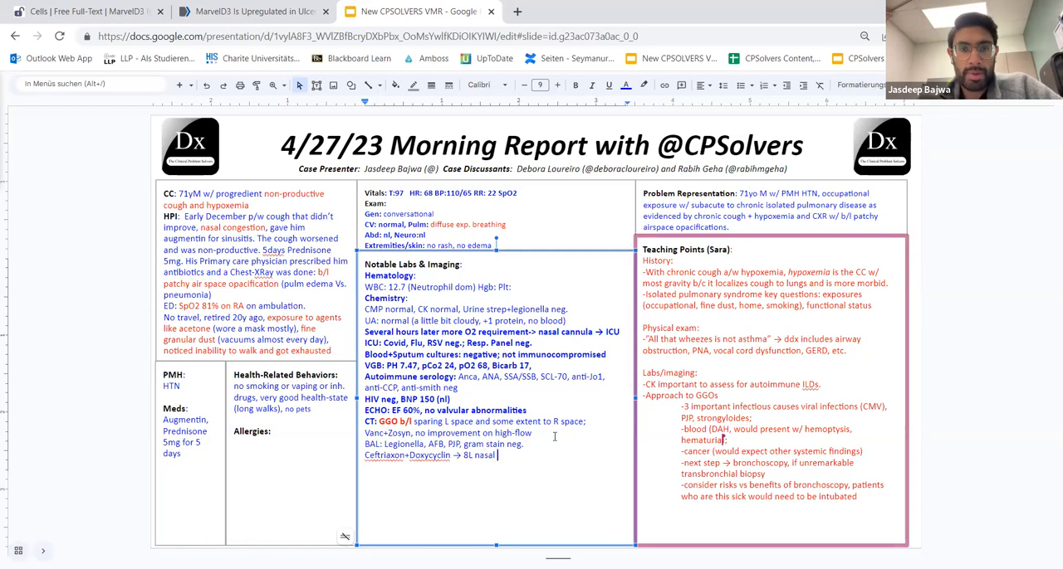
text(cannula)
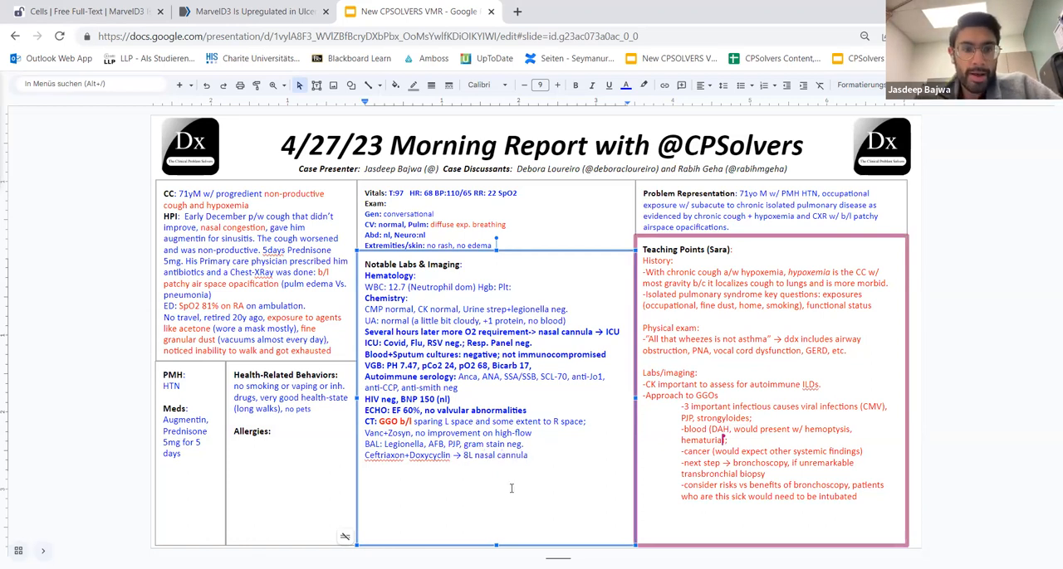
text(HighFlow to)
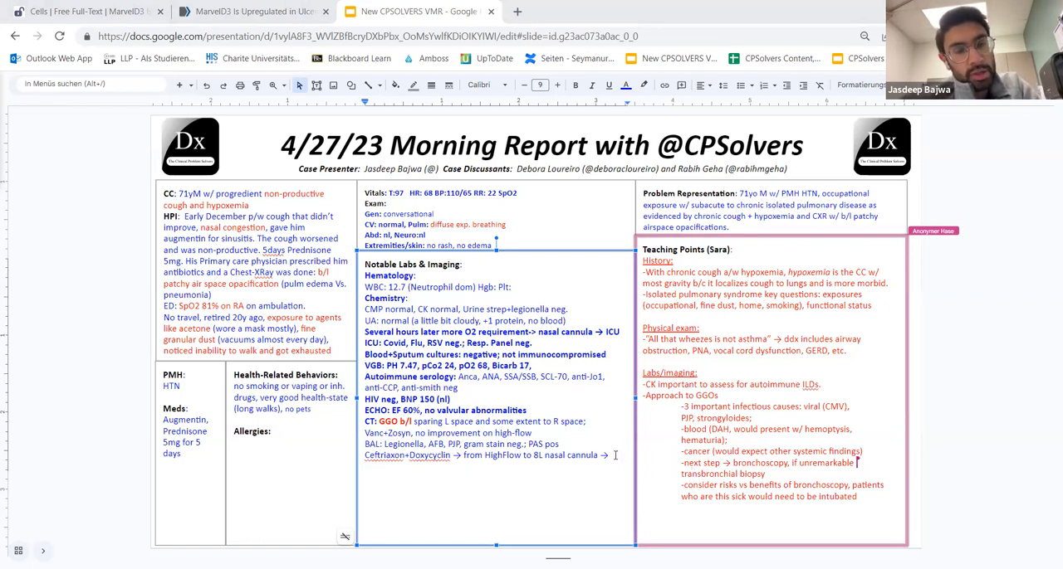
Add 'Steroids started' to the course and select 'PAS positive' in the BAL results
text(Steroids)
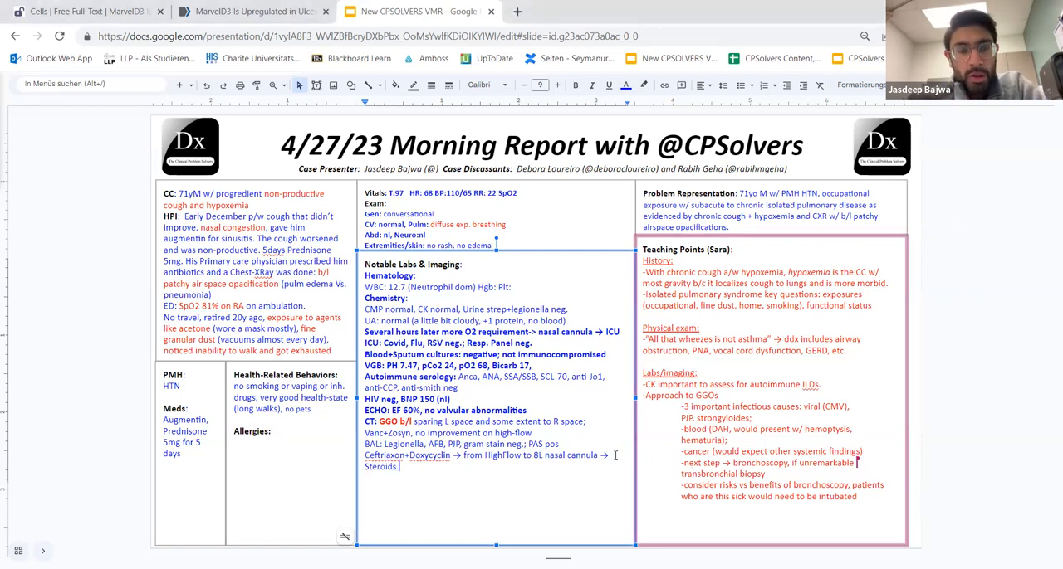
text(started)
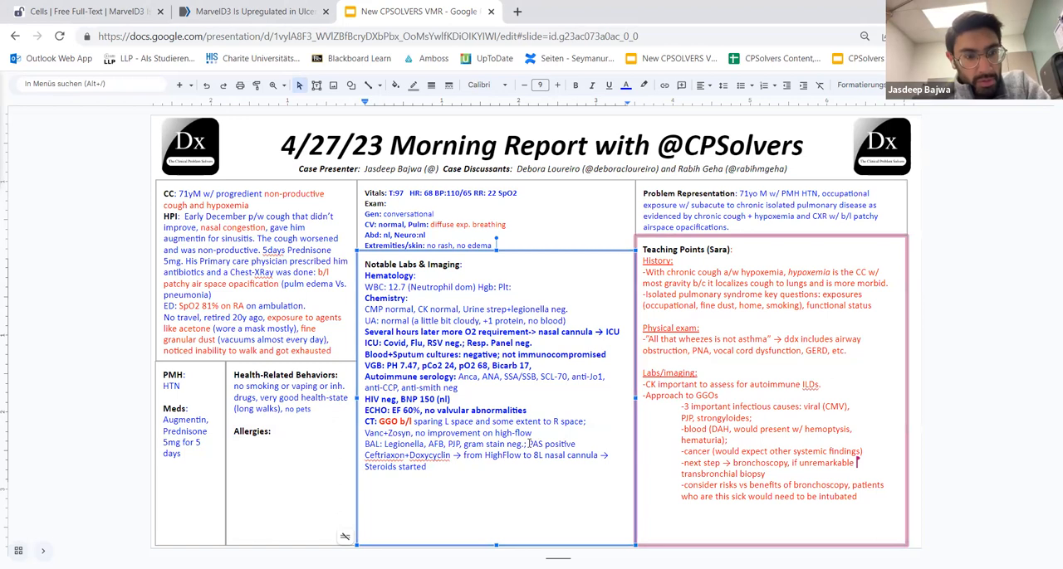
double_click(551, 444)
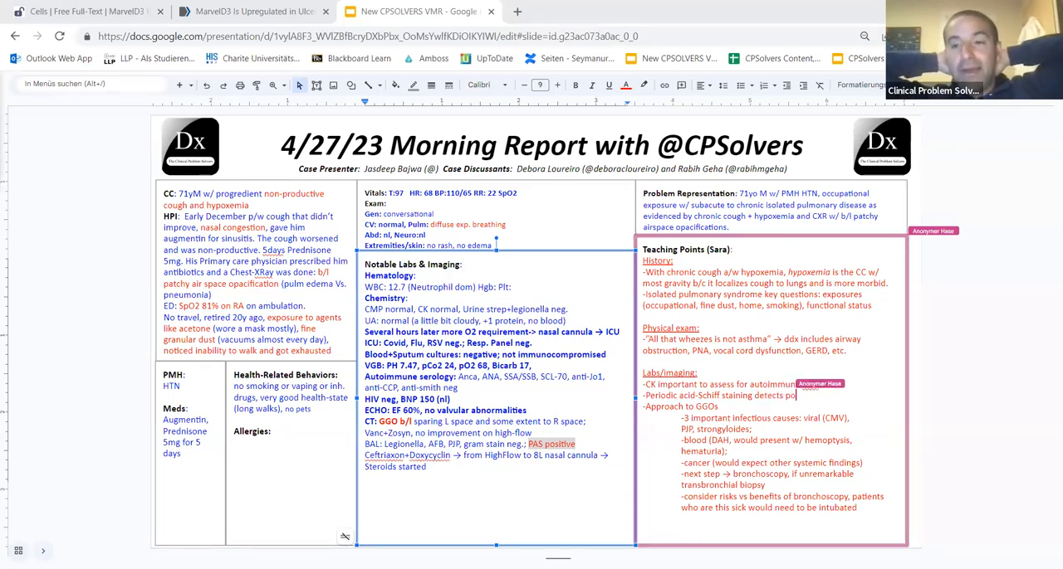
Write that PAS staining detects polysaccharides (e.g. glycogen), then select PAS positive for formatting
text(polysaccharides)
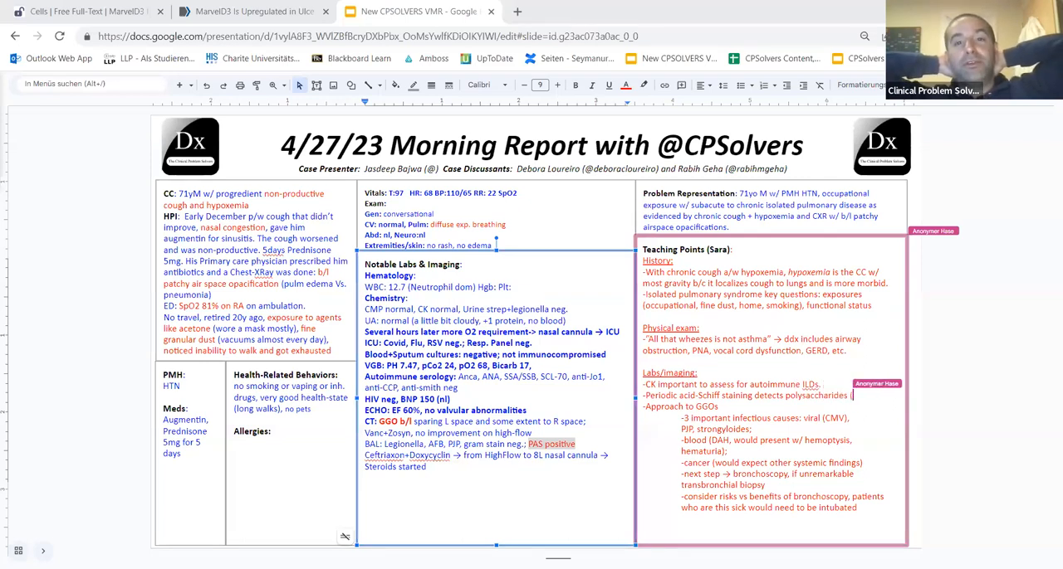
text((e.g.)
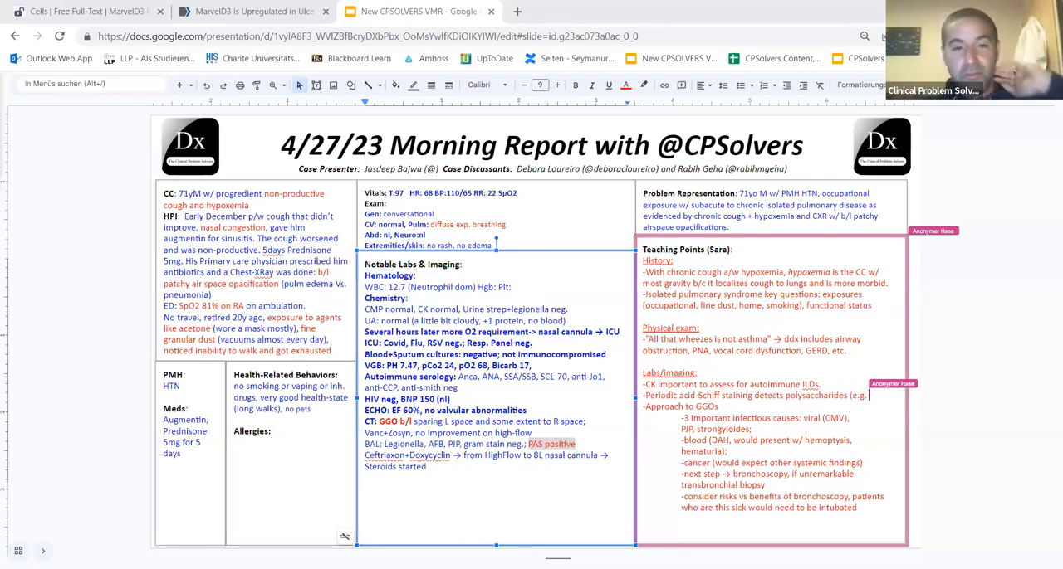
text(glycogen, mucins)
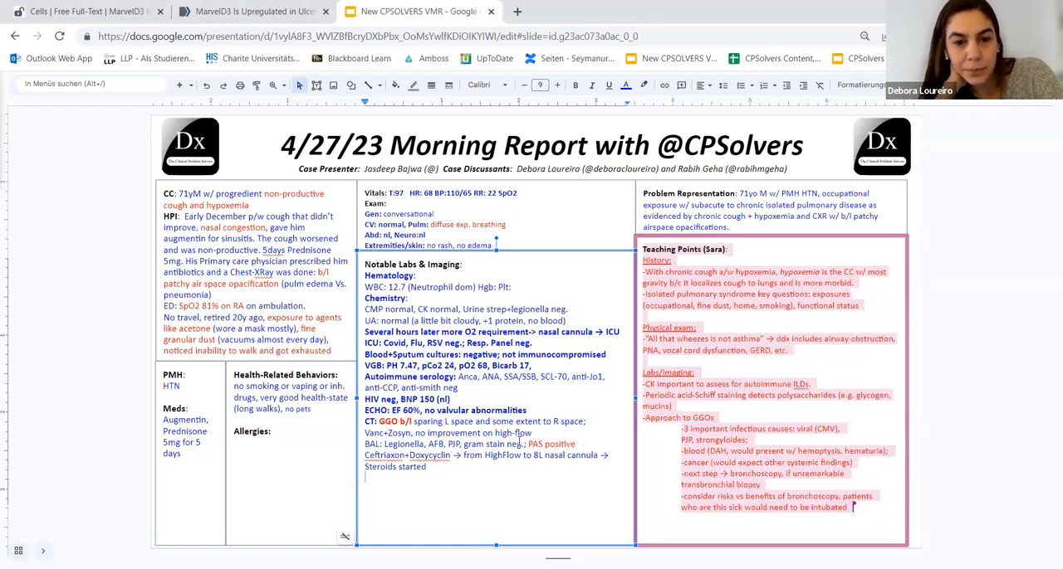
double_click(554, 440)
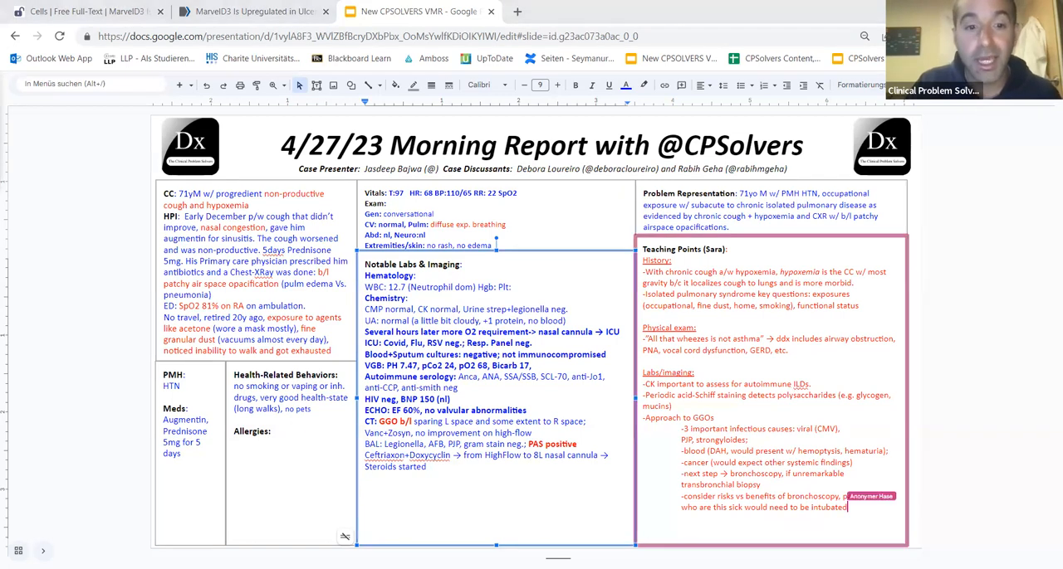
Note bronchoscopy's low yield for bacterial infections due to abx exposure, and cite vaseline aspiration
text(-bronchoscopy)
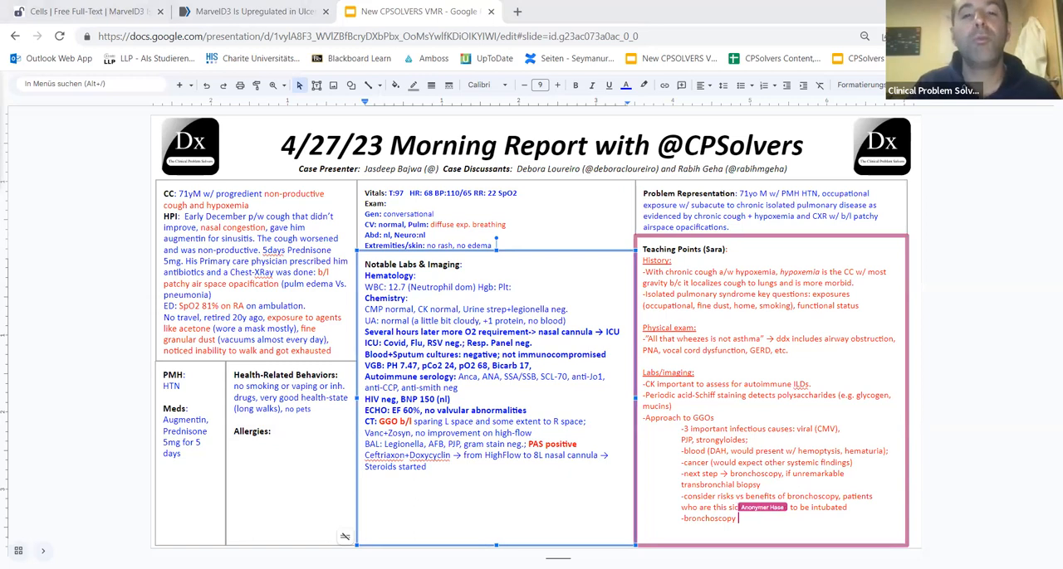
text(has low sensitivity)
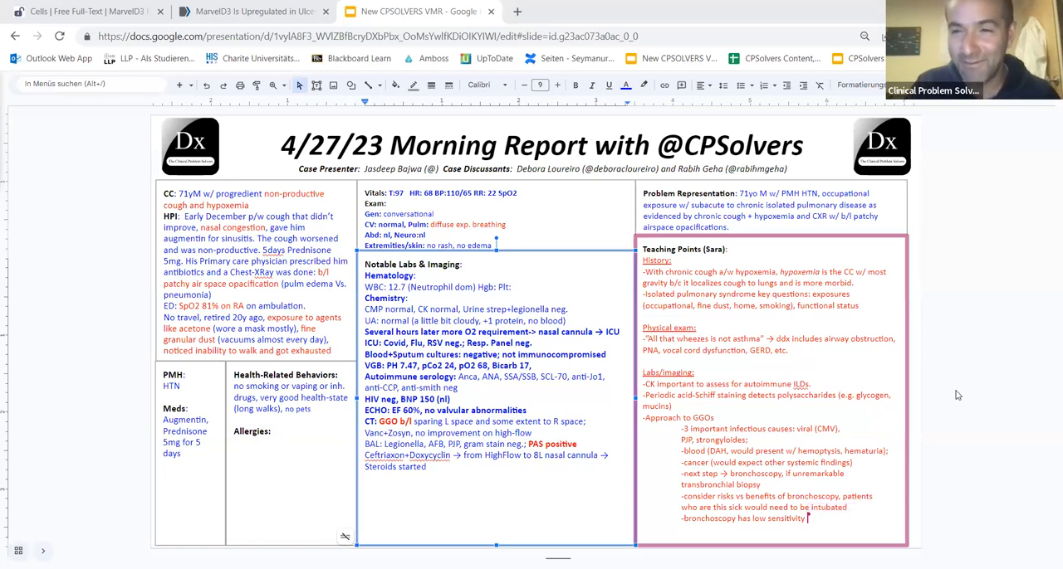
text(for bacterial inf)
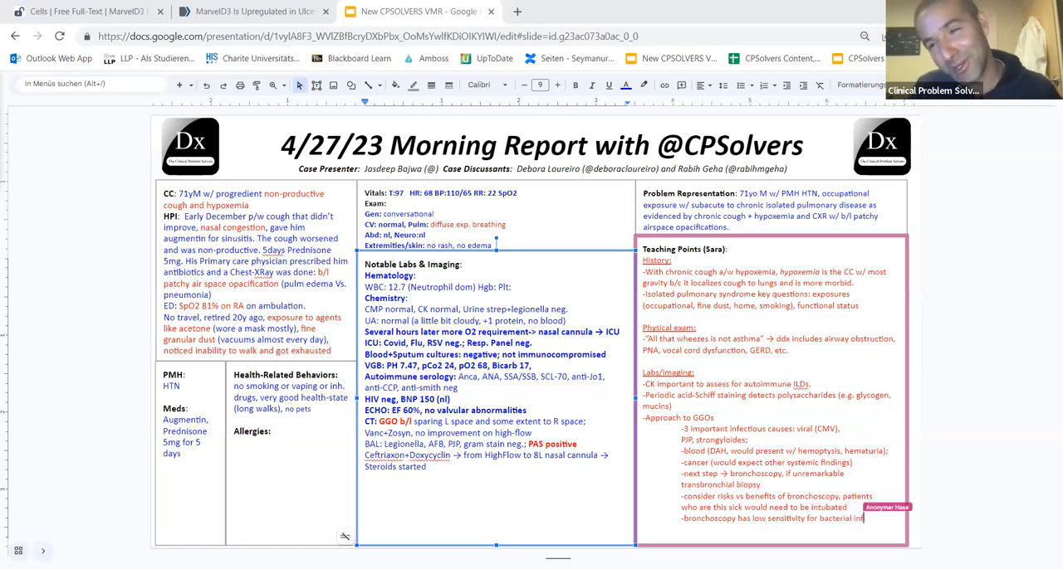
text(ections likely)
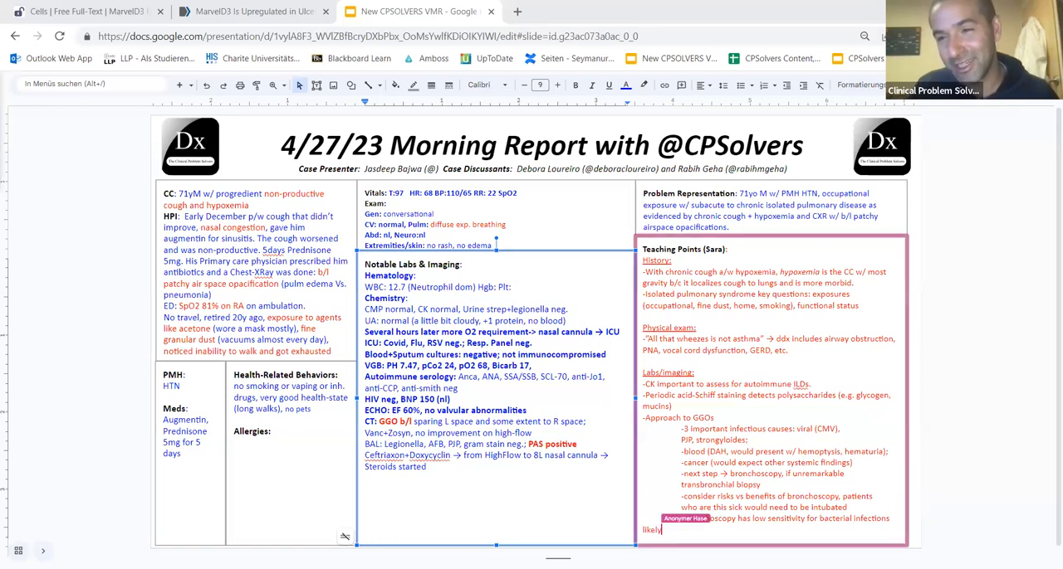
text(2/2 a)
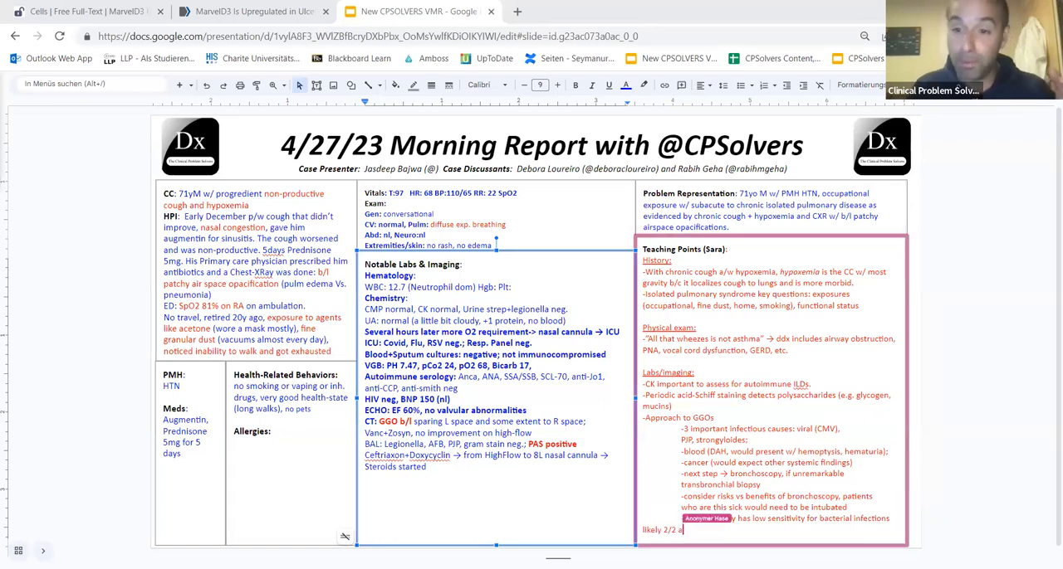
text(bx exposure)
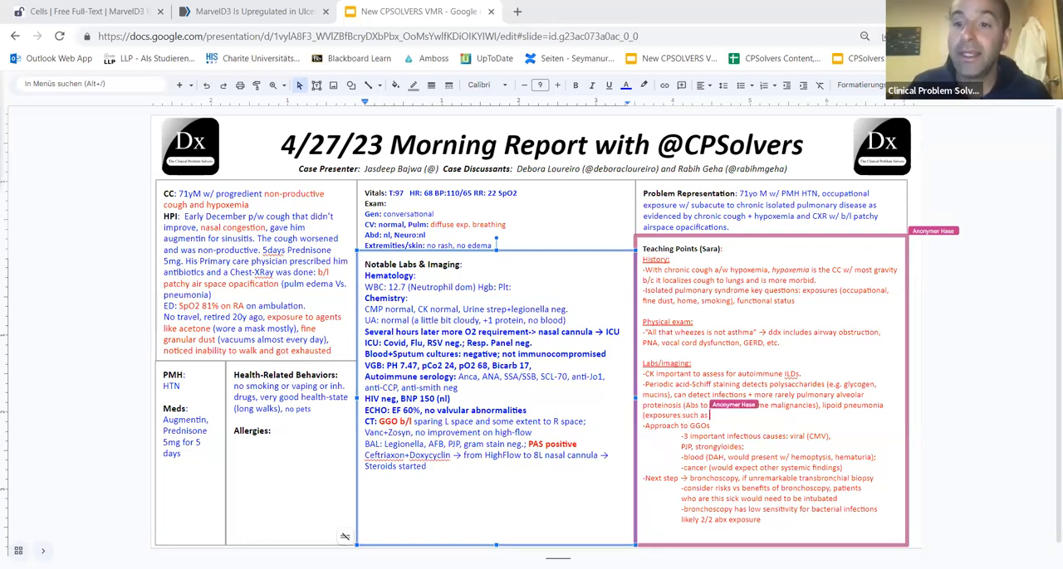
text(vaseline, mineral oil))
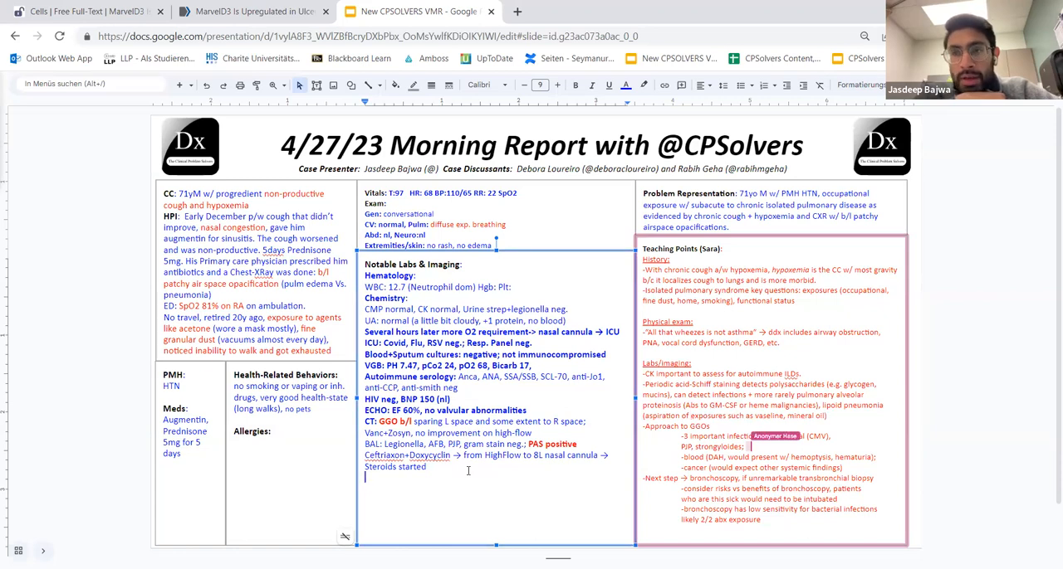
Add a DDx line: COP less likely given no improvement on 60mg prednisone; PAS pos
text(DDx: c)
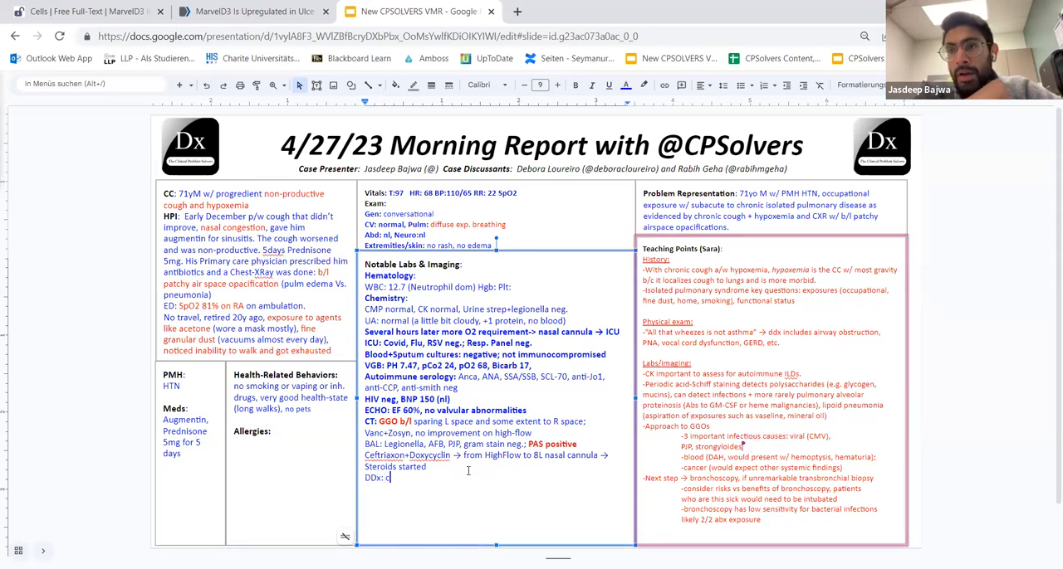
text(COP)
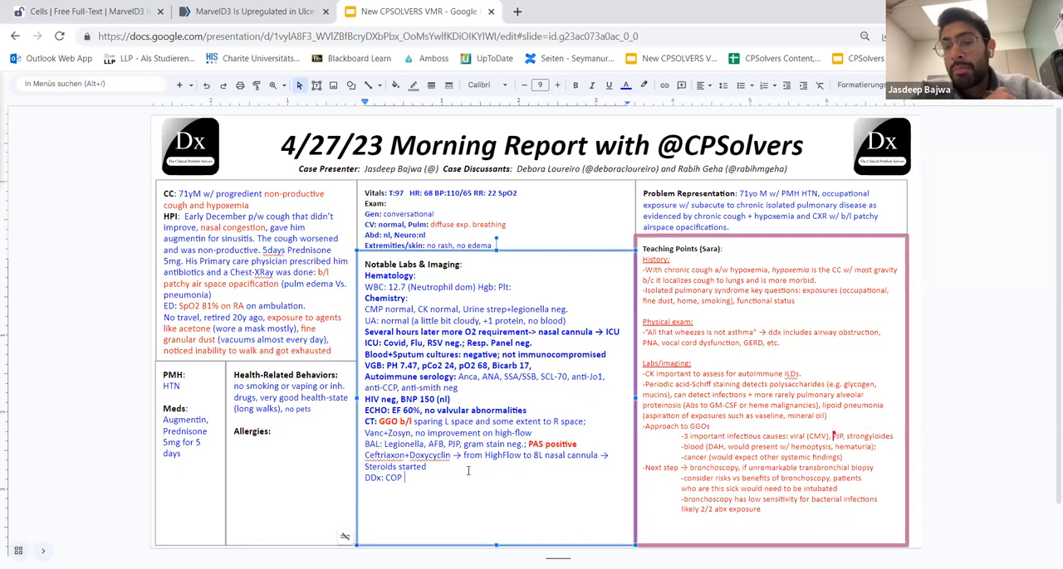
text(60mg Predni no im)
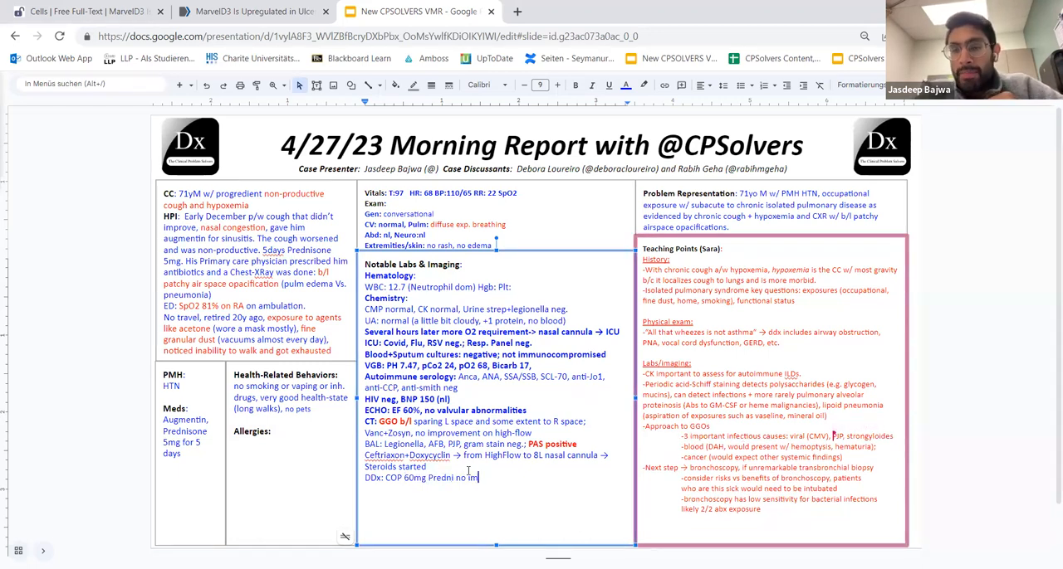
text(provement.)
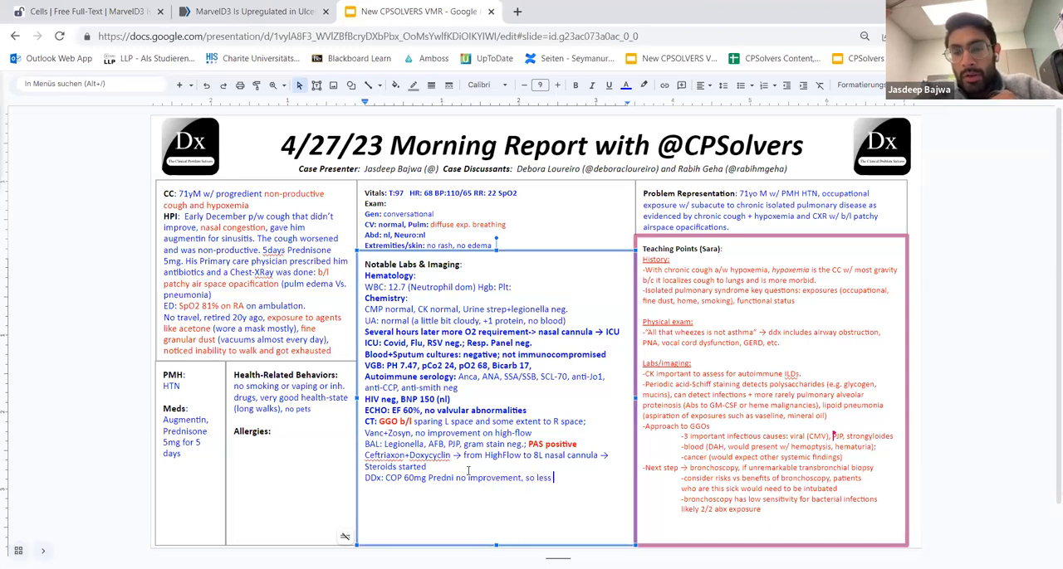
text(likely;)
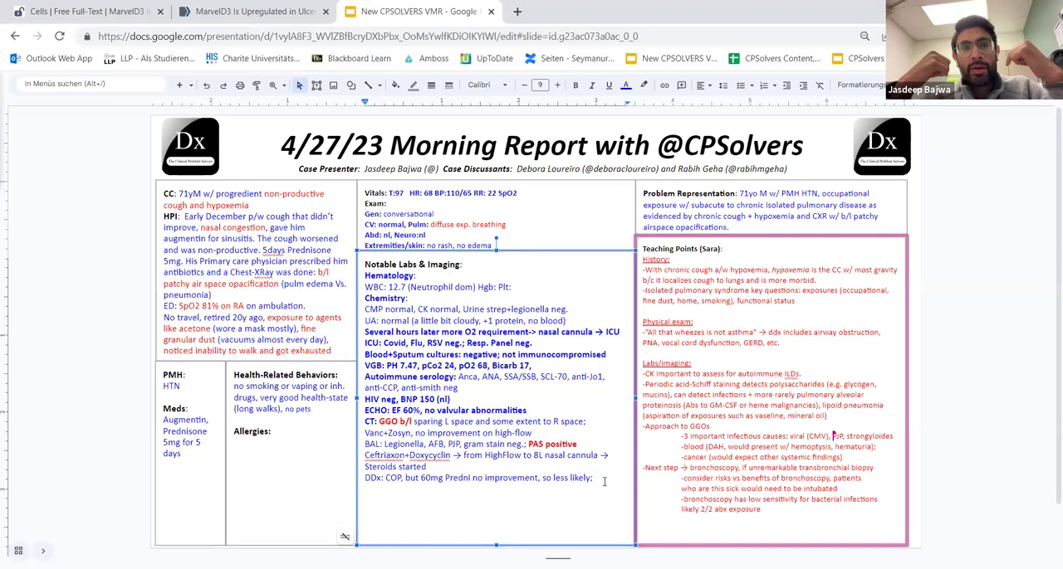
text(PAS pos.)
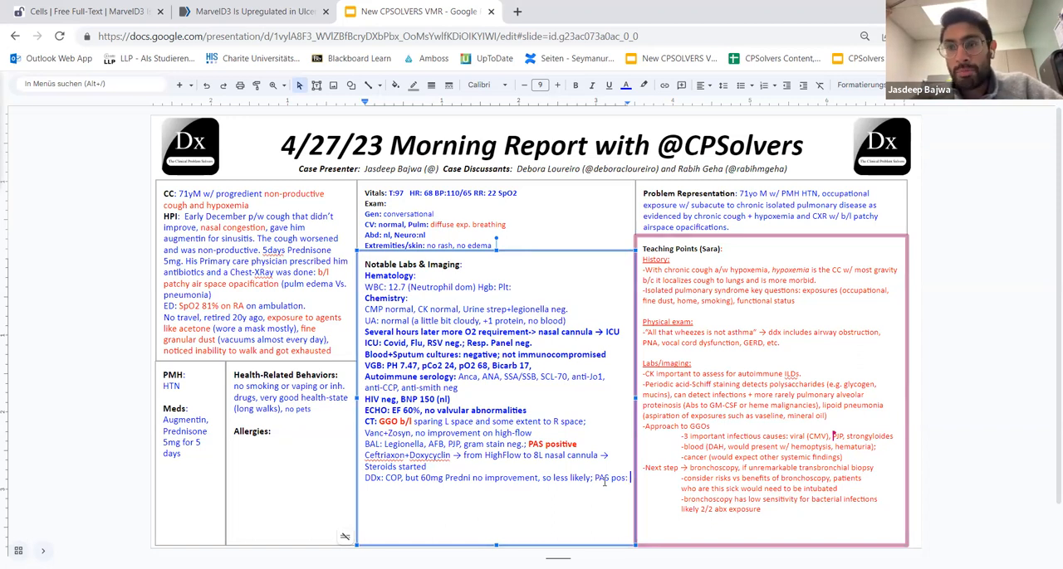
Extend the differential to rule out PAP and hypersensitivity pneumonitis
text(Cra)
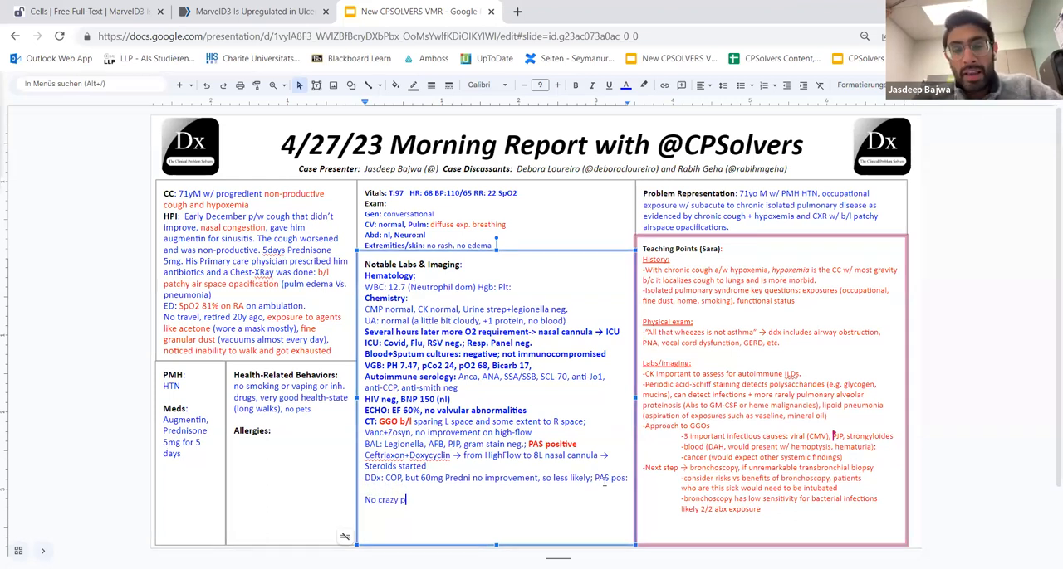
text(aving, no milky BAL (neutrophil-predom)
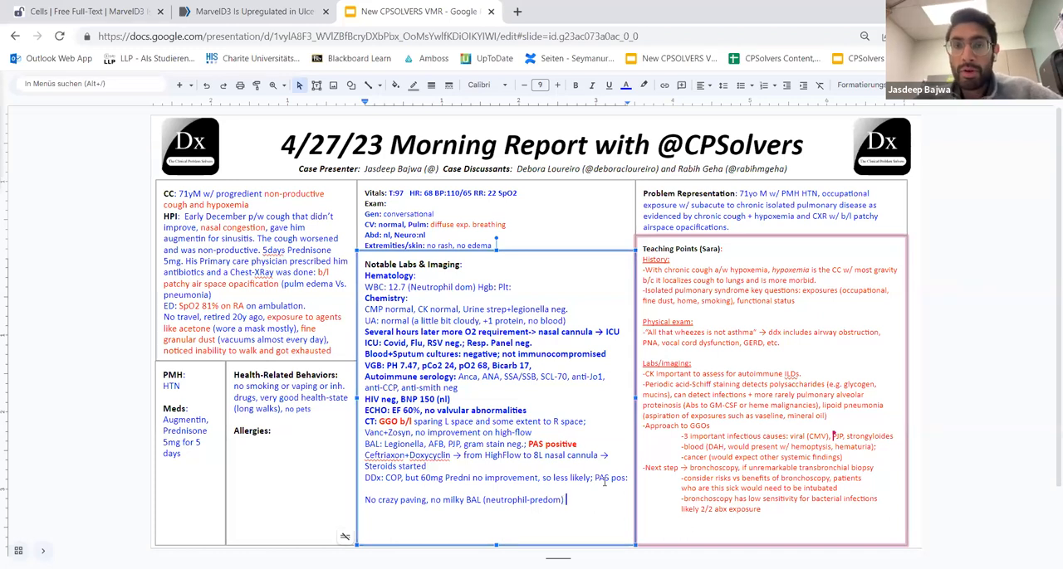
text(→ no PAP)
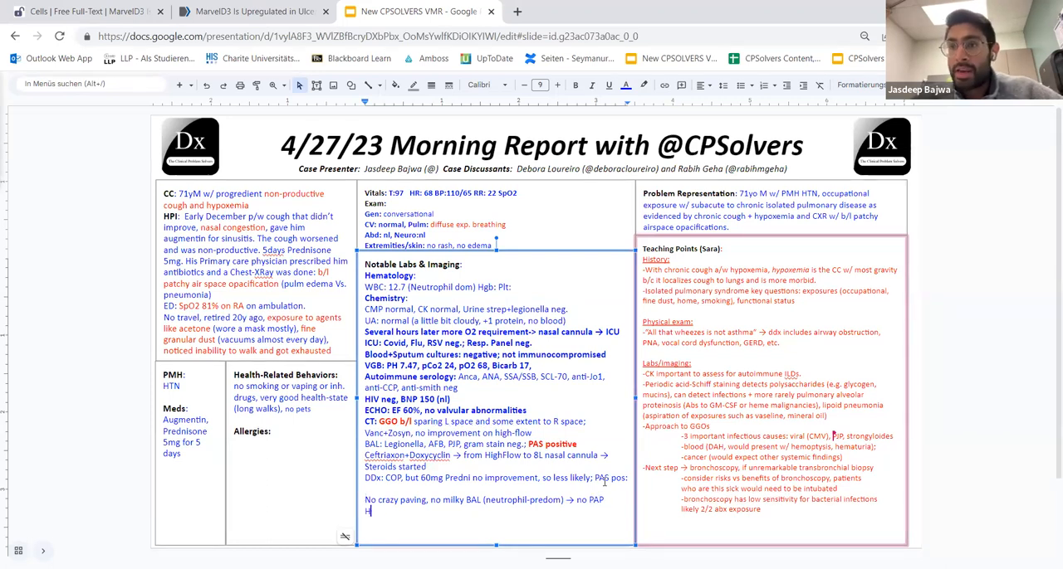
text(Hypersensitivity pneum -> no eosinophils)
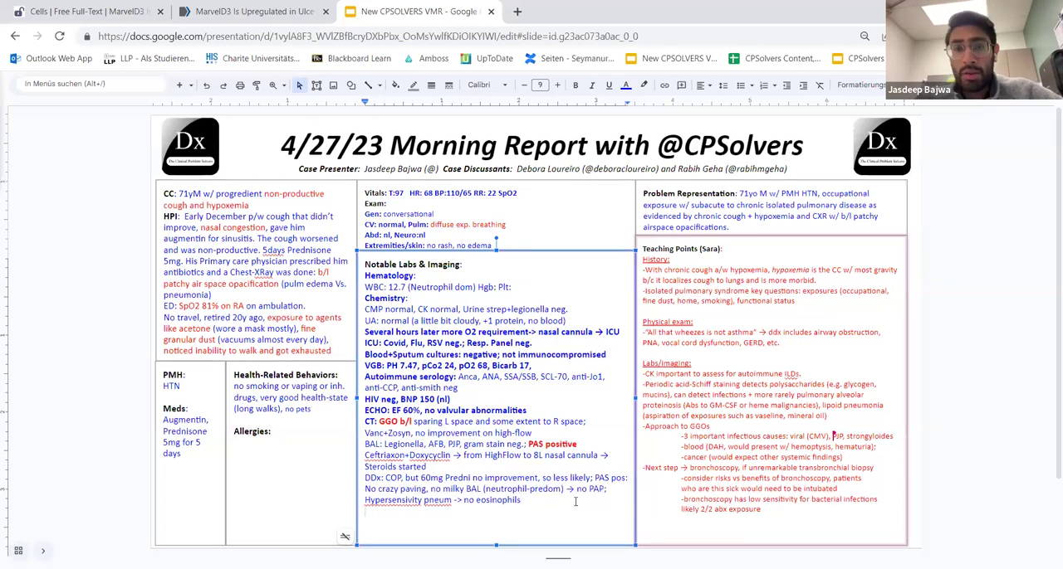
Add Mycoplasma negative, 7 days doxy → now off oxygen, and a 'Final dx:' line
text(Mycoplasma neg.)
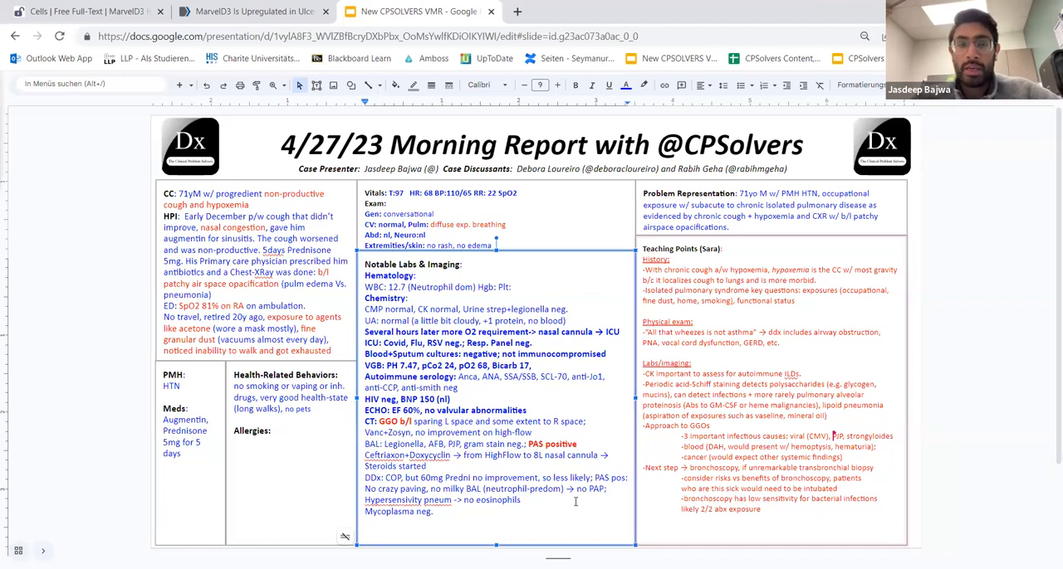
text(7days D)
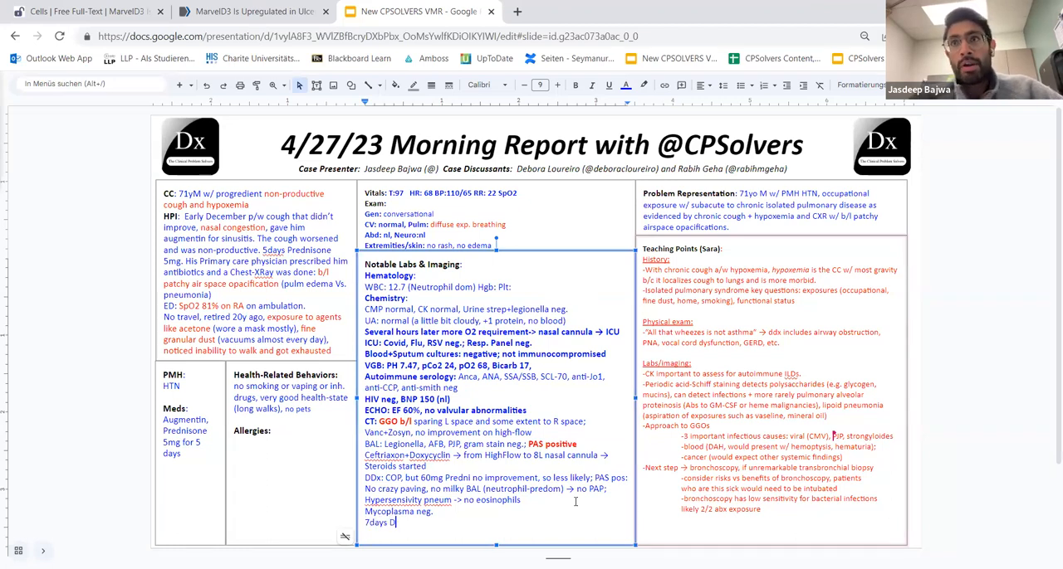
text(oxy → 1L O2)
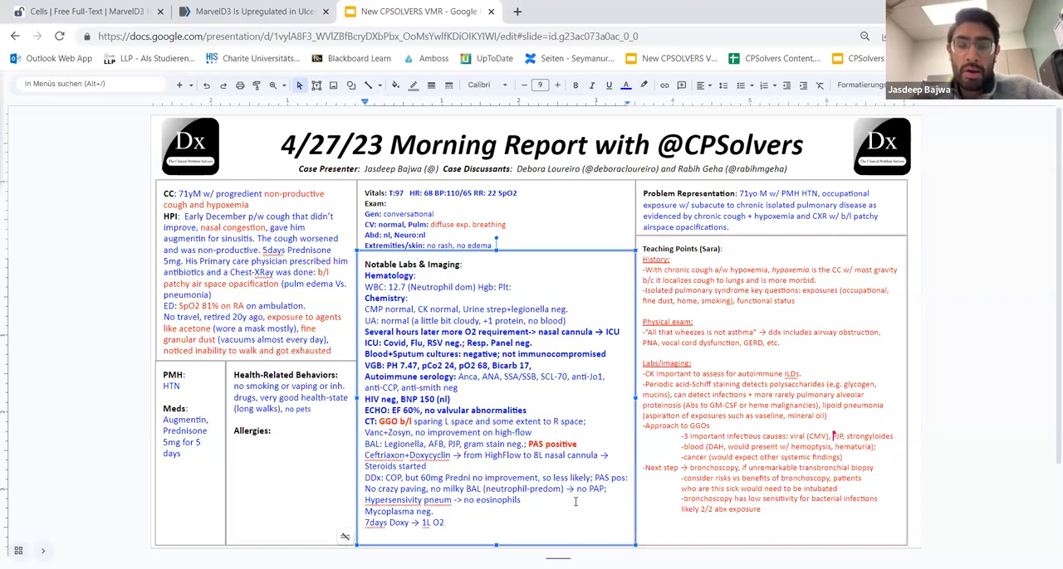
text(→)
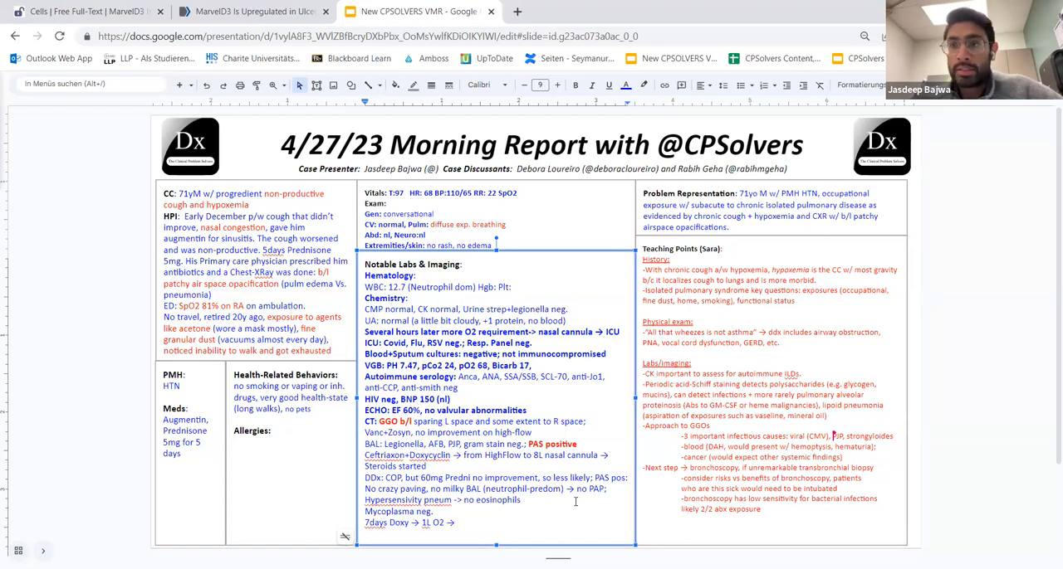
text(now off O)
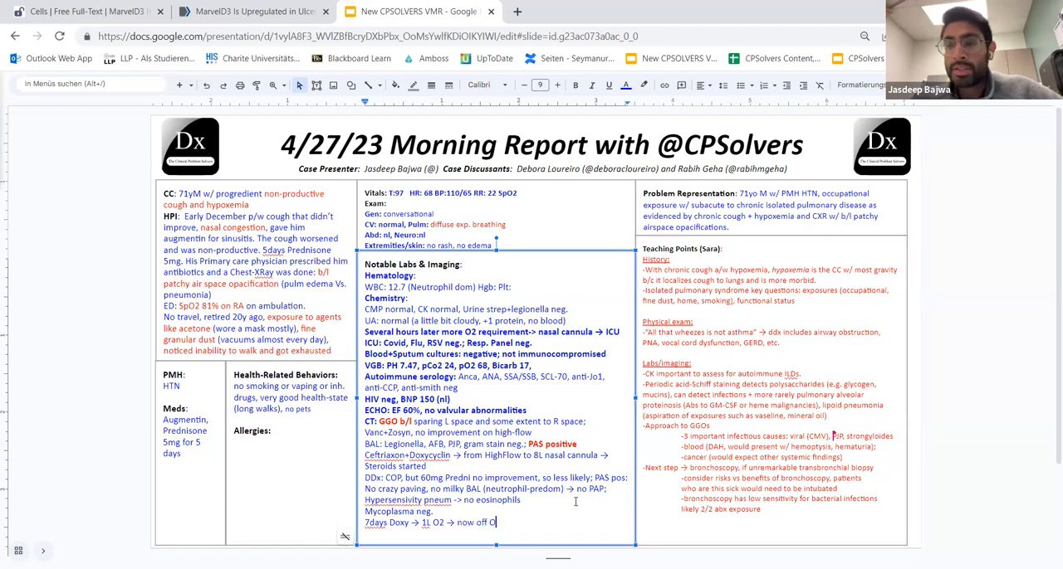
text(xygen, Doxy)
text(pneumoniae )
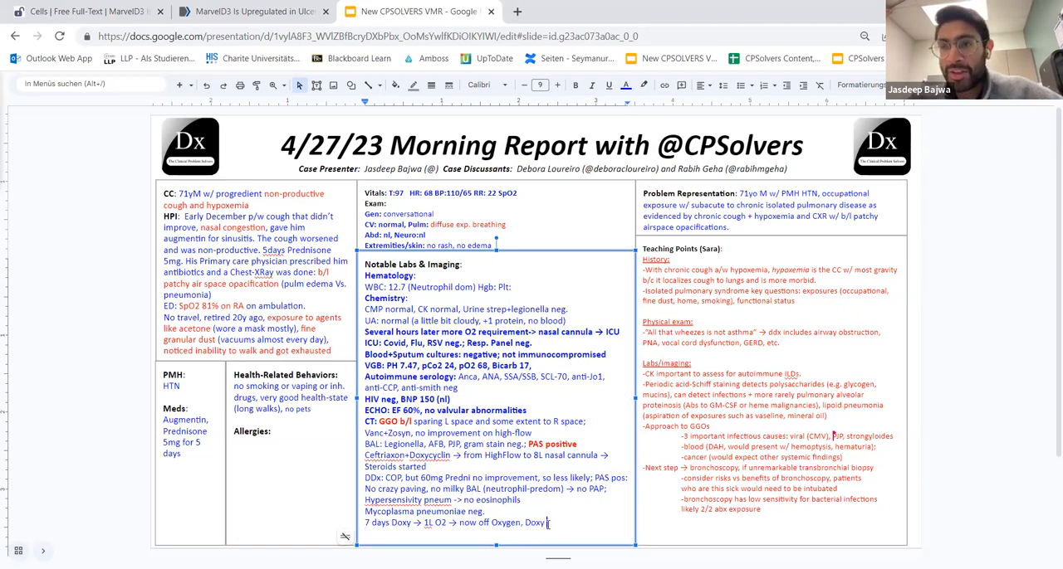
key(Backspace)
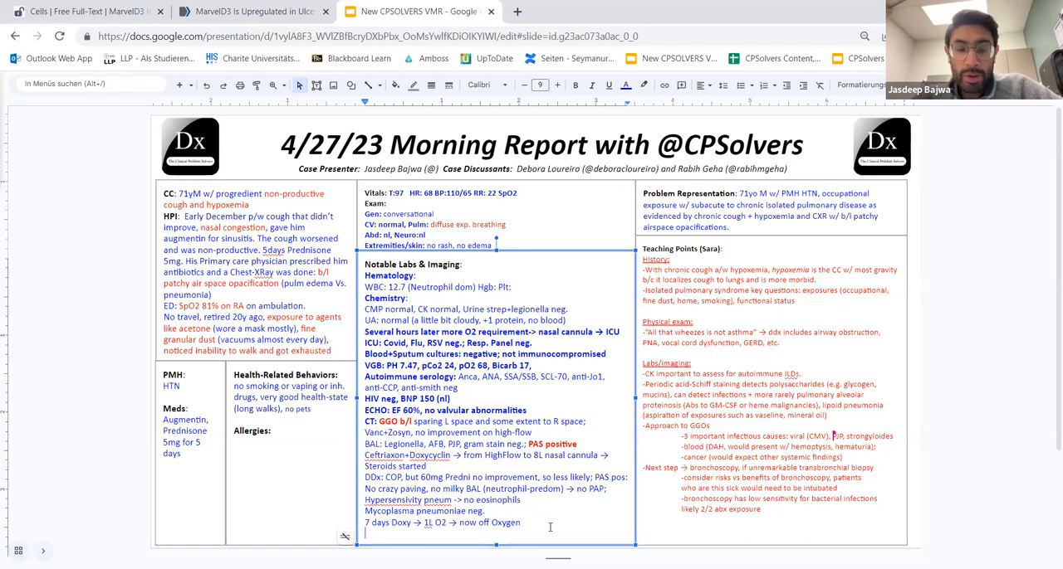
text(Final dx:)
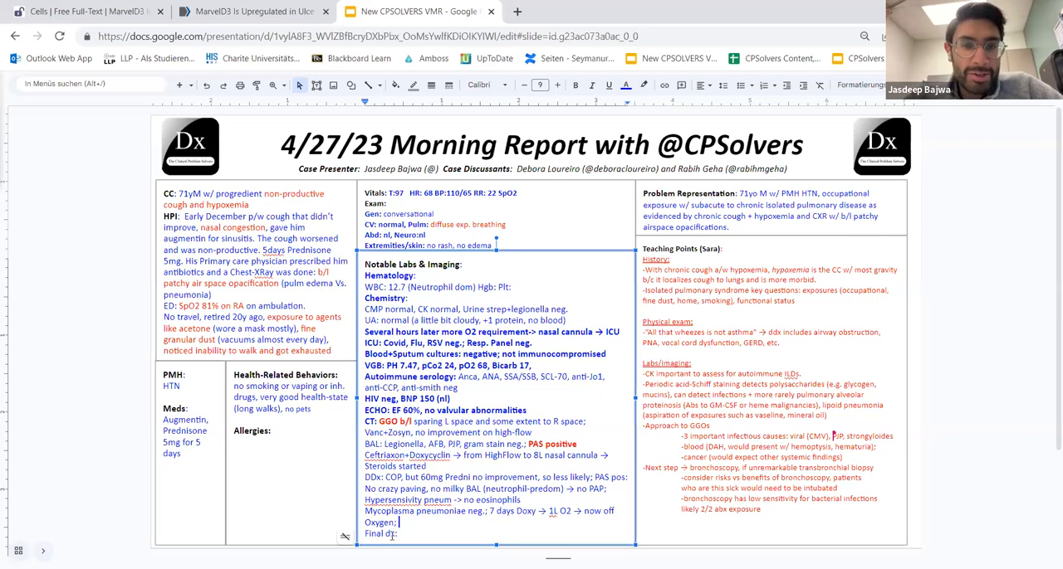
Add the GM-CSF note and enter 'Atypical pneumonia' as the bold final diagnosis
text(GM-CSF an)
text(onitis)
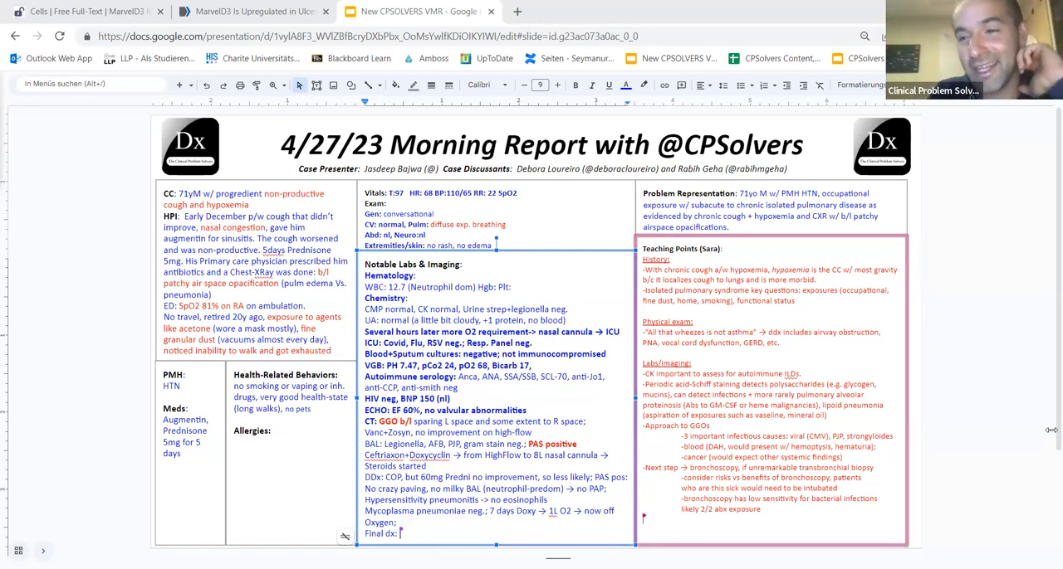
text(Atypical pneumonia)
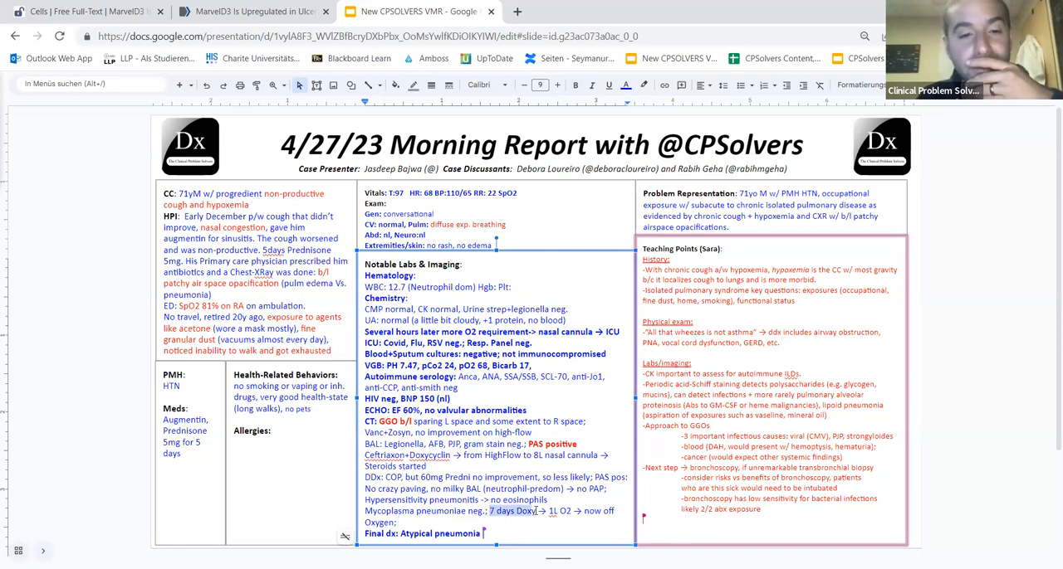
Select the labs text to shrink it to size 8 and split DDx into dashed lines
click(626, 86)
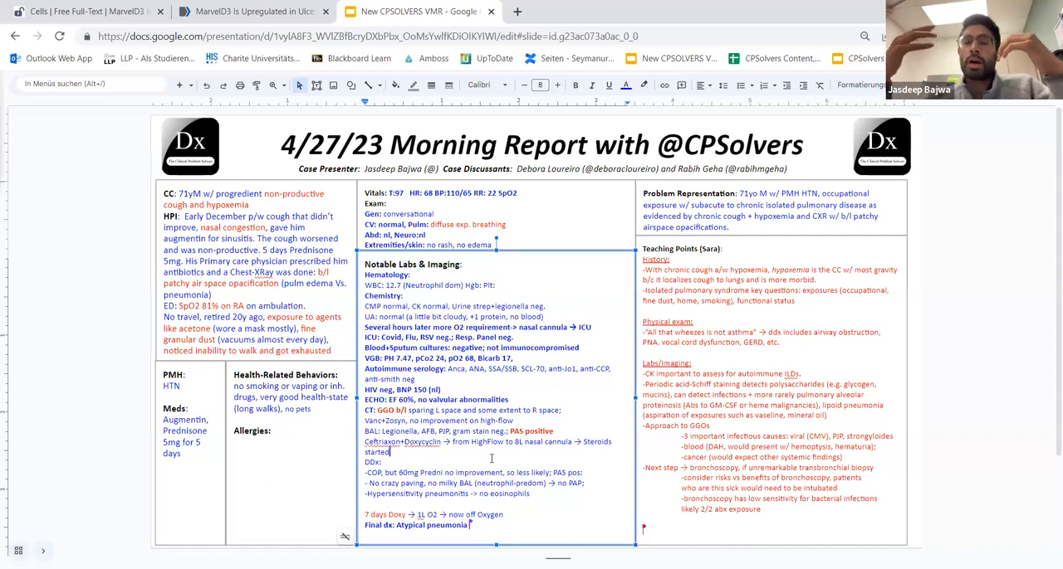
Add 'Mycoplasma pneumoniae neg.' on its own line above the DDx list
text(Mycoplasma pneumoniae neg.)
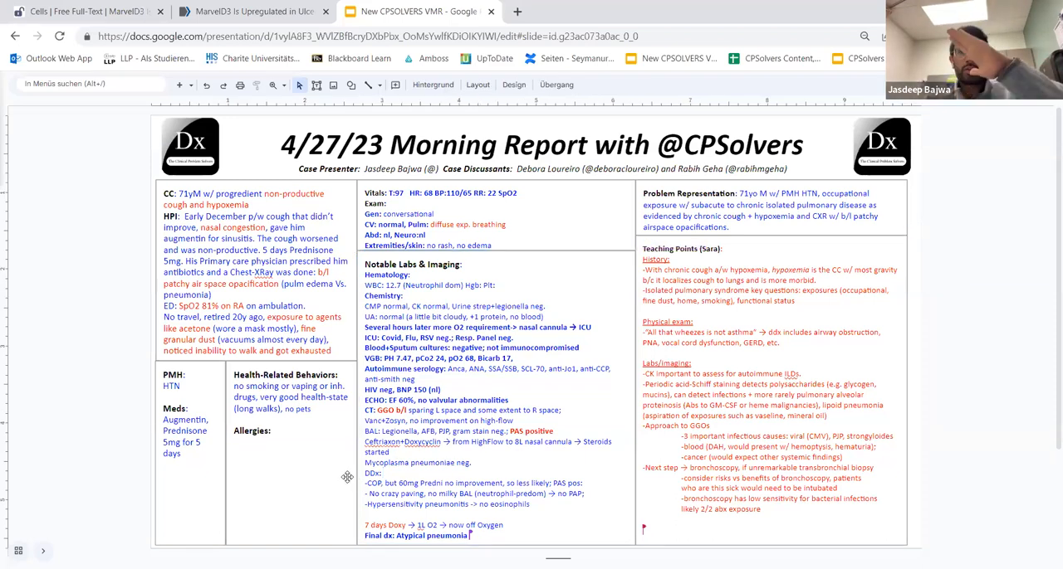
mouse_move(540, 497)
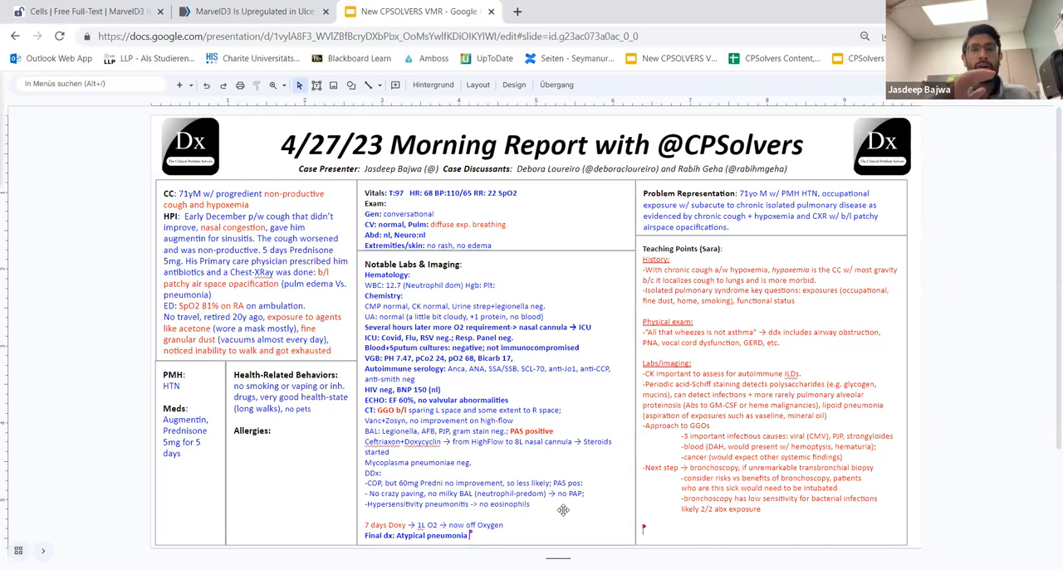
click(556, 494)
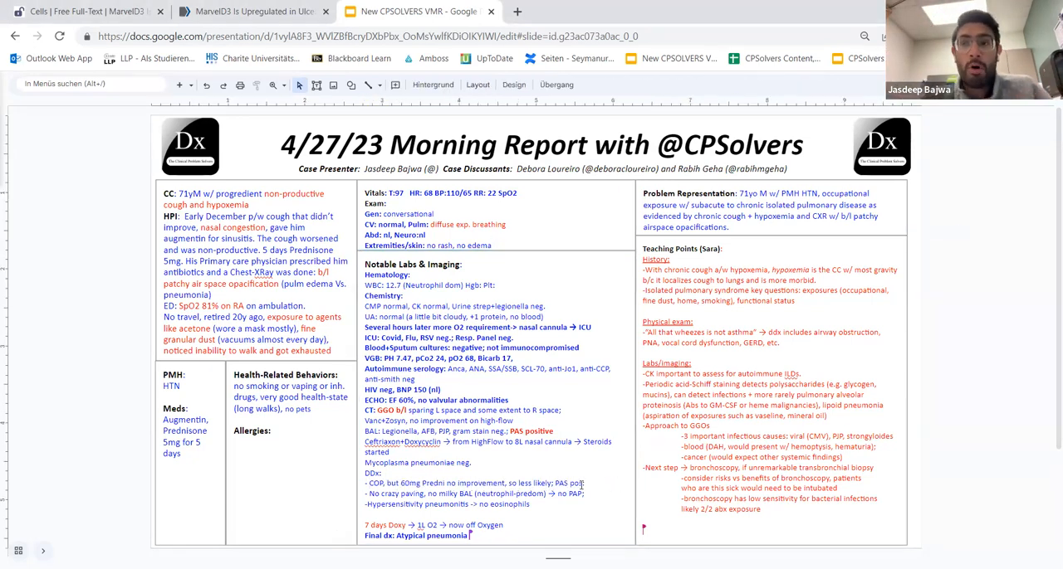
Add the closing point: multiple factors can resolve this case → choice of abx
text(Multiple factors can lead to the resolution of)
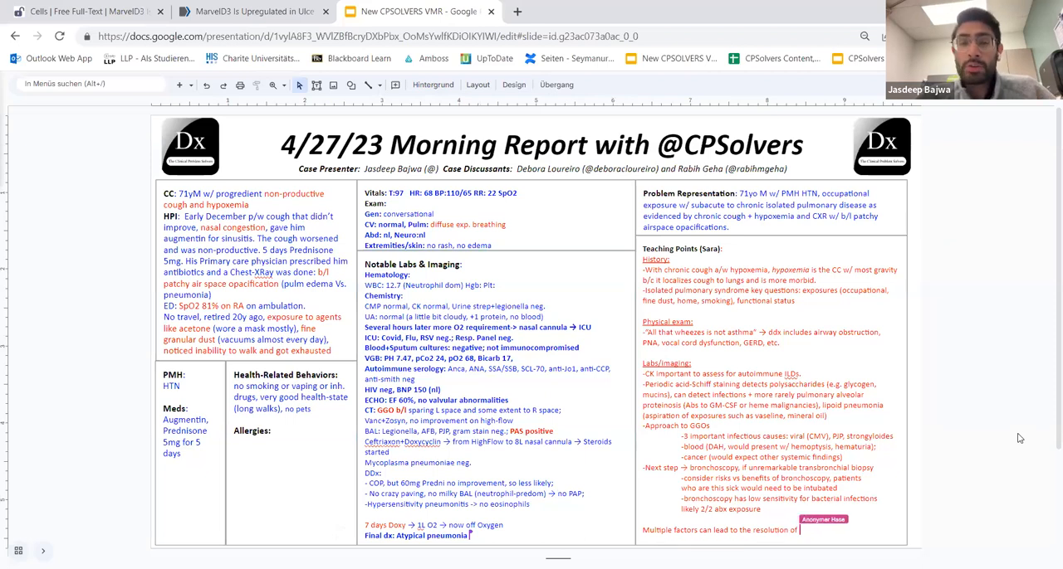
text(this case →)
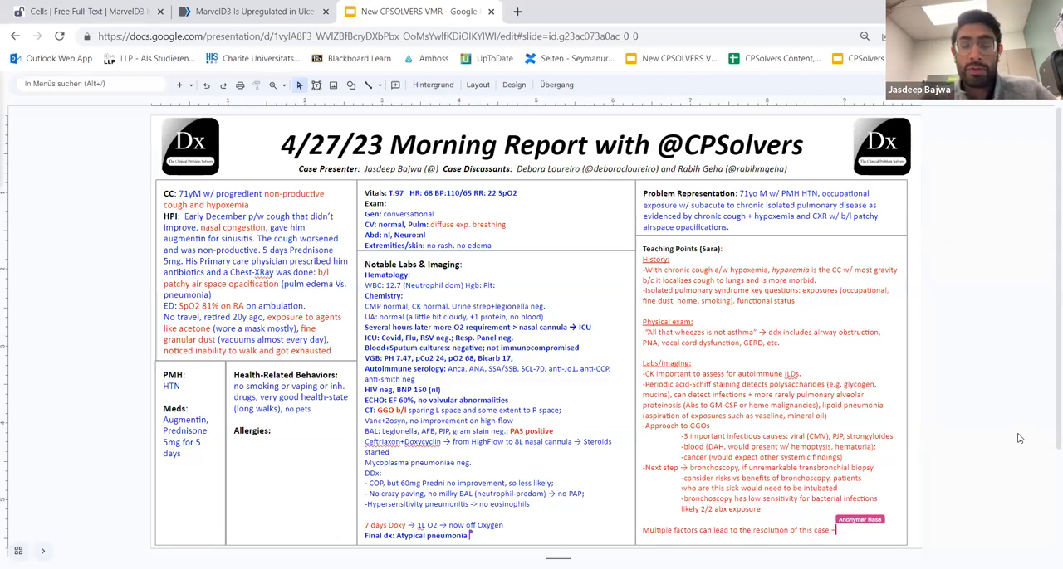
text(choice of abx,)
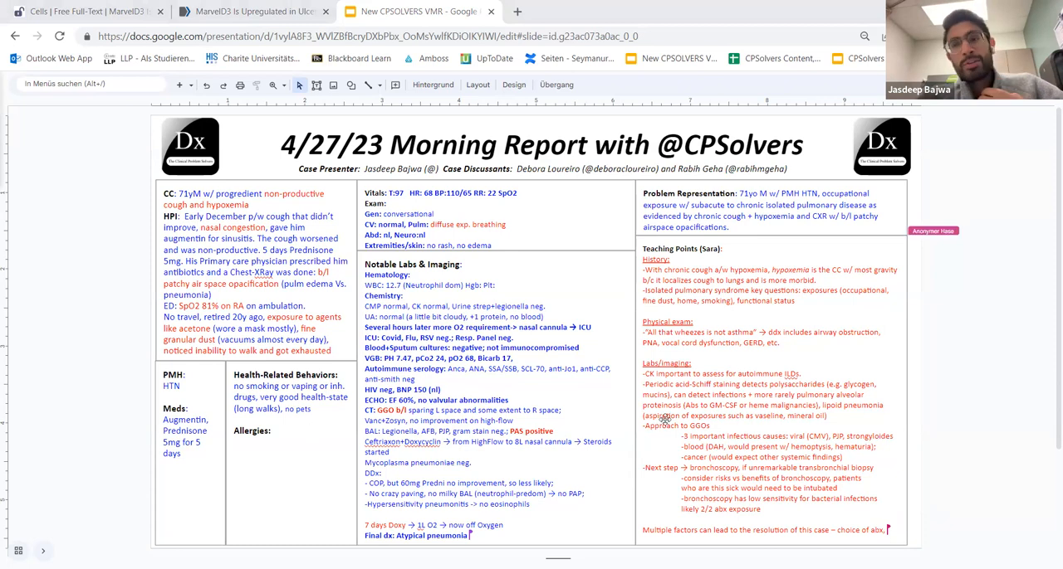
mouse_move(1017, 384)
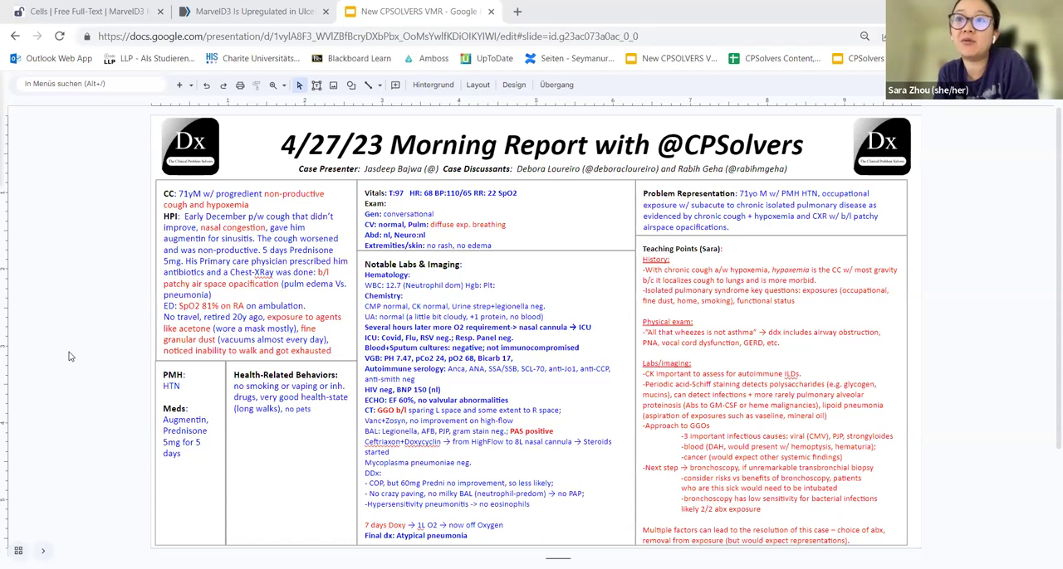
mouse_move(1027, 311)
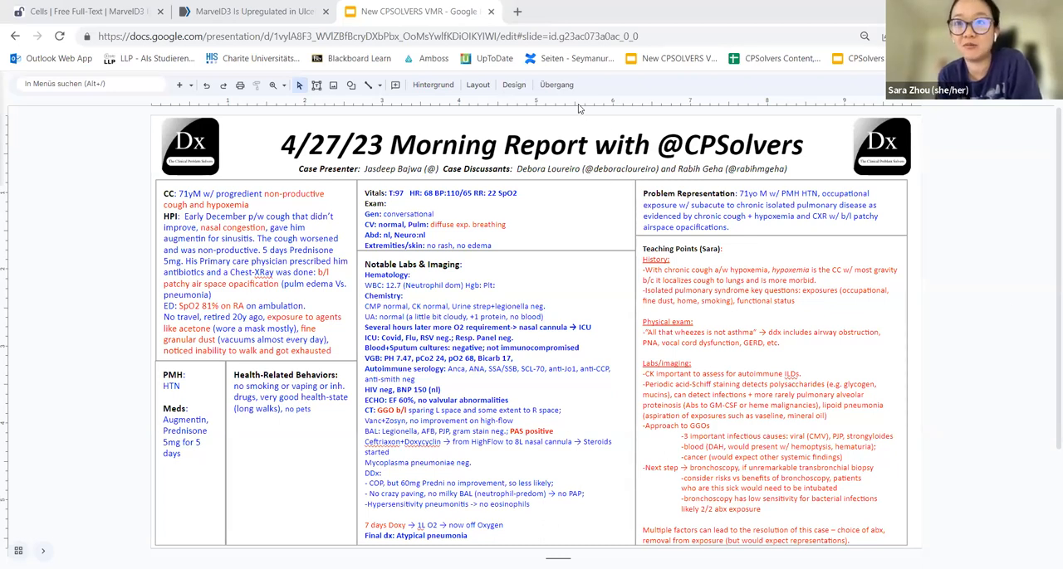
mouse_move(959, 398)
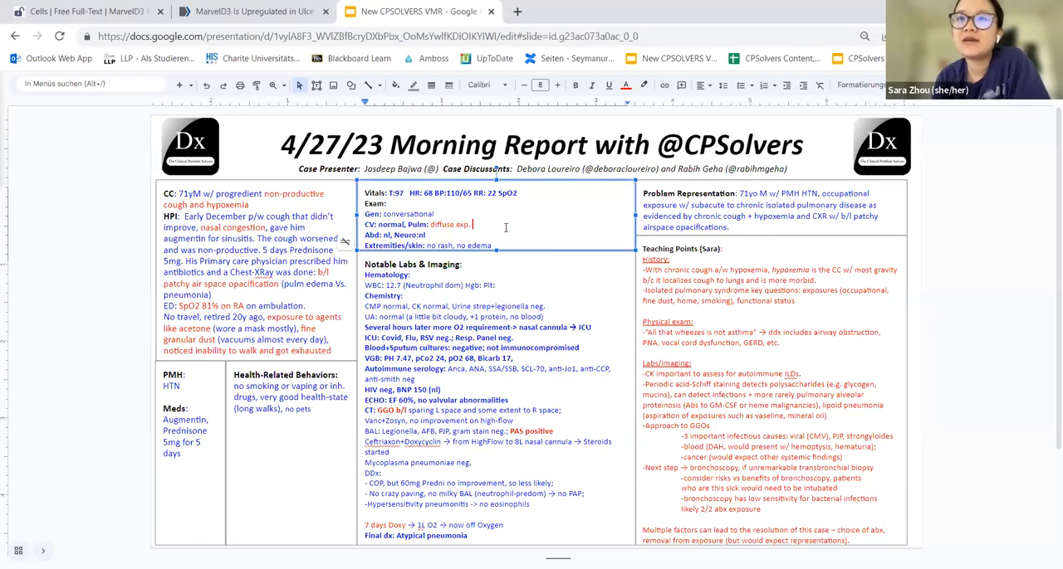
Change the pulmonary exam finding to 'diffuse exp. wheezing'
text(wheezing)
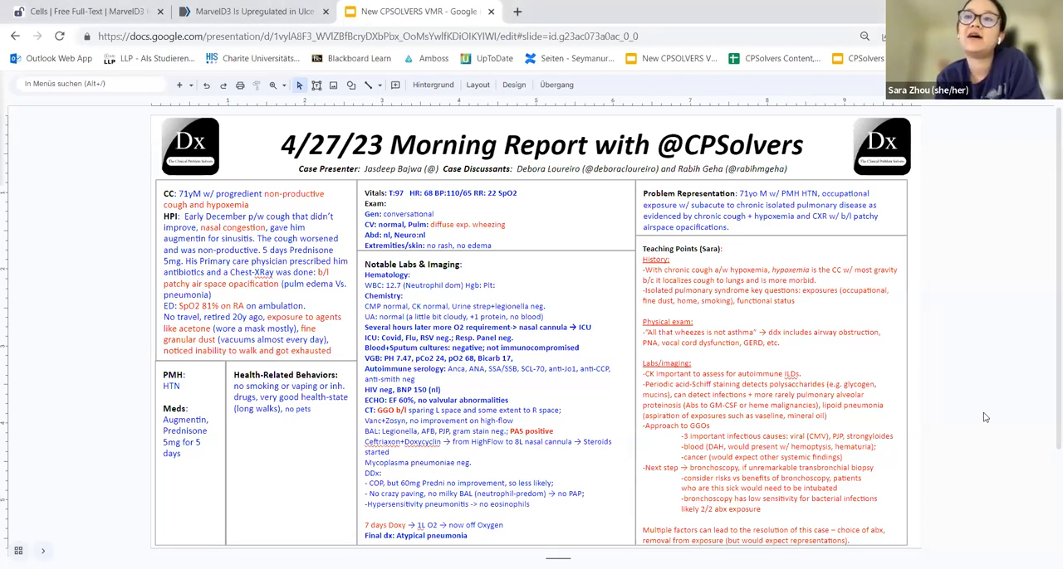
mouse_move(434, 417)
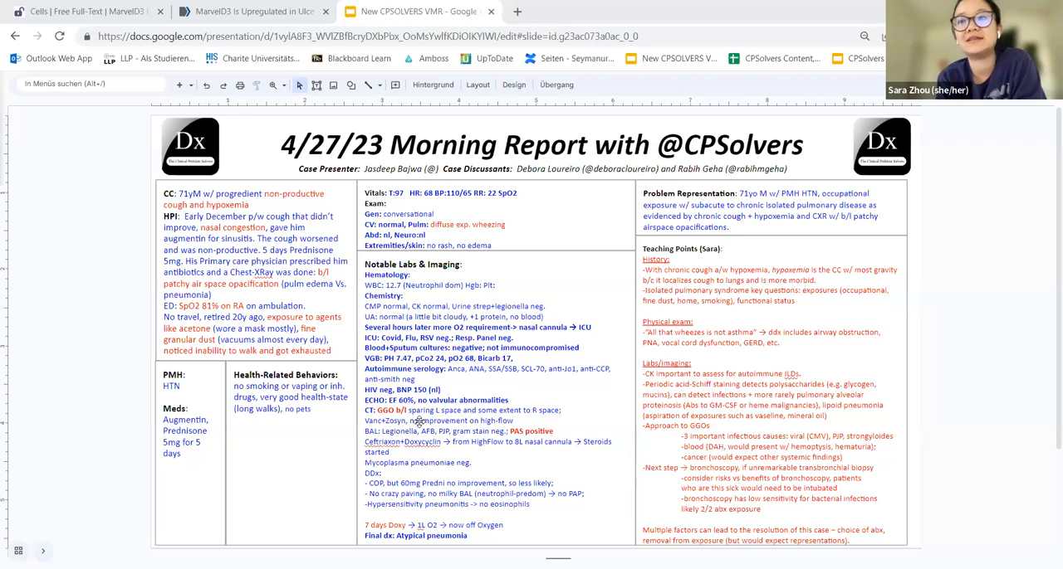
mouse_move(972, 386)
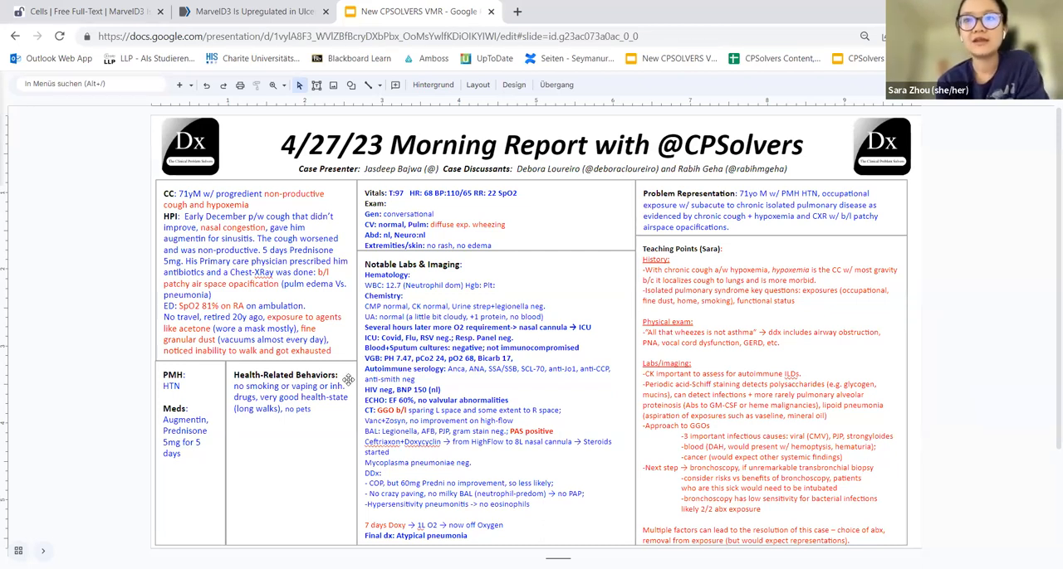
mouse_move(862, 341)
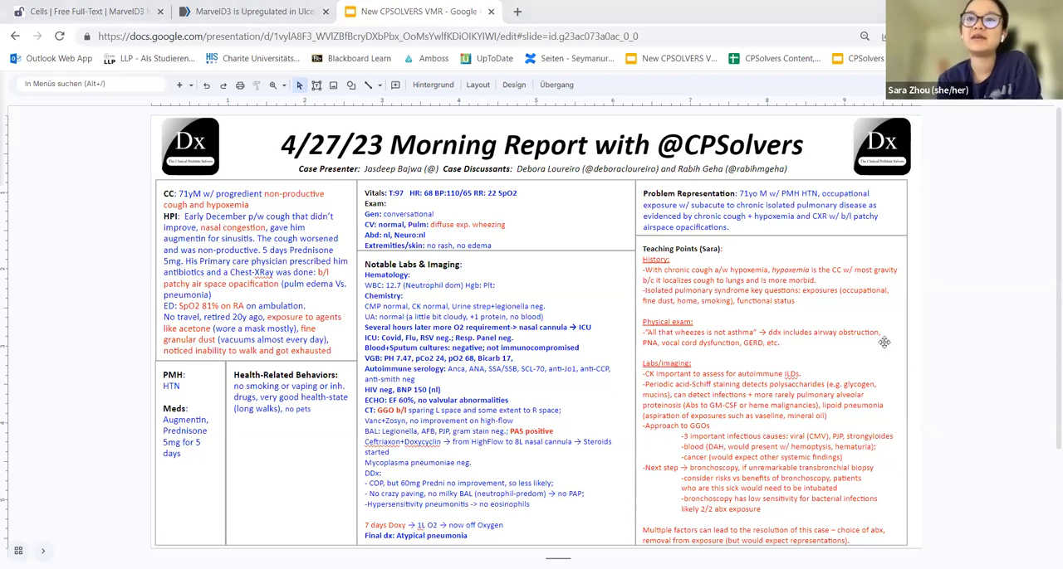
mouse_move(1016, 396)
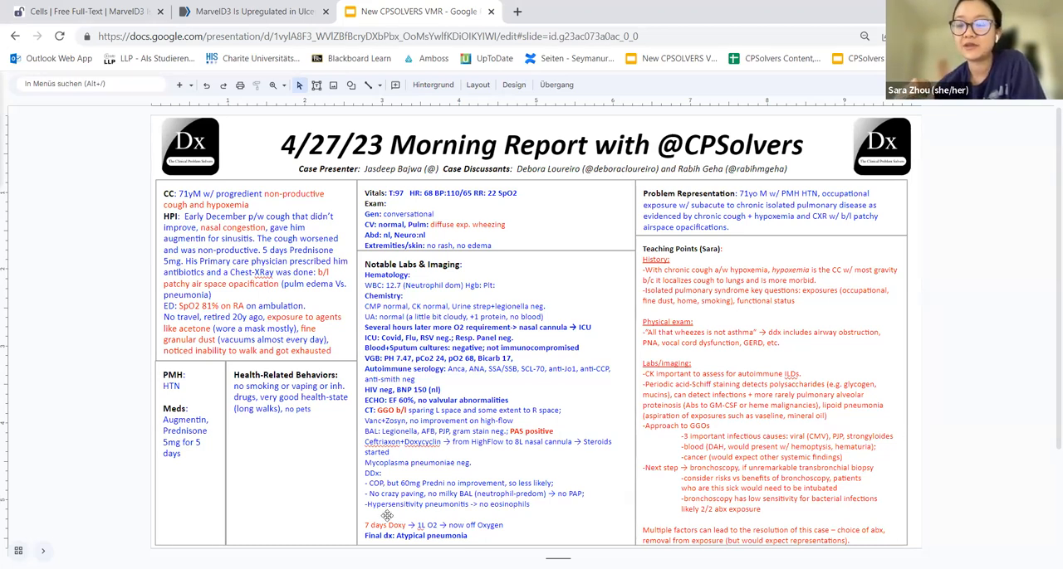
mouse_move(1015, 405)
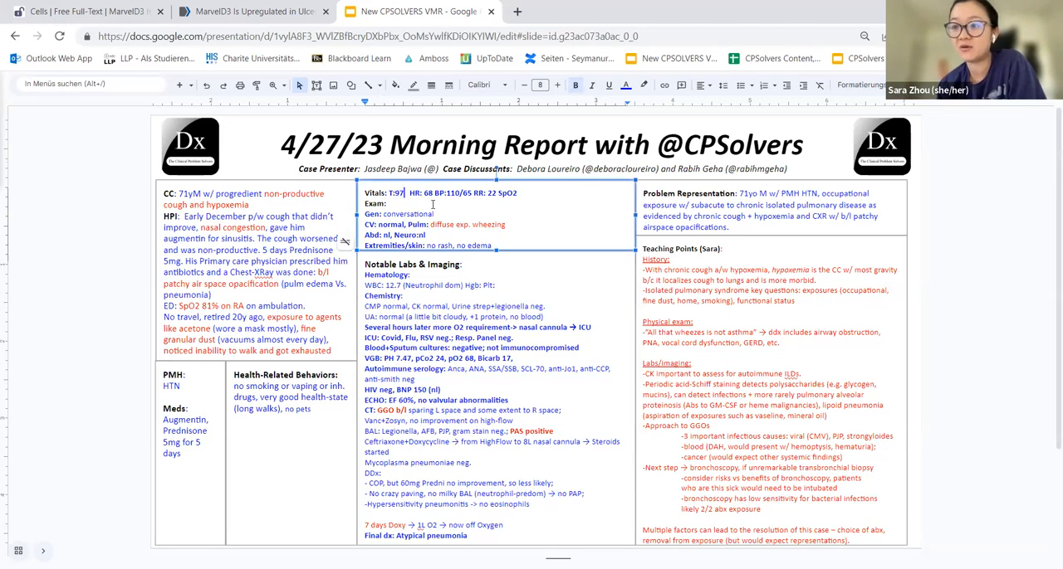
Append 'F' to the vitals temperature so it reads T:97F
text(F)
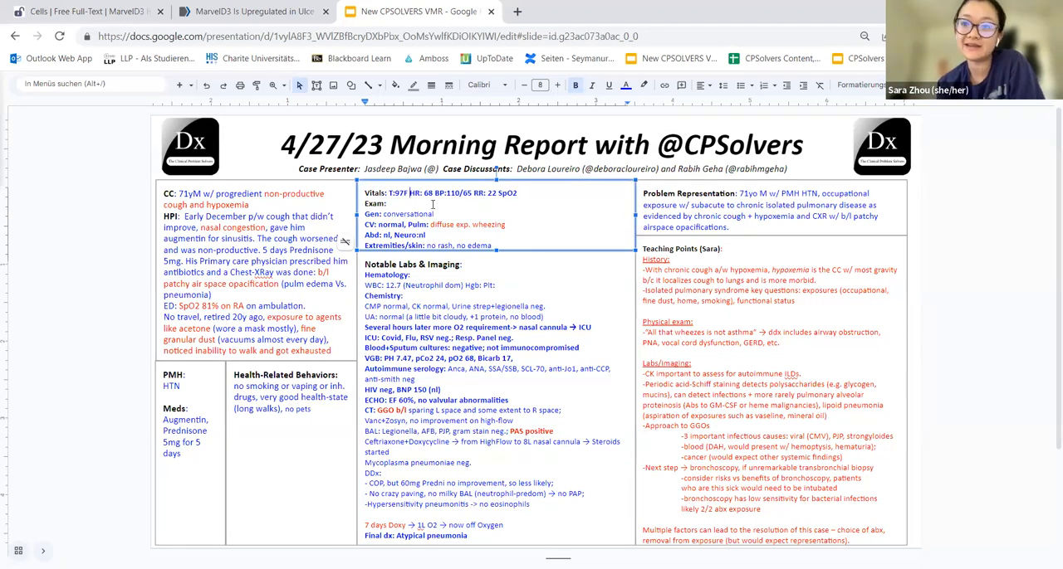